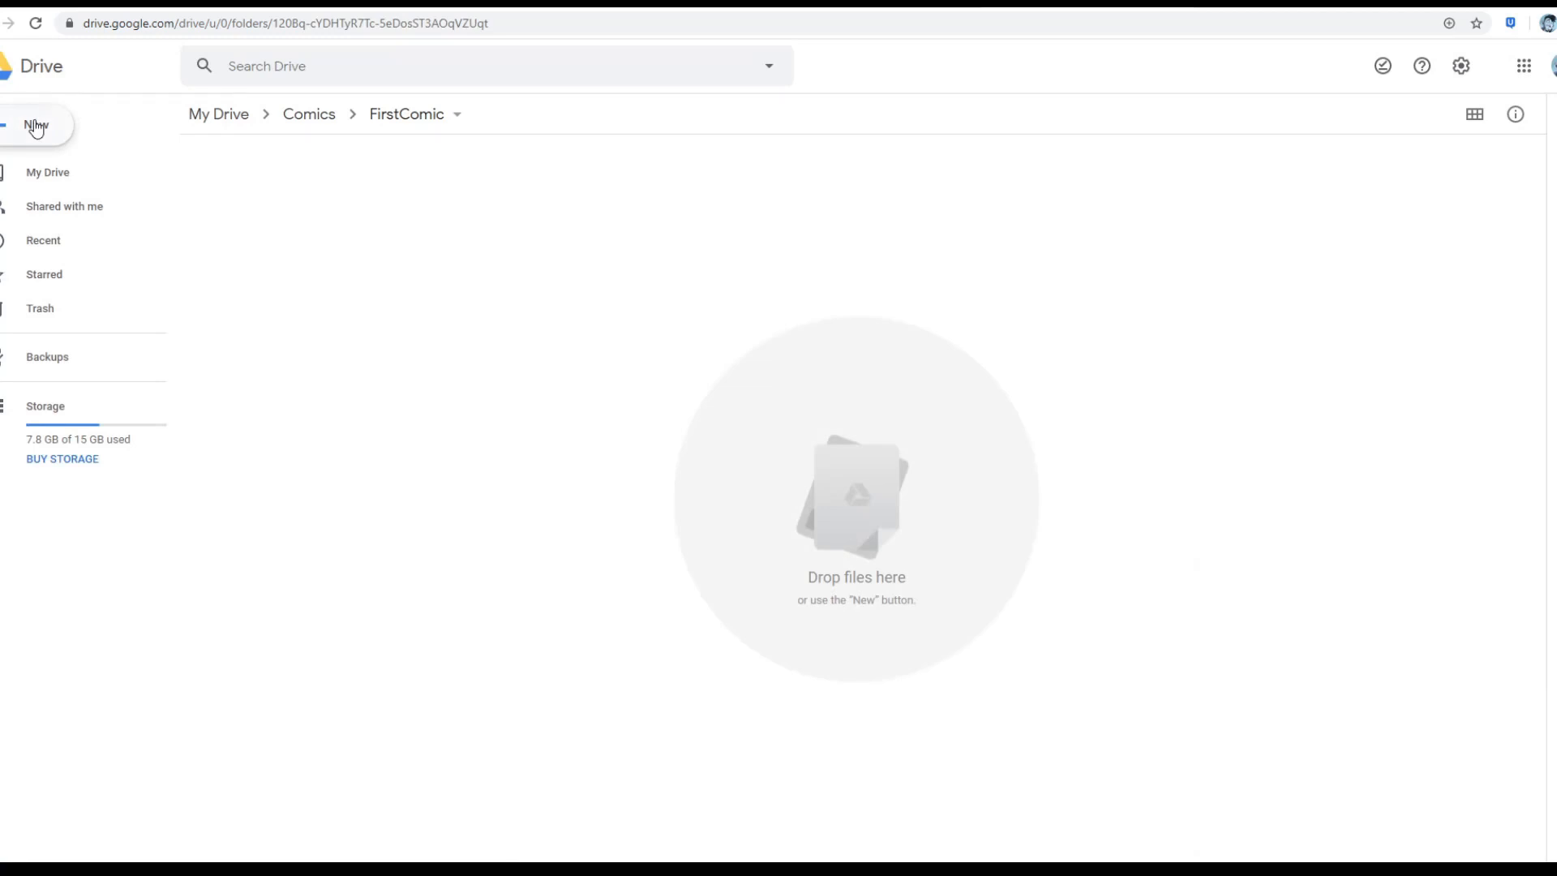
# Create a new Google Doc in FirstComic named 'First Comic Outline' and start writing.
pyautogui.click(37, 126)
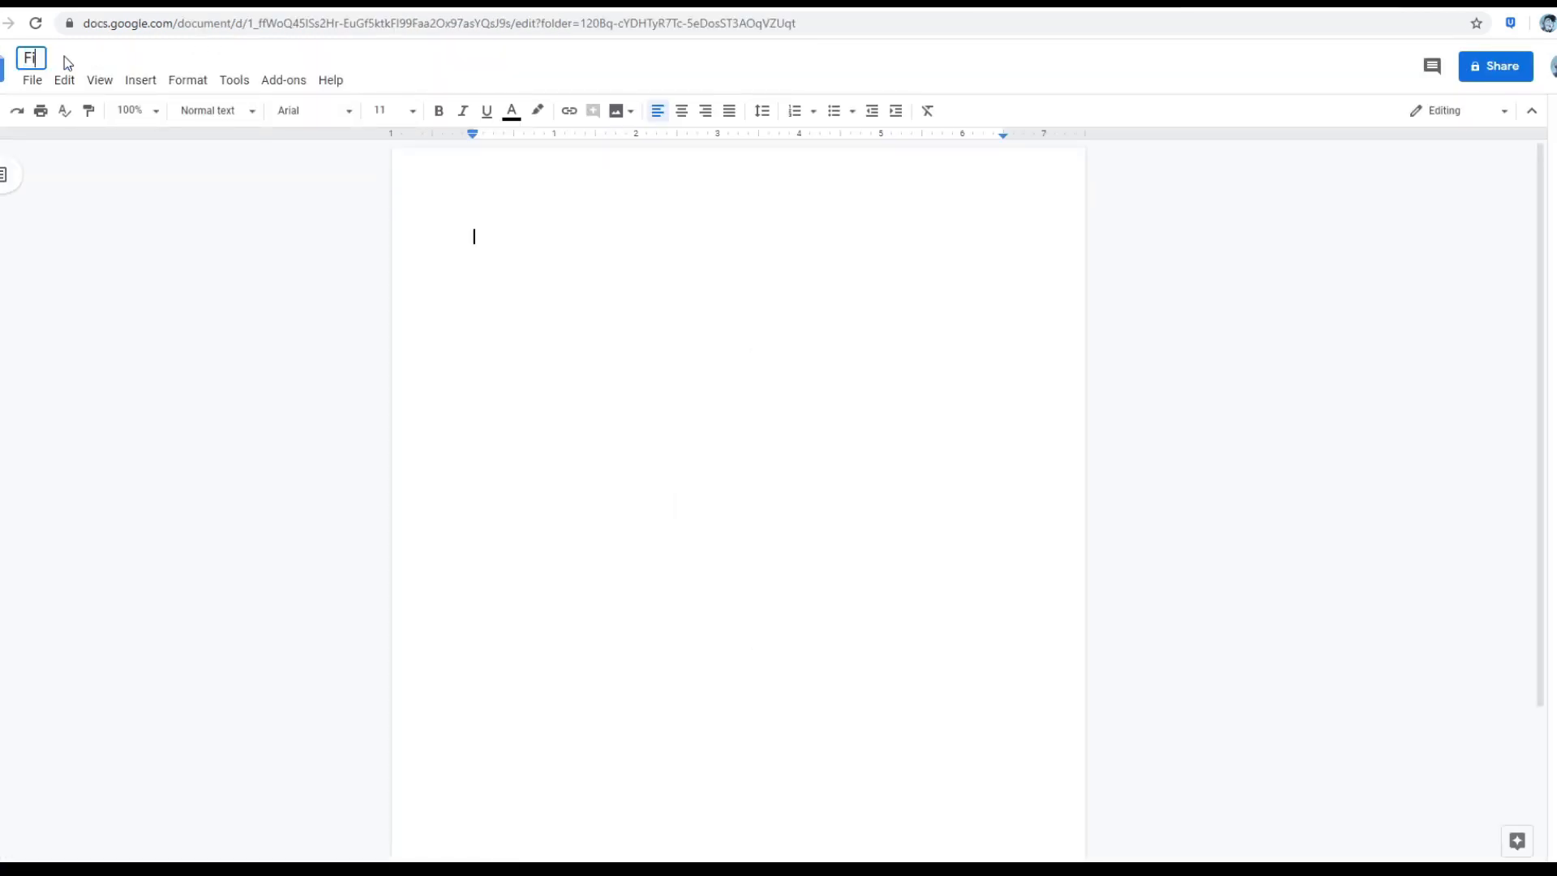
pyautogui.write('First Comic Outline')
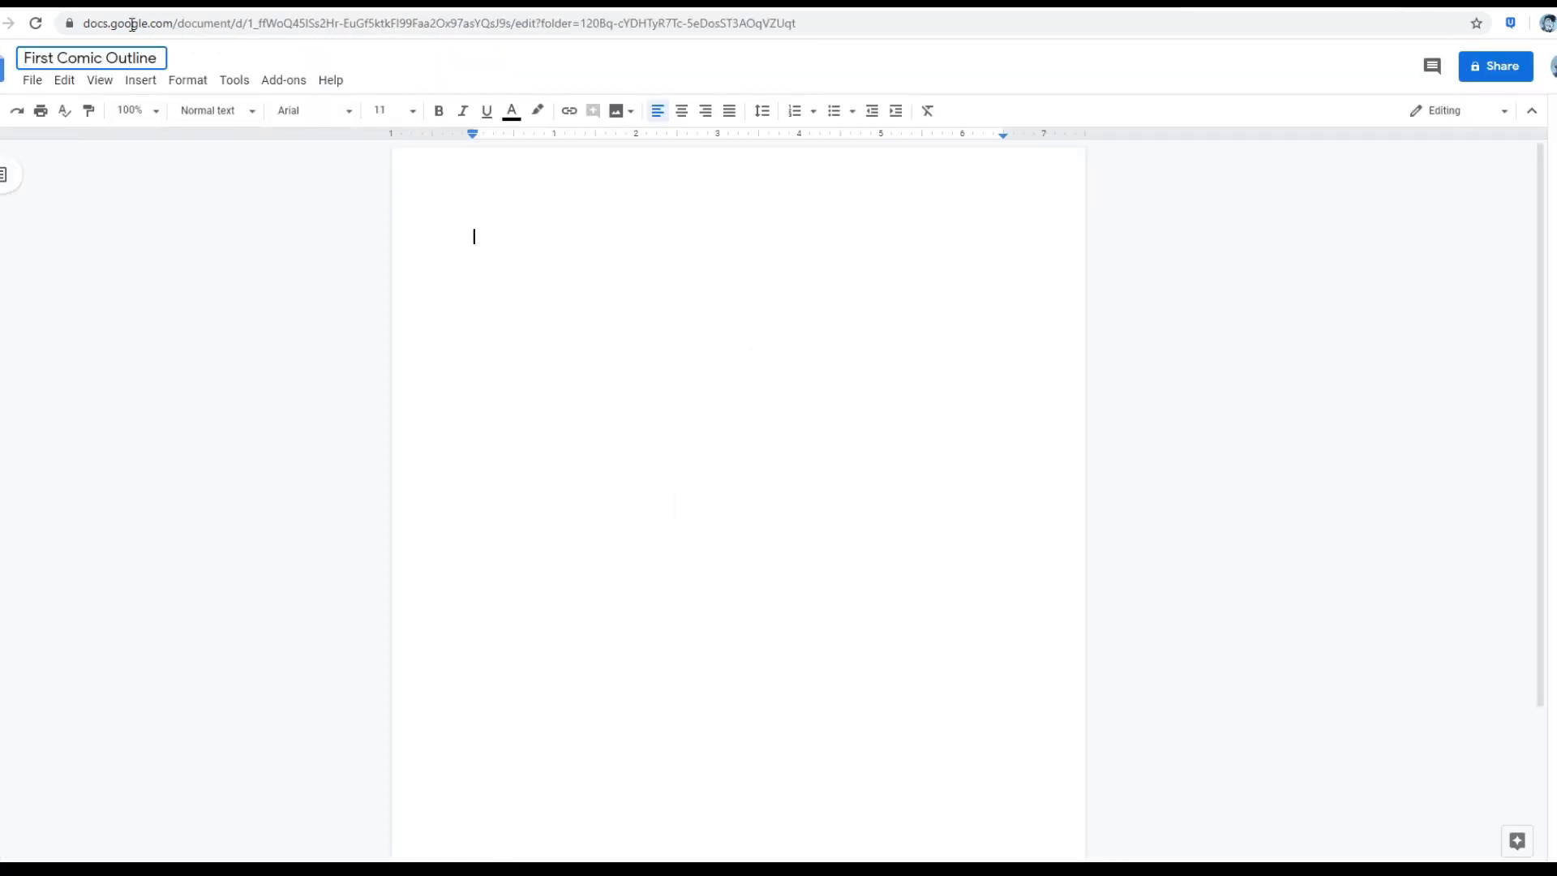
pyautogui.click(532, 239)
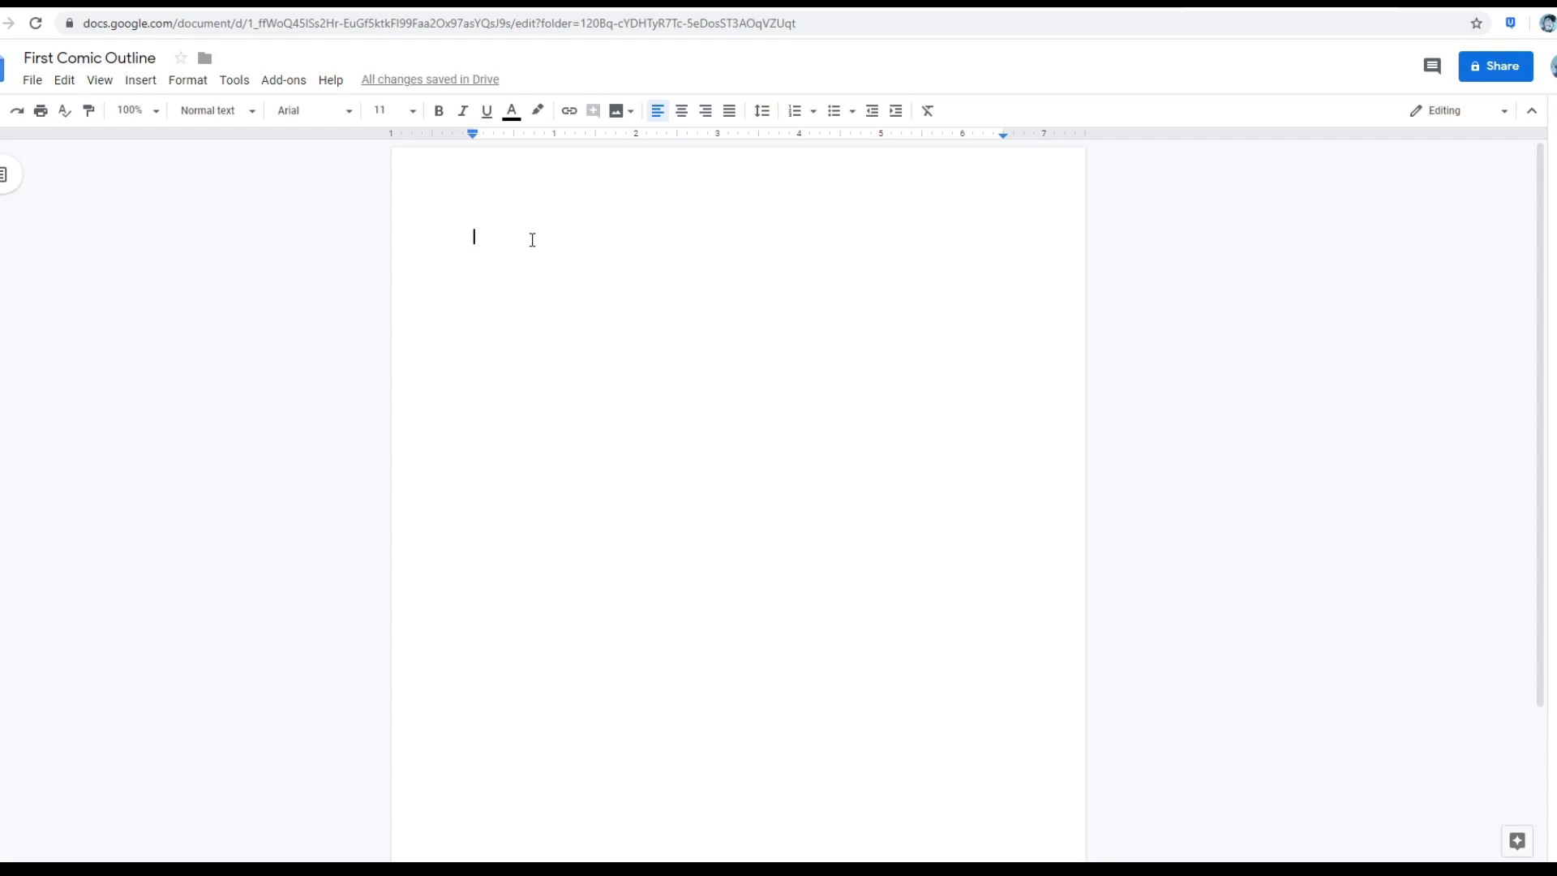
pyautogui.moveTo(832, 110)
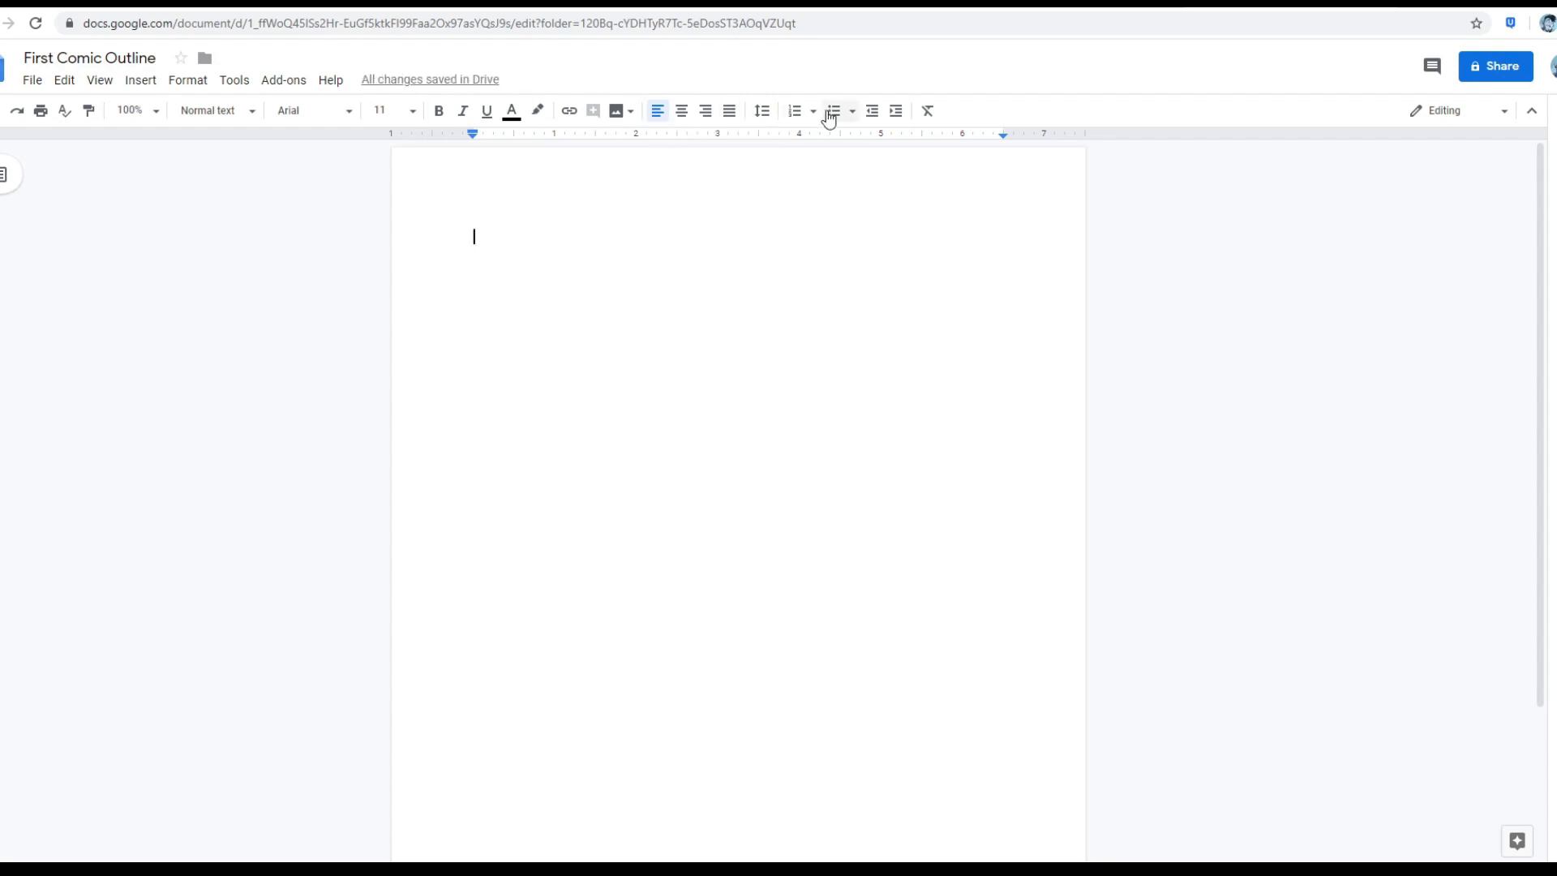
# Write the first bullets: Joe on his ship gets an alert; it's the dreaded Sindra of the 7 galaxies.
pyautogui.write('Joe is on h')
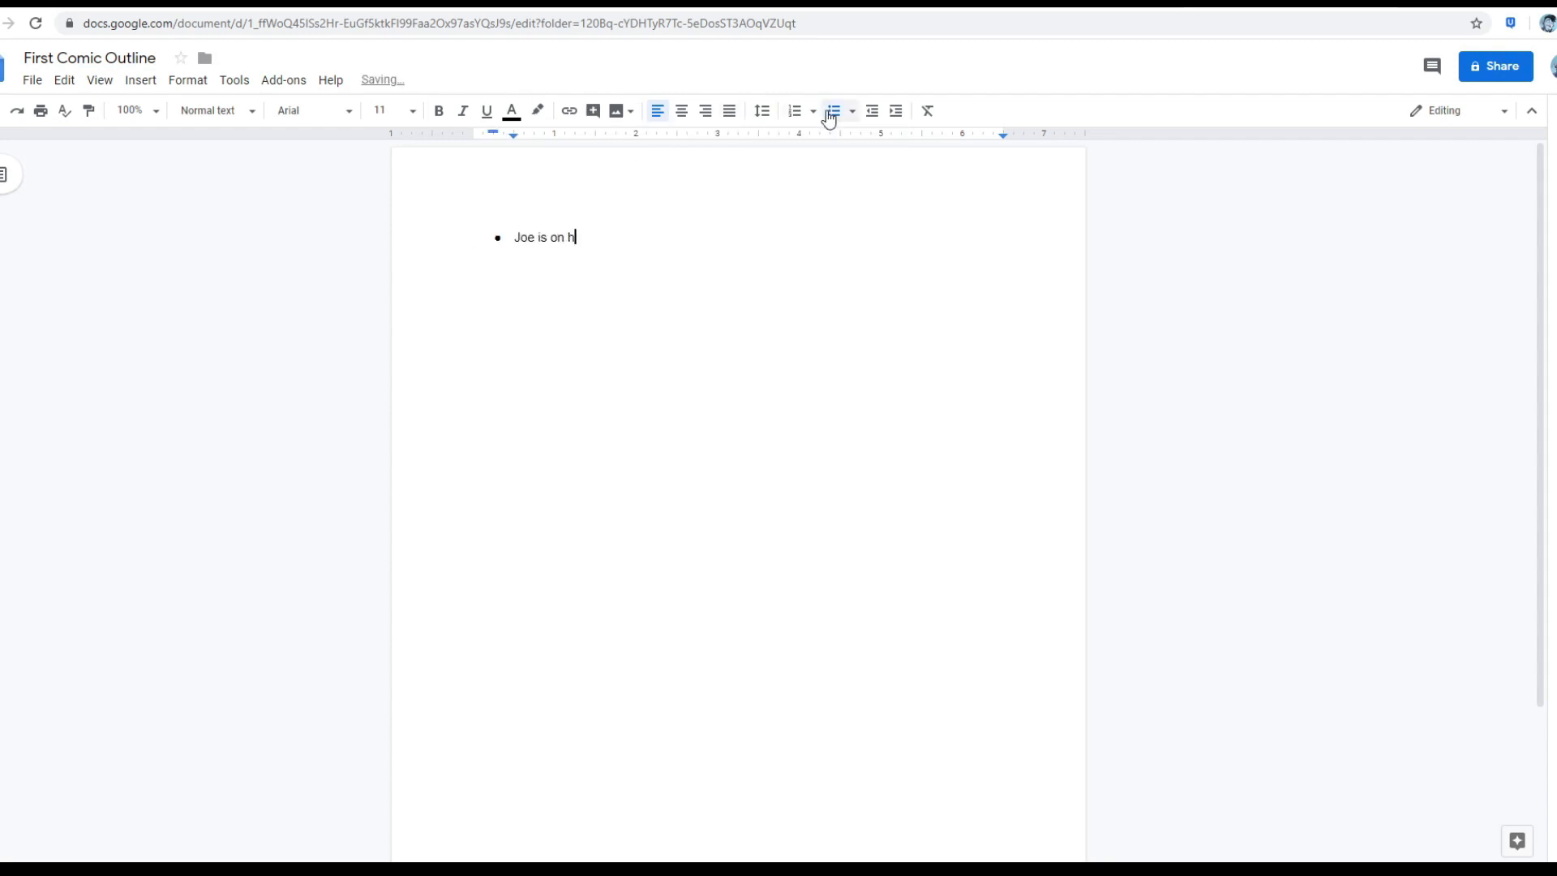
pyautogui.write('is ship')
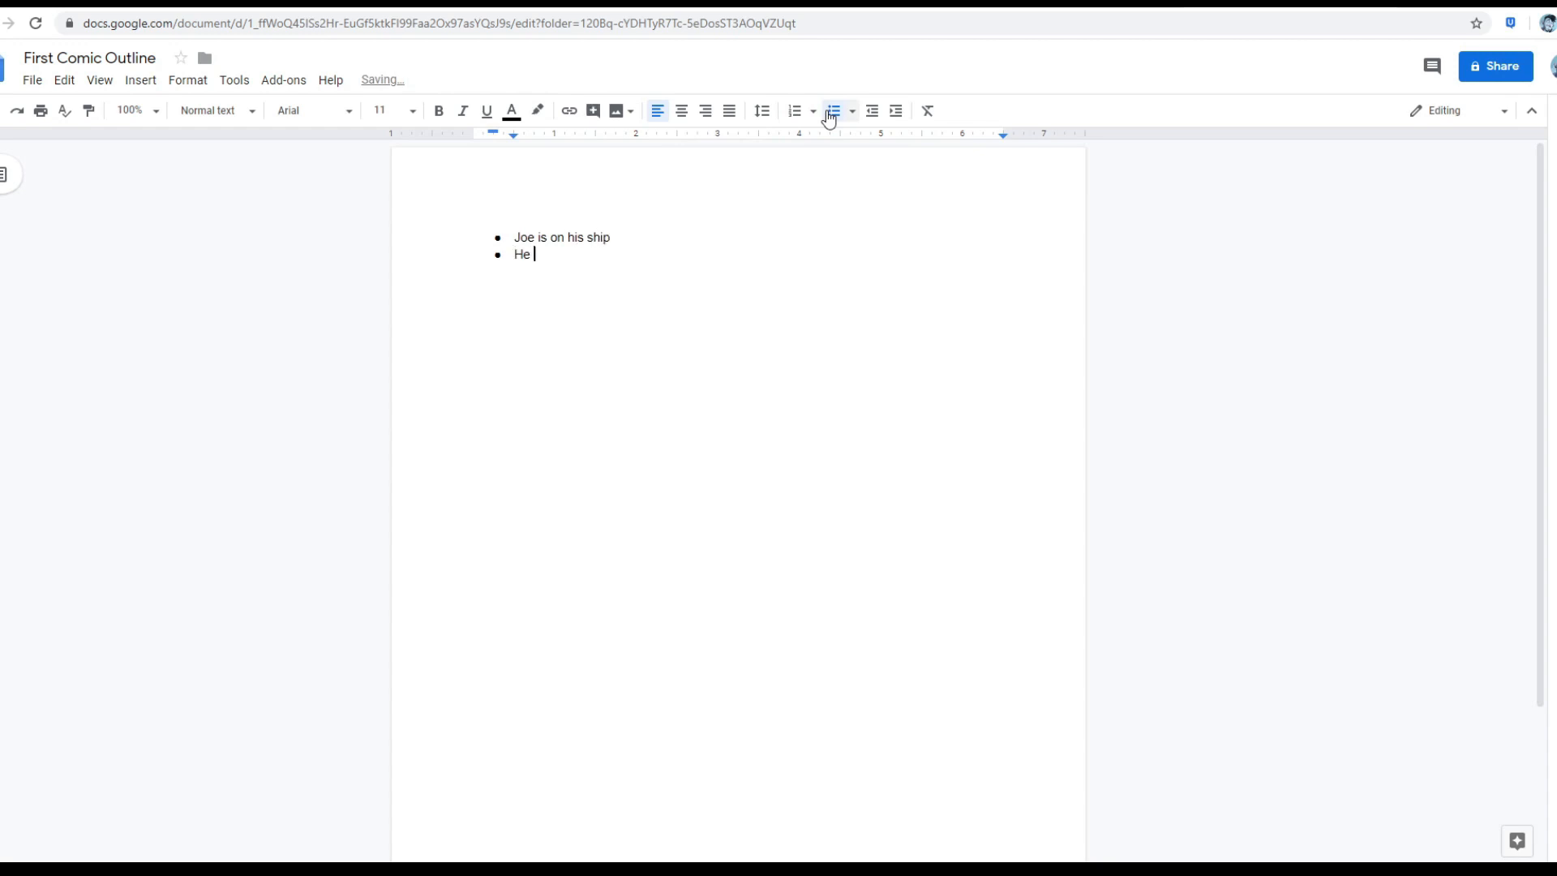
pyautogui.write('and he gets an alert')
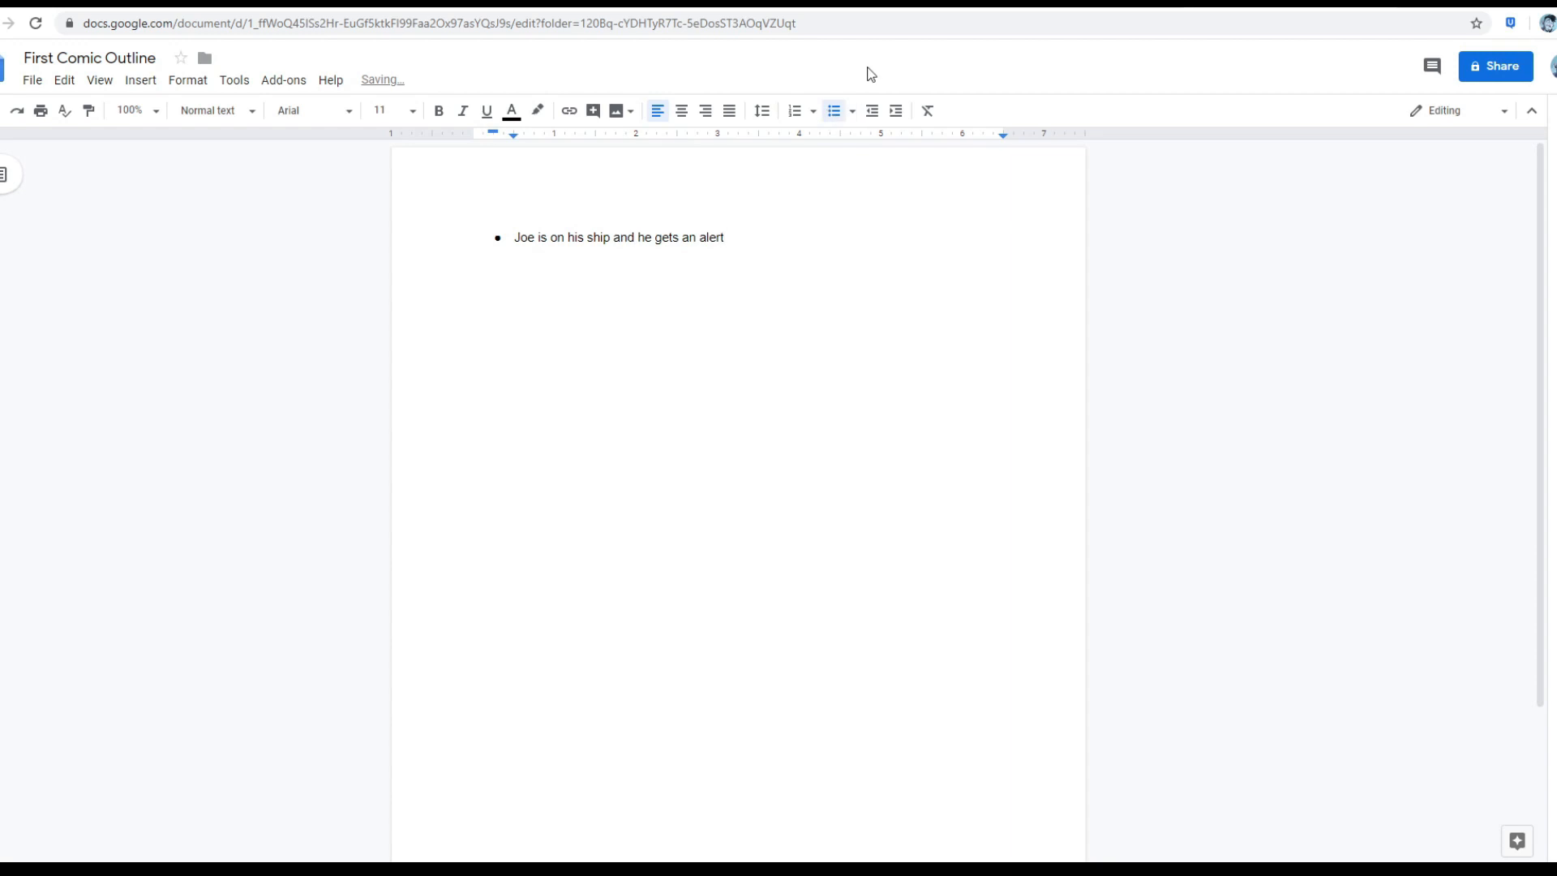
pyautogui.write('.')
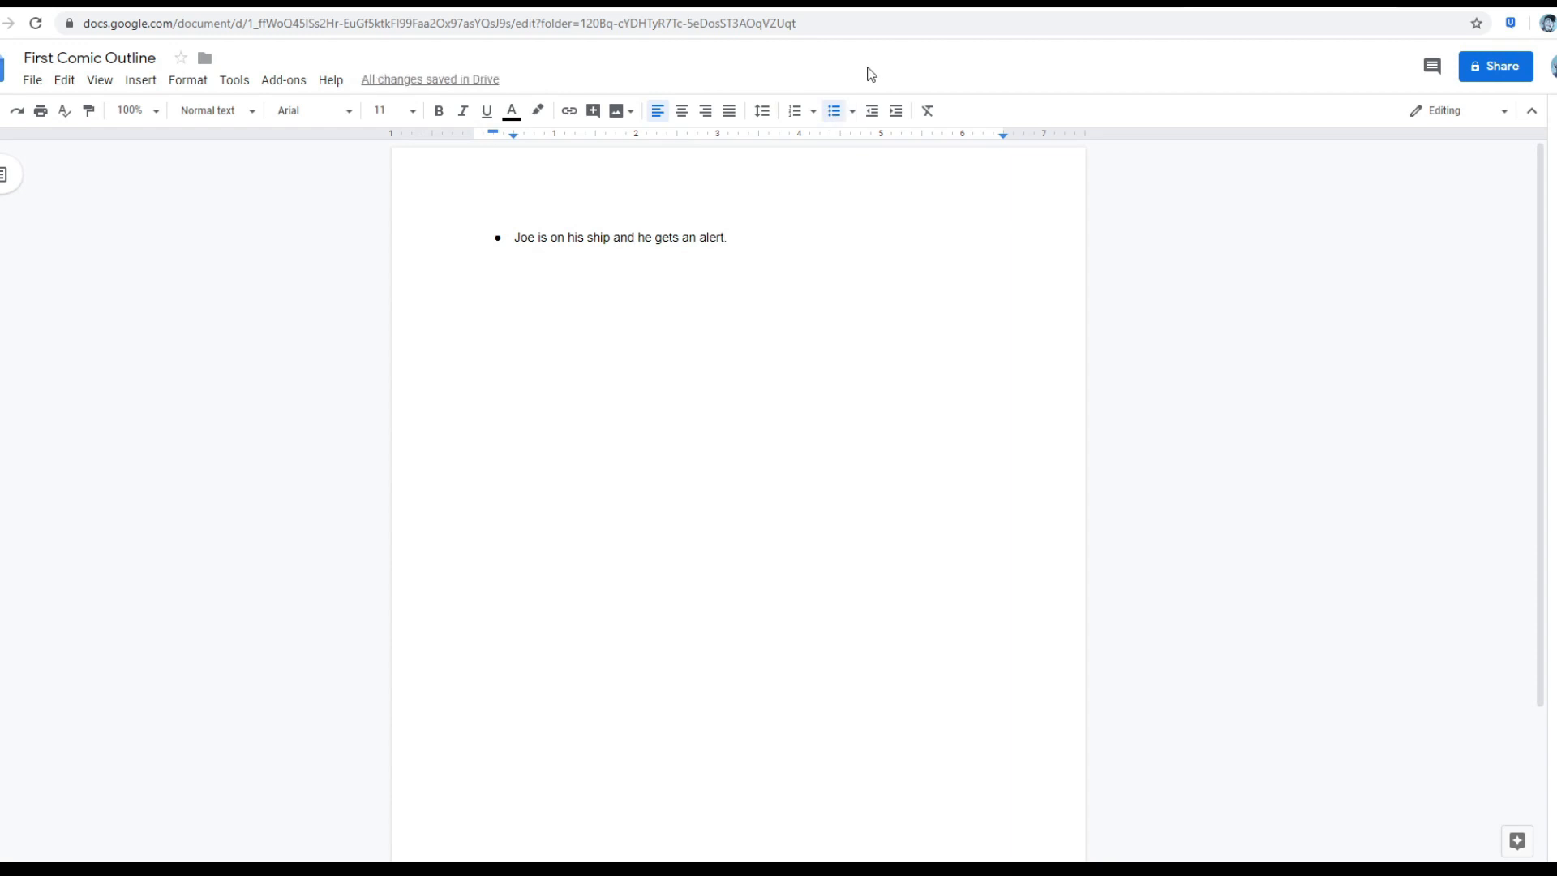
pyautogui.write("It's")
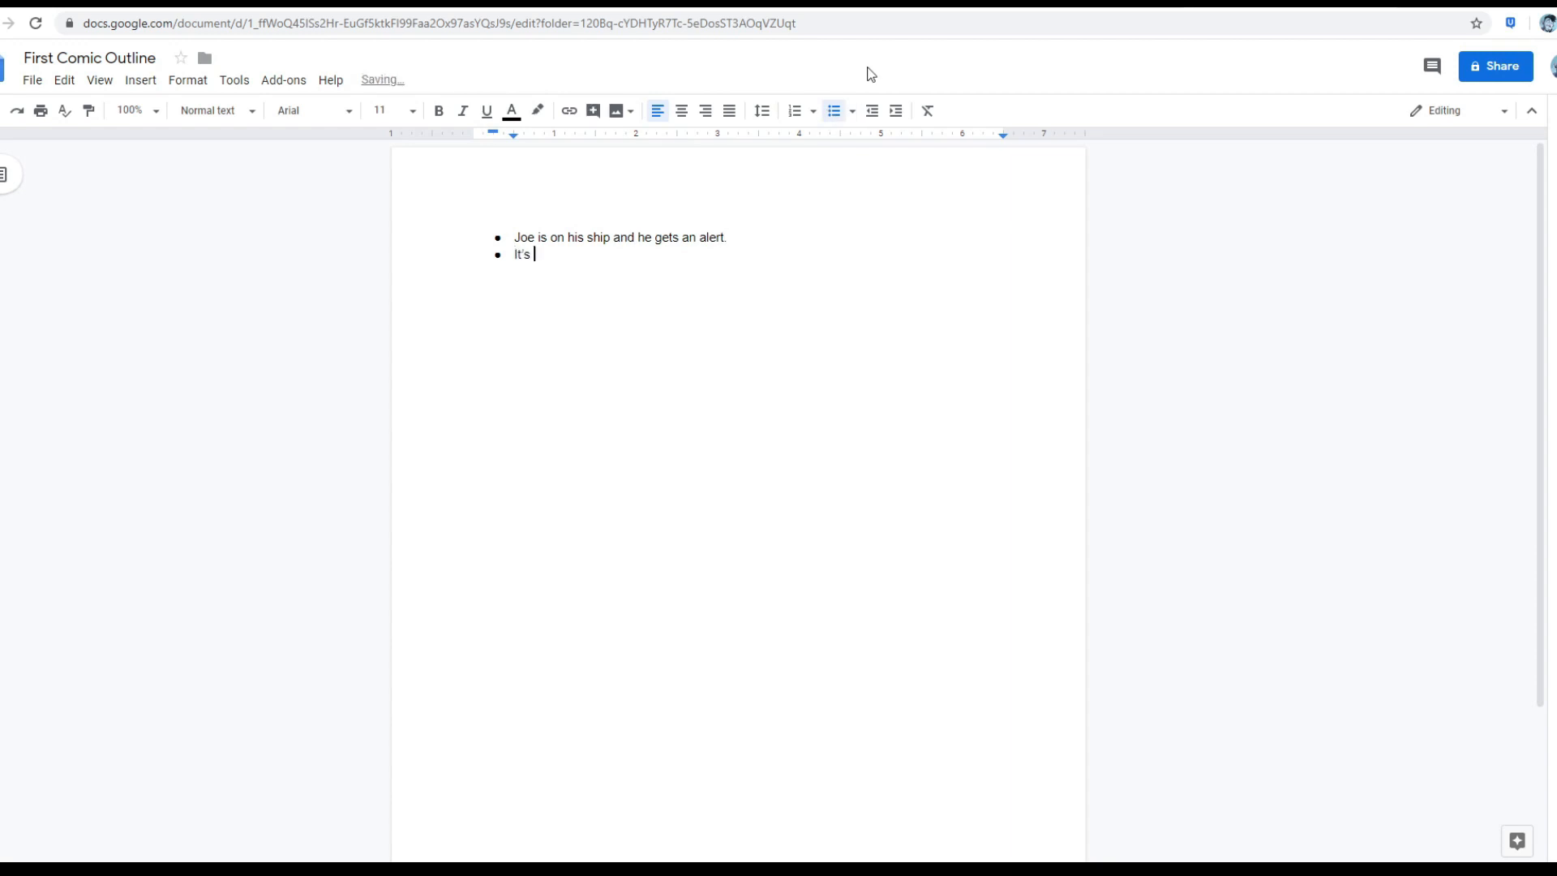
pyautogui.write('t')
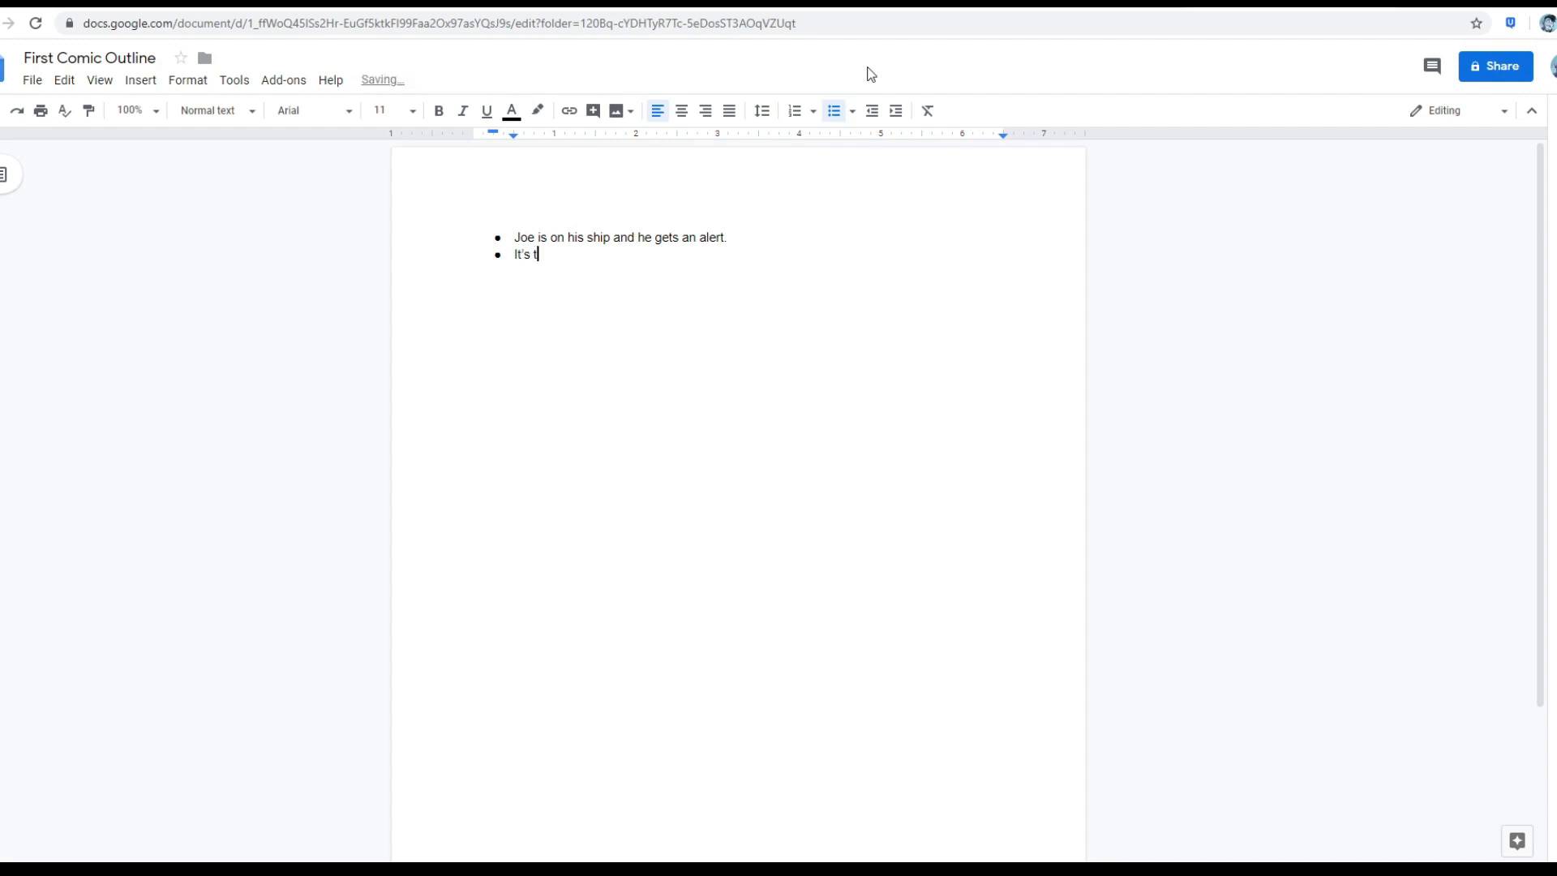
pyautogui.write('he dreaded Sind')
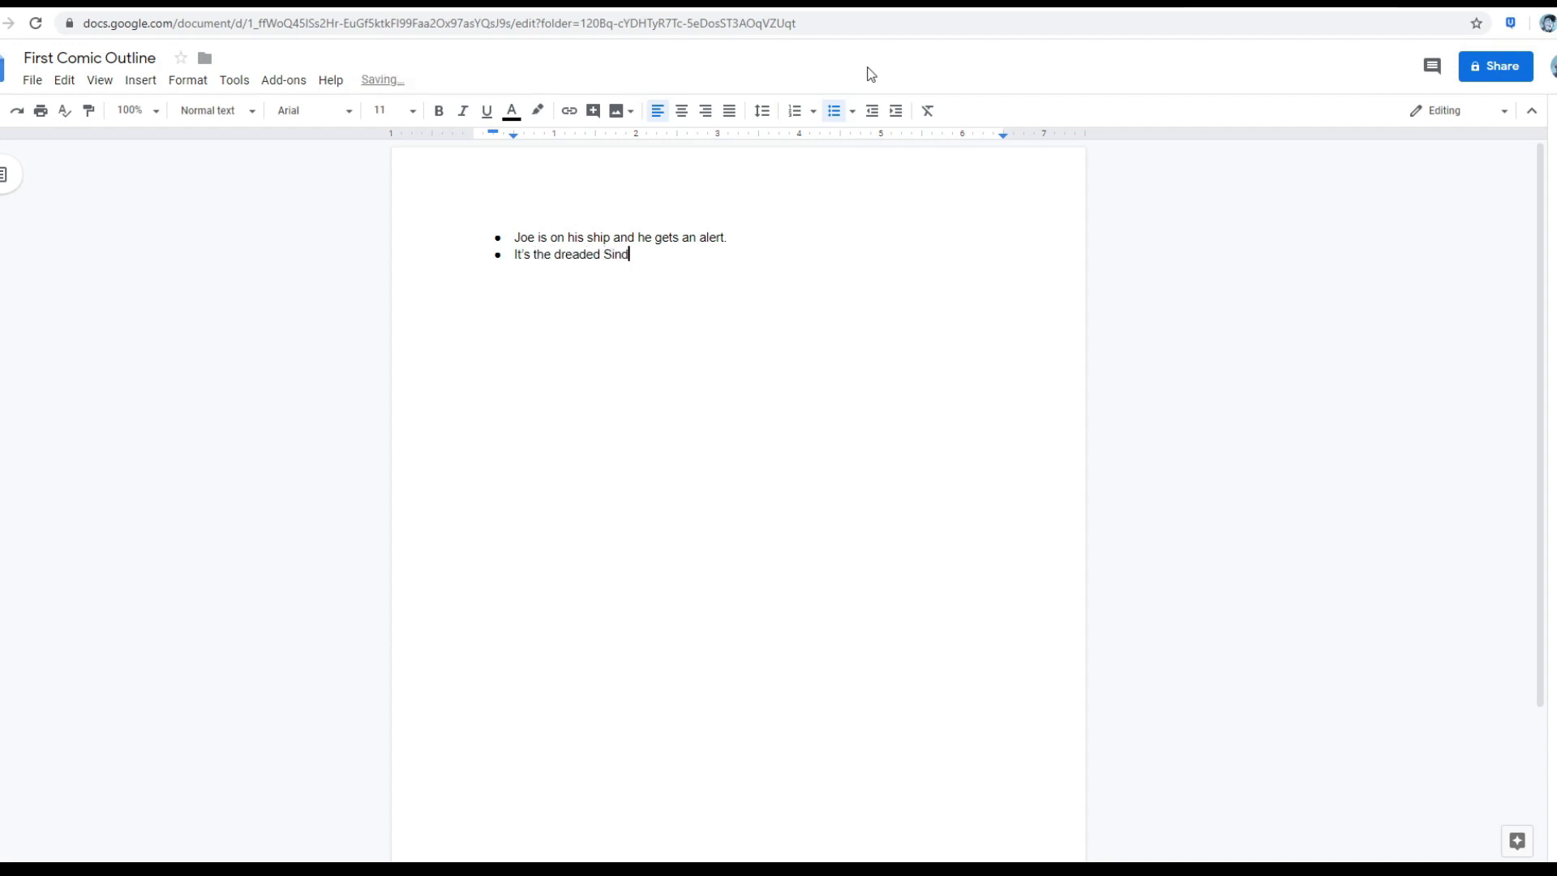
pyautogui.write('a of the 7')
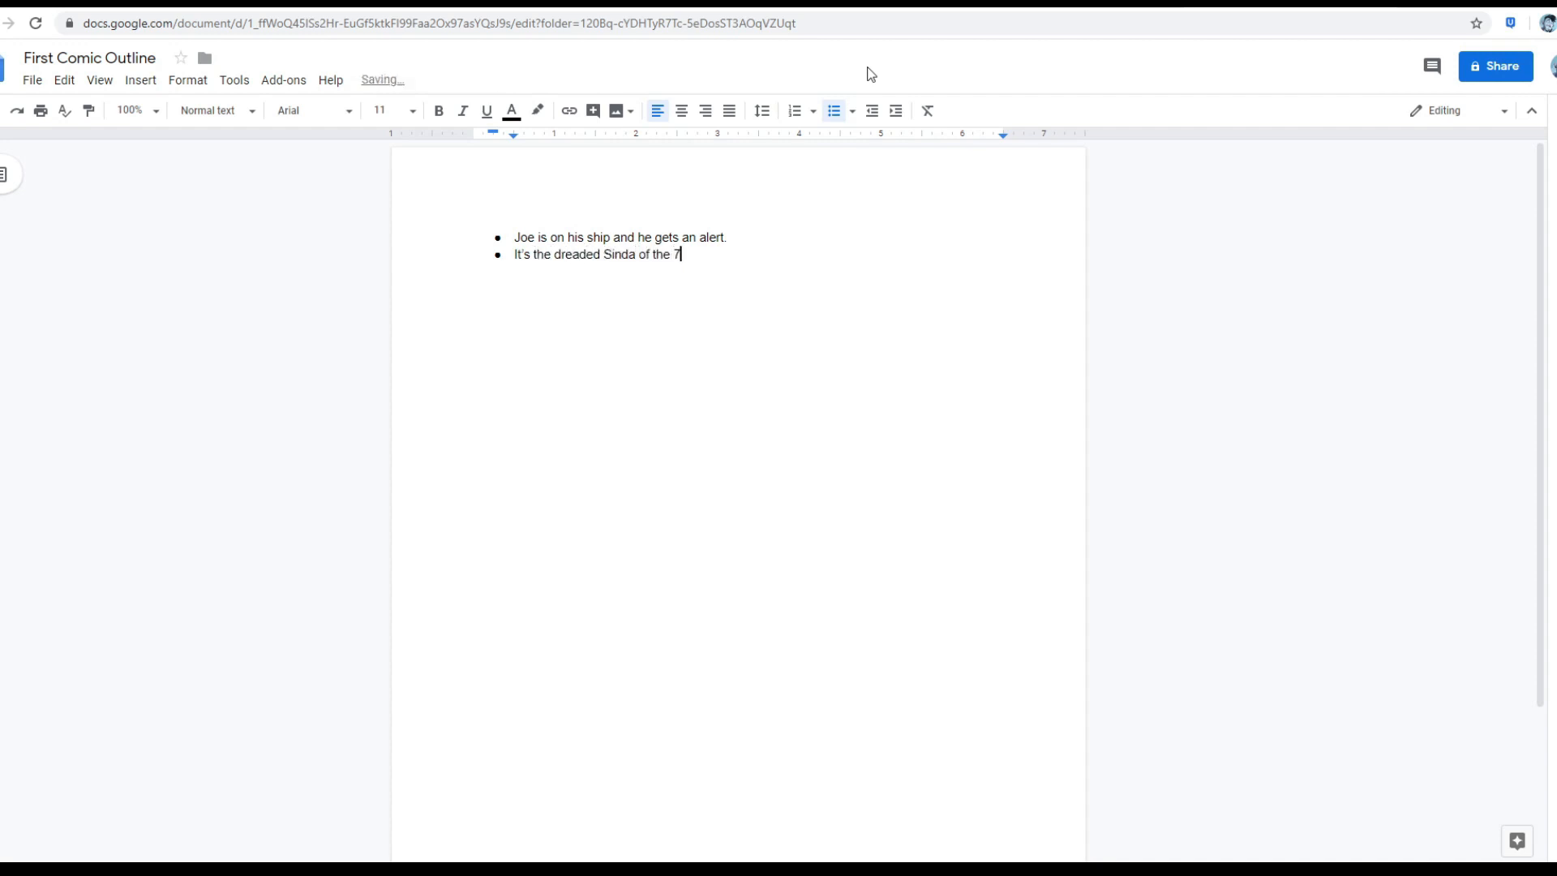
pyautogui.write('galaxies.')
pyautogui.write('Joe')
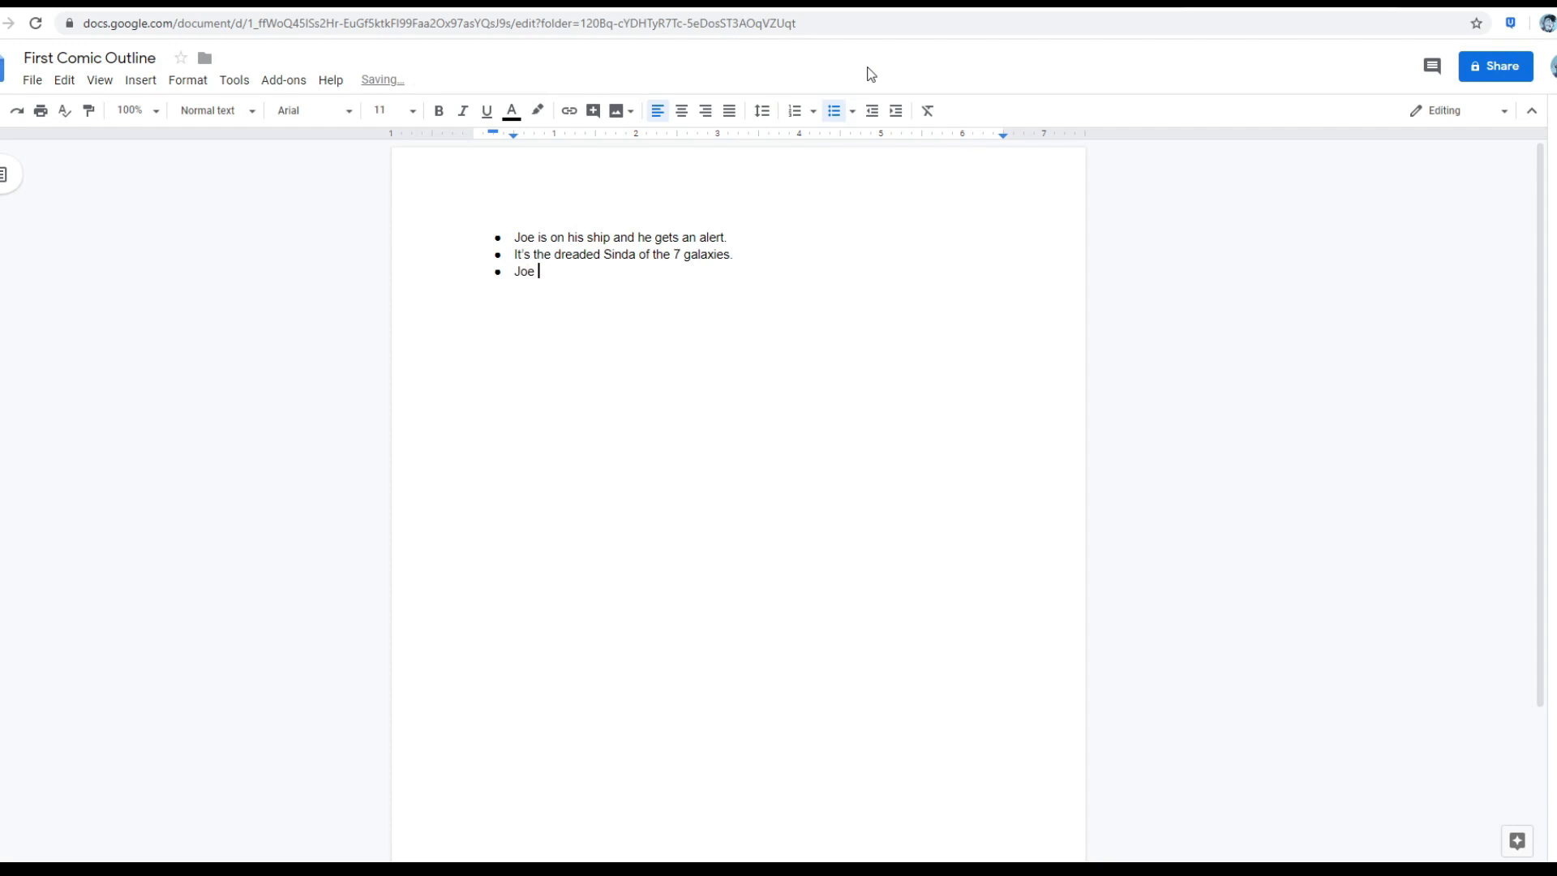
# Add bullets: Joe owes Sindra an artifact he stole; Joe turns on the warp drive to escape.
pyautogui.write('owes Sind')
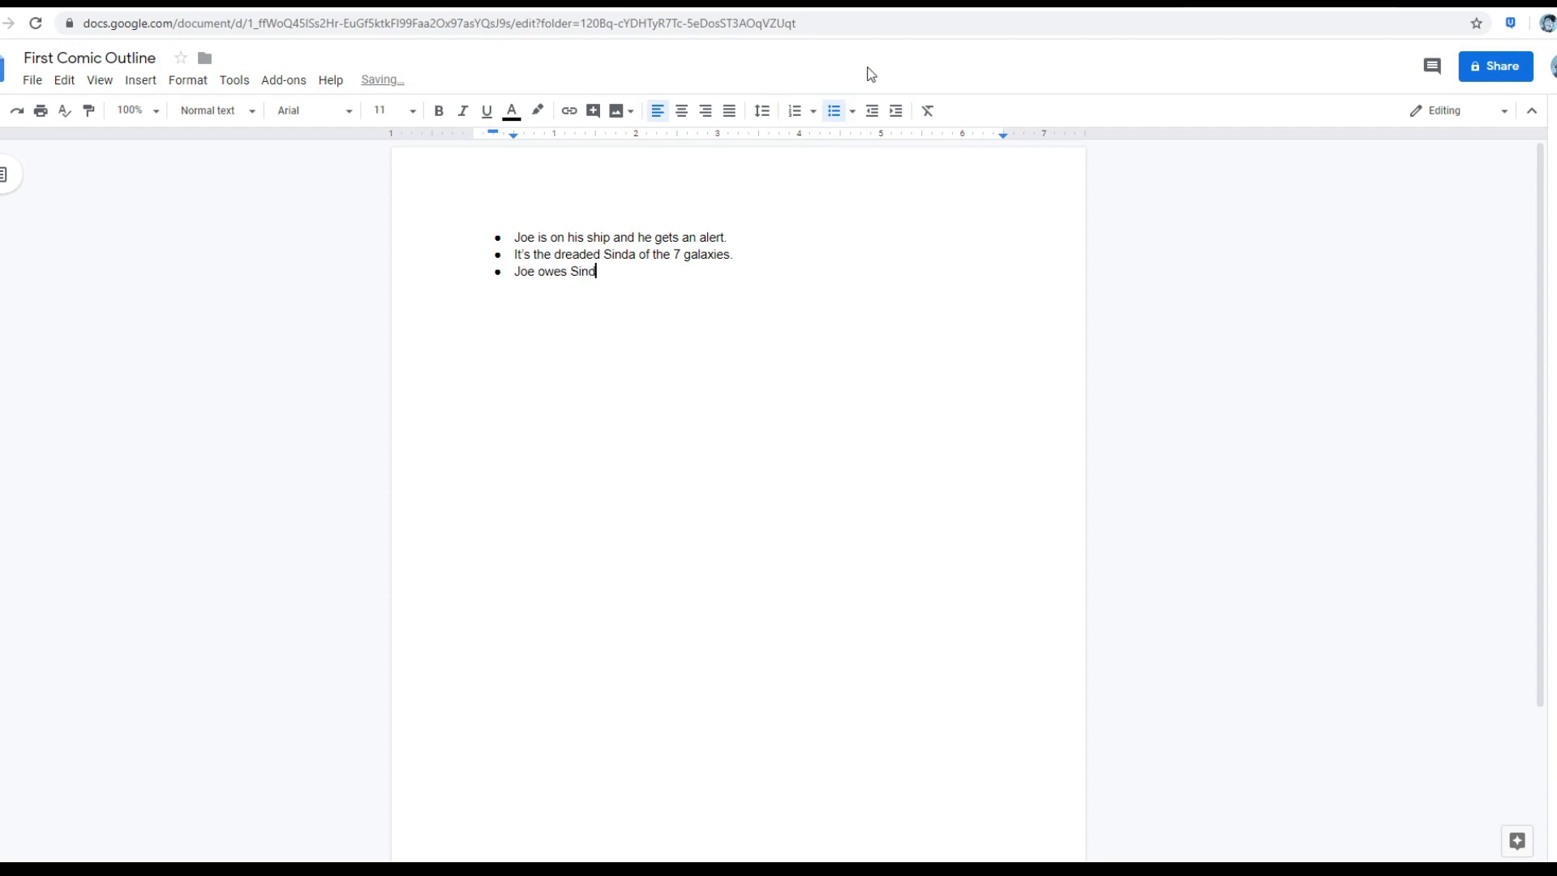
pyautogui.write('ra')
pyautogui.click(623, 255)
pyautogui.write('r')
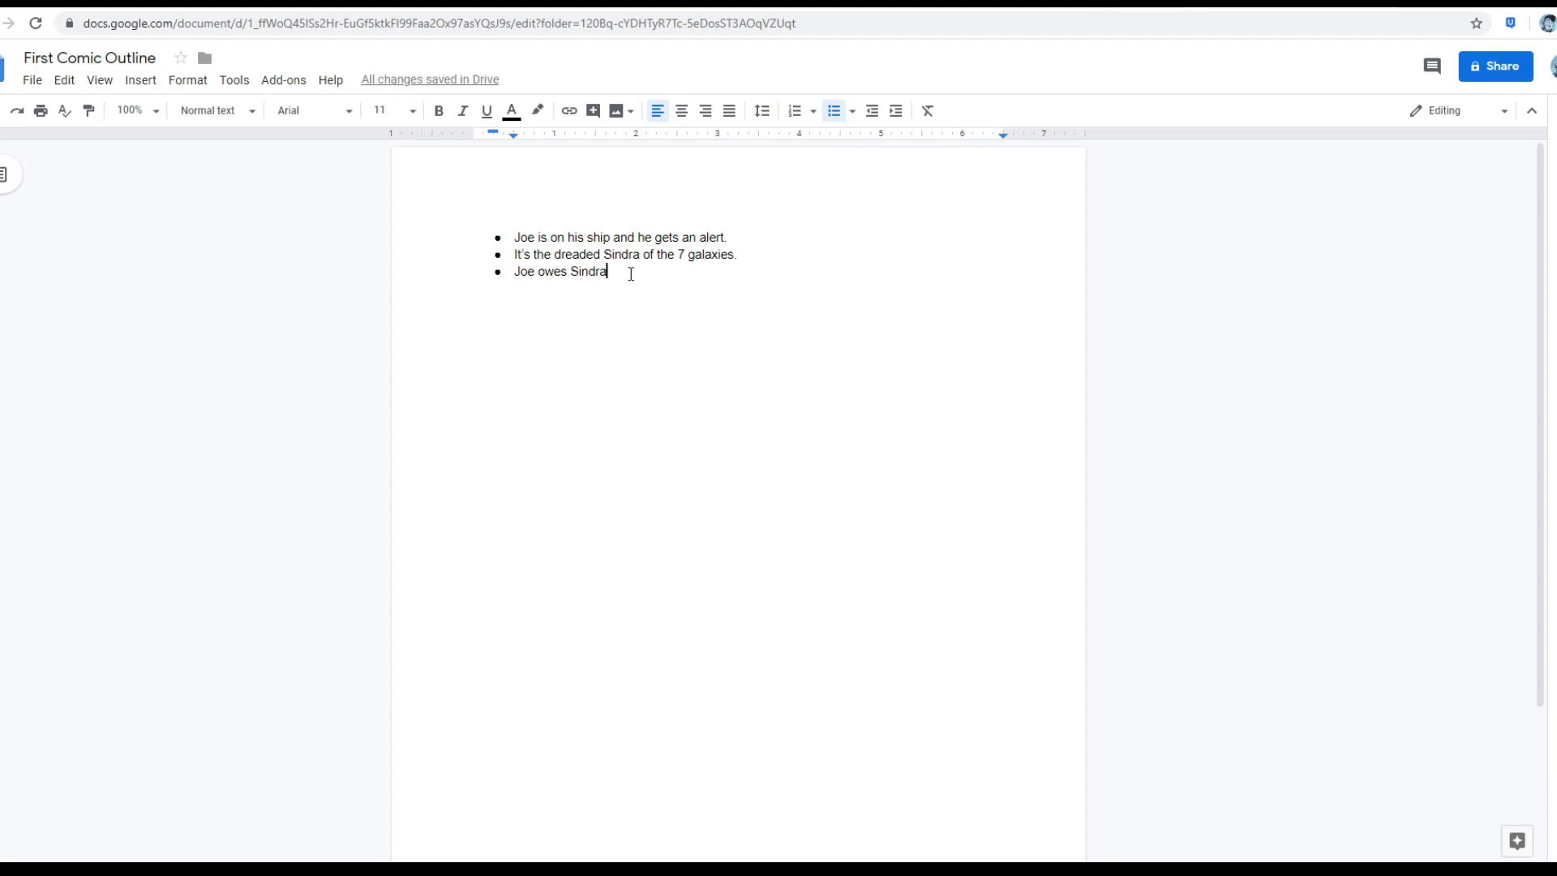
pyautogui.write('an artifact he')
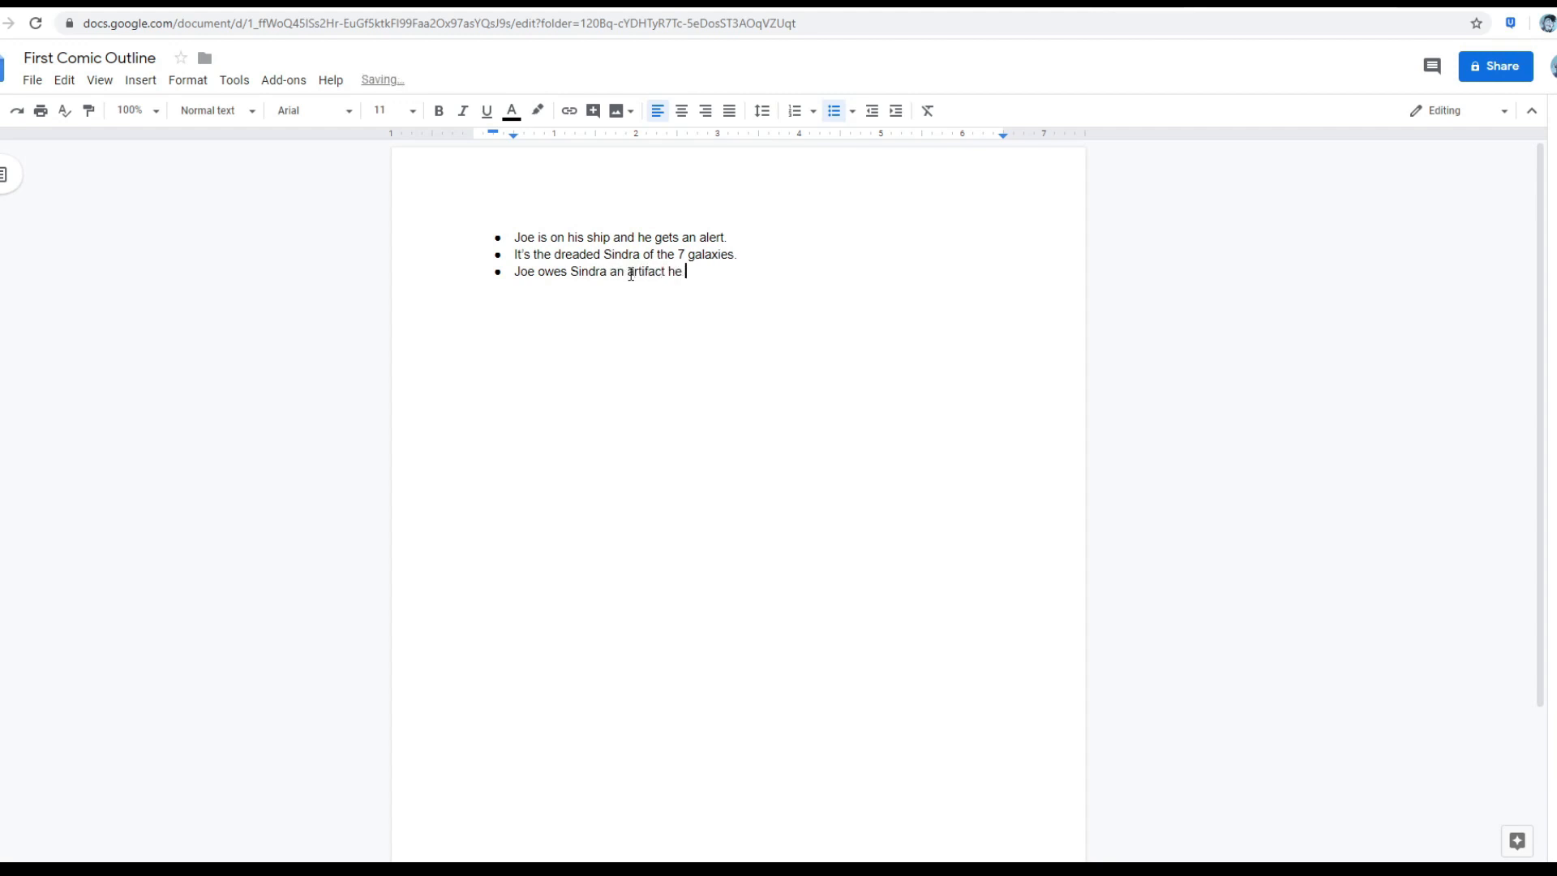
pyautogui.write('stole.')
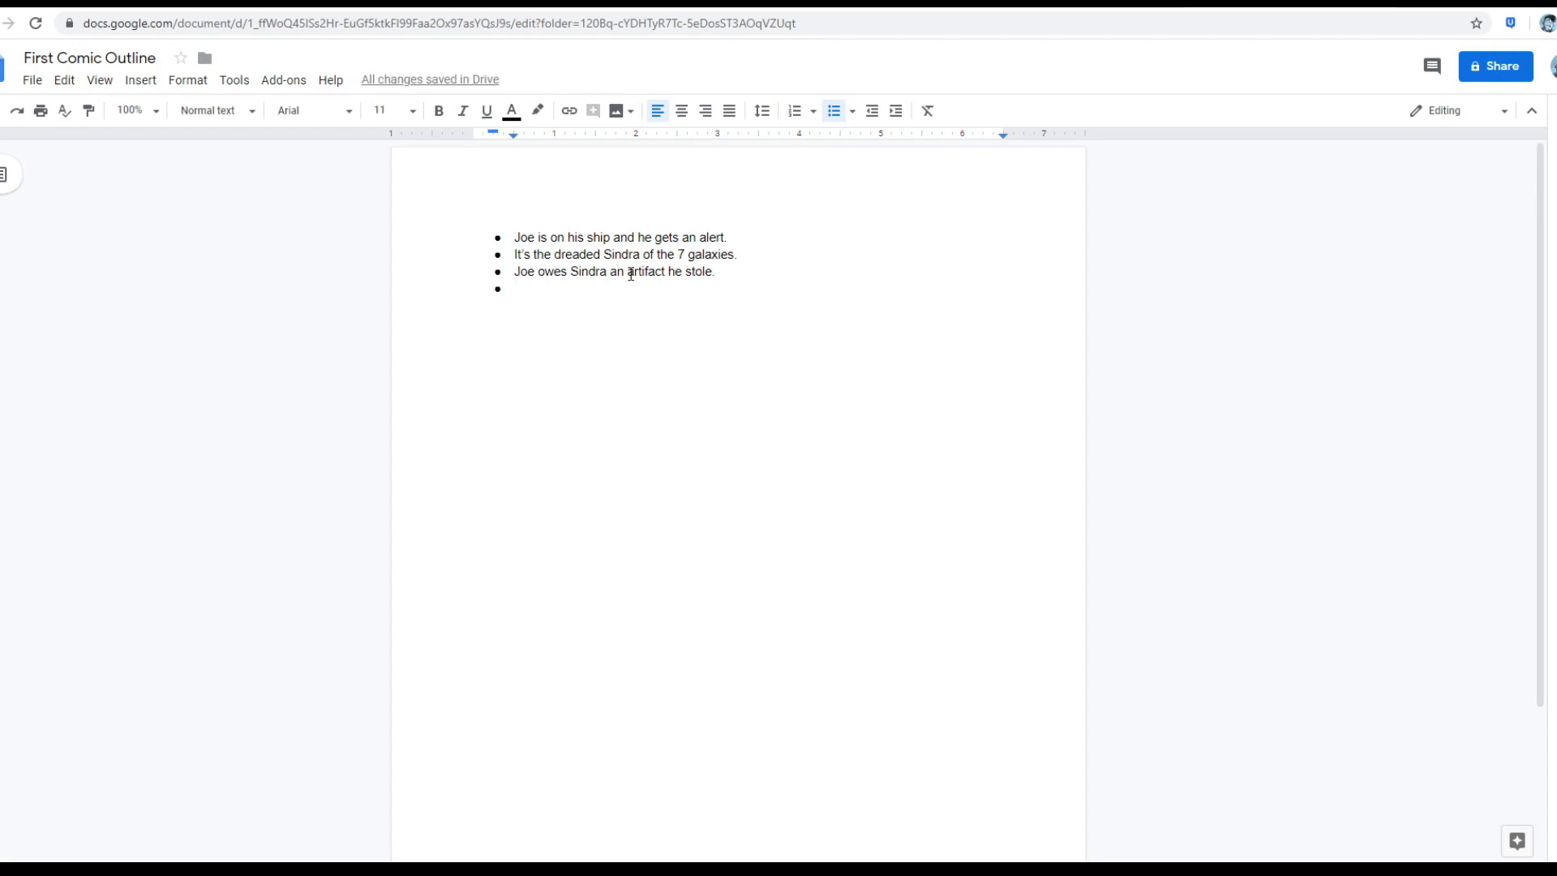
pyautogui.write('Joe slam')
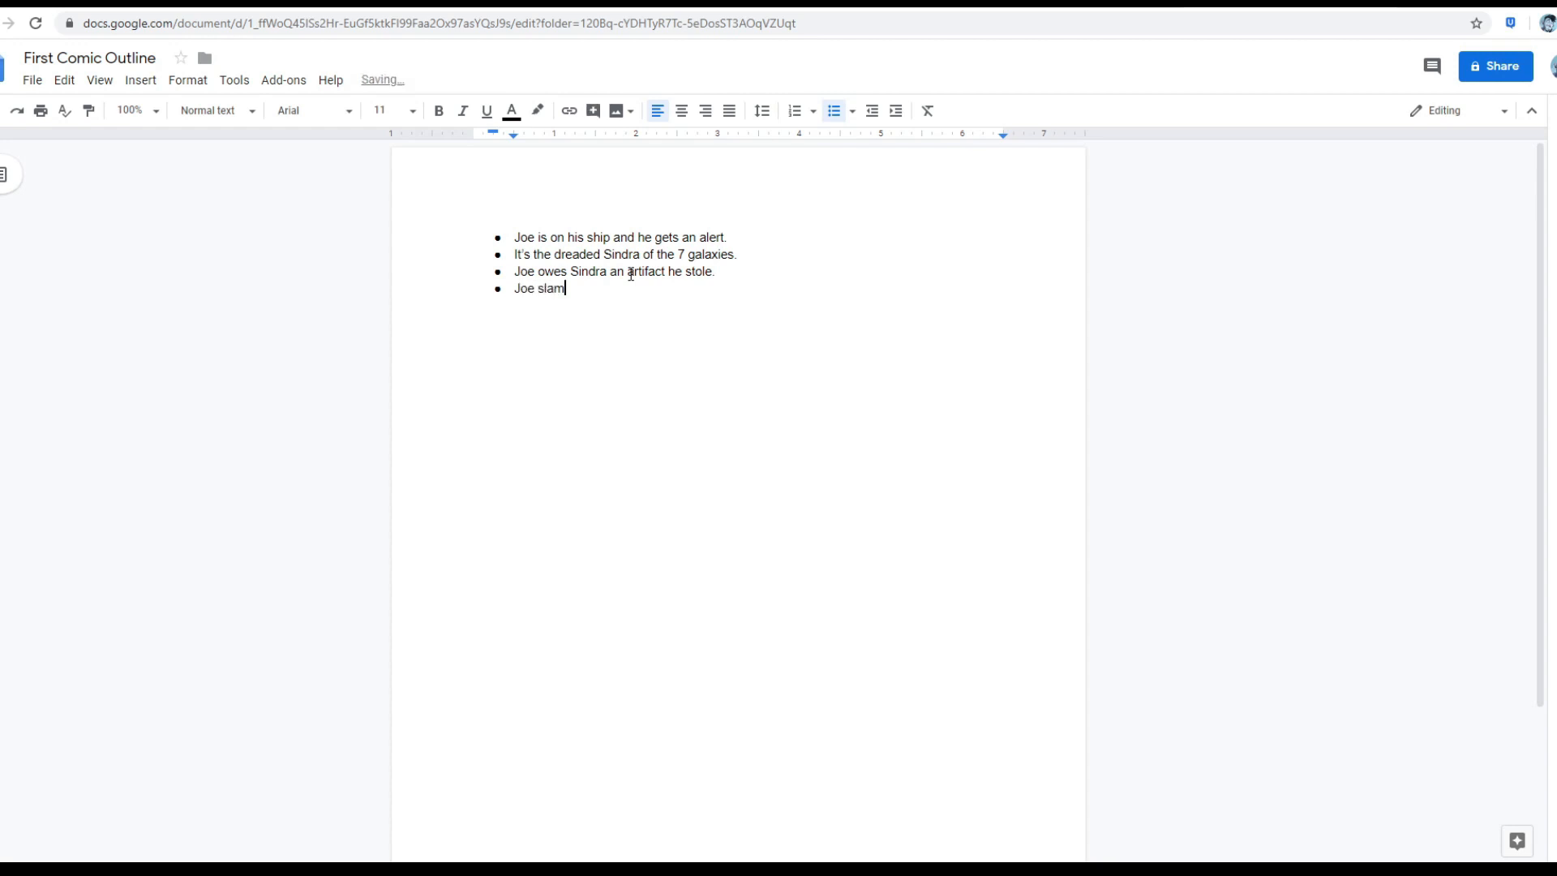
pyautogui.press('BackSpace')
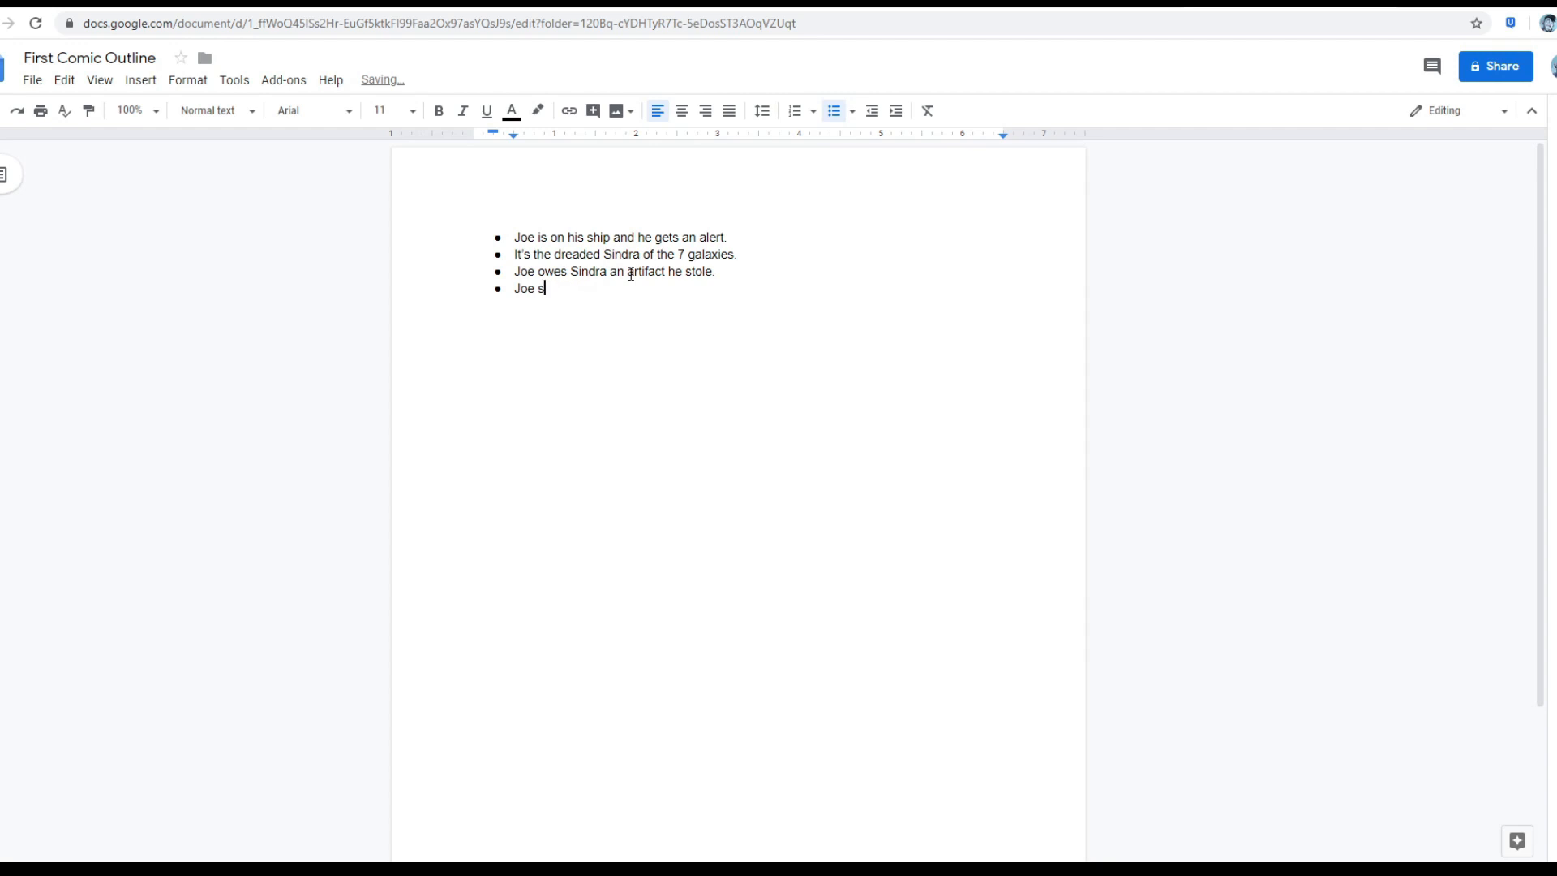
pyautogui.write('urns on the')
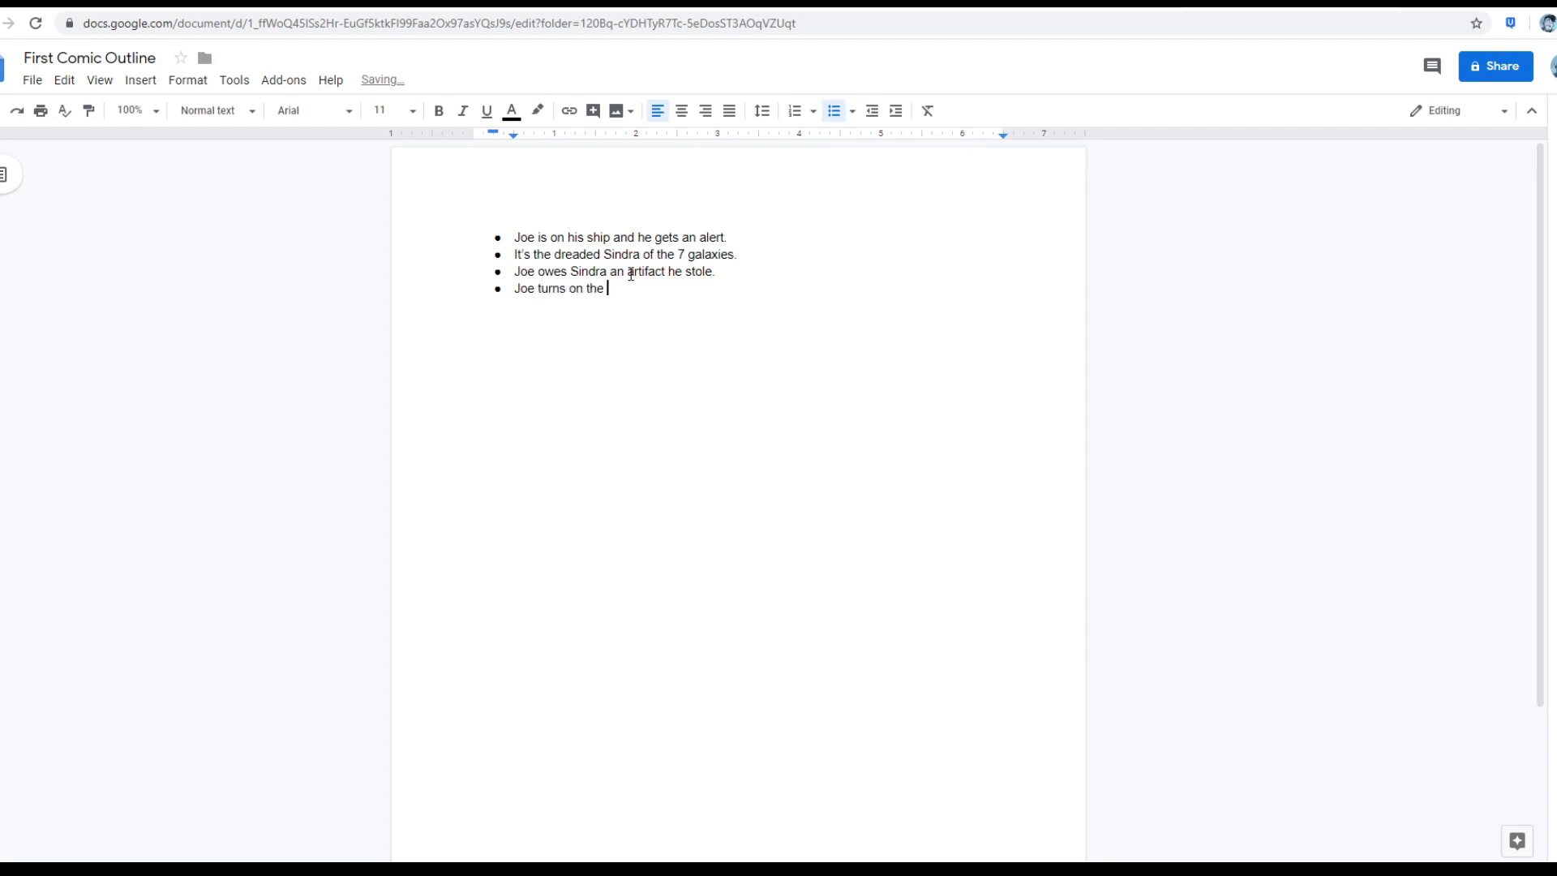
pyautogui.write('warp drive to')
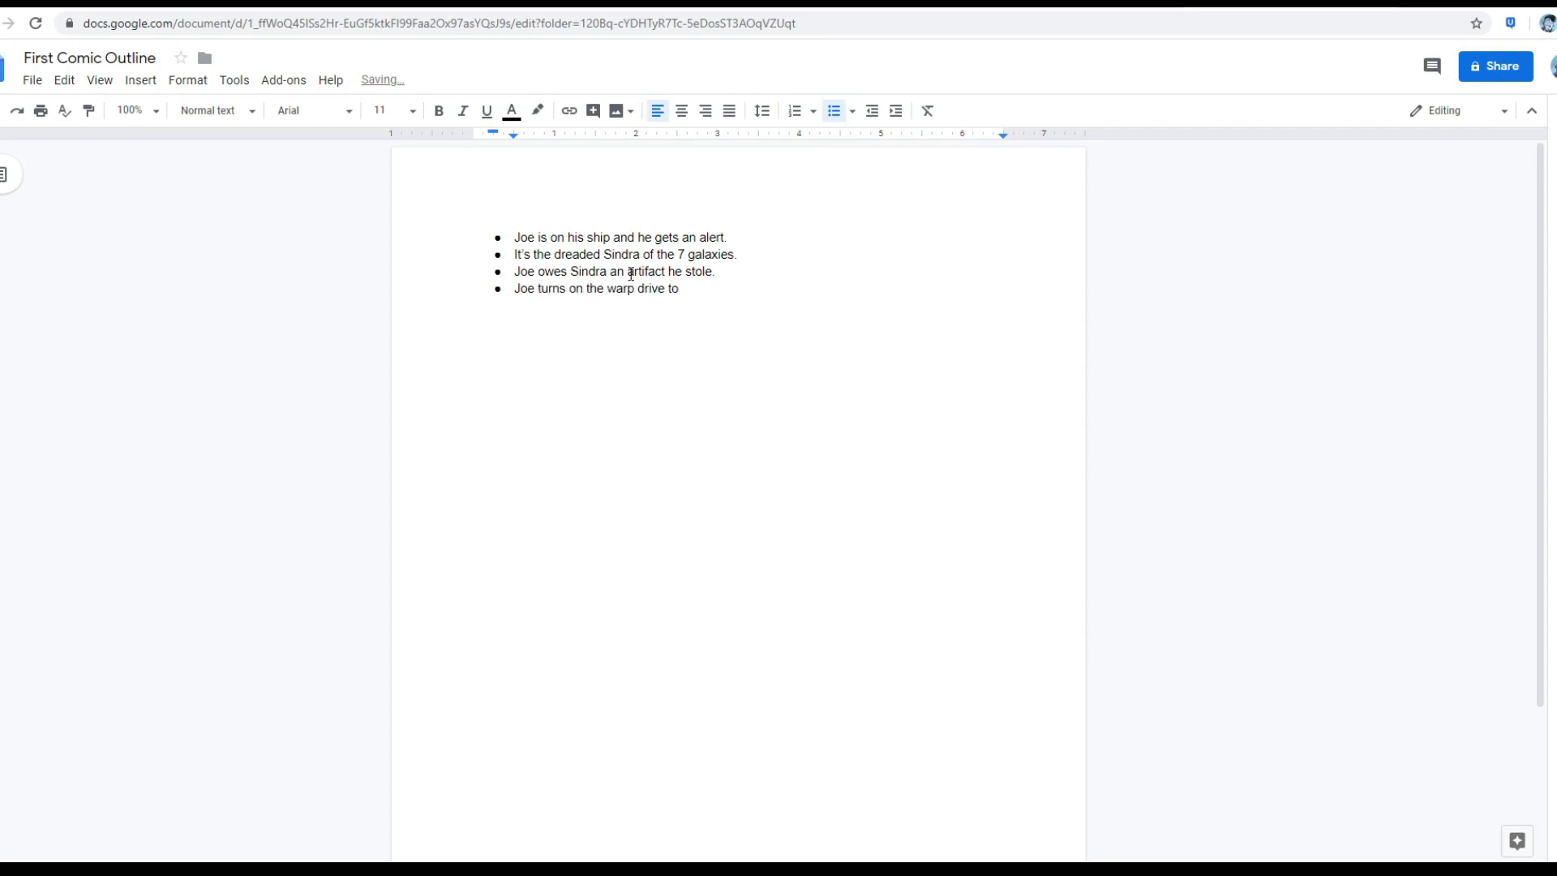
pyautogui.write('escape.')
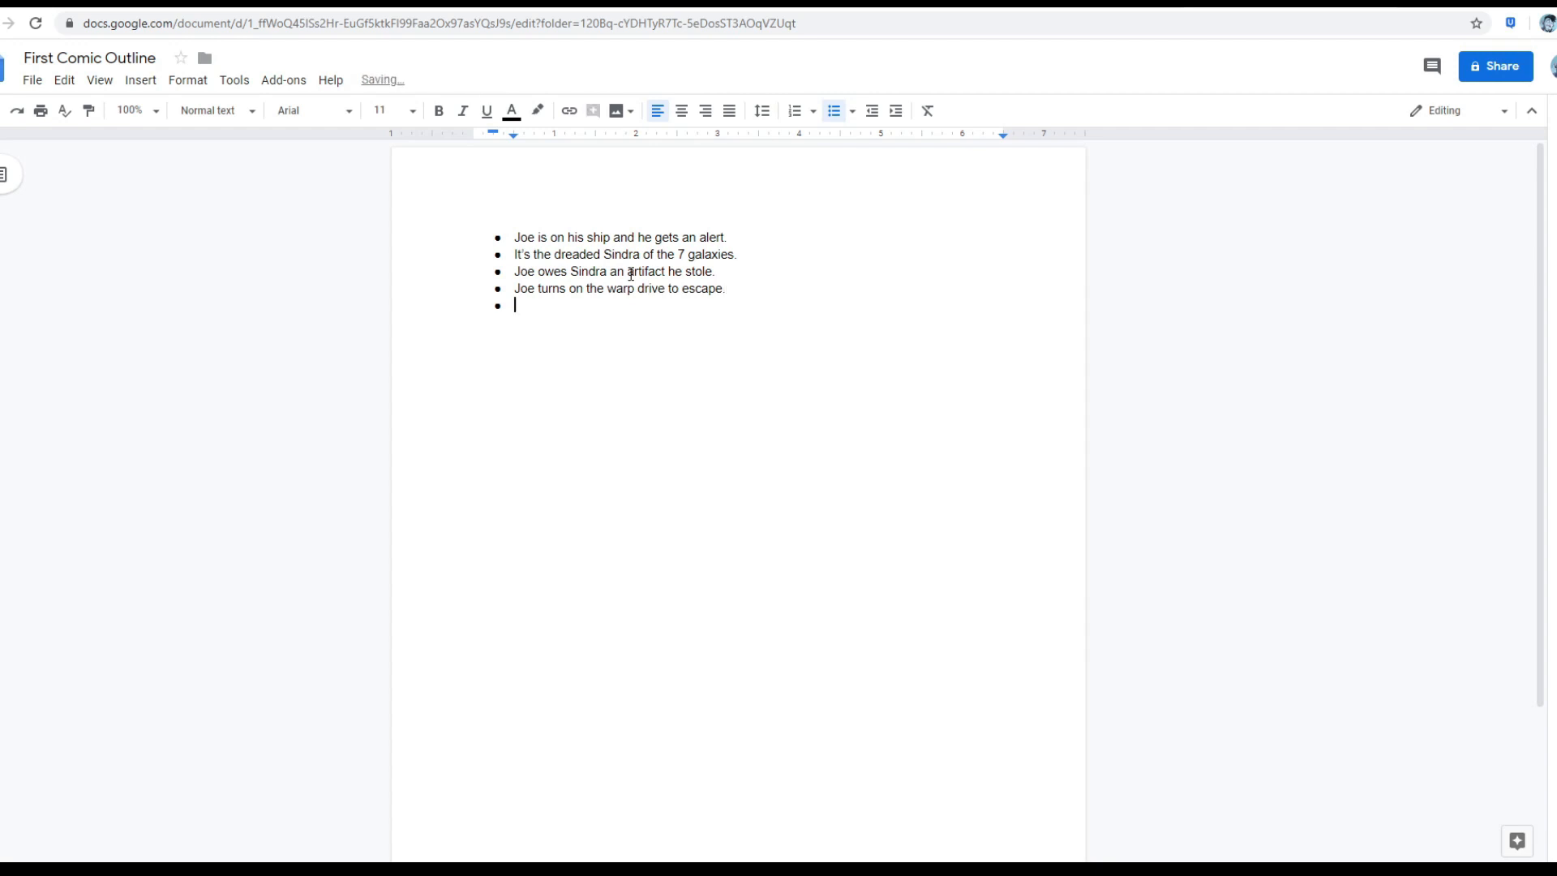
# Finish with 'Unfortunately Sindra outsmarts him.' and make room above the first bullet.
pyautogui.write('Unfortunetely Sinda')
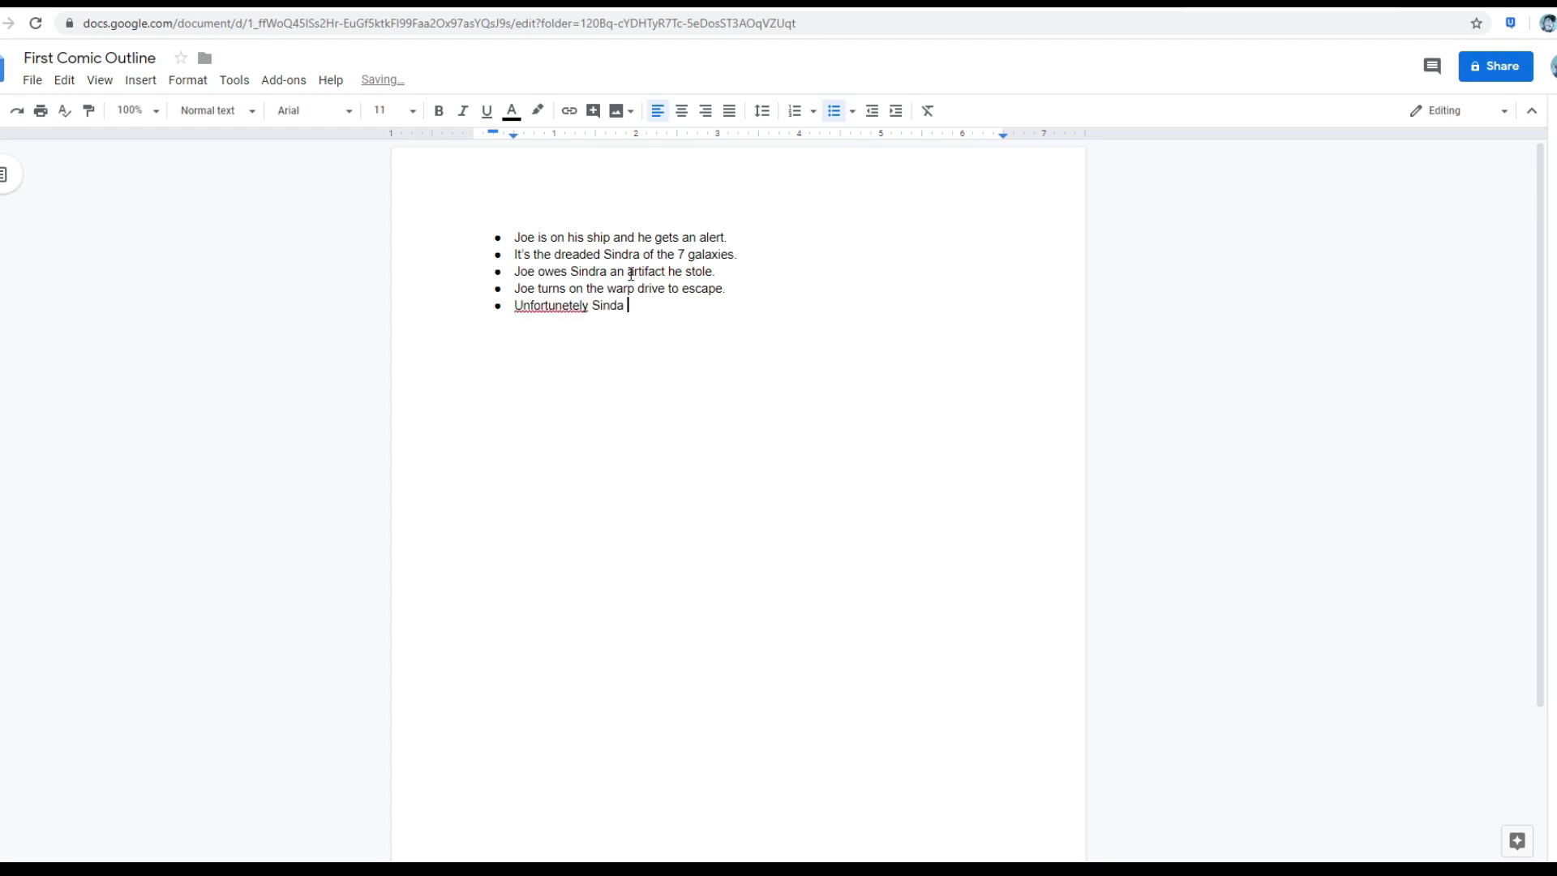
pyautogui.write('outsmarts him.')
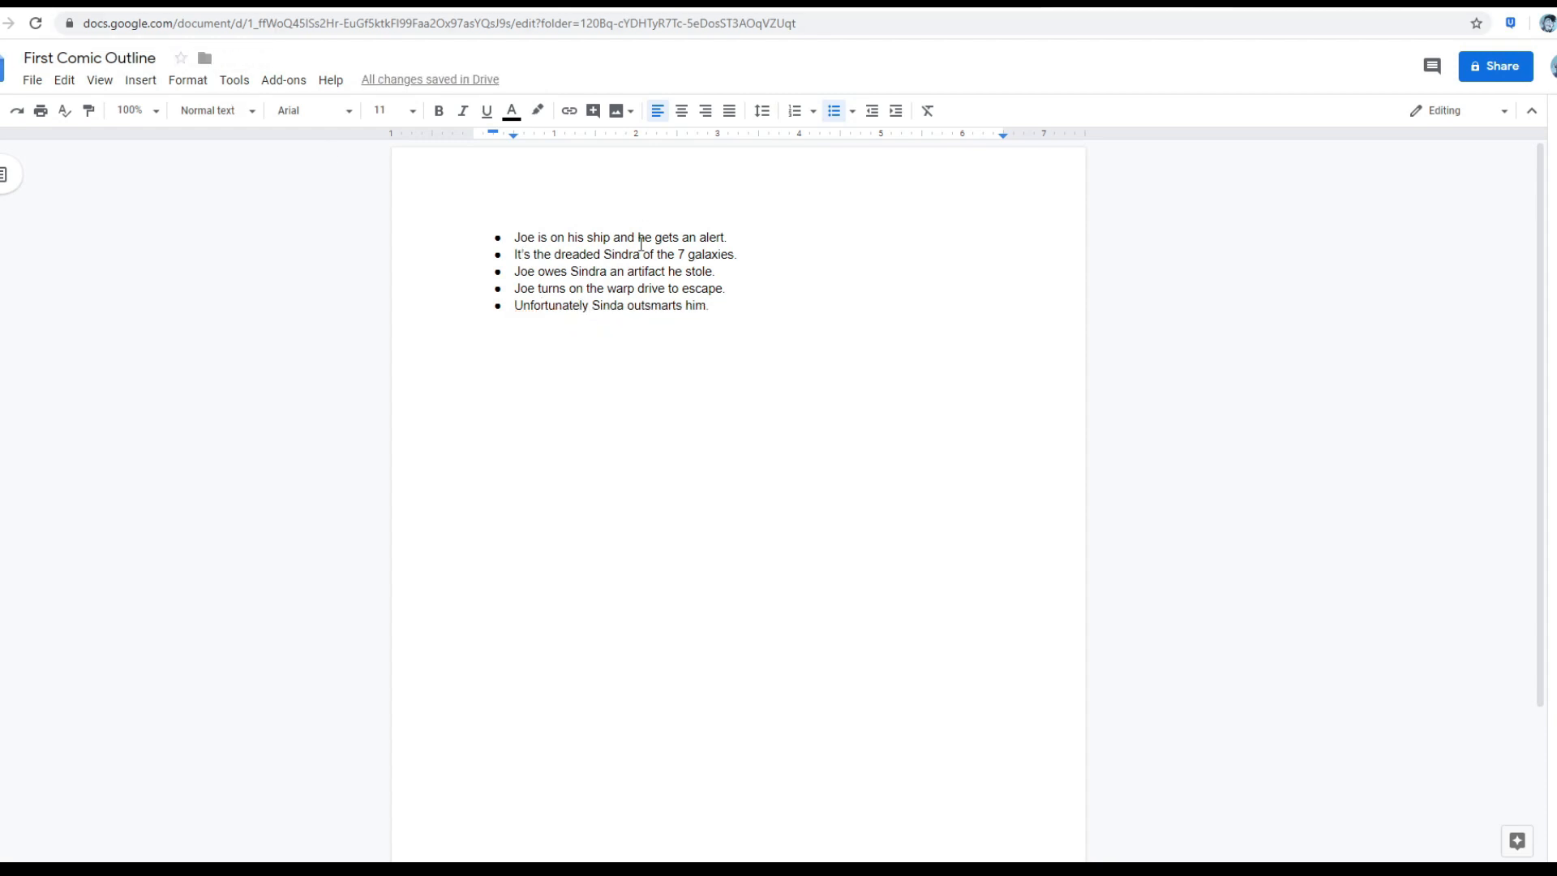
pyautogui.press('Enter')
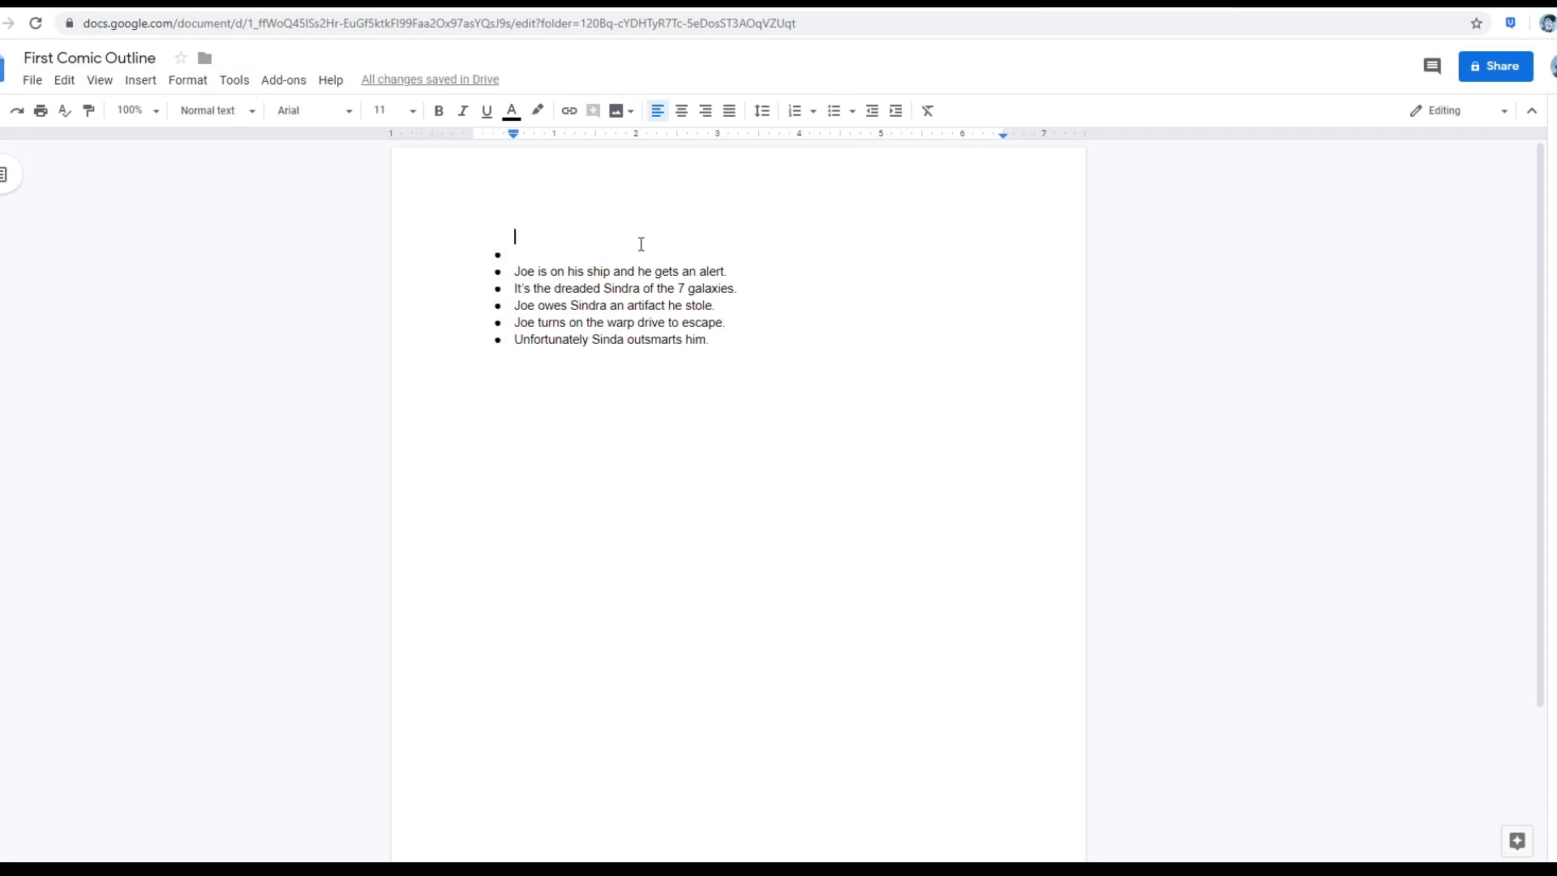
# Remove the stray bullet, label 'Episode 2' below the outline, and start a new document.
pyautogui.press('backspace')
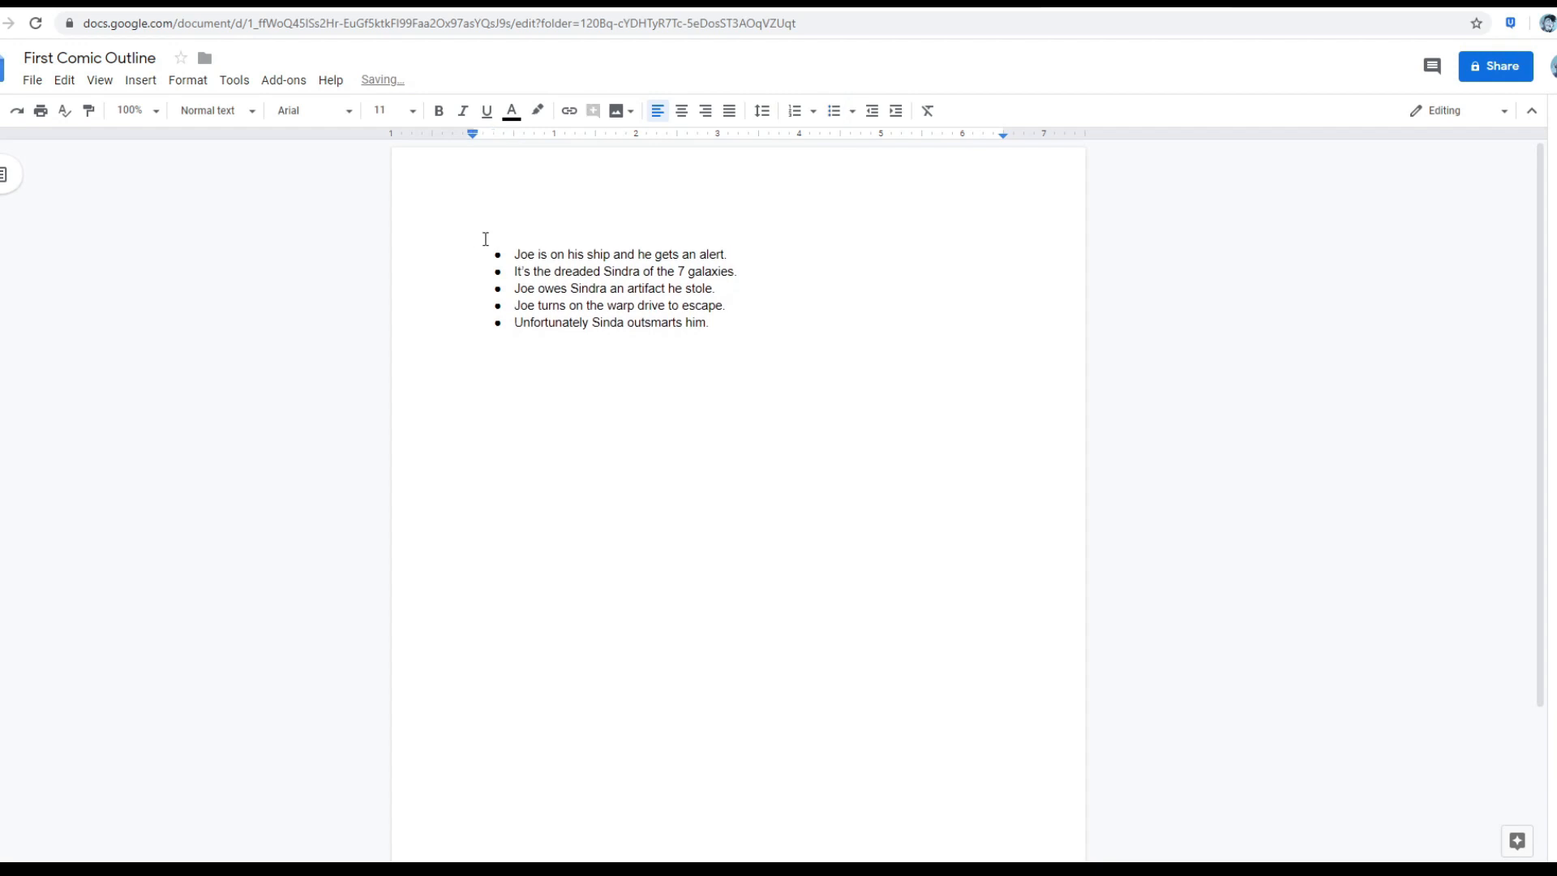
pyautogui.write('Episode 1')
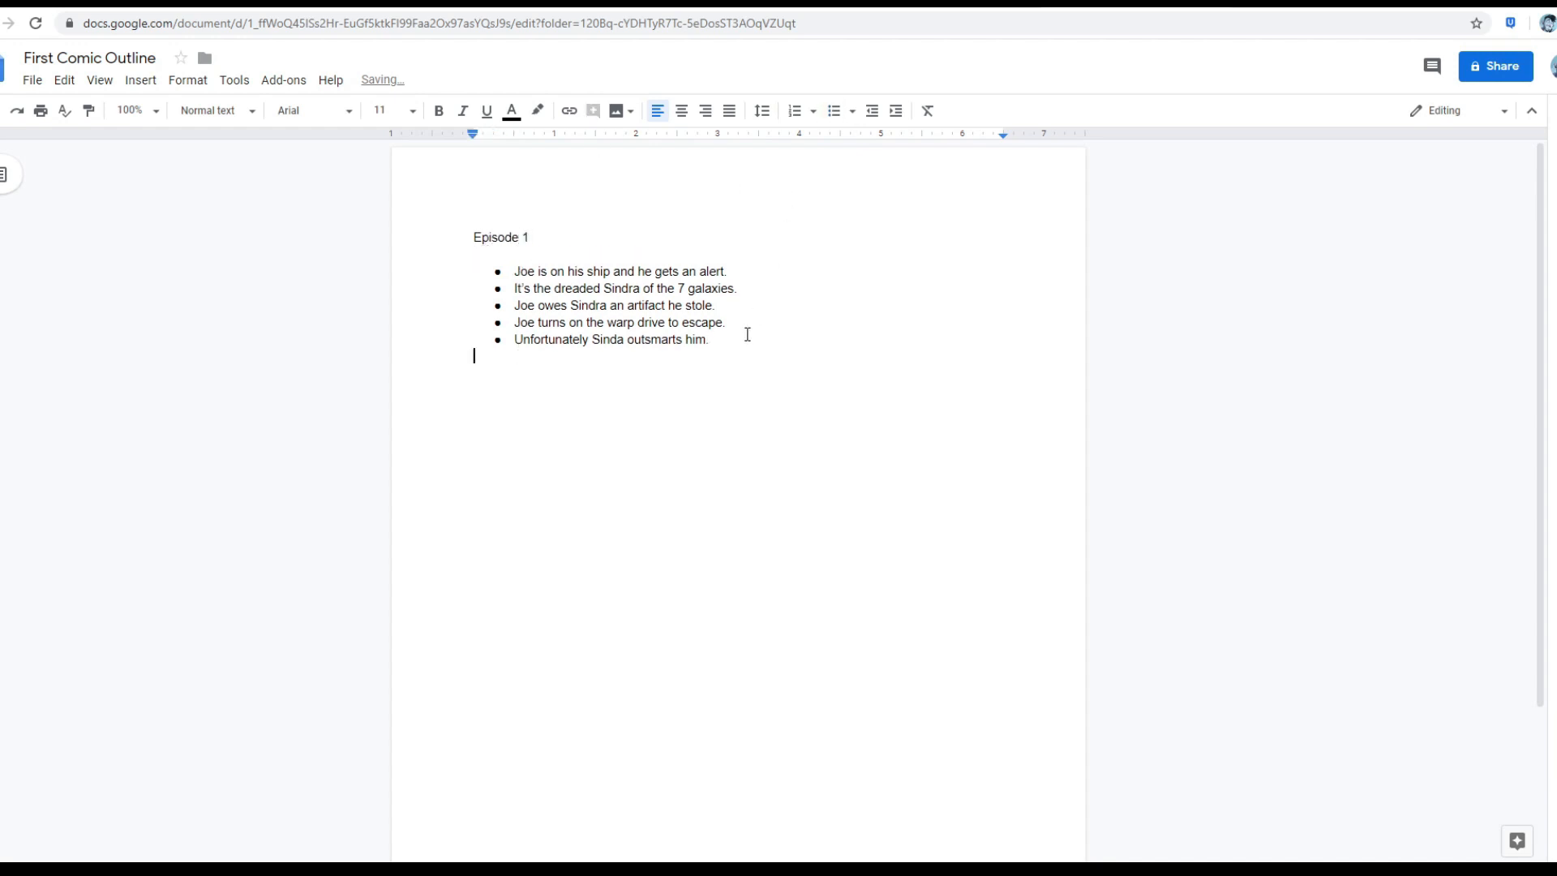
pyautogui.write('Episode 2')
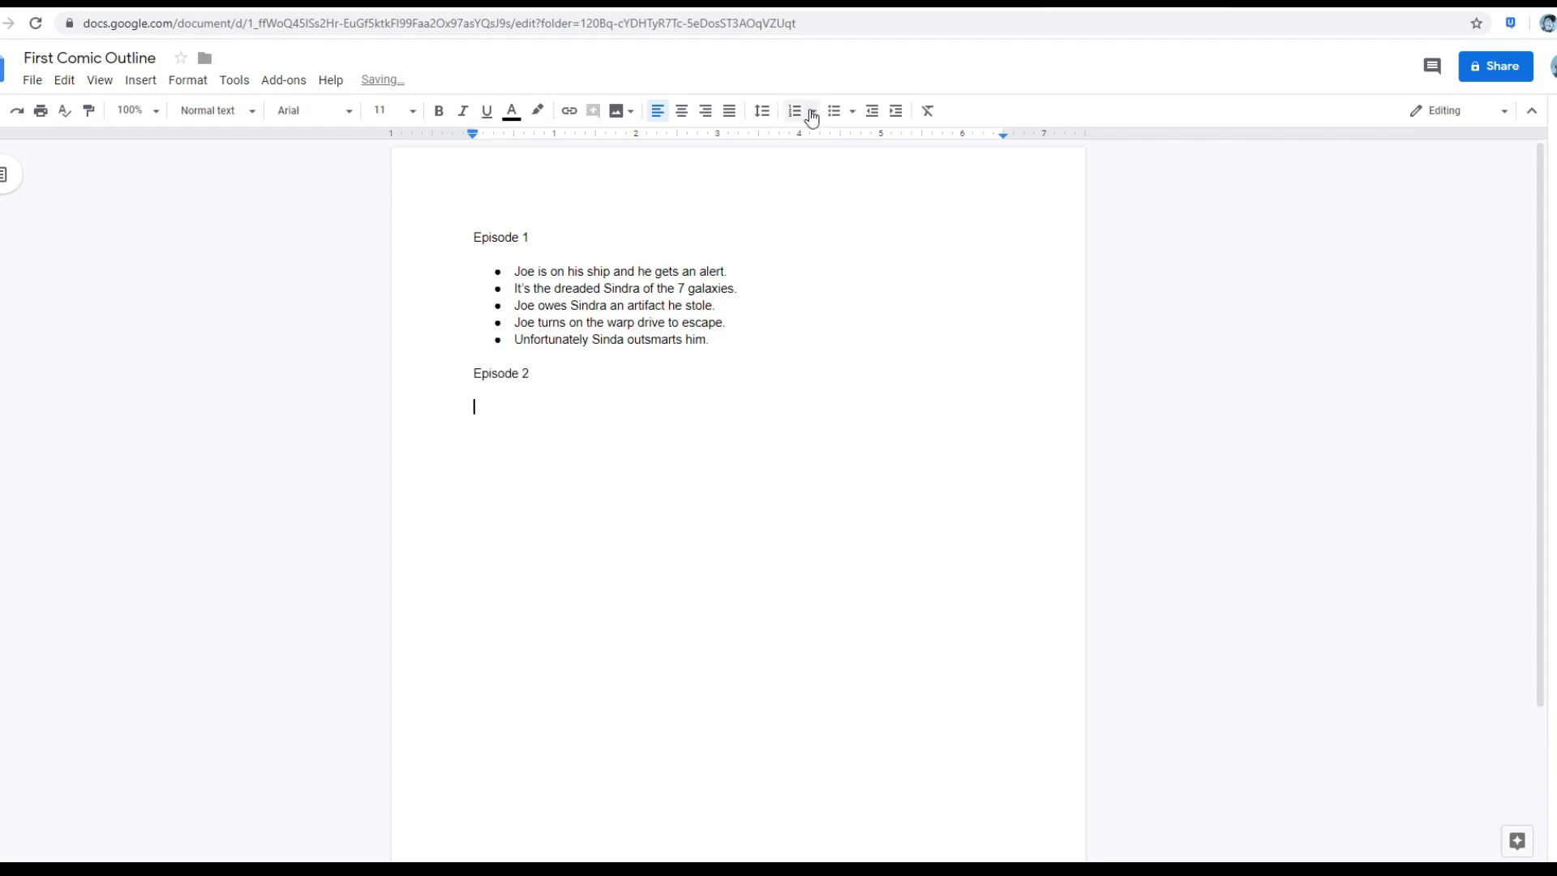
pyautogui.click(834, 111)
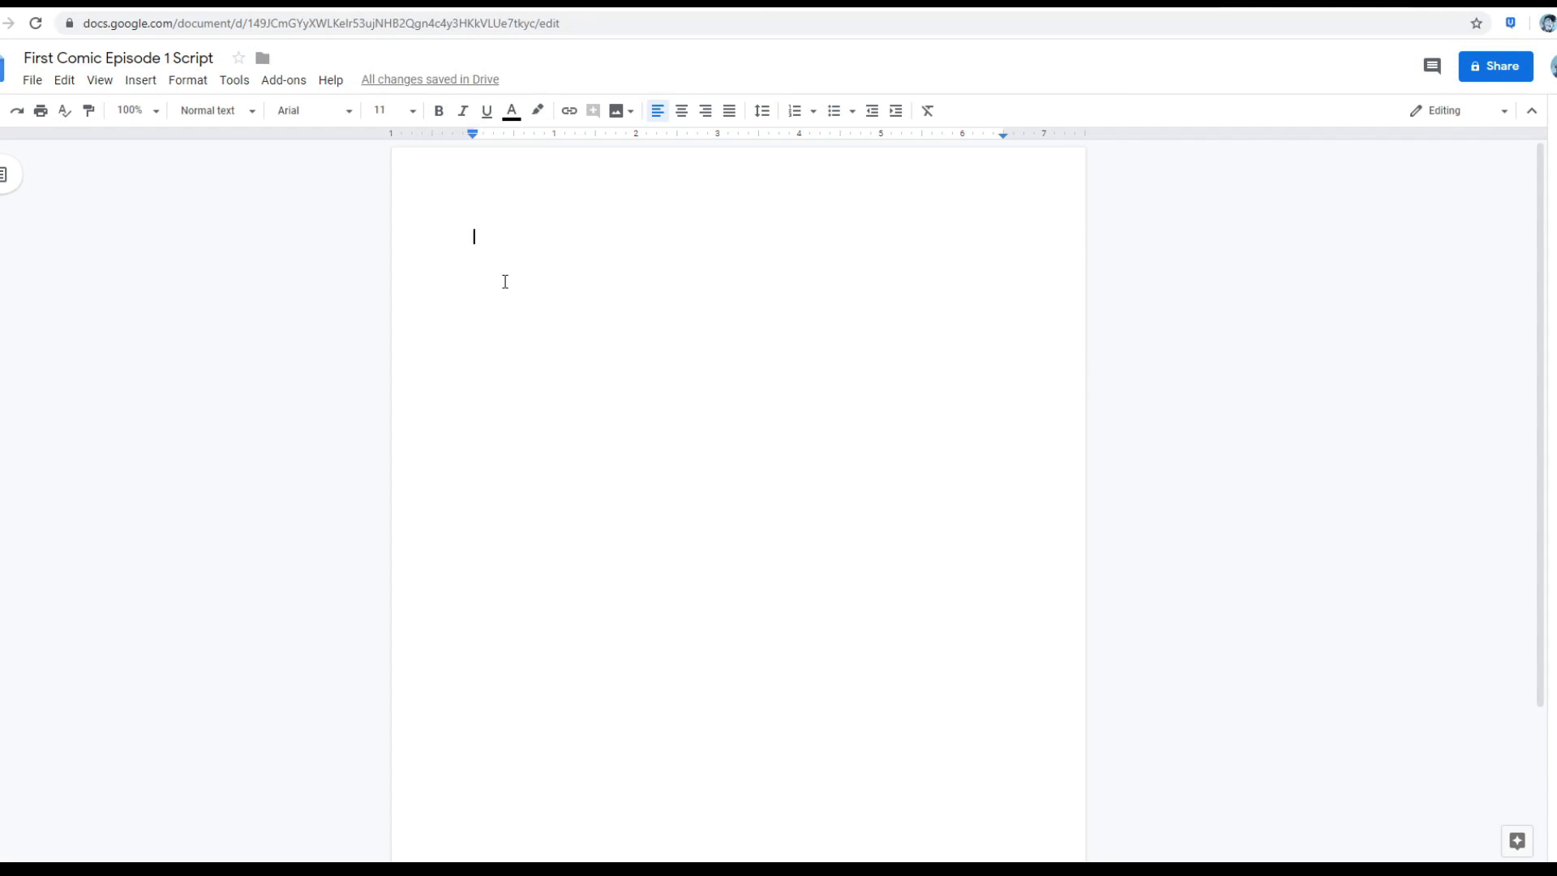
# Write 'Panel' (dropping the 1) above 'Establish Joe's ship in space' and style it.
pyautogui.write('Epsod')
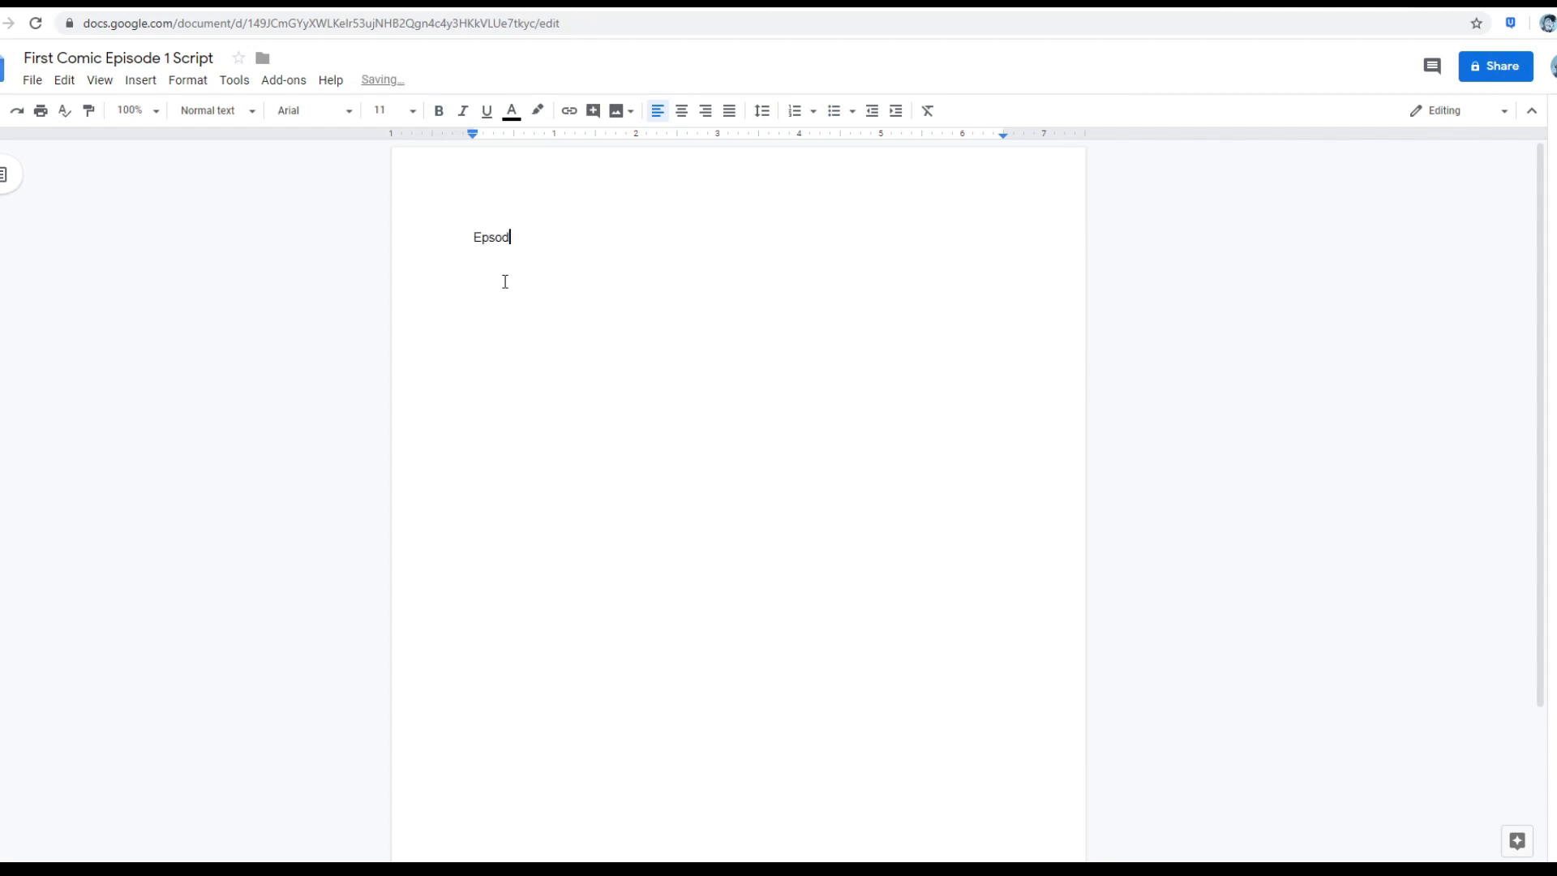
pyautogui.write('Pan')
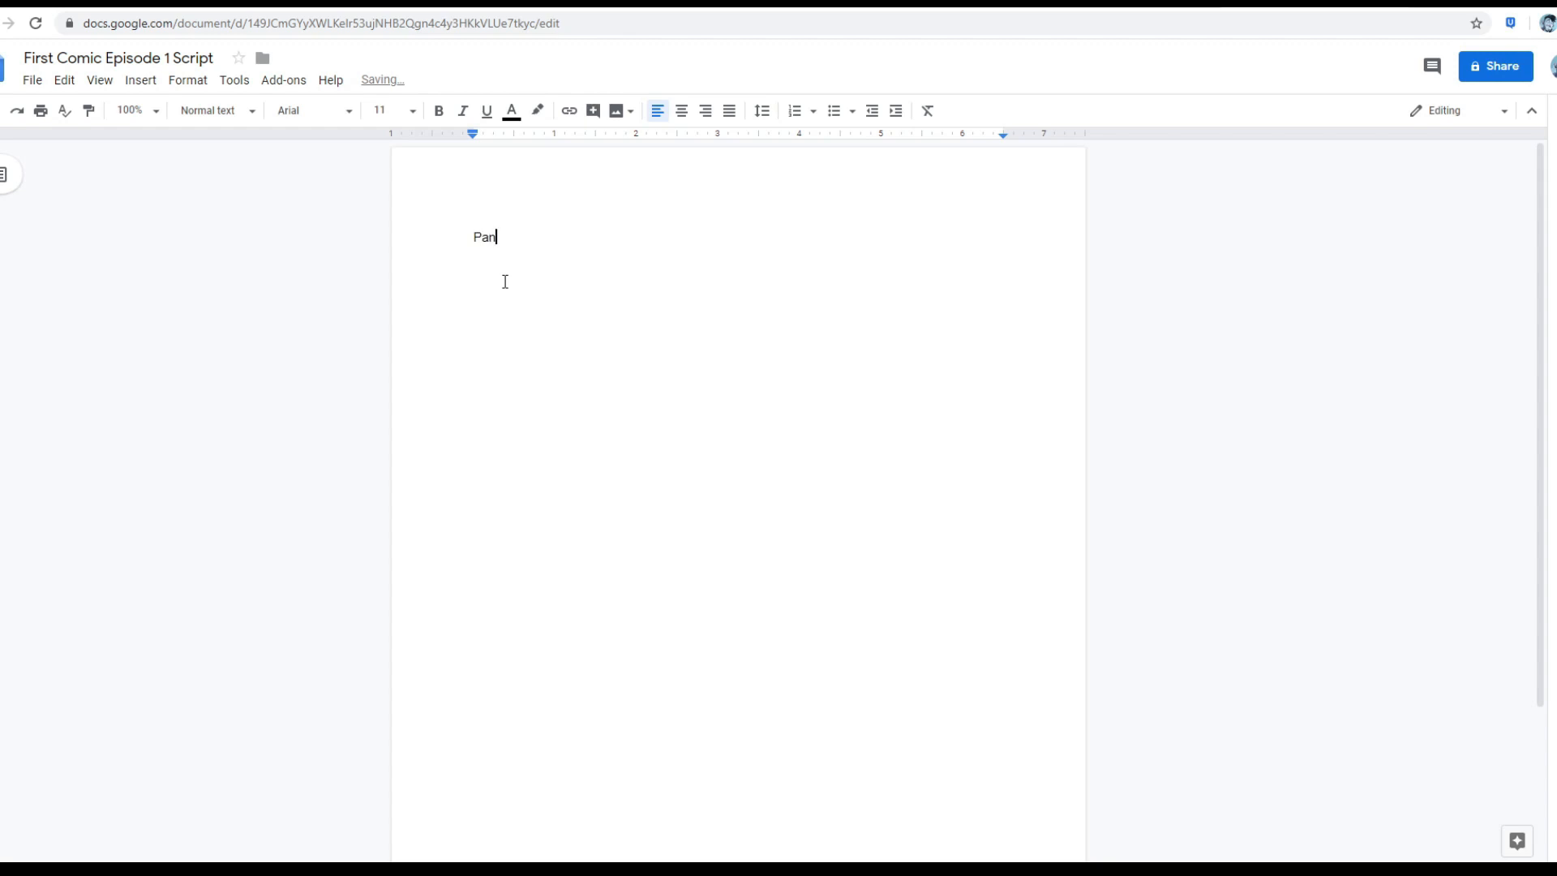
pyautogui.write('el 1')
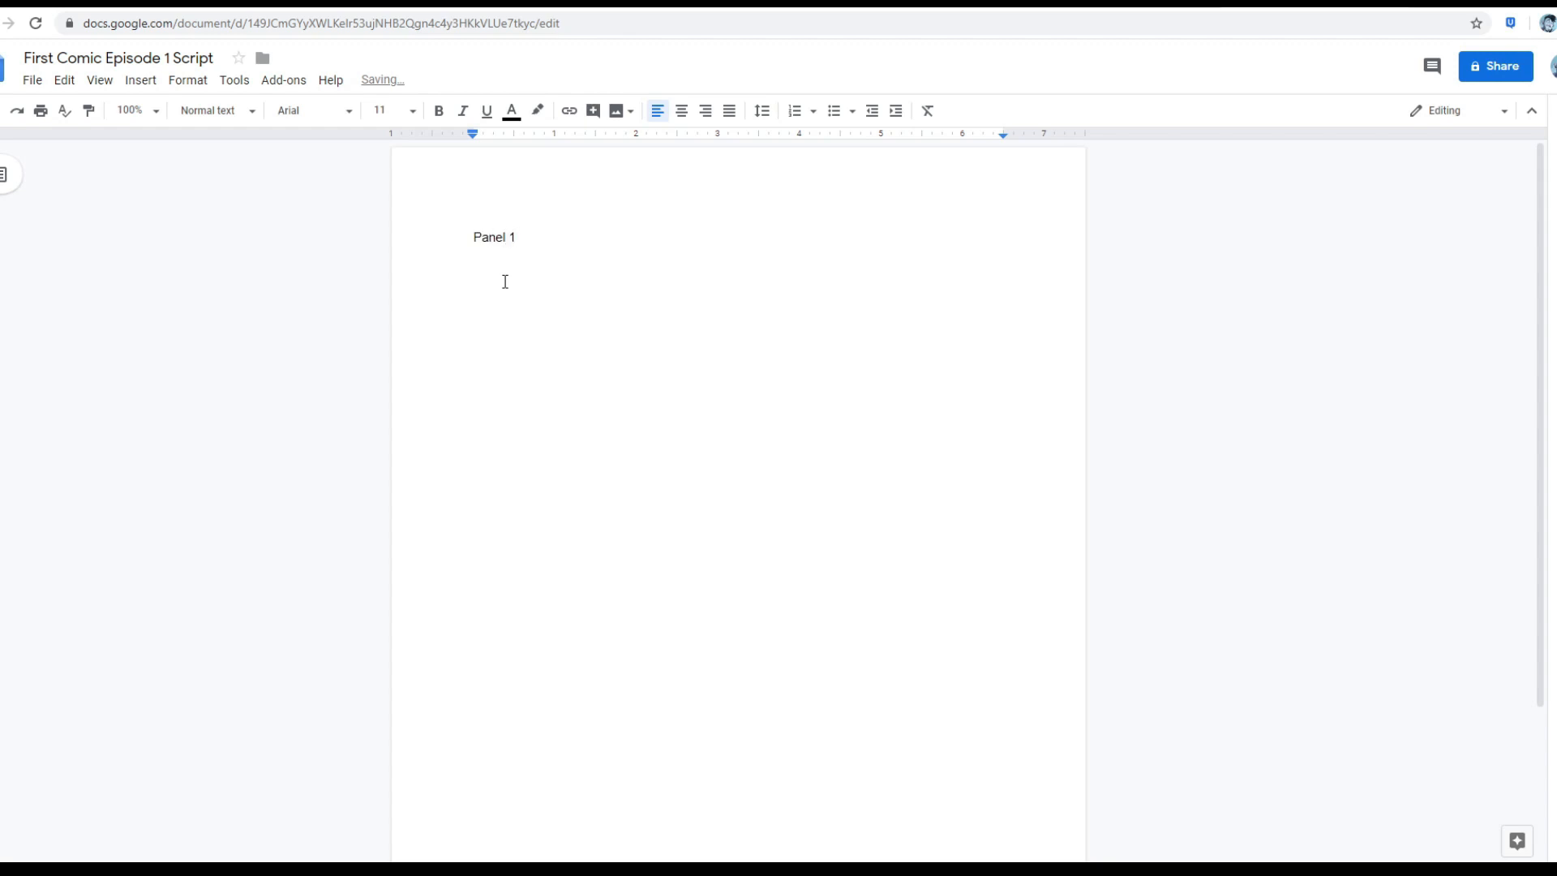
pyautogui.write("Establish Joe's s")
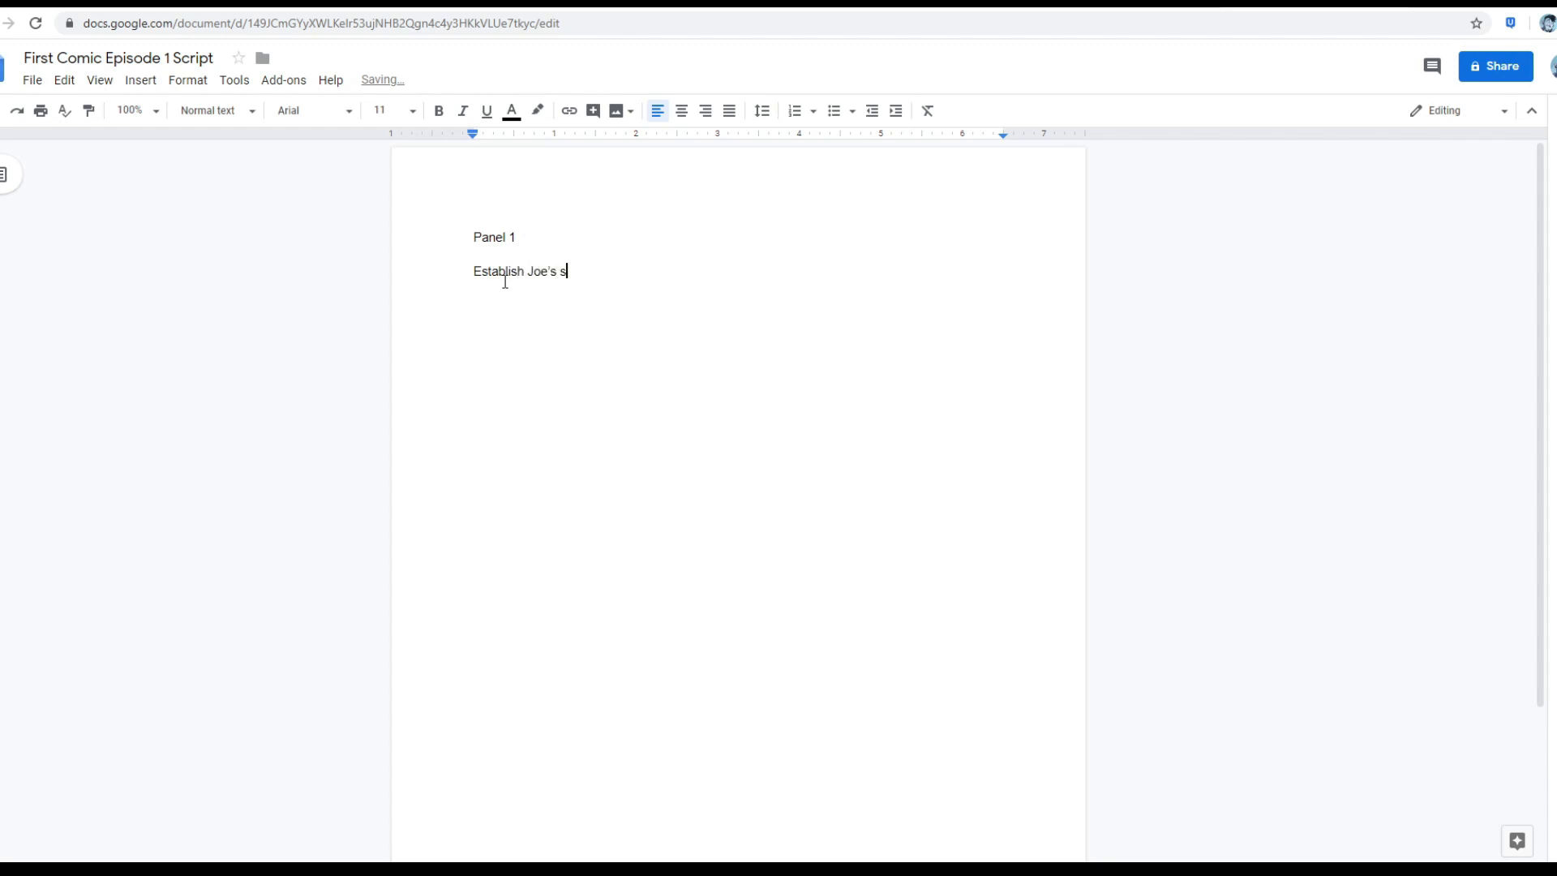
pyautogui.write('hip in space')
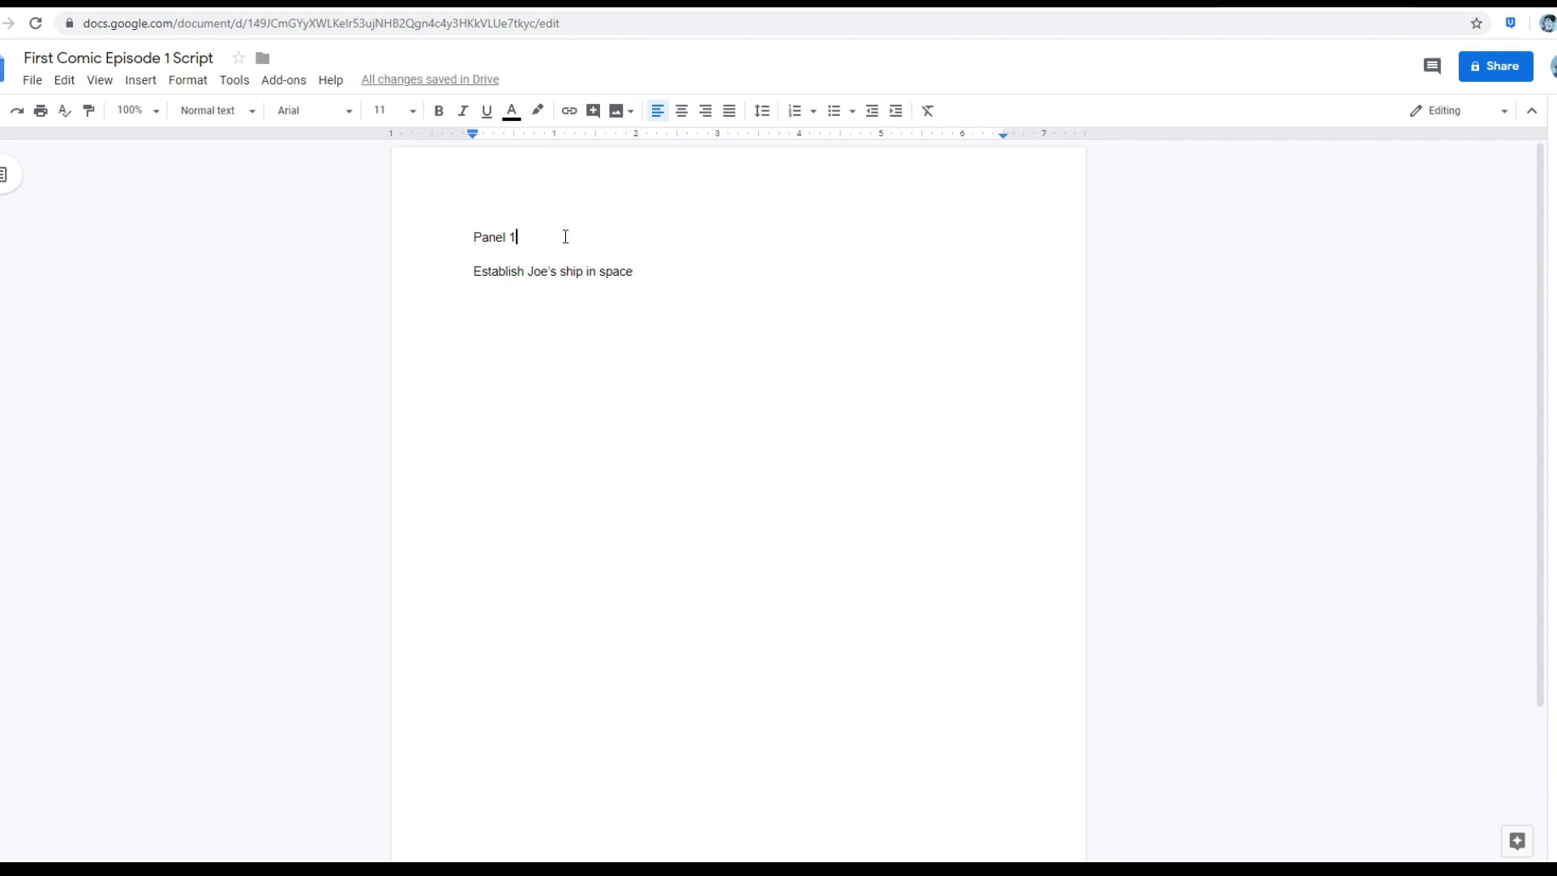
pyautogui.press('backspace')
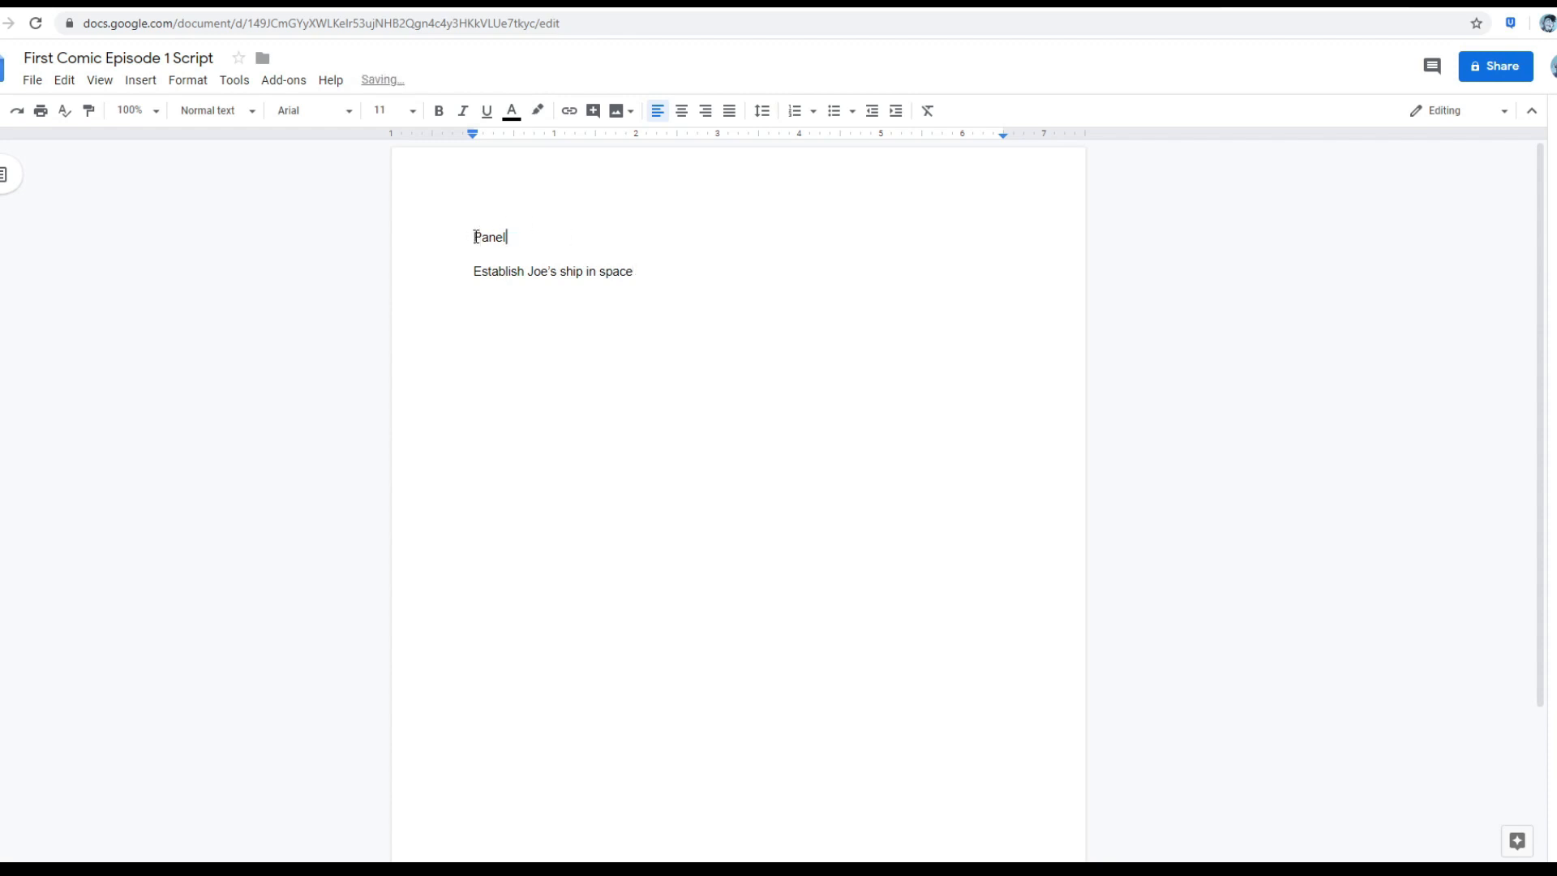
pyautogui.click(209, 110)
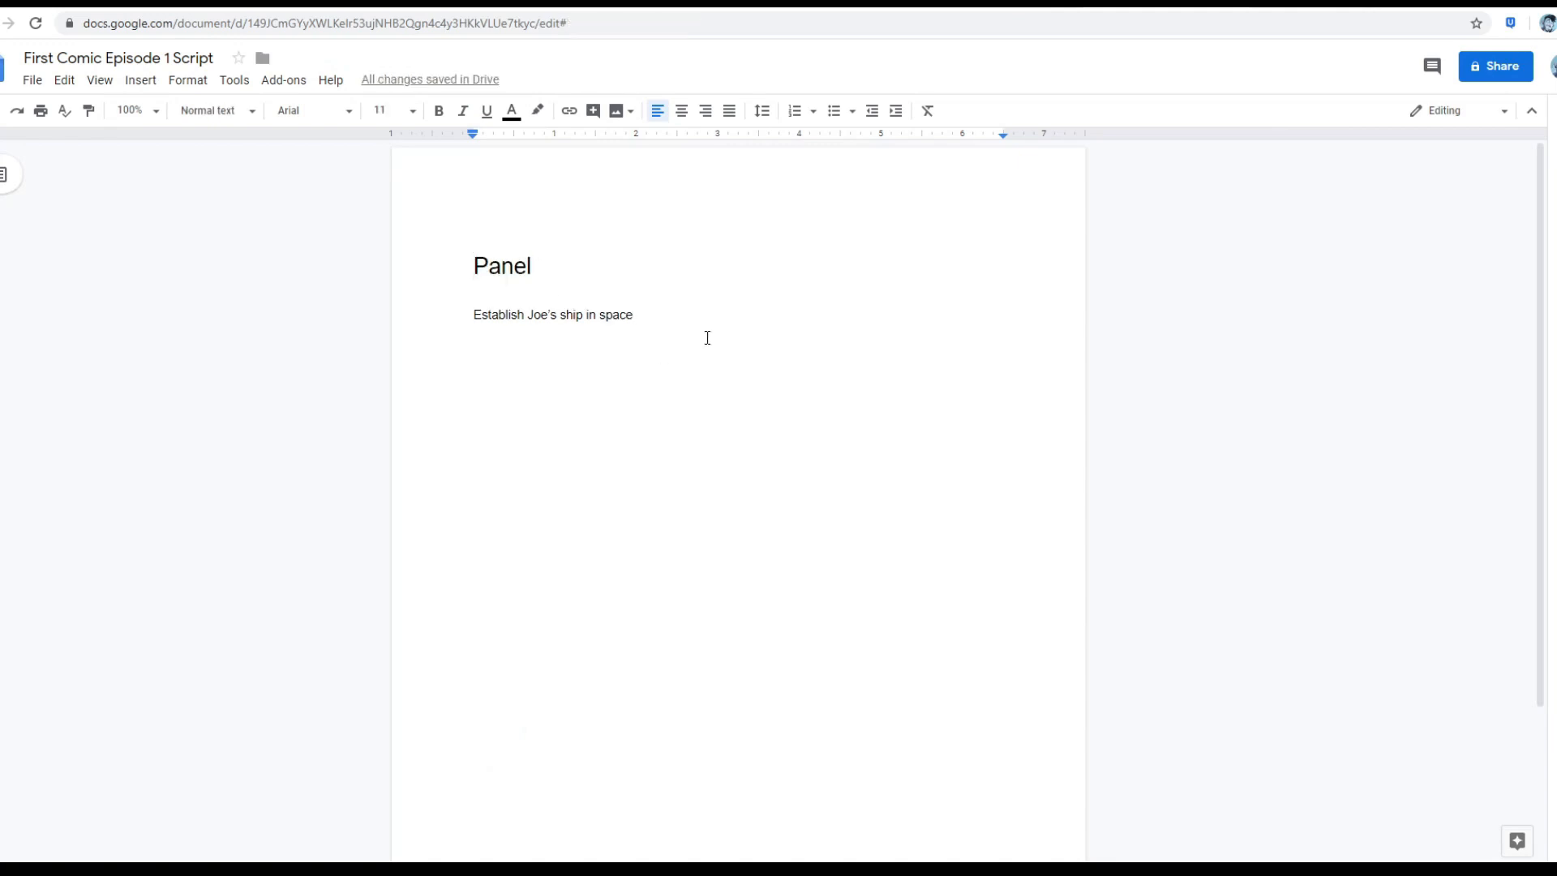
# Add a second 'Panel' heading with the description 'Joe is eating ramen'.
pyautogui.press('enter')
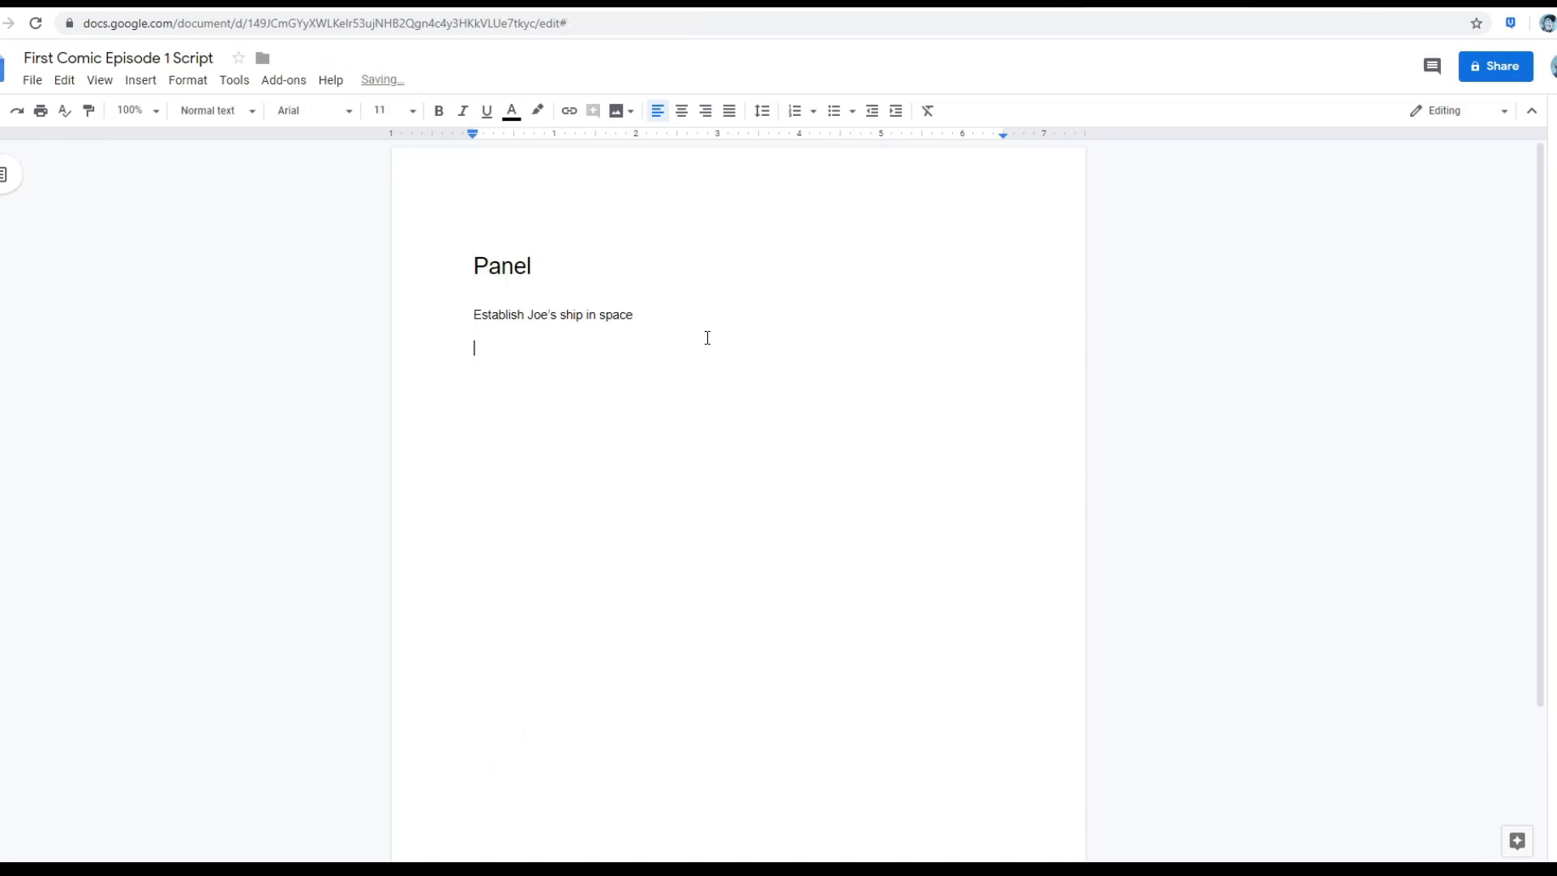
pyautogui.write('P')
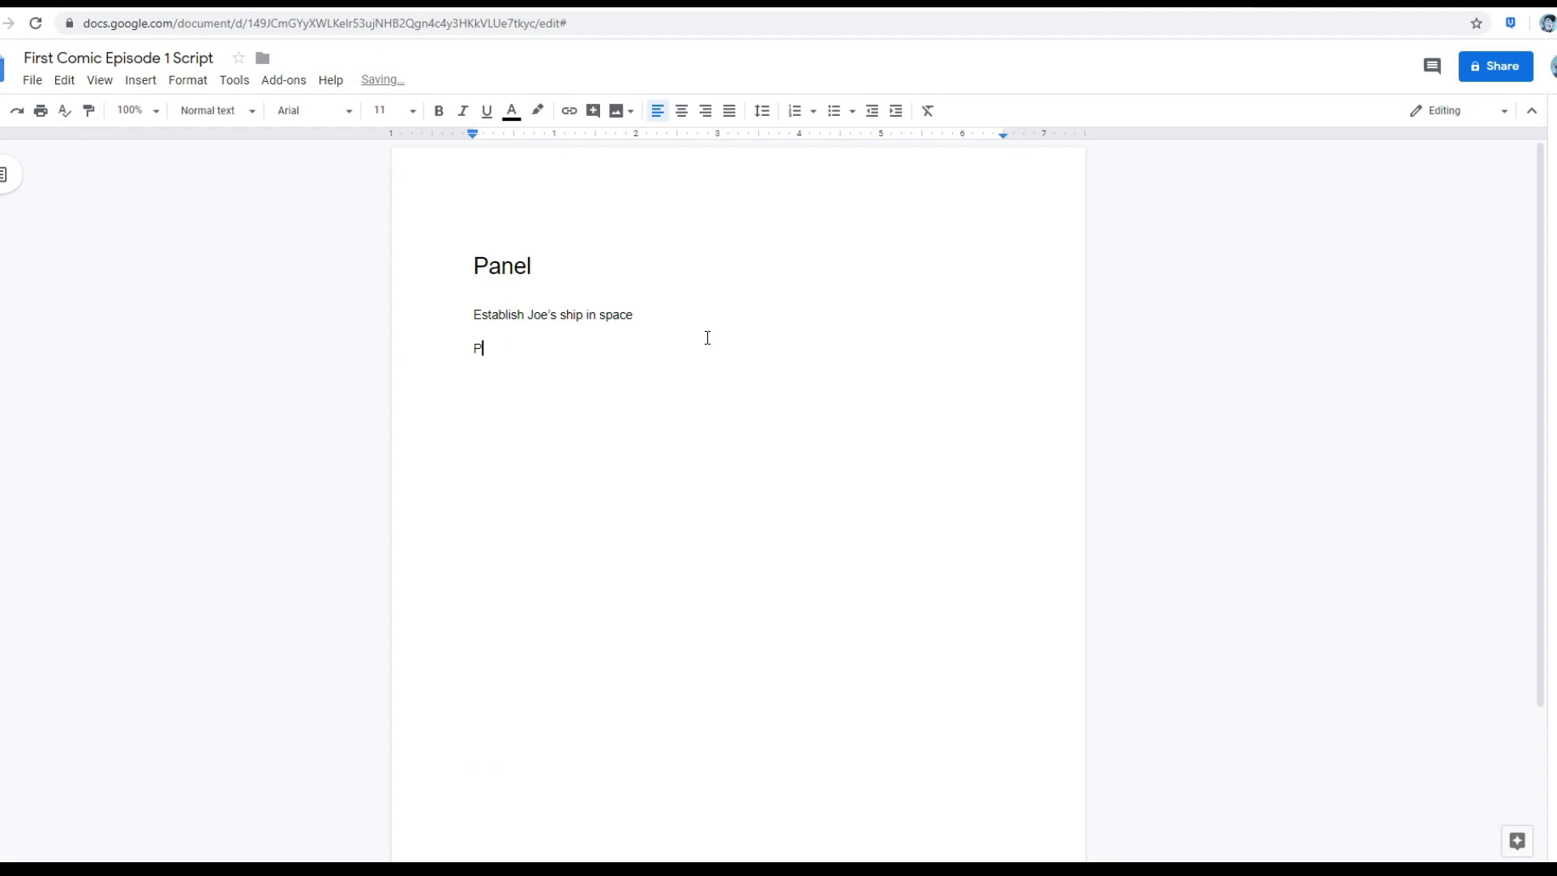
pyautogui.write('anel')
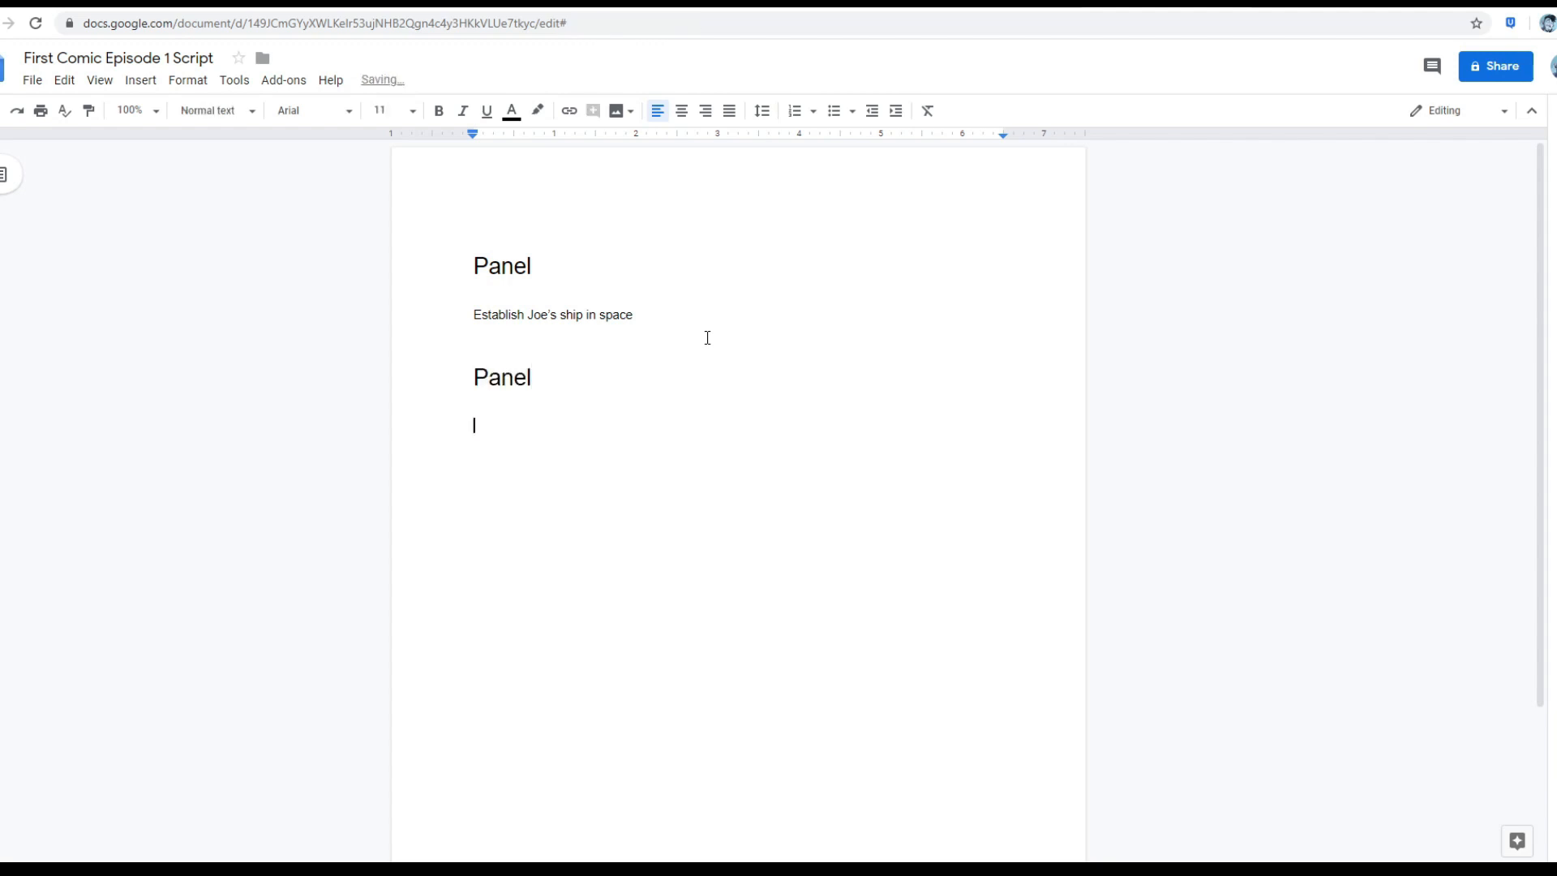
pyautogui.write('Joe is')
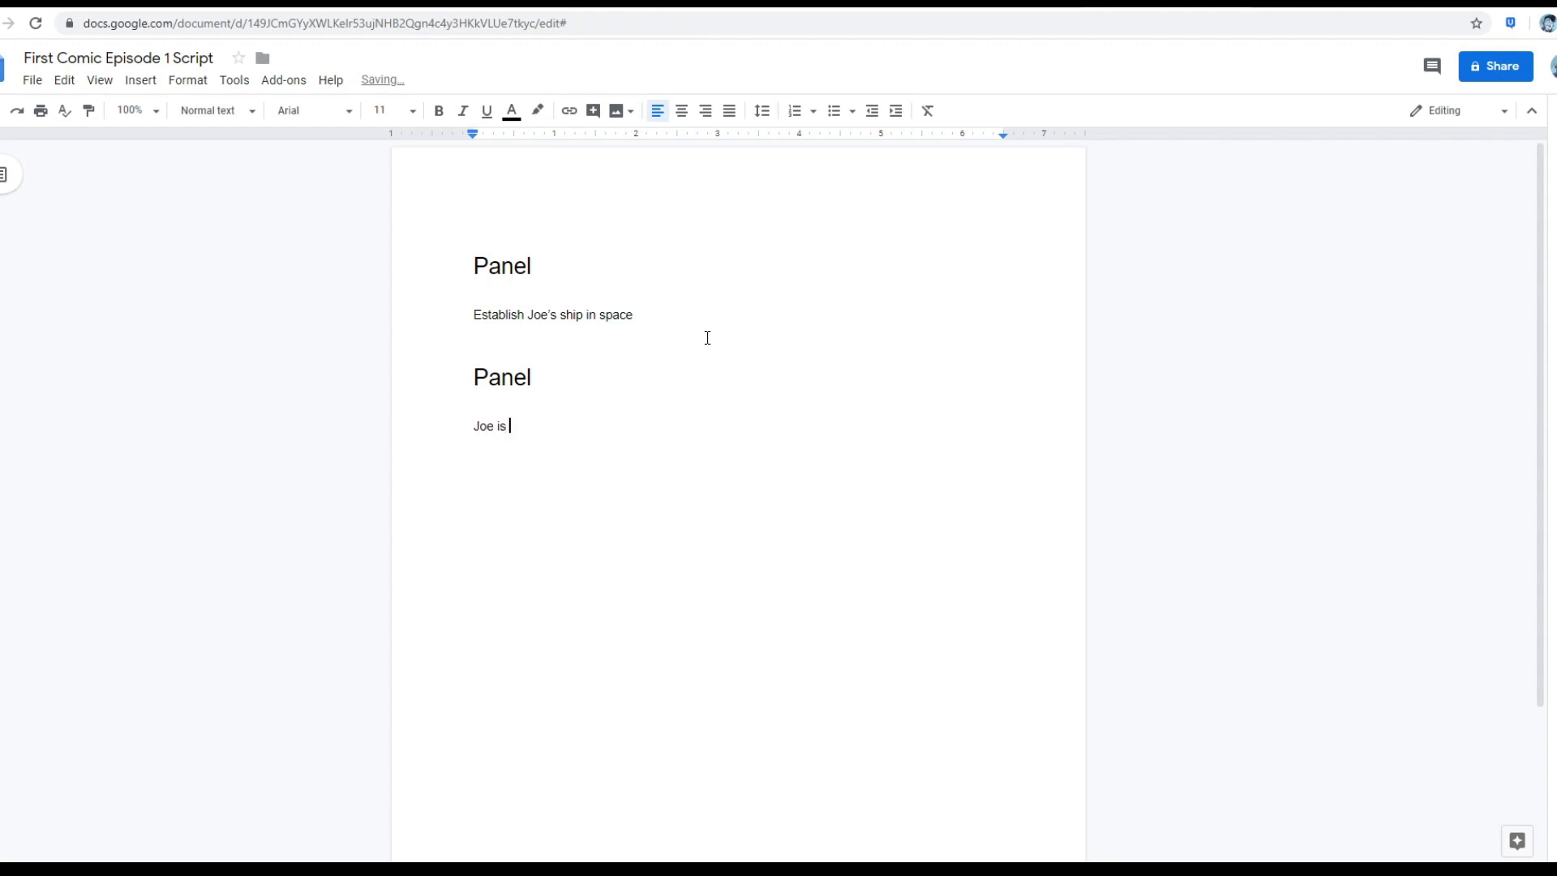
pyautogui.write('eating ramen while lounging')
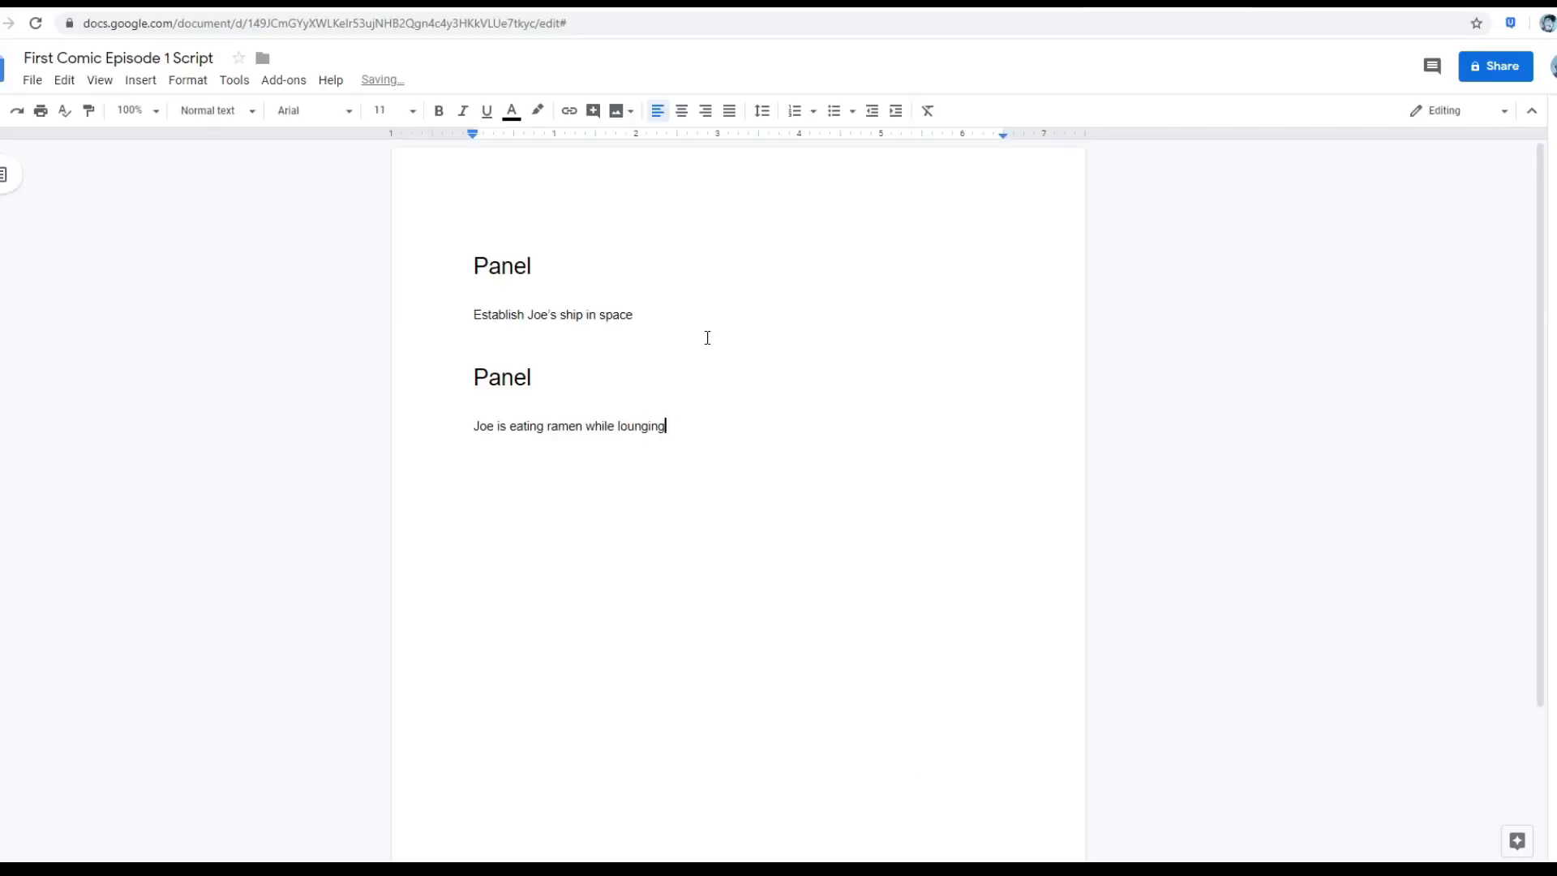
# Finish the seat description and add the indented line 'Joe - Gawd, I love Ramen.'.
pyautogui.write('in his sh')
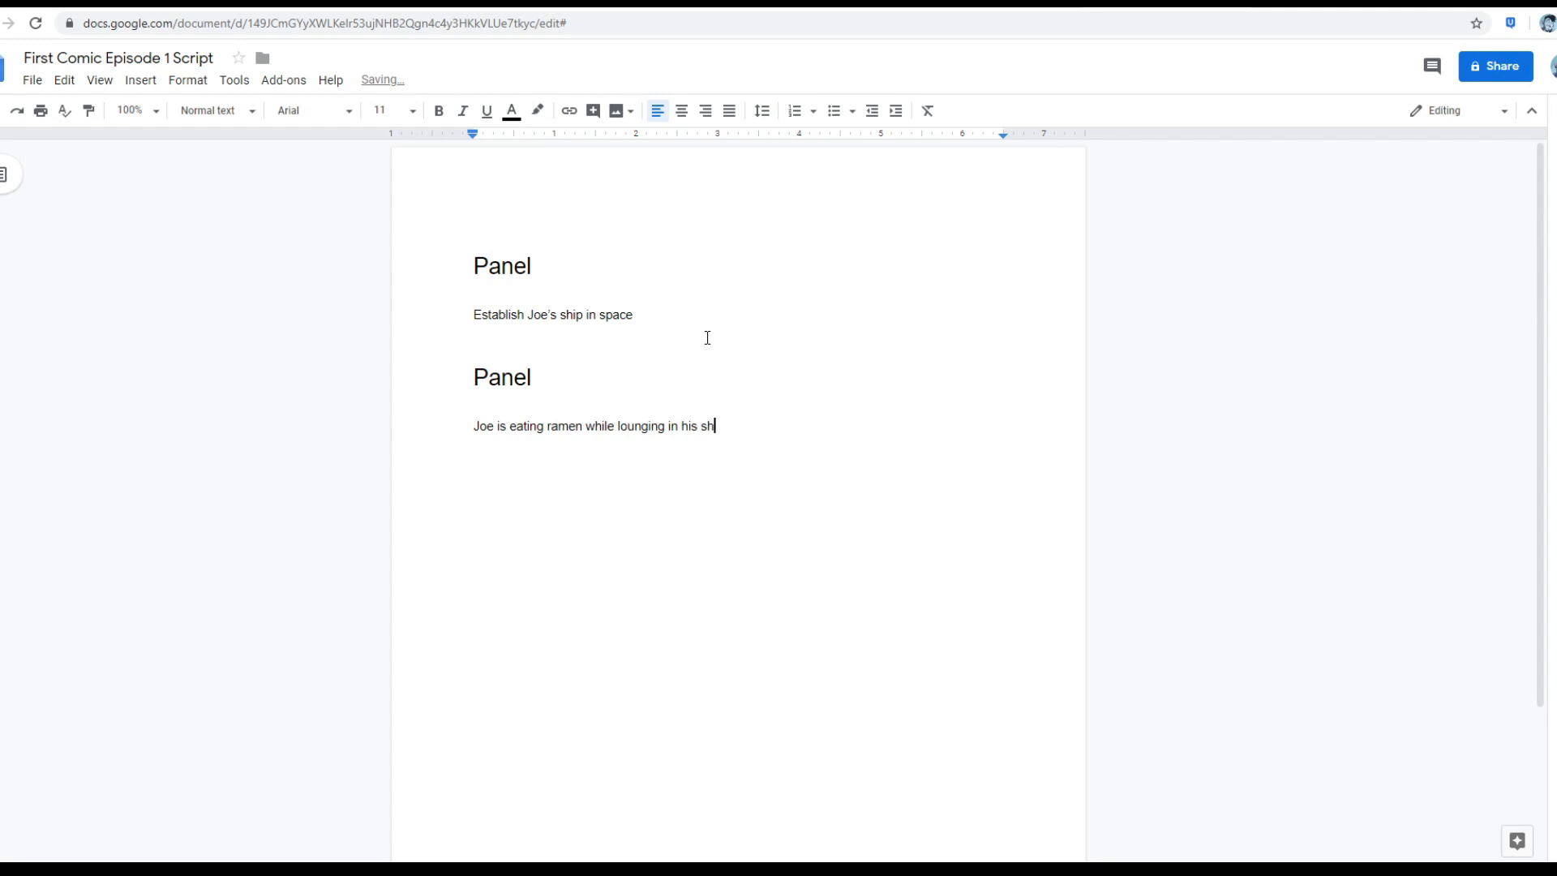
pyautogui.write('eat')
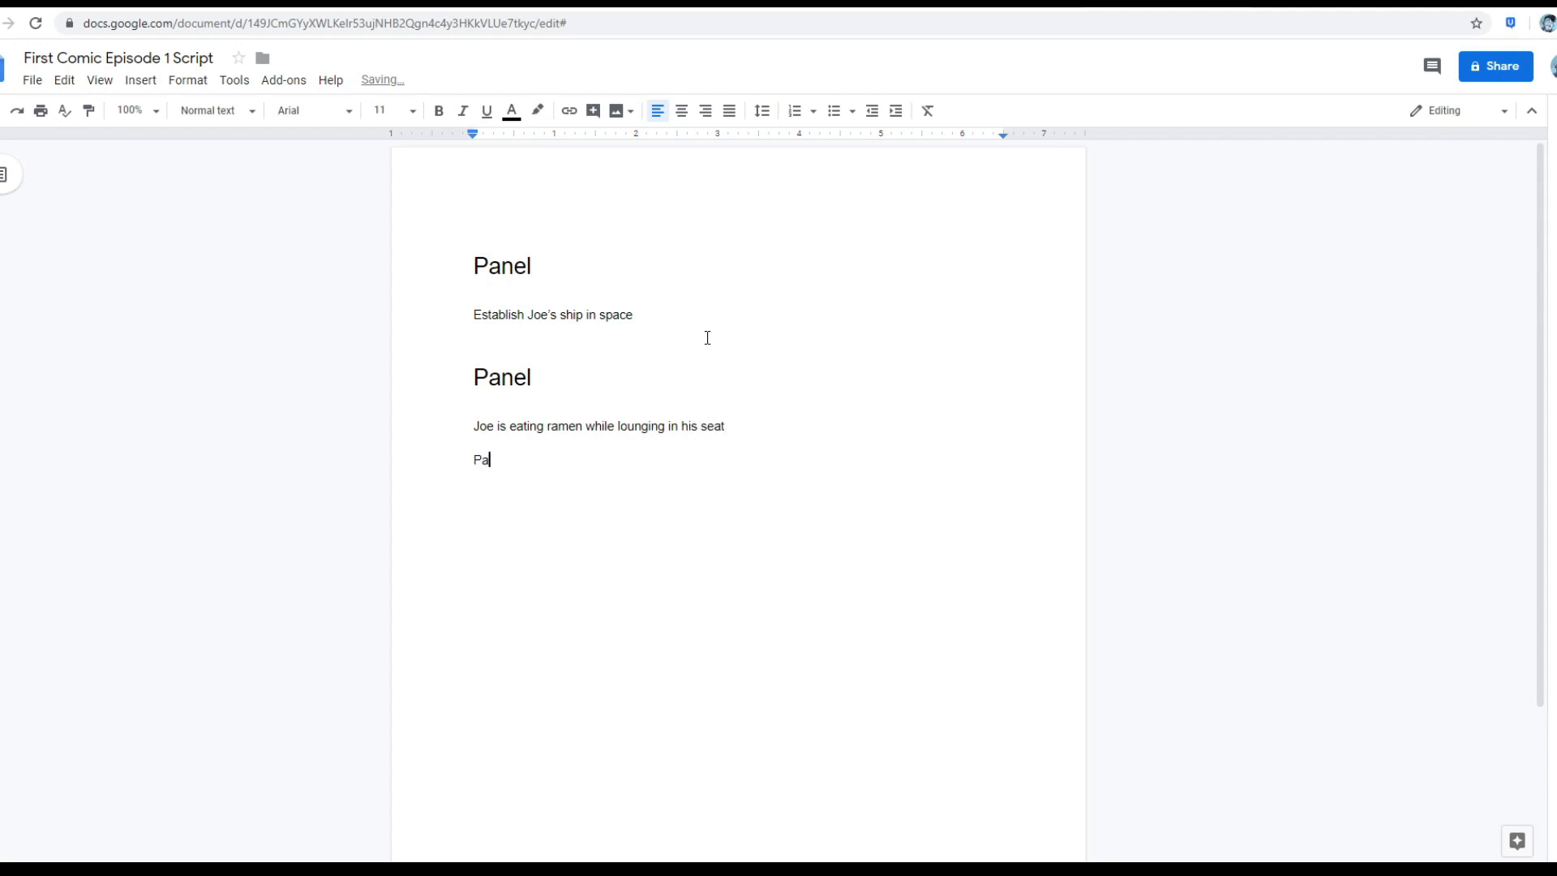
pyautogui.write('nel')
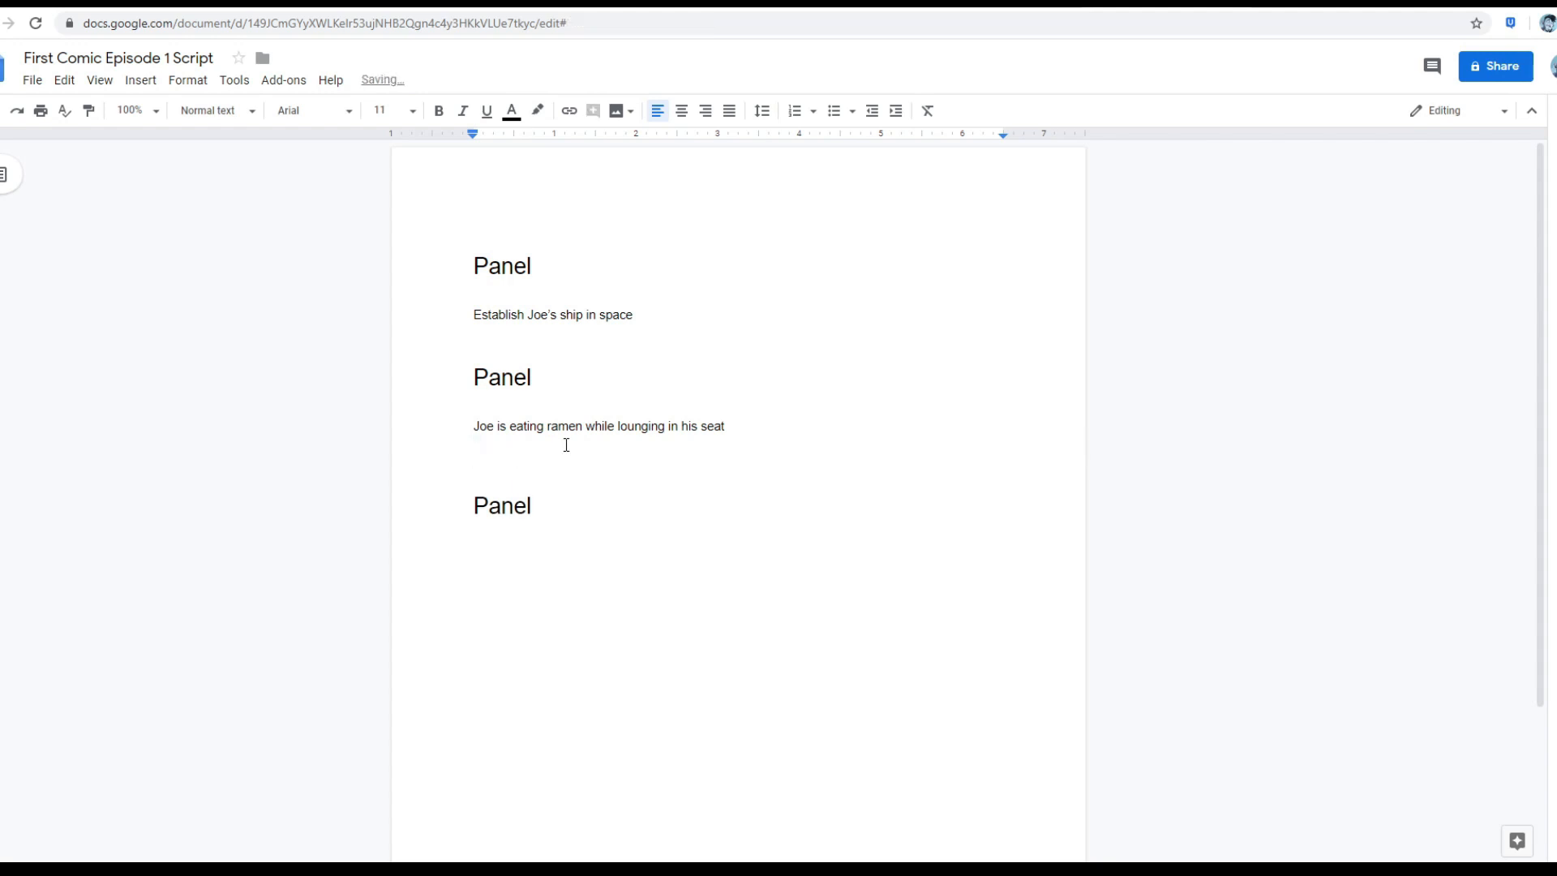
pyautogui.write('Joe -')
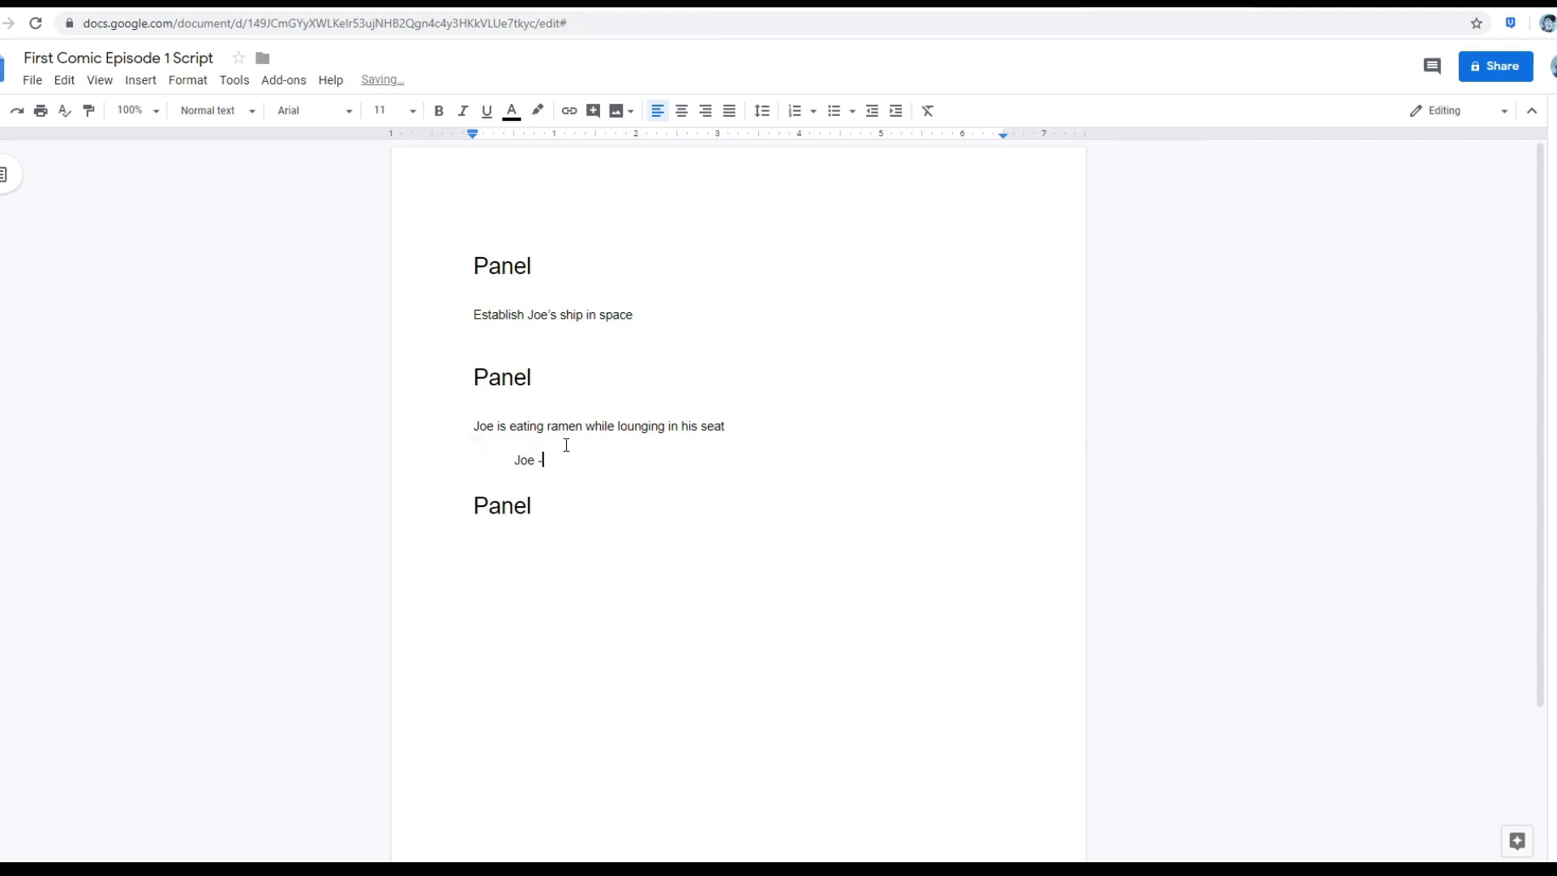
pyautogui.write('Gaw')
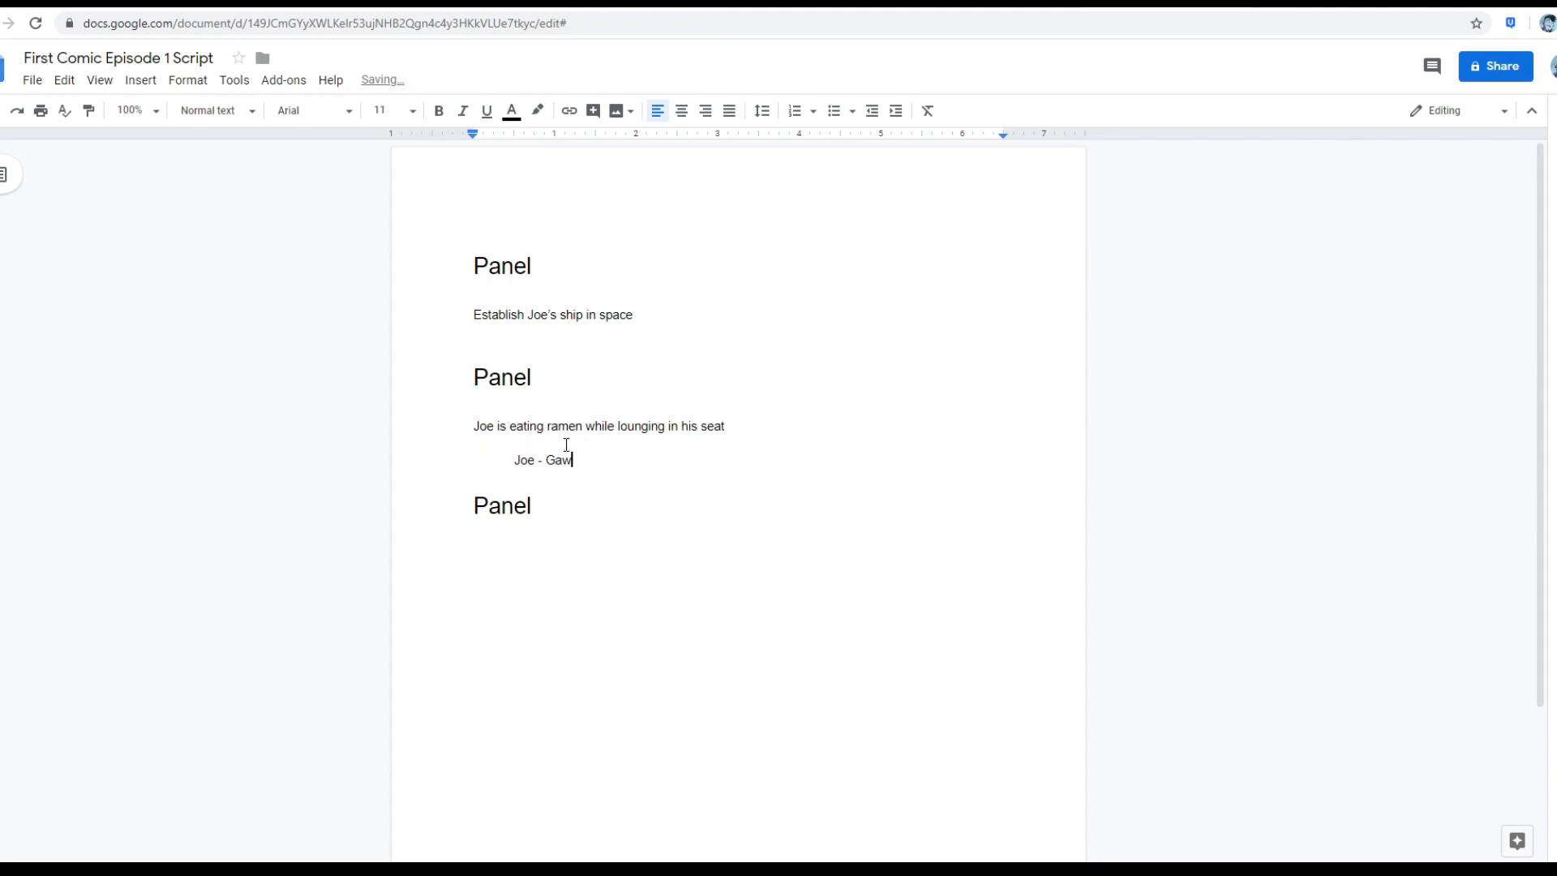
pyautogui.write(', I love Ra')
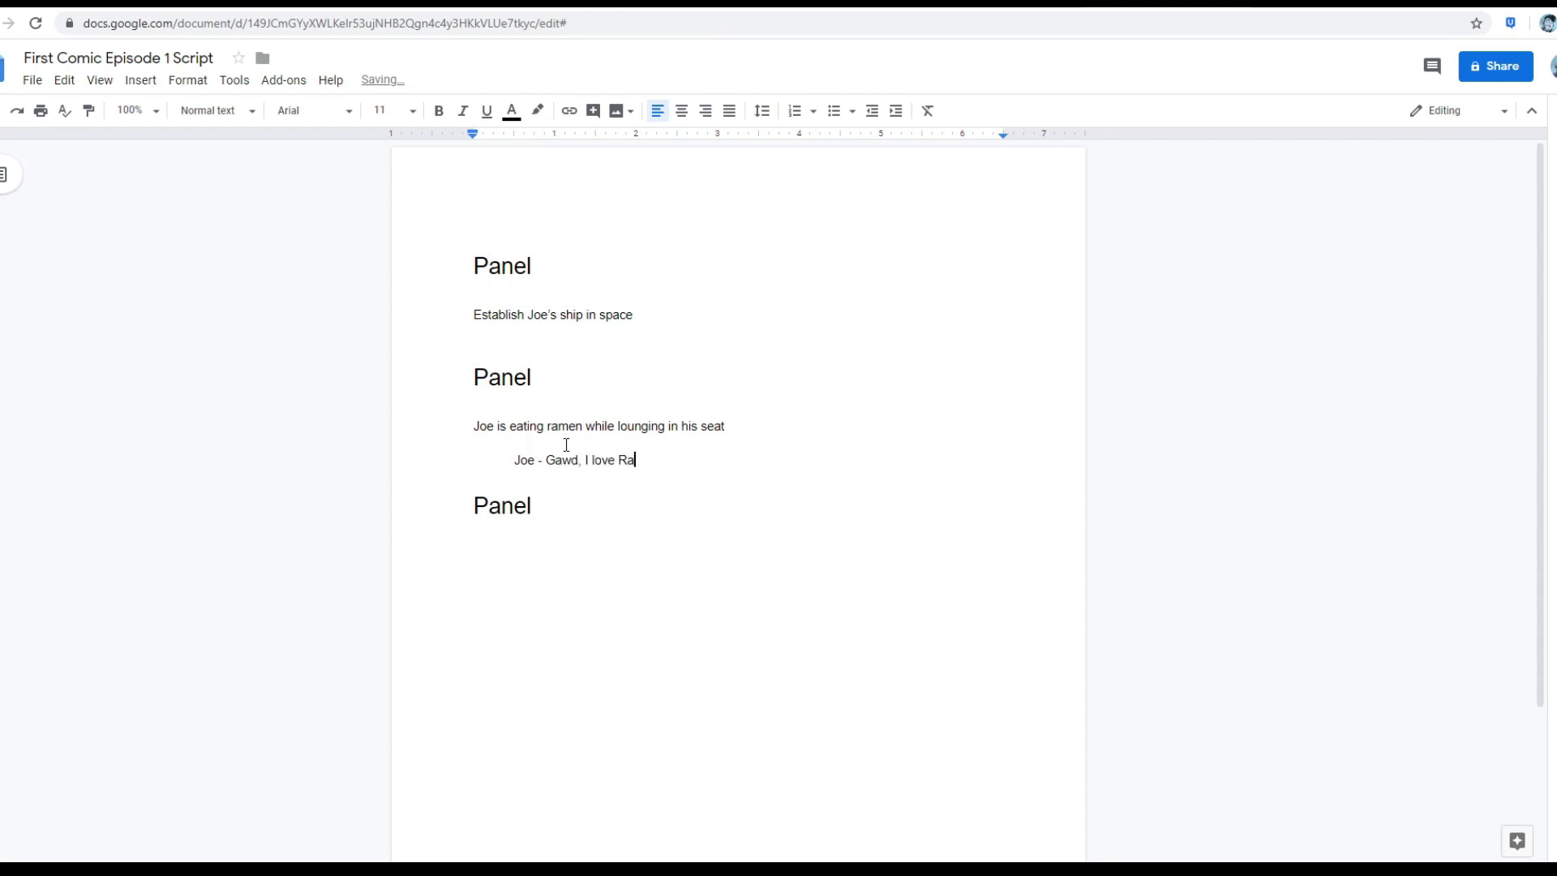
pyautogui.write('men.')
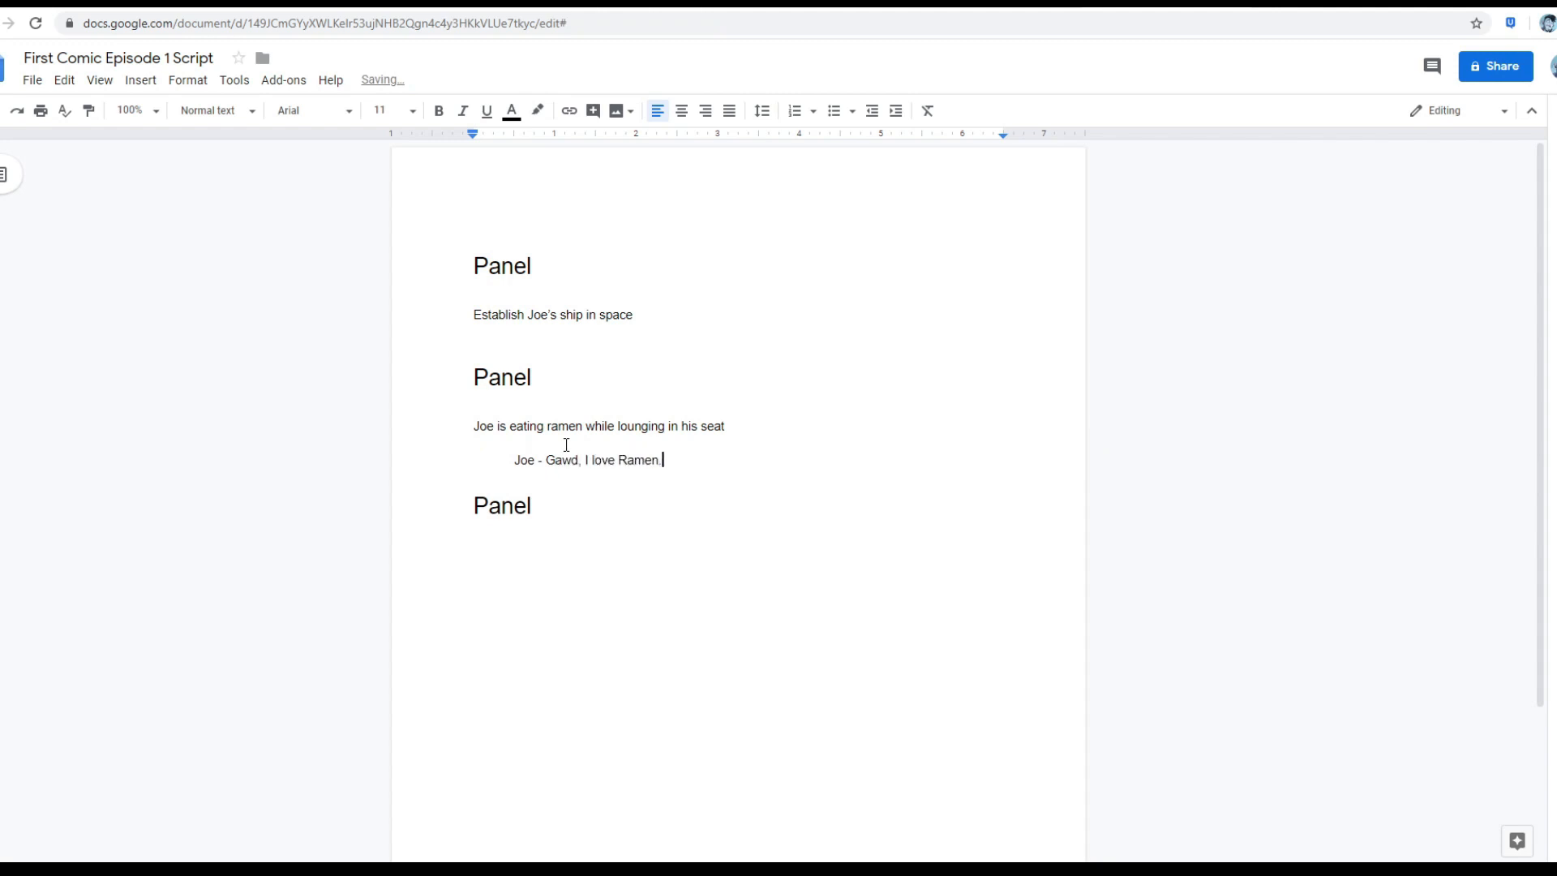
# Add the 'COMPUTER - Alert, approaching' line and select 'approaching' to retype it.
pyautogui.press('enter')
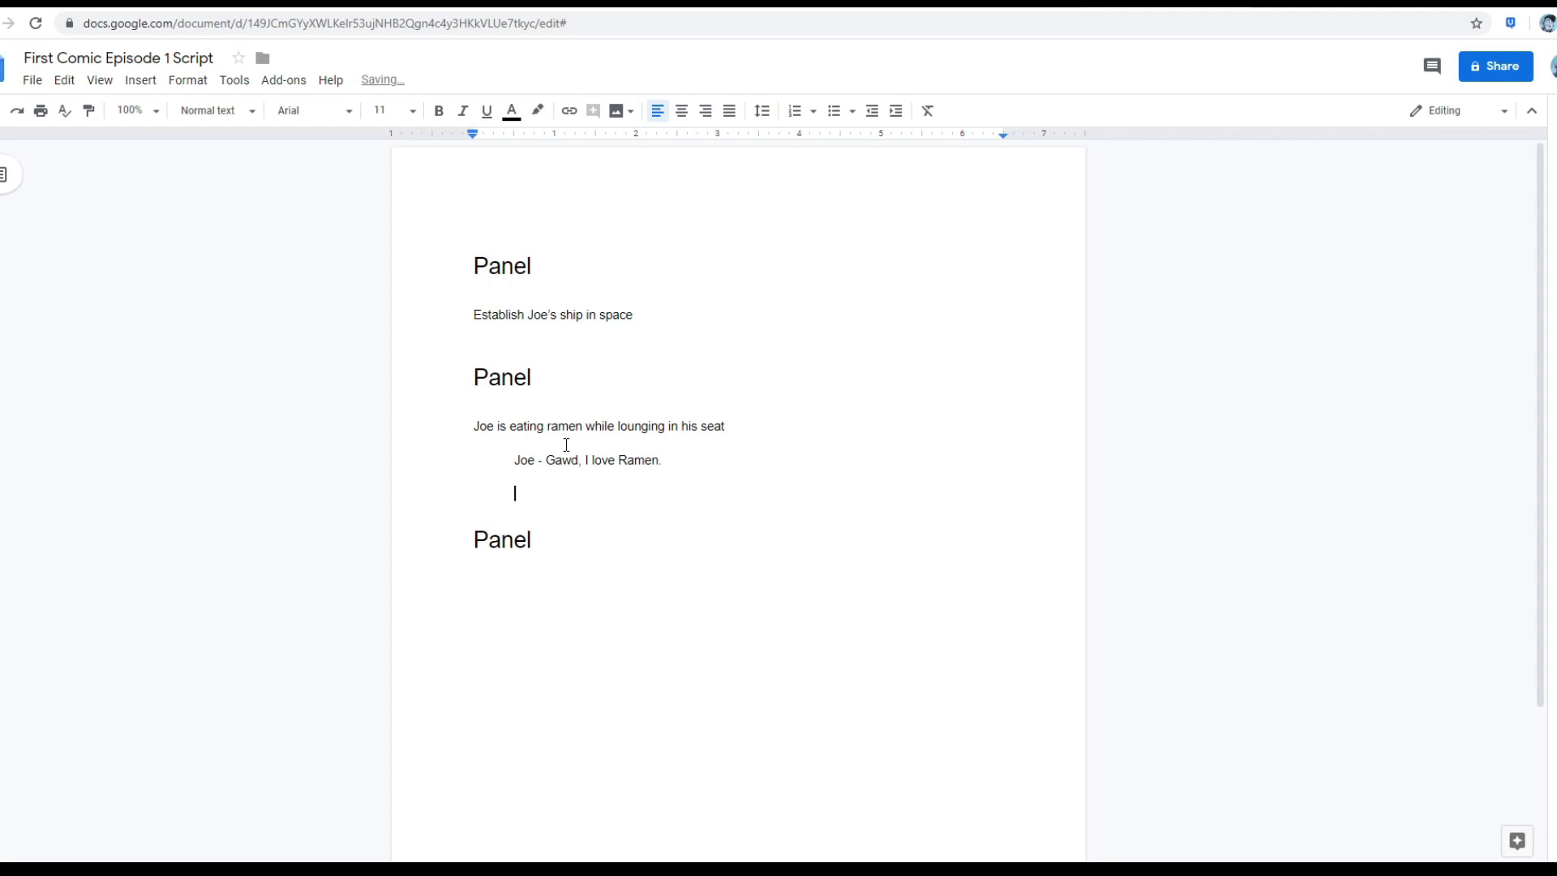
pyautogui.write('COMPUT')
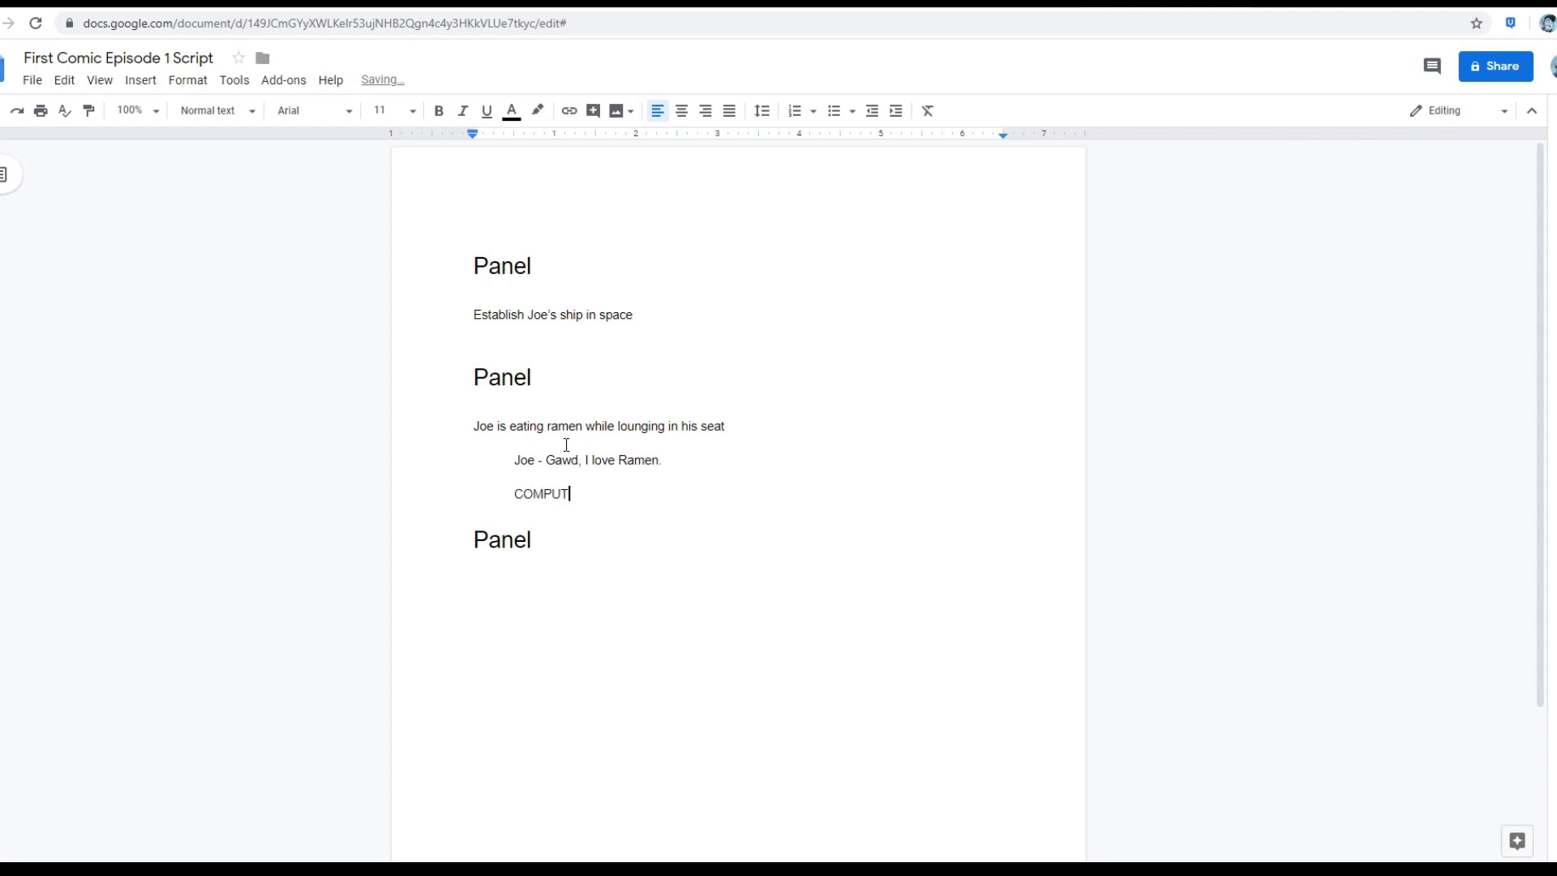
pyautogui.write('ER - Aler')
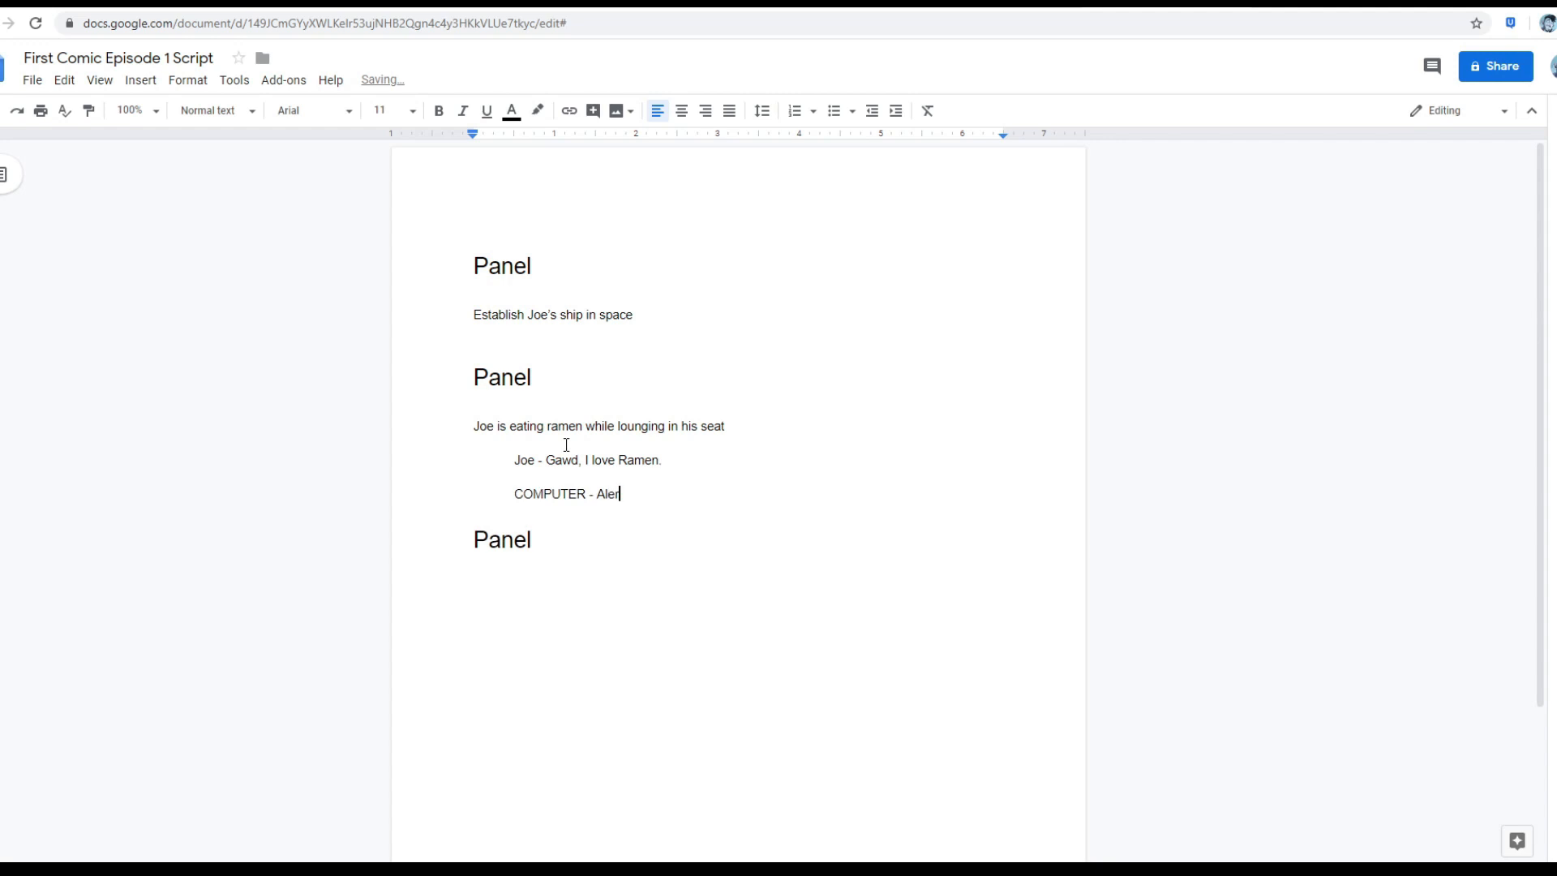
pyautogui.write('t, a')
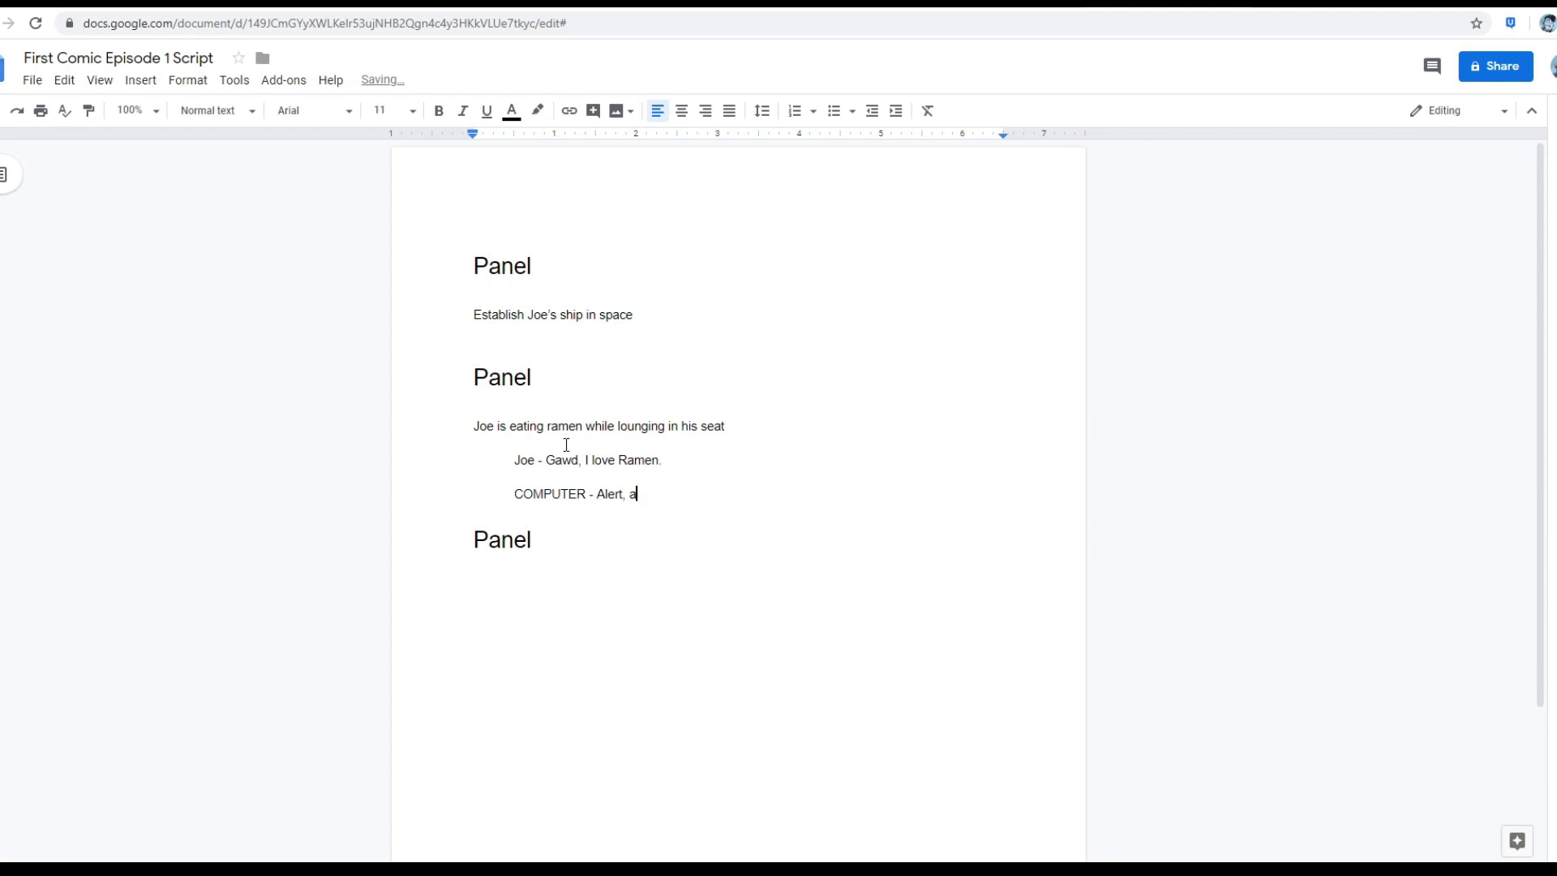
pyautogui.write('pproaching')
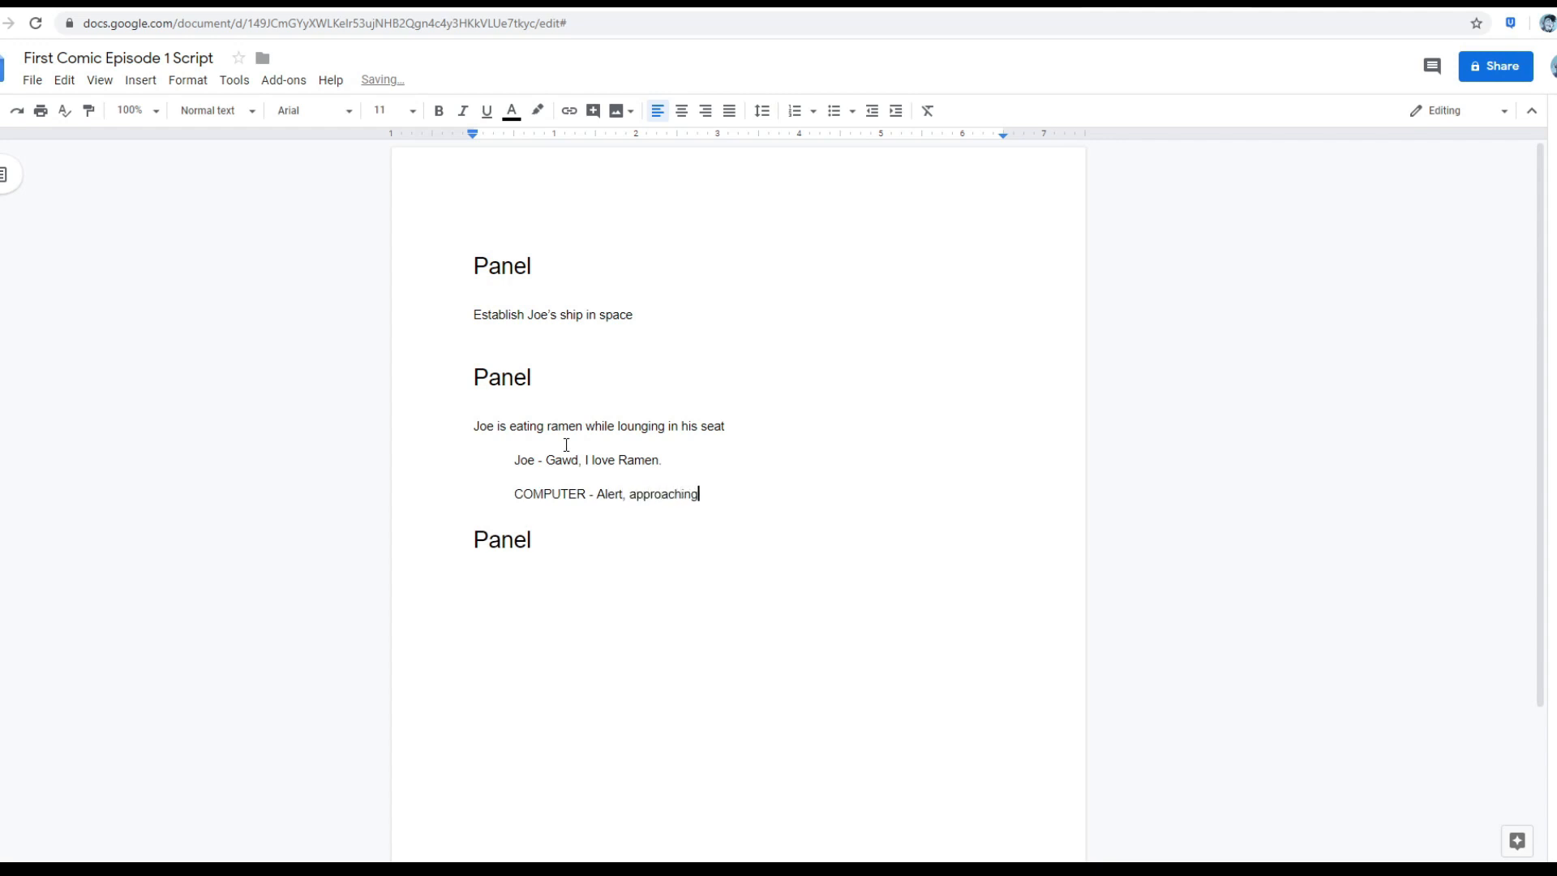
pyautogui.write('" "')
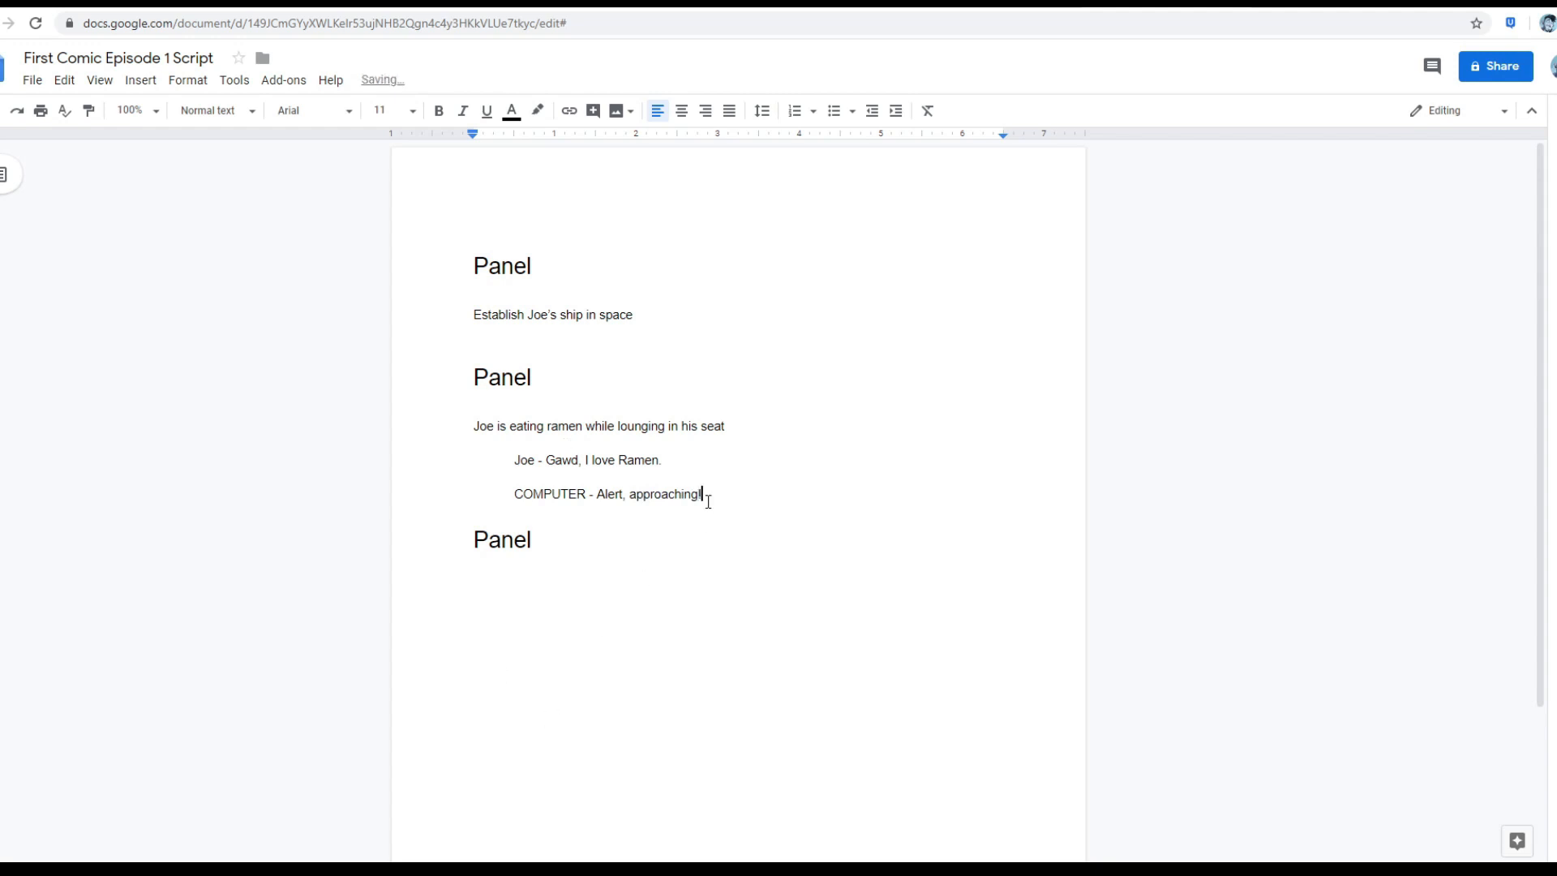
pyautogui.doubleClick(665, 493)
pyautogui.write('Promixity ')
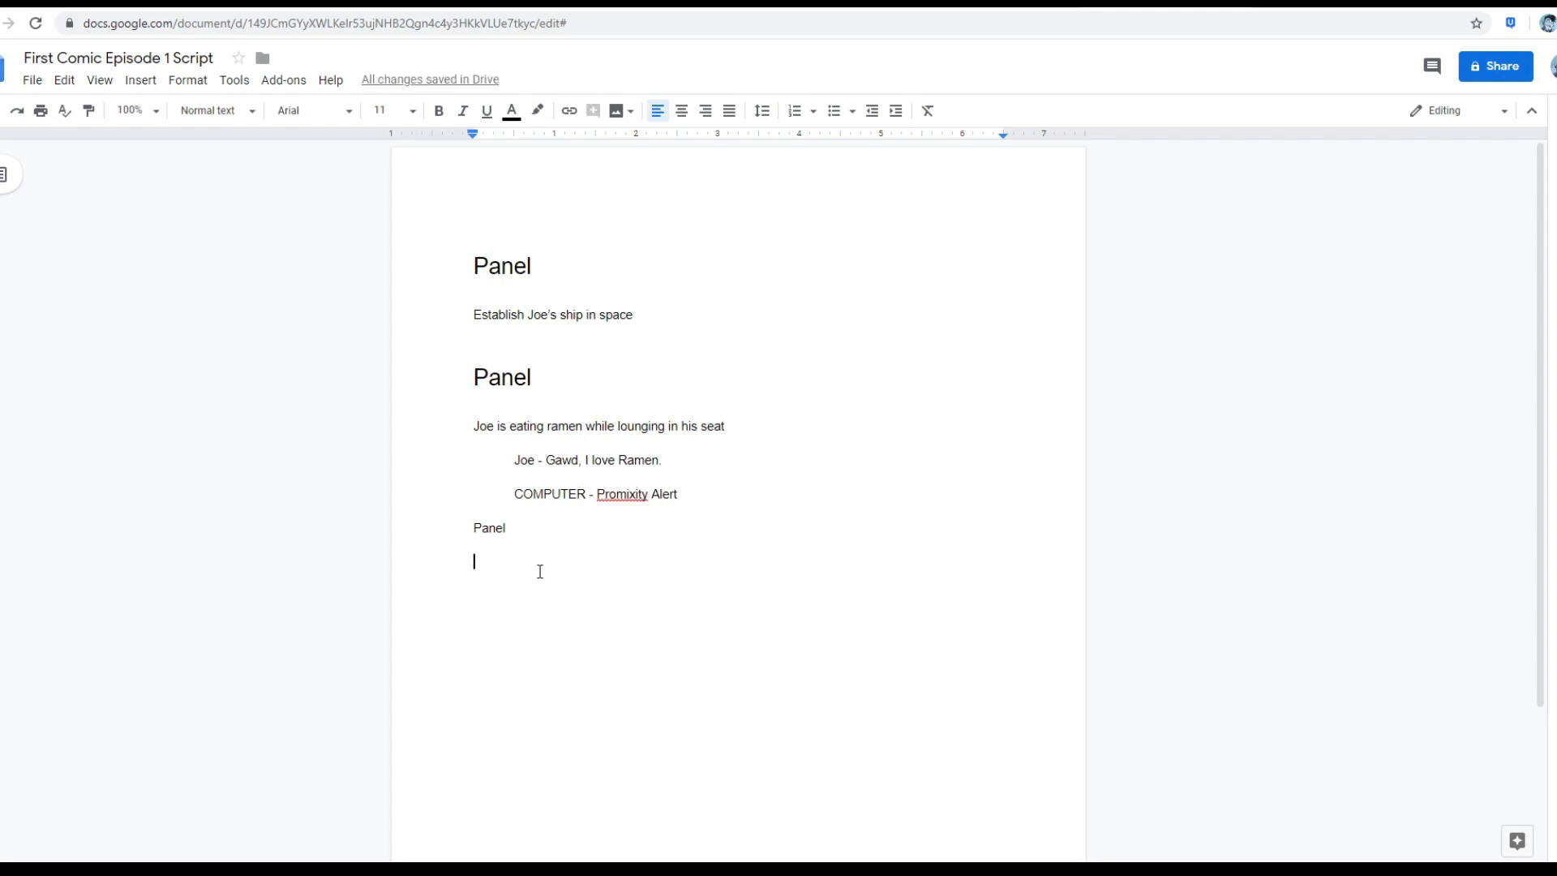
# Write 'Joe throws his ramen and checks the screen', Joe's 'How close?' and the Computer's reply.
pyautogui.write('Joe tr')
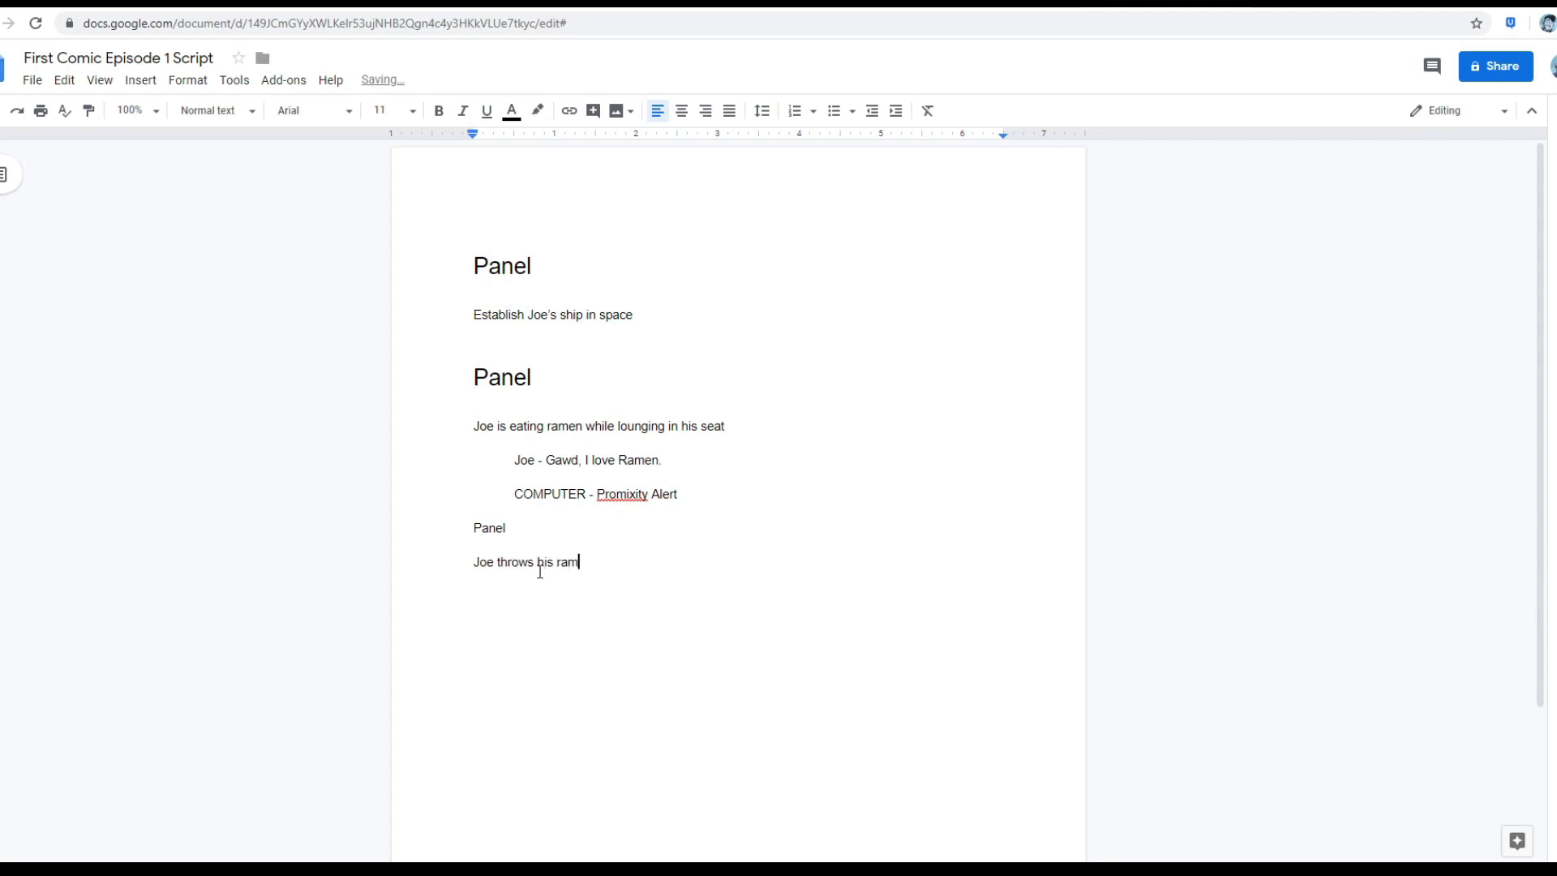
pyautogui.write('en and checks t')
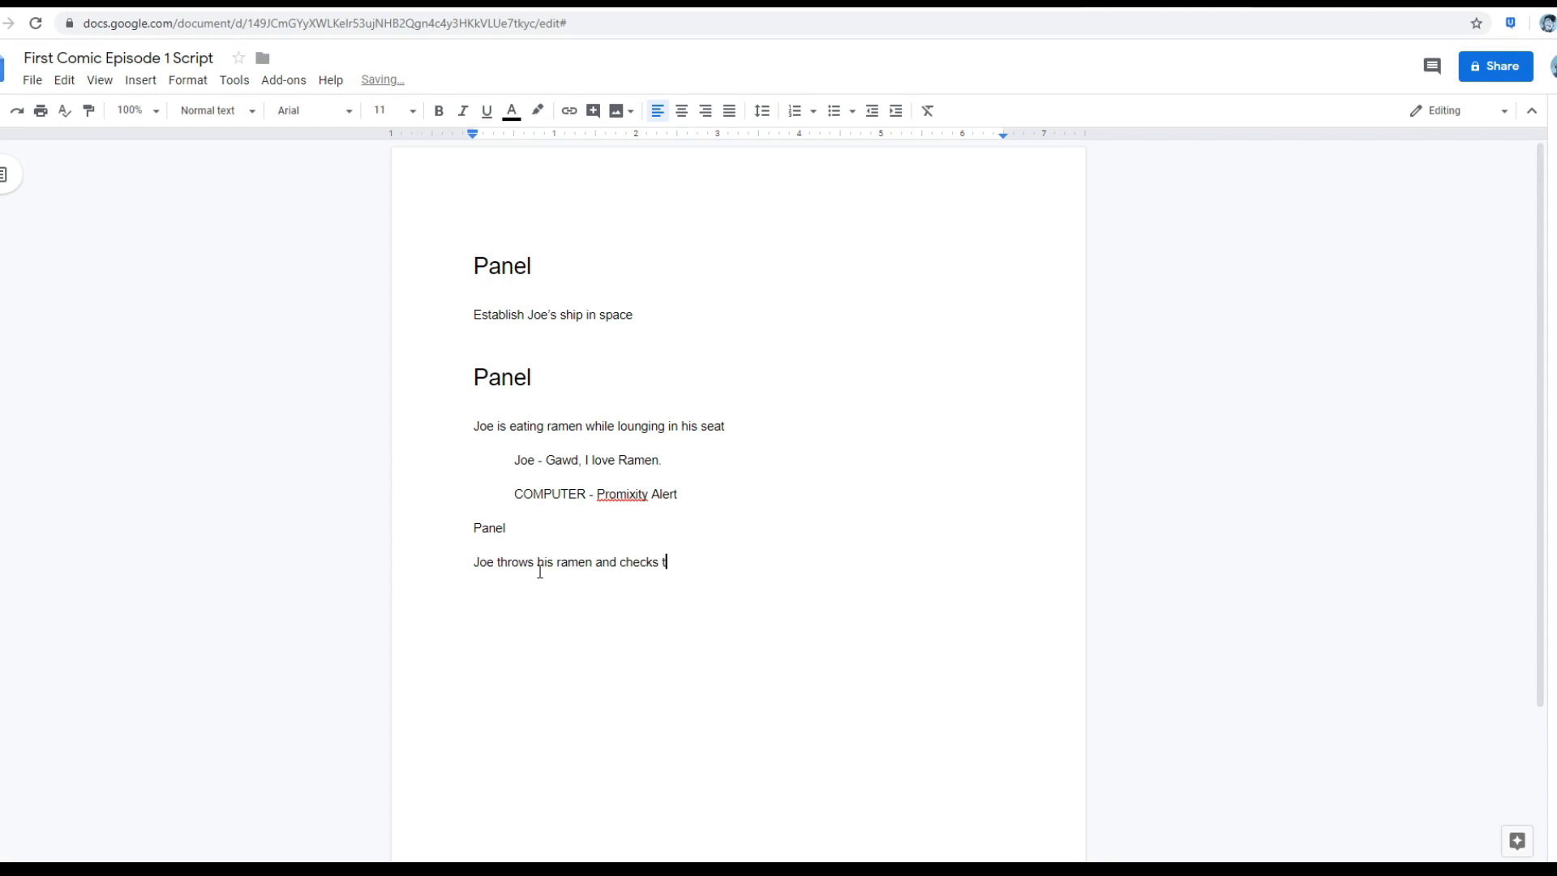
pyautogui.write('he screen.')
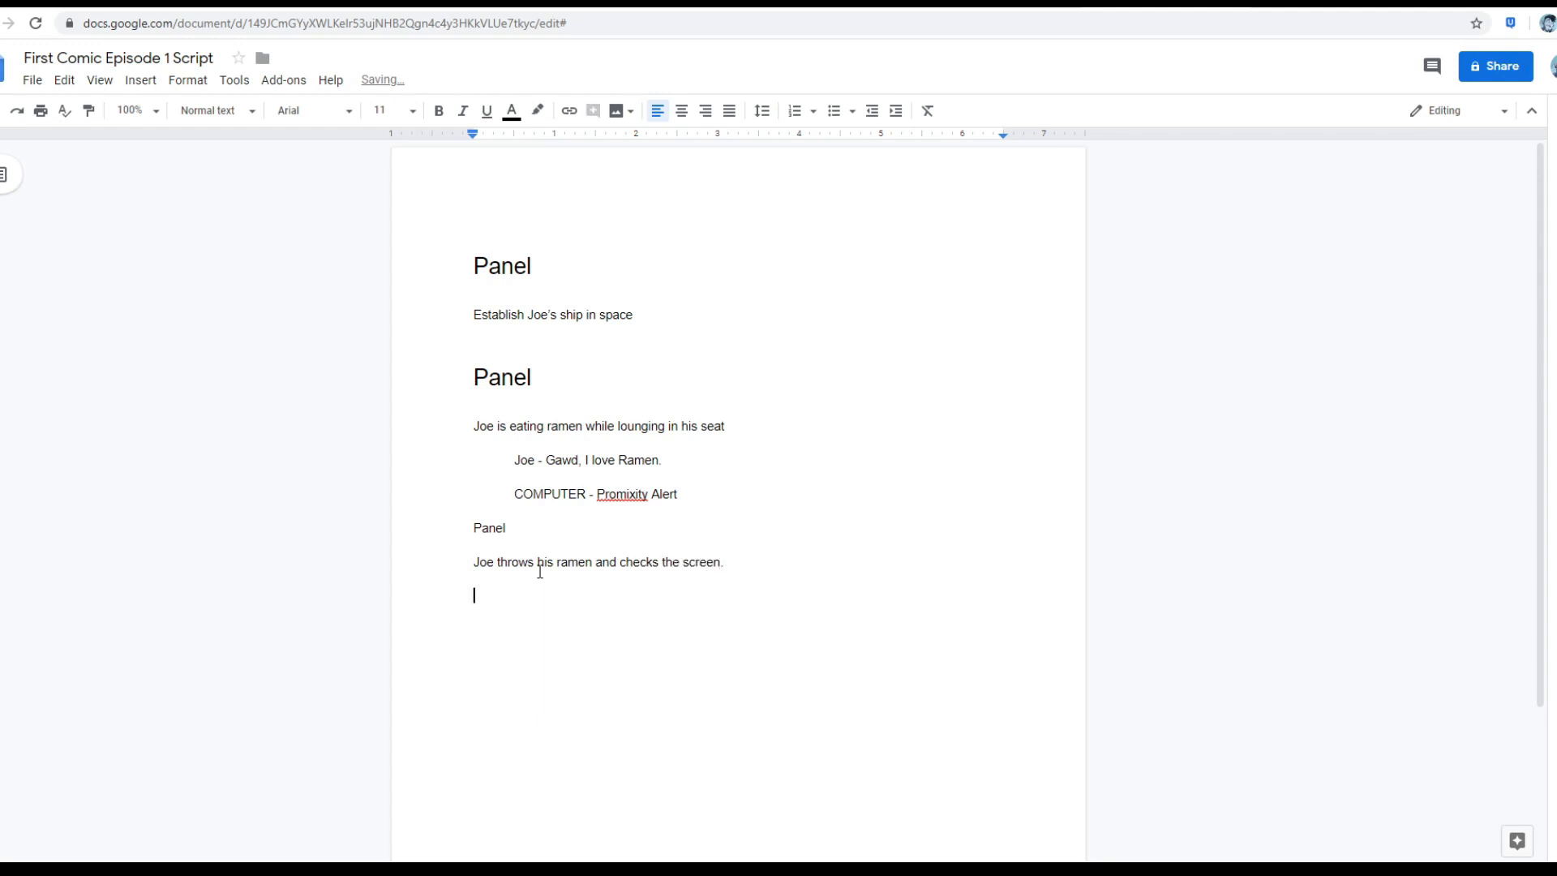
pyautogui.write('Joe - How d')
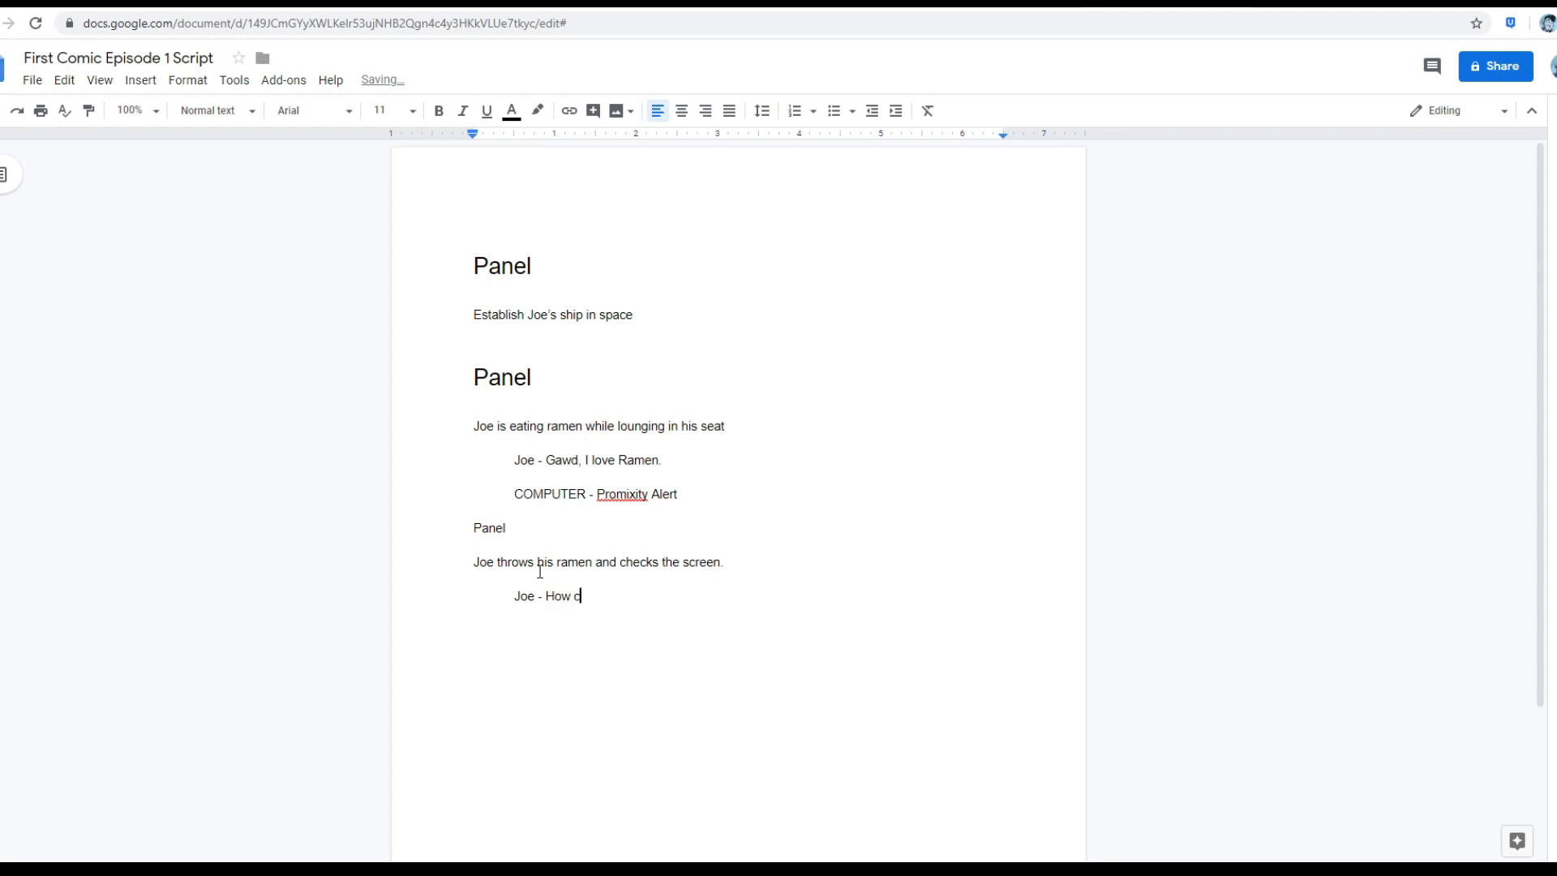
pyautogui.write('lose?')
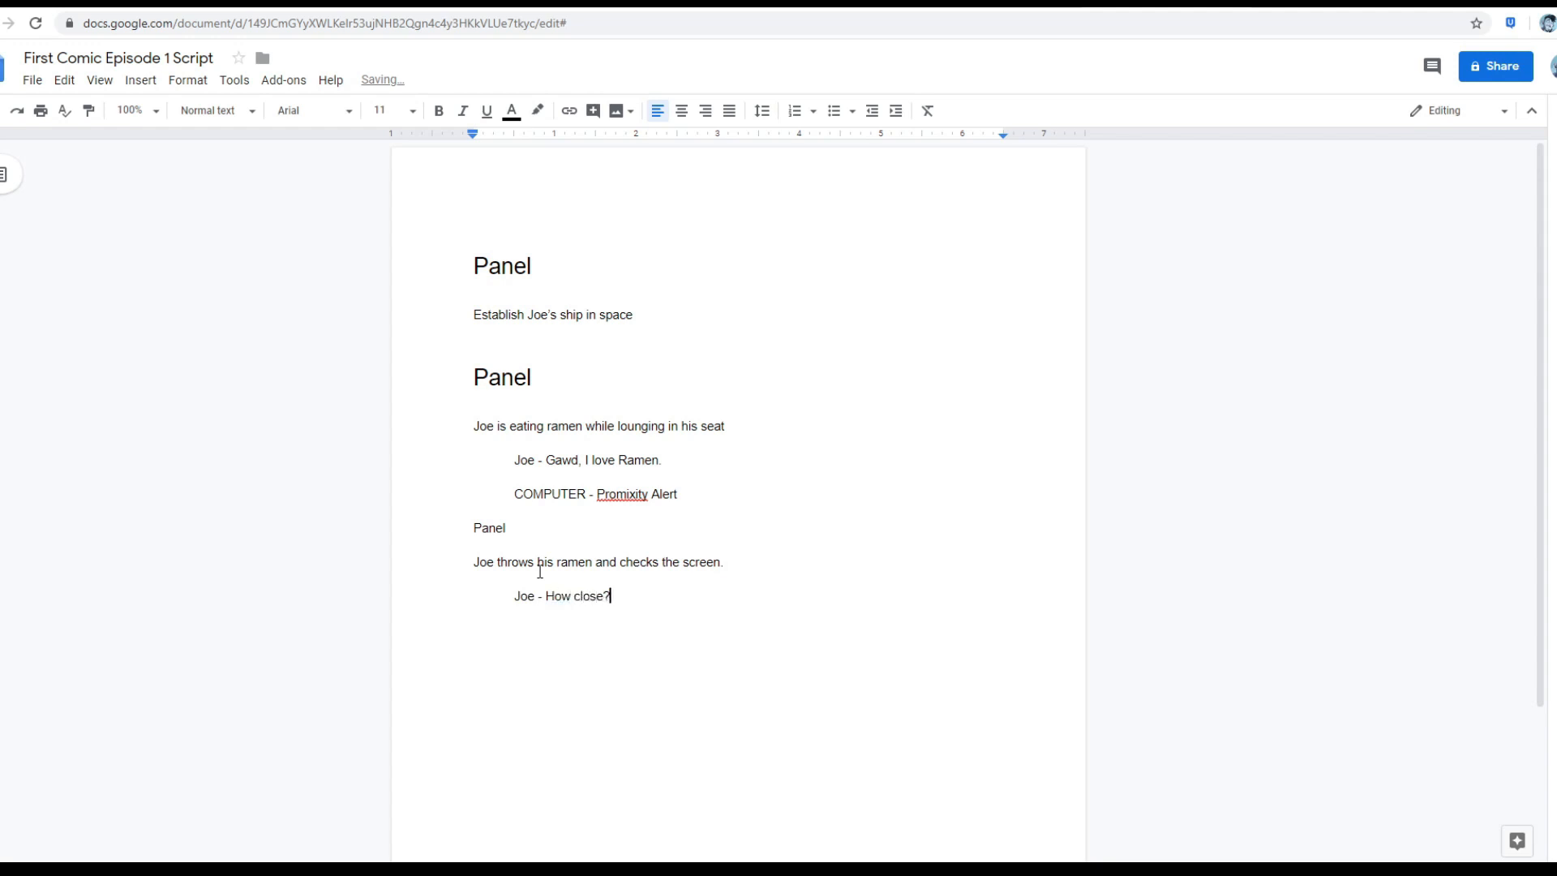
pyautogui.write('Computer -')
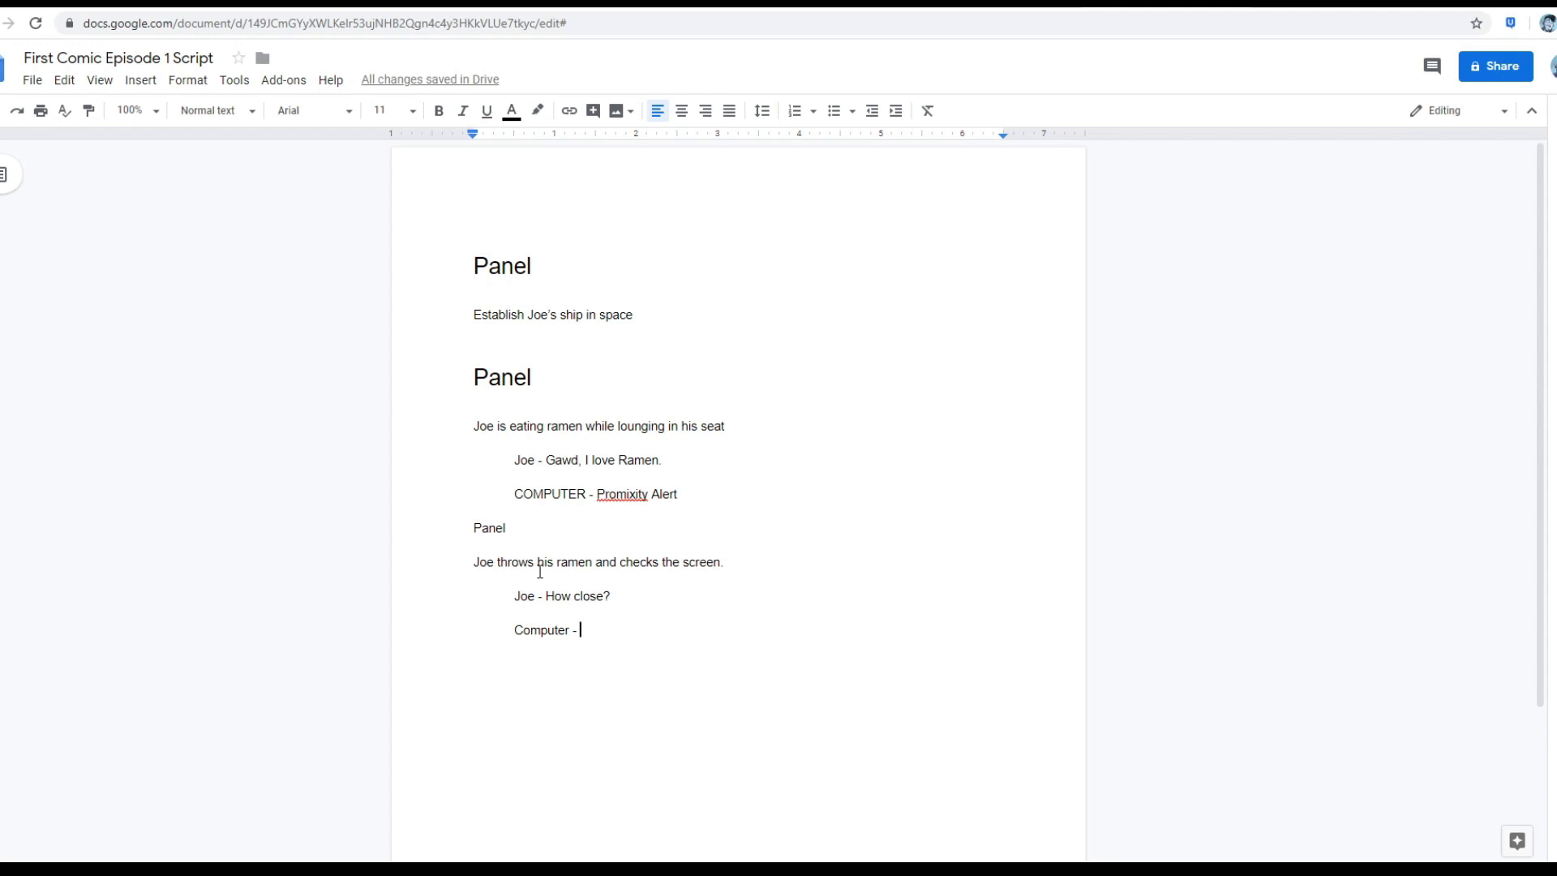
pyautogui.write('0 kilometers.')
pyautogui.write('Joe -')
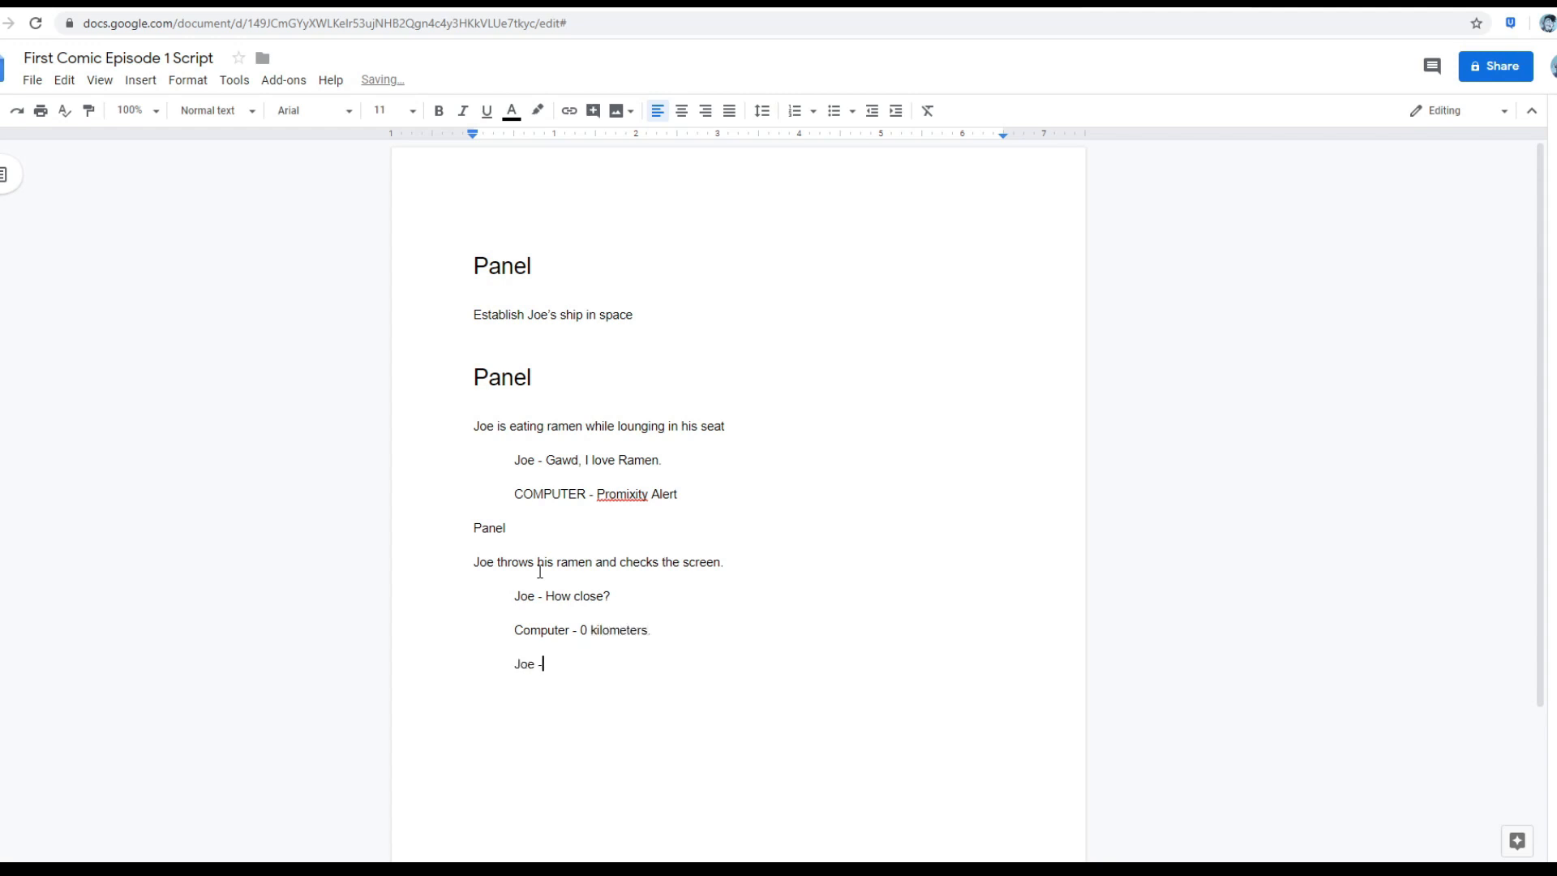
# Add Joe's 'Great, thanks for the warning.' and the Computer's 'Incoming transmission.'.
pyautogui.write('Great.')
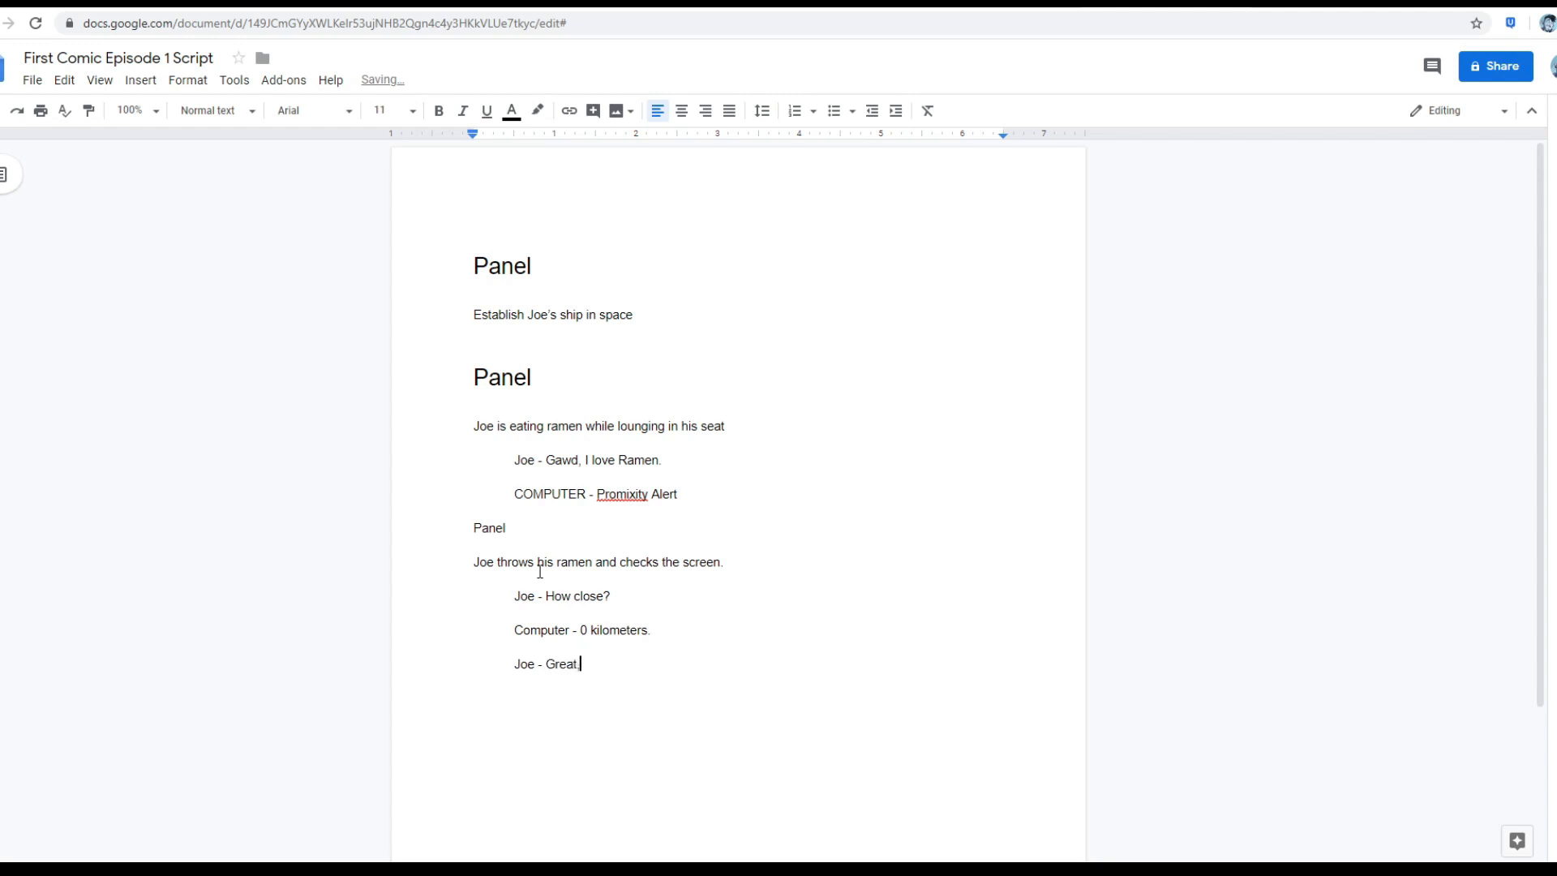
pyautogui.write(', thanks for the wa')
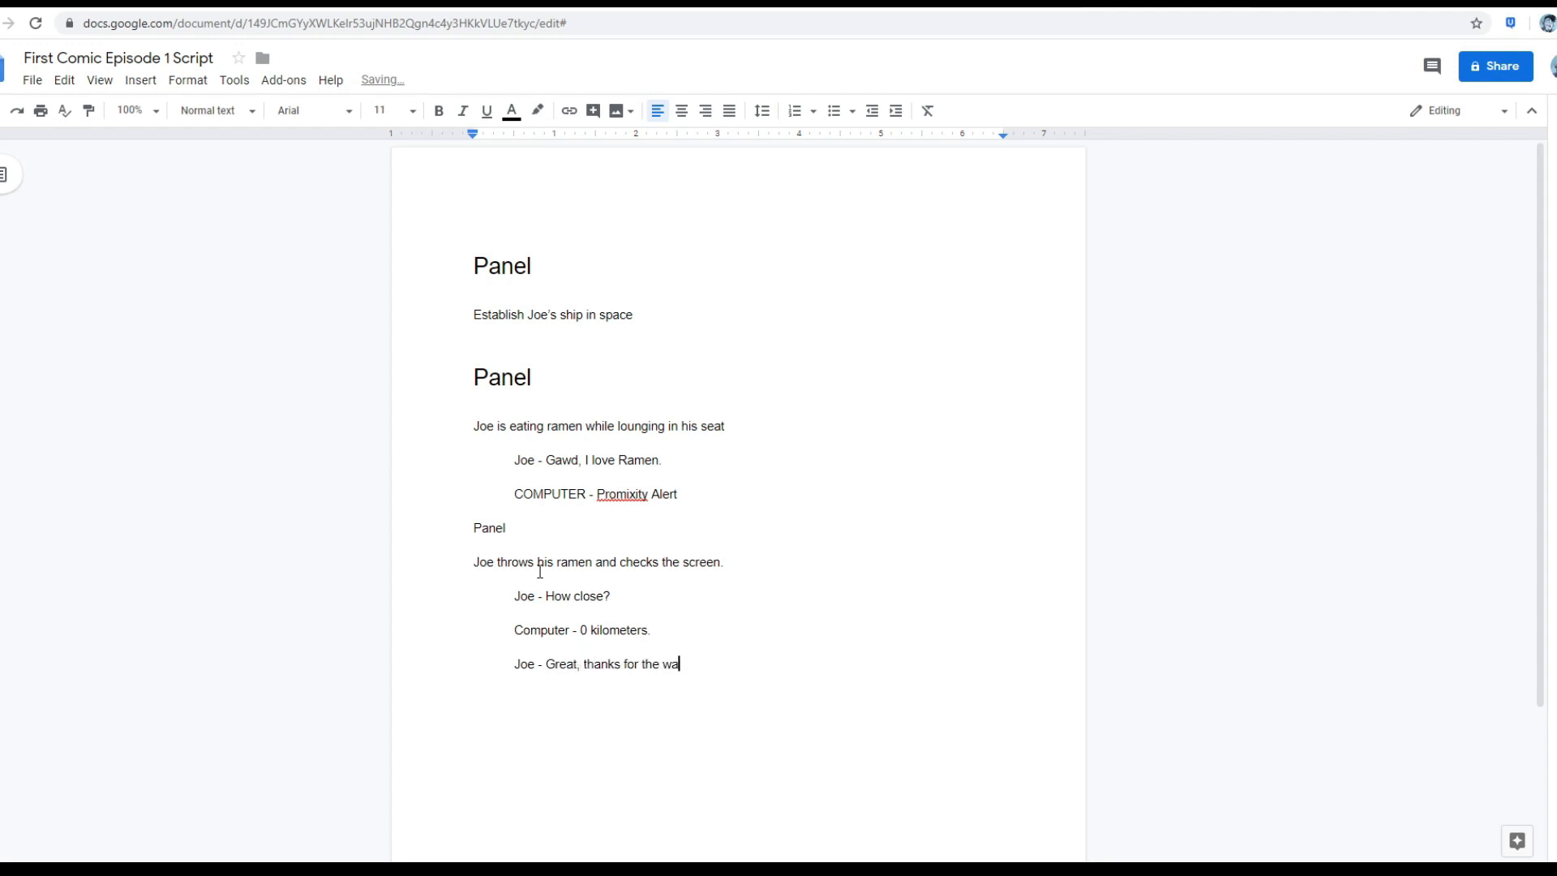
pyautogui.write('rning.')
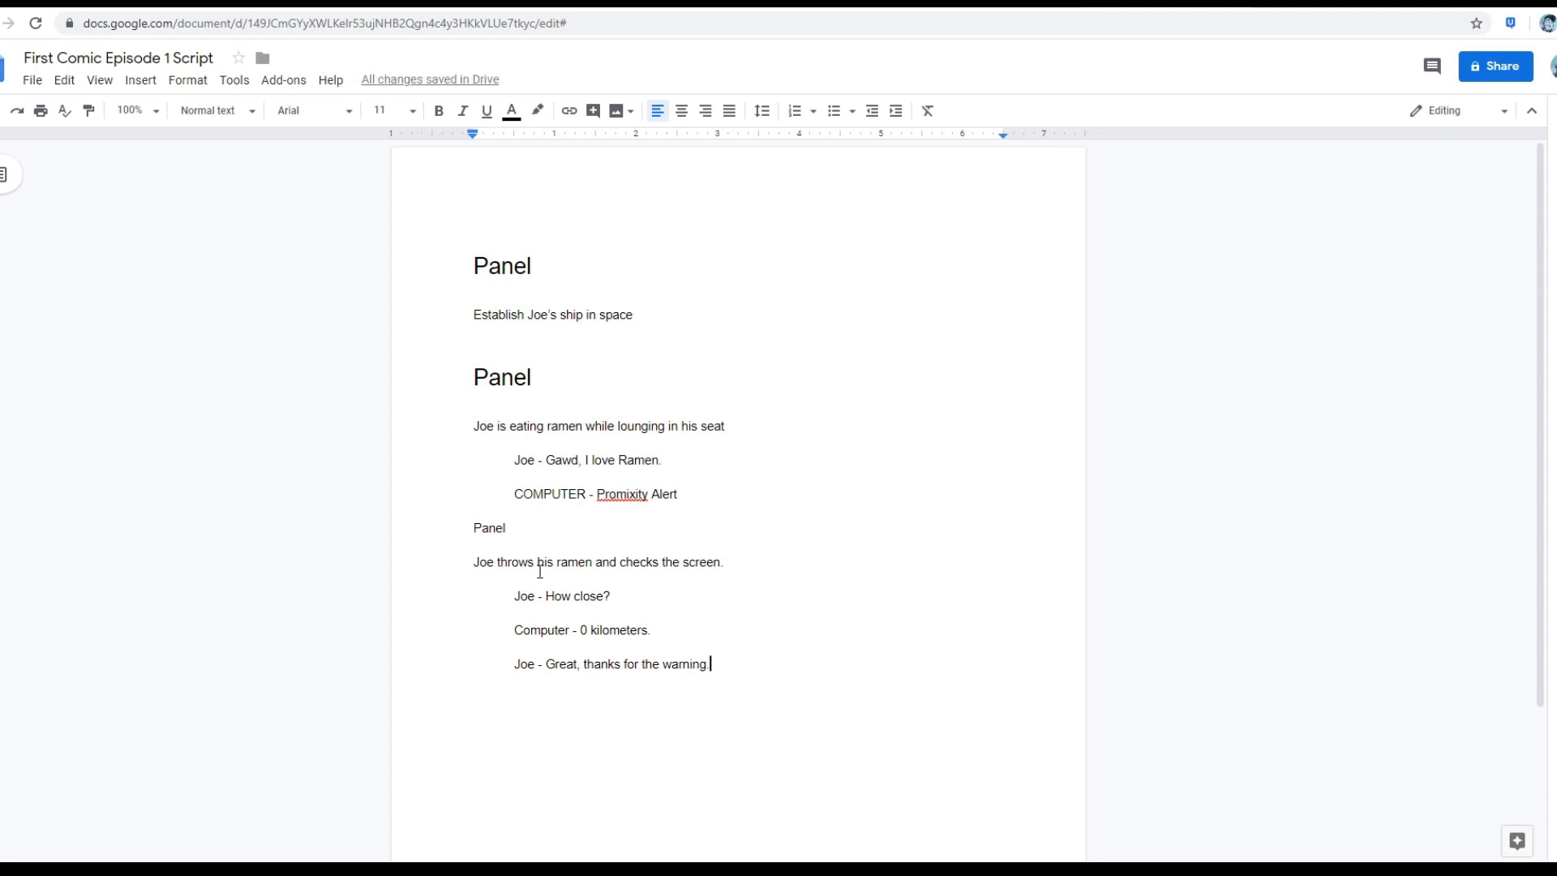
pyautogui.write('Computer - I')
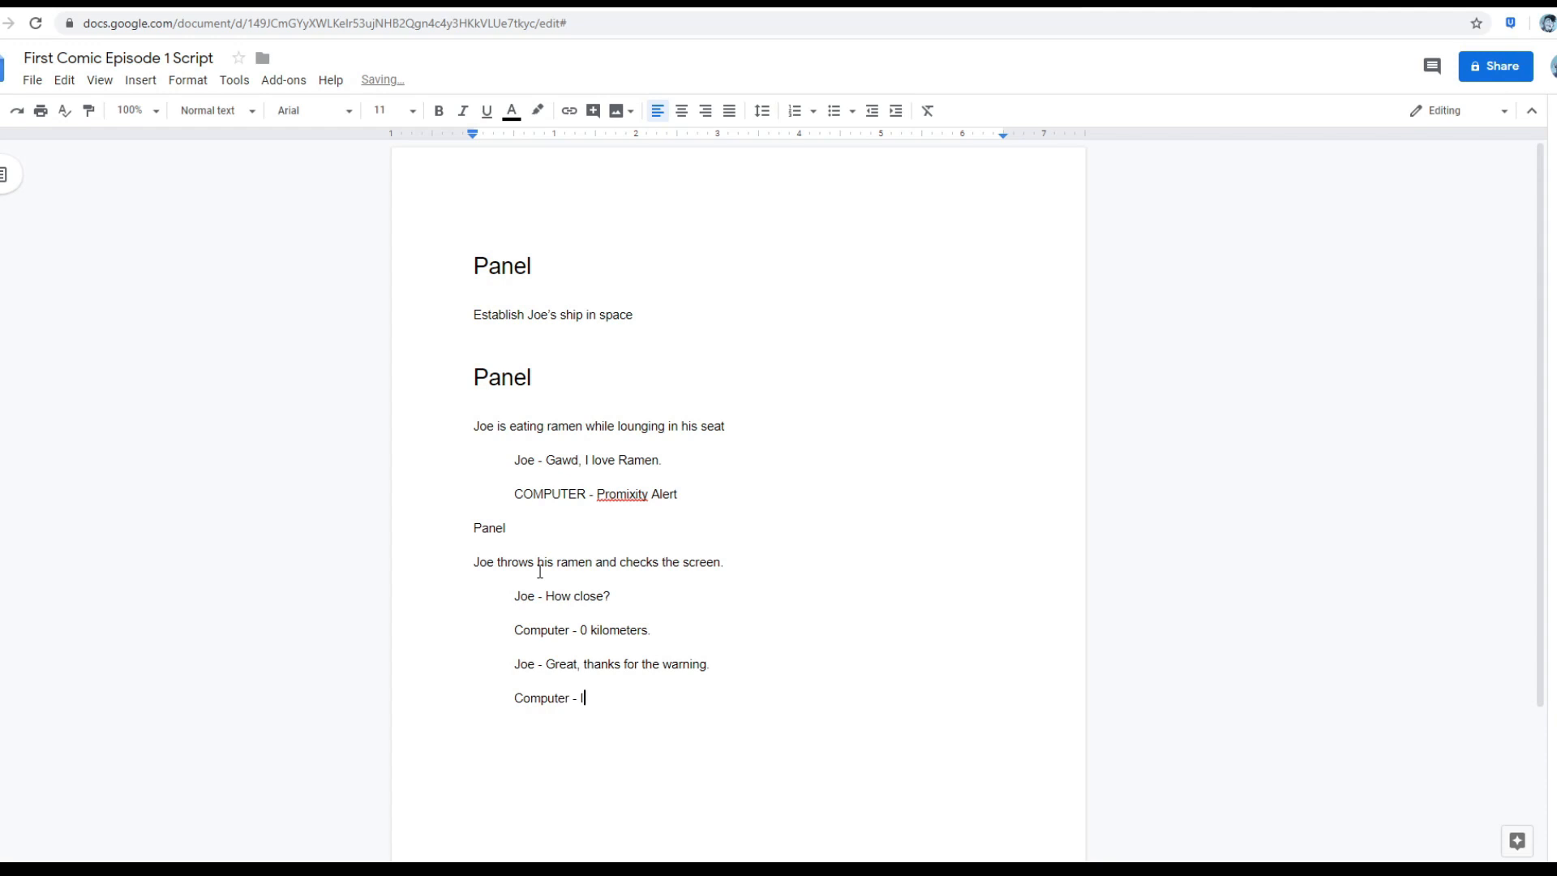
pyautogui.write('ncoming')
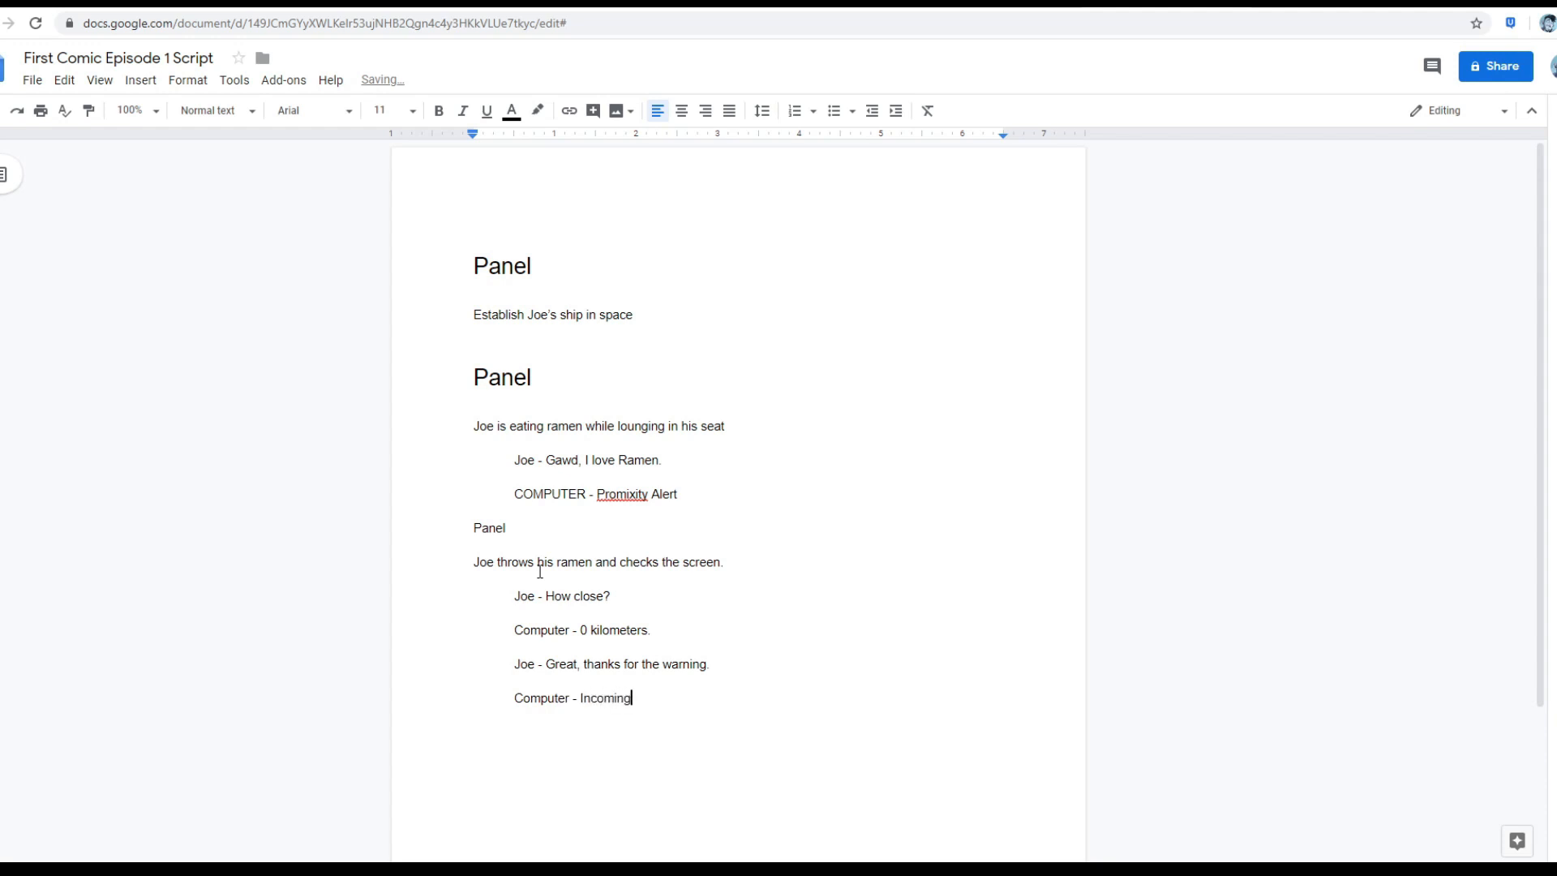
pyautogui.write('" "')
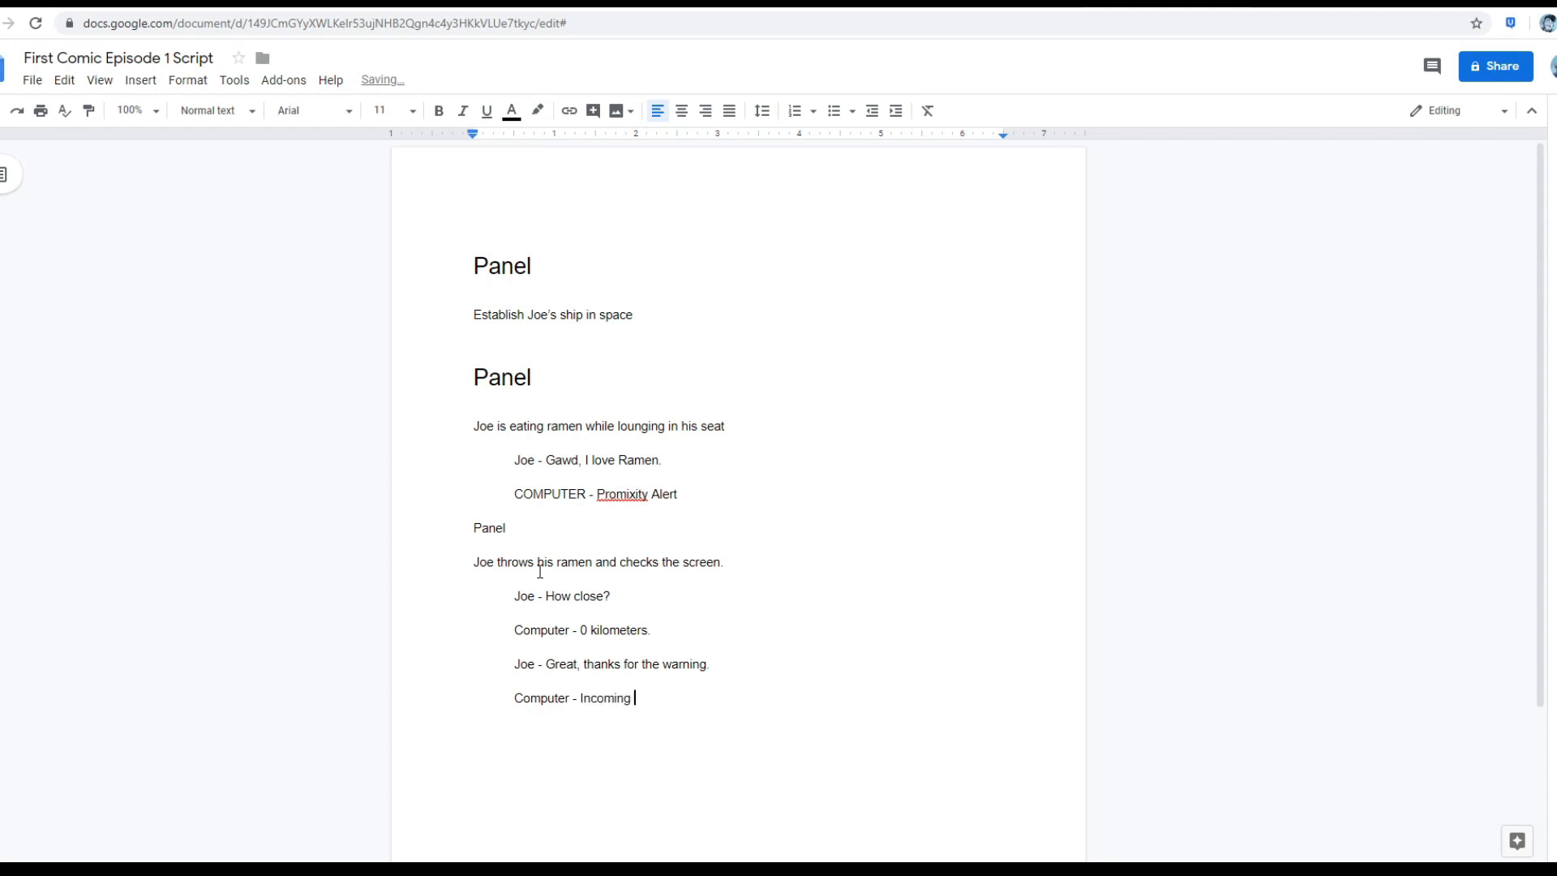
pyautogui.write('transmission.')
pyautogui.write('Pa')
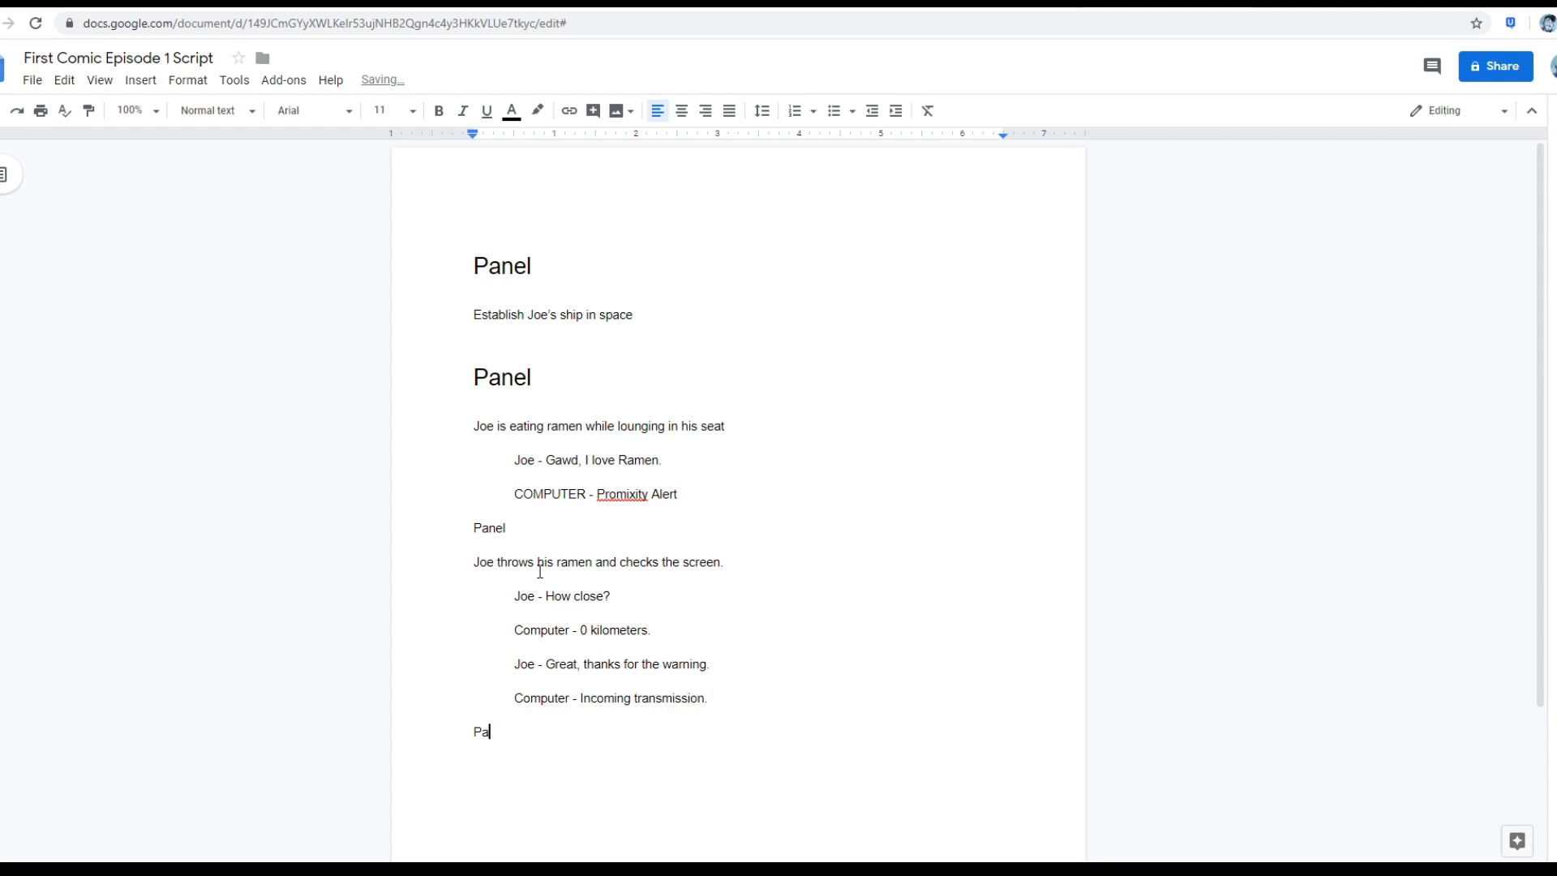
# Add a fourth Panel, a close-up of Sindra, with her line 'Sindra - Hey there, Joe.'.
pyautogui.write('nel')
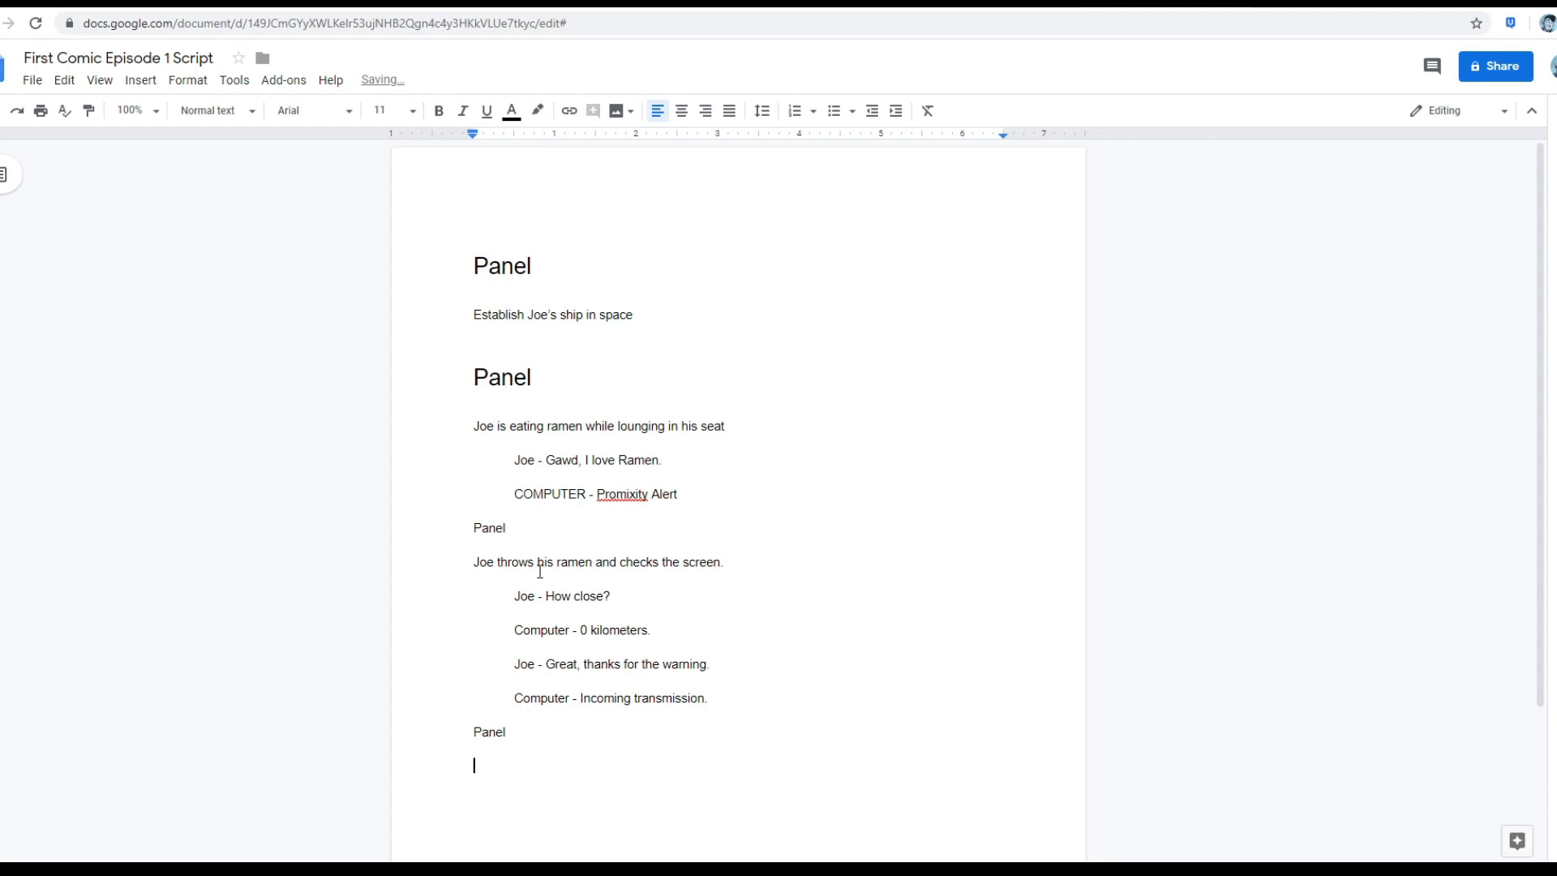
pyautogui.write('Close up for')
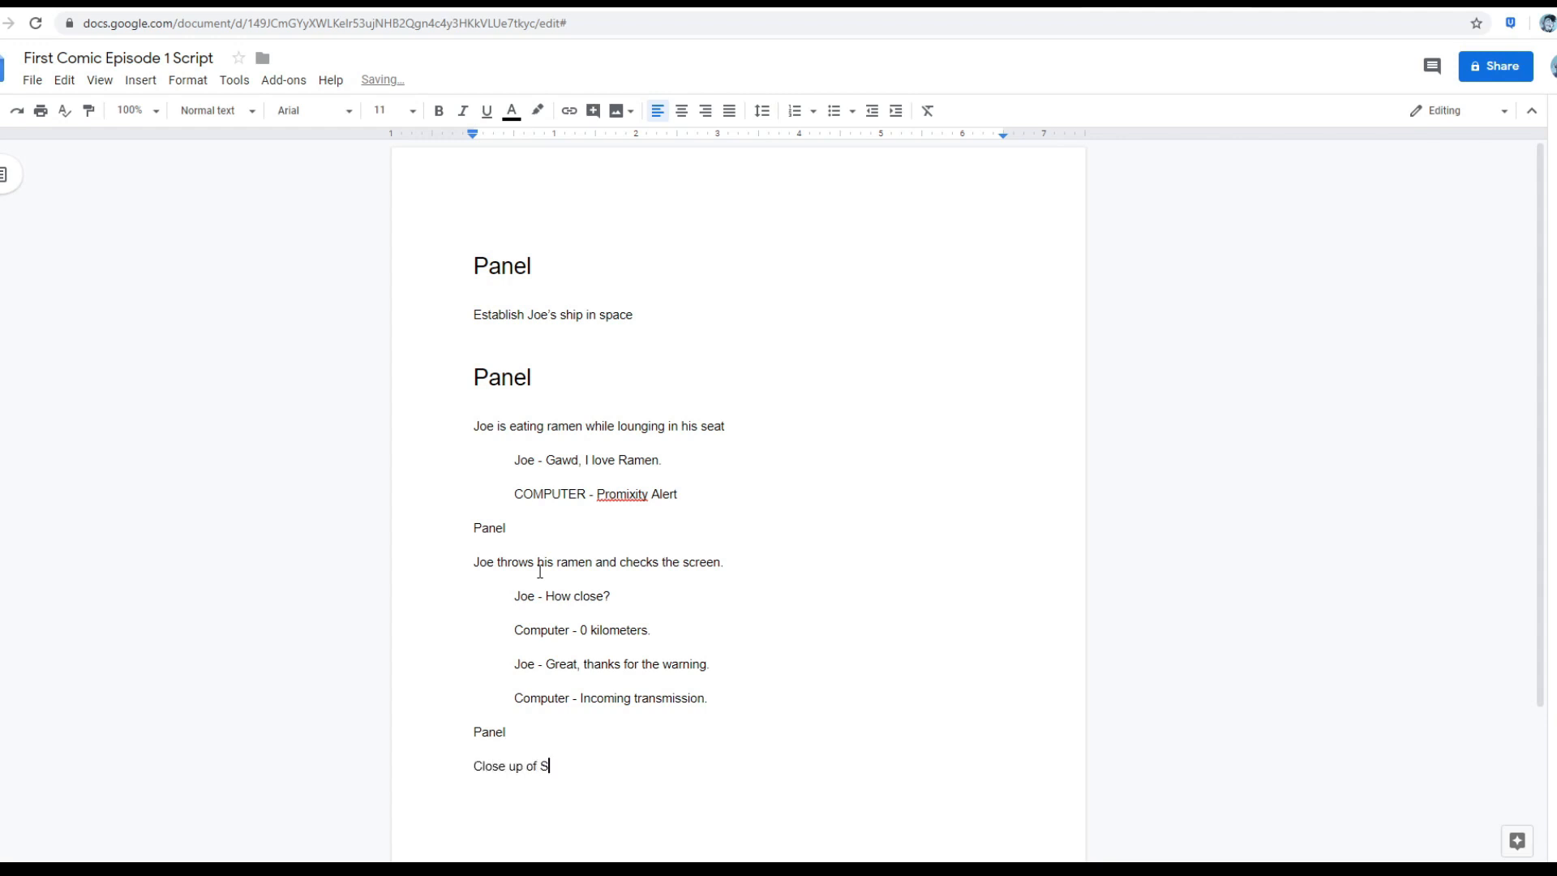
pyautogui.write('indra looking BA')
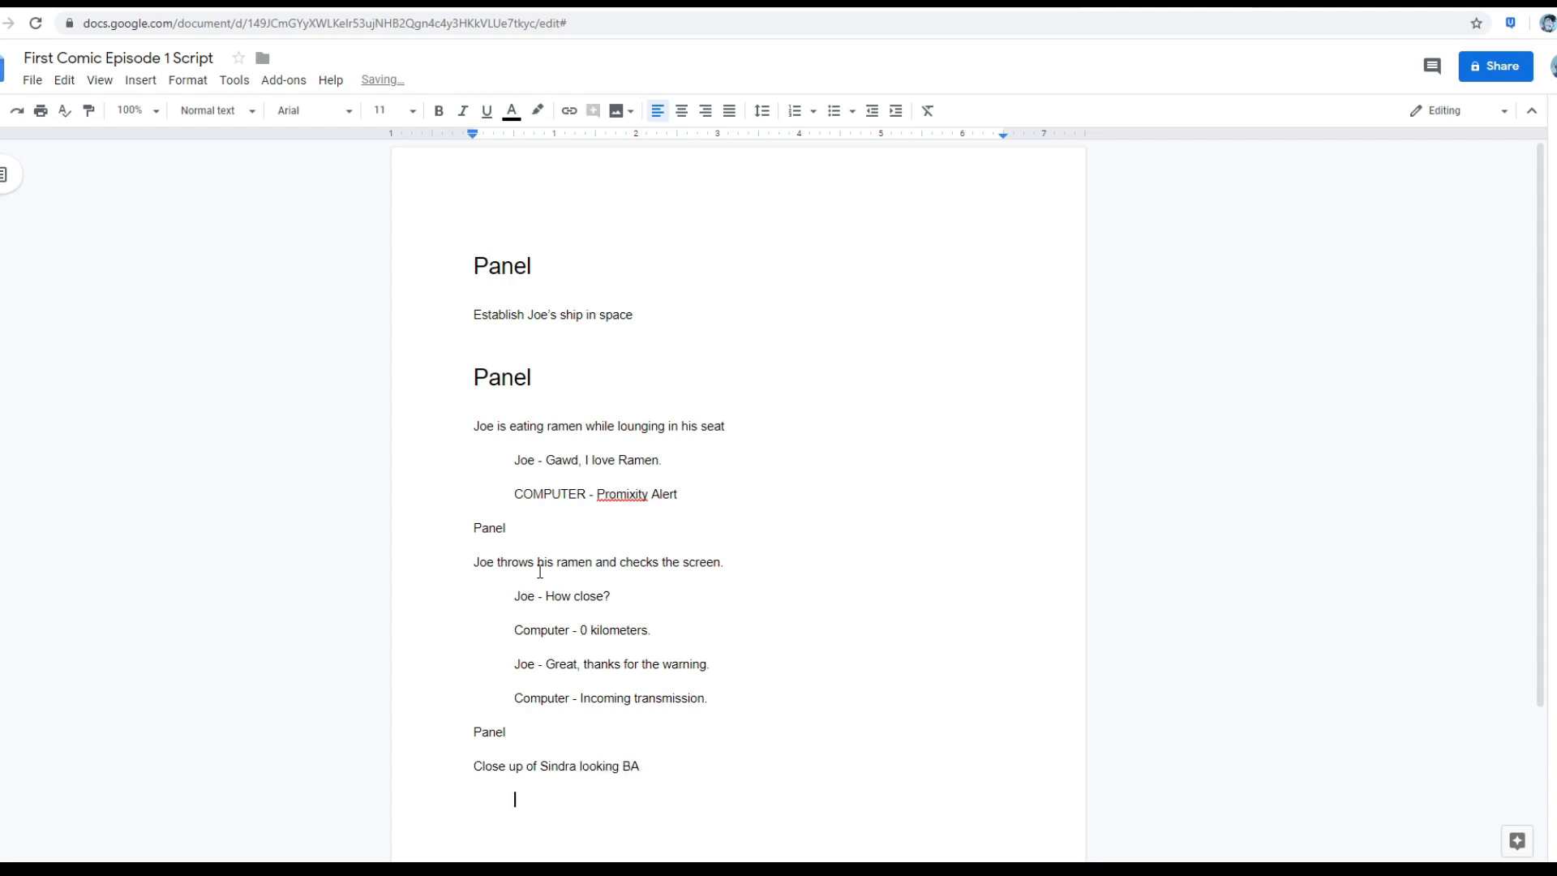
pyautogui.write('Sindra - H')
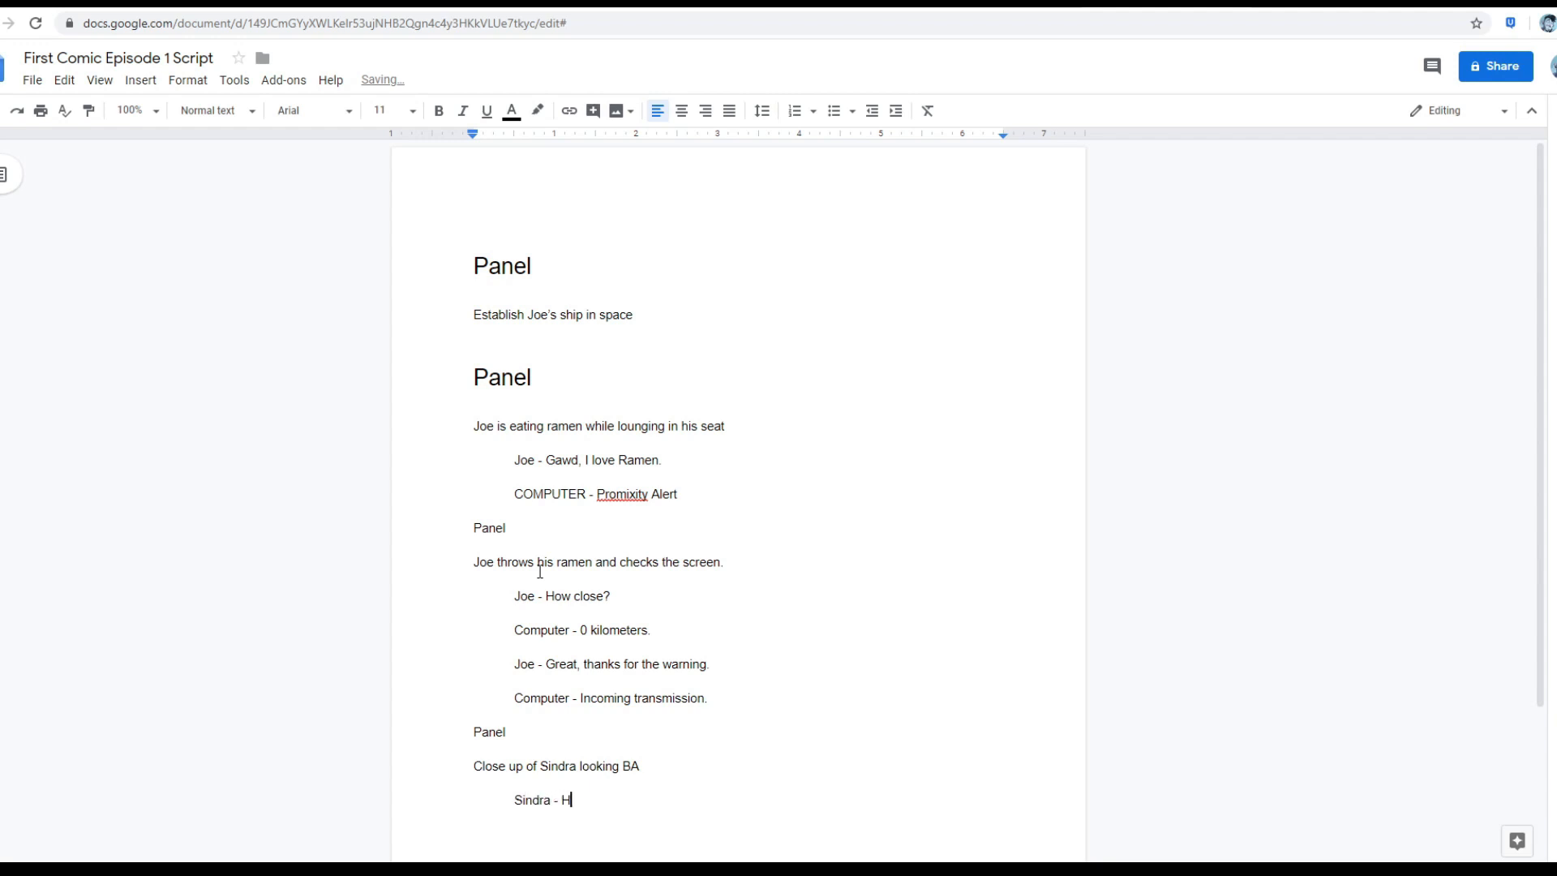
pyautogui.write('eya')
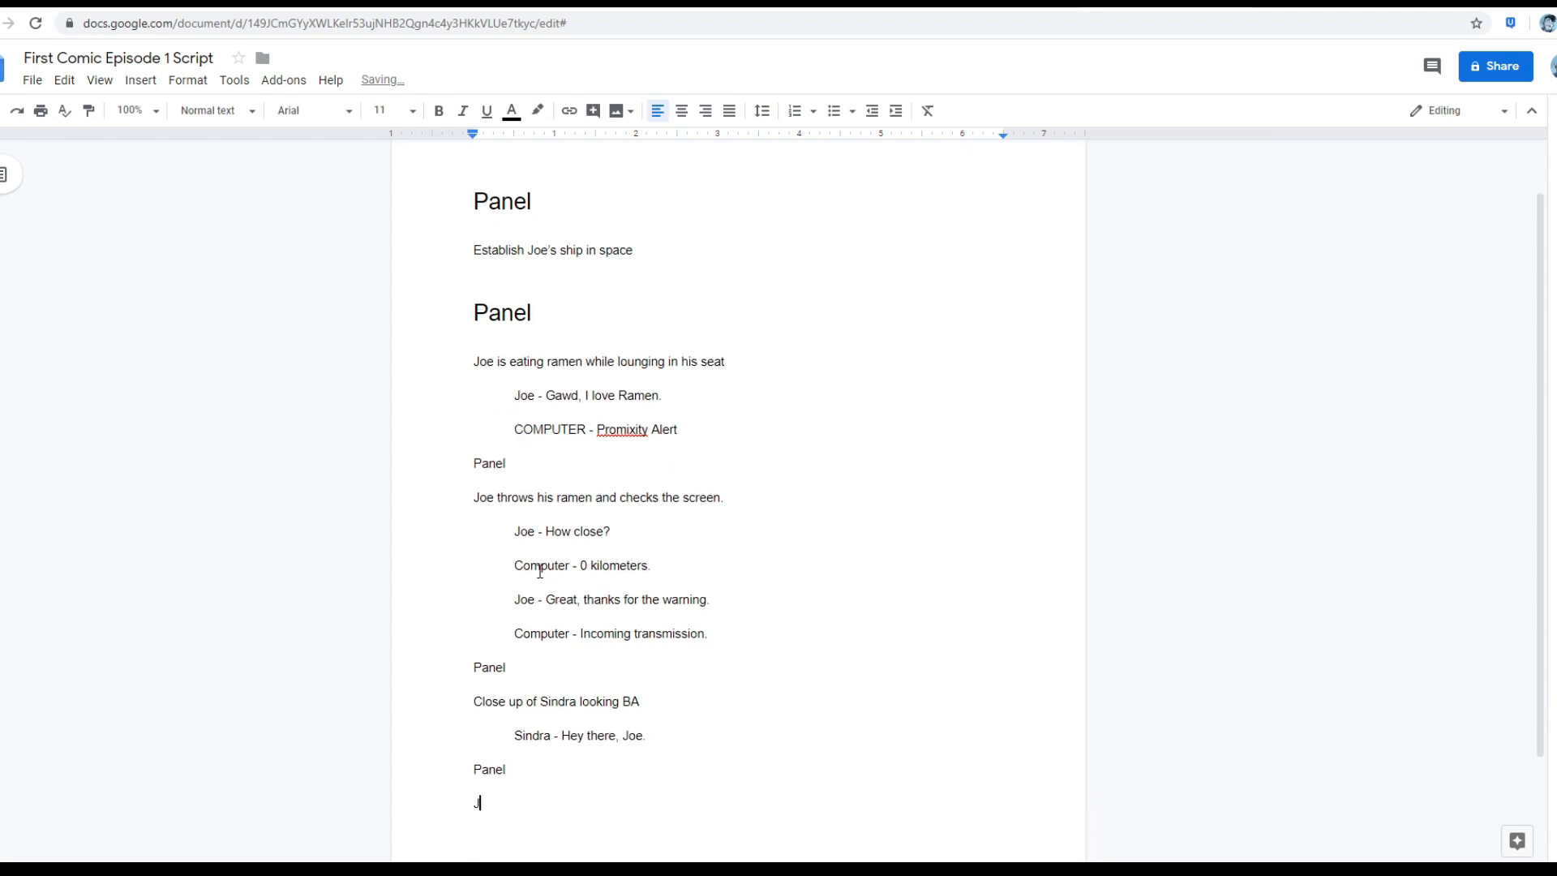
# Describe the fifth panel as 'Joe looking nervous'.
pyautogui.write('Joe look')
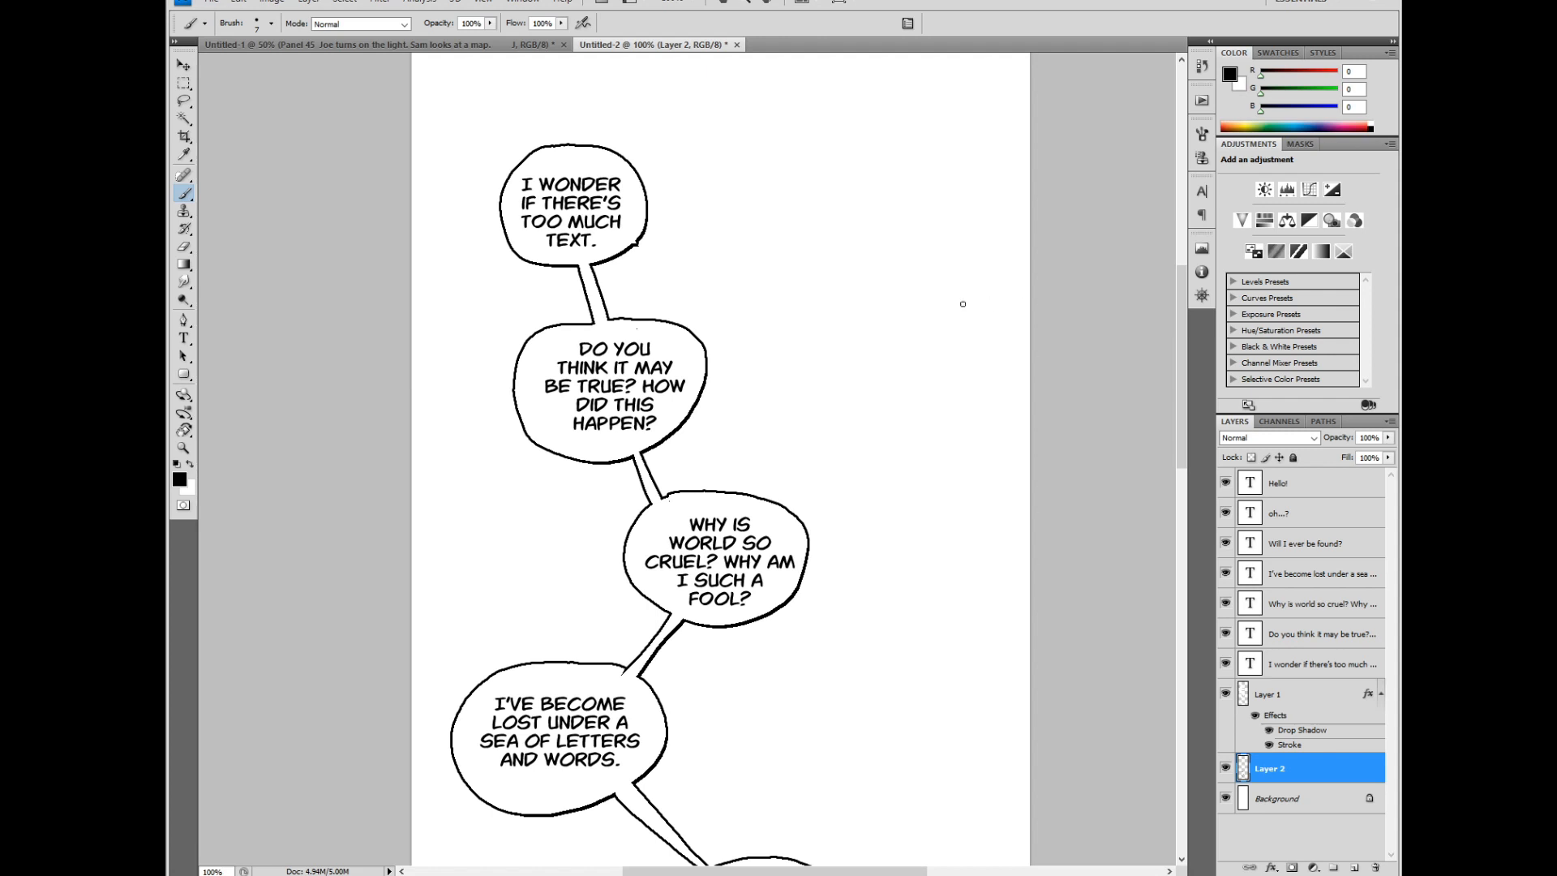
pyautogui.scroll(-3)
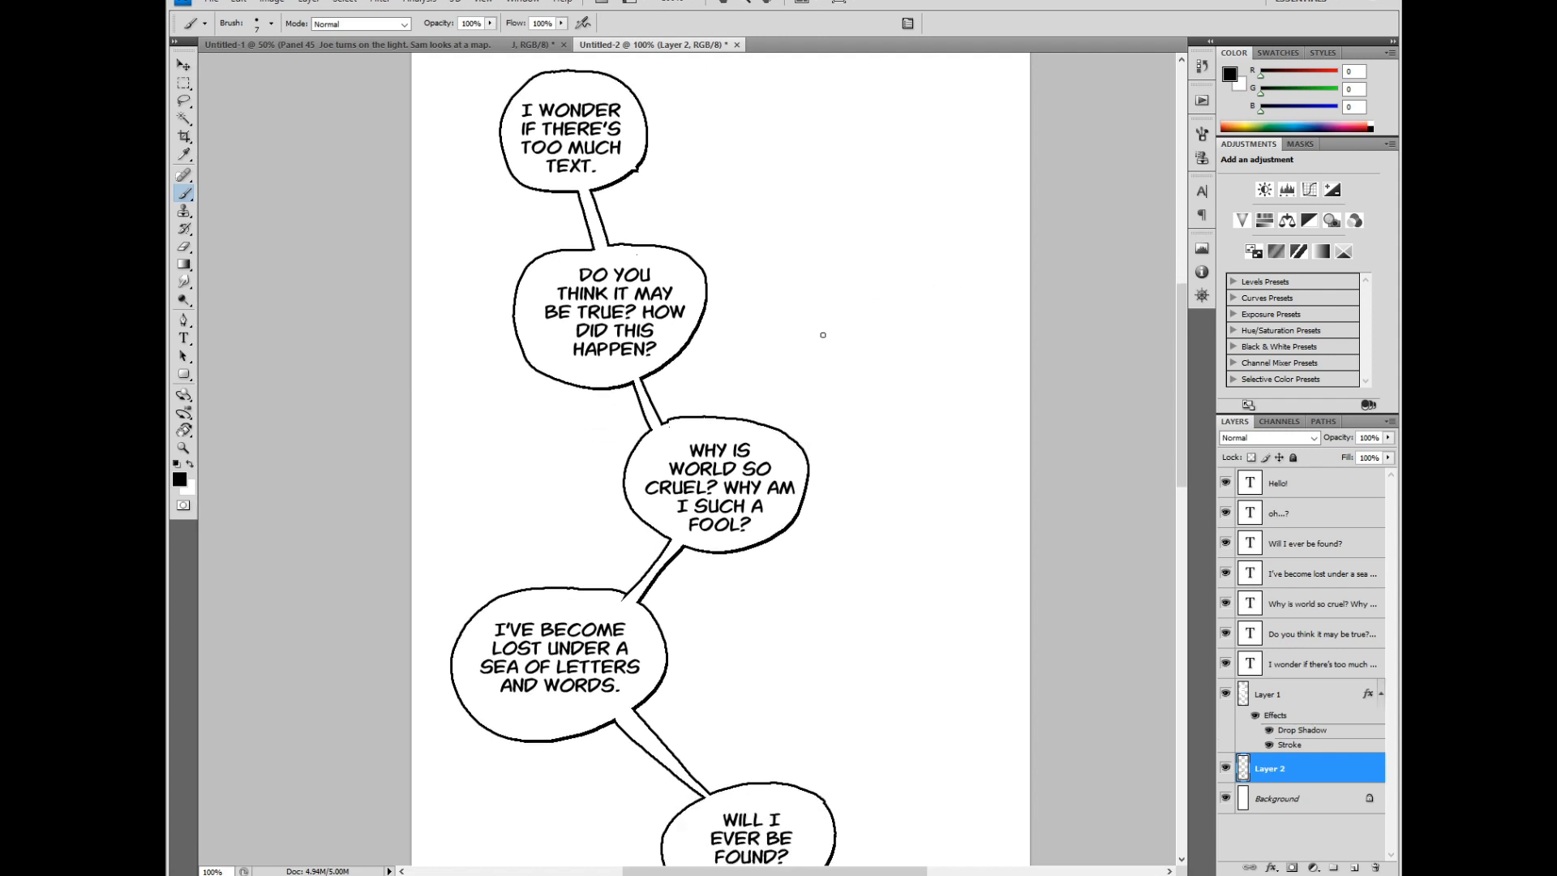
pyautogui.scroll(-3)
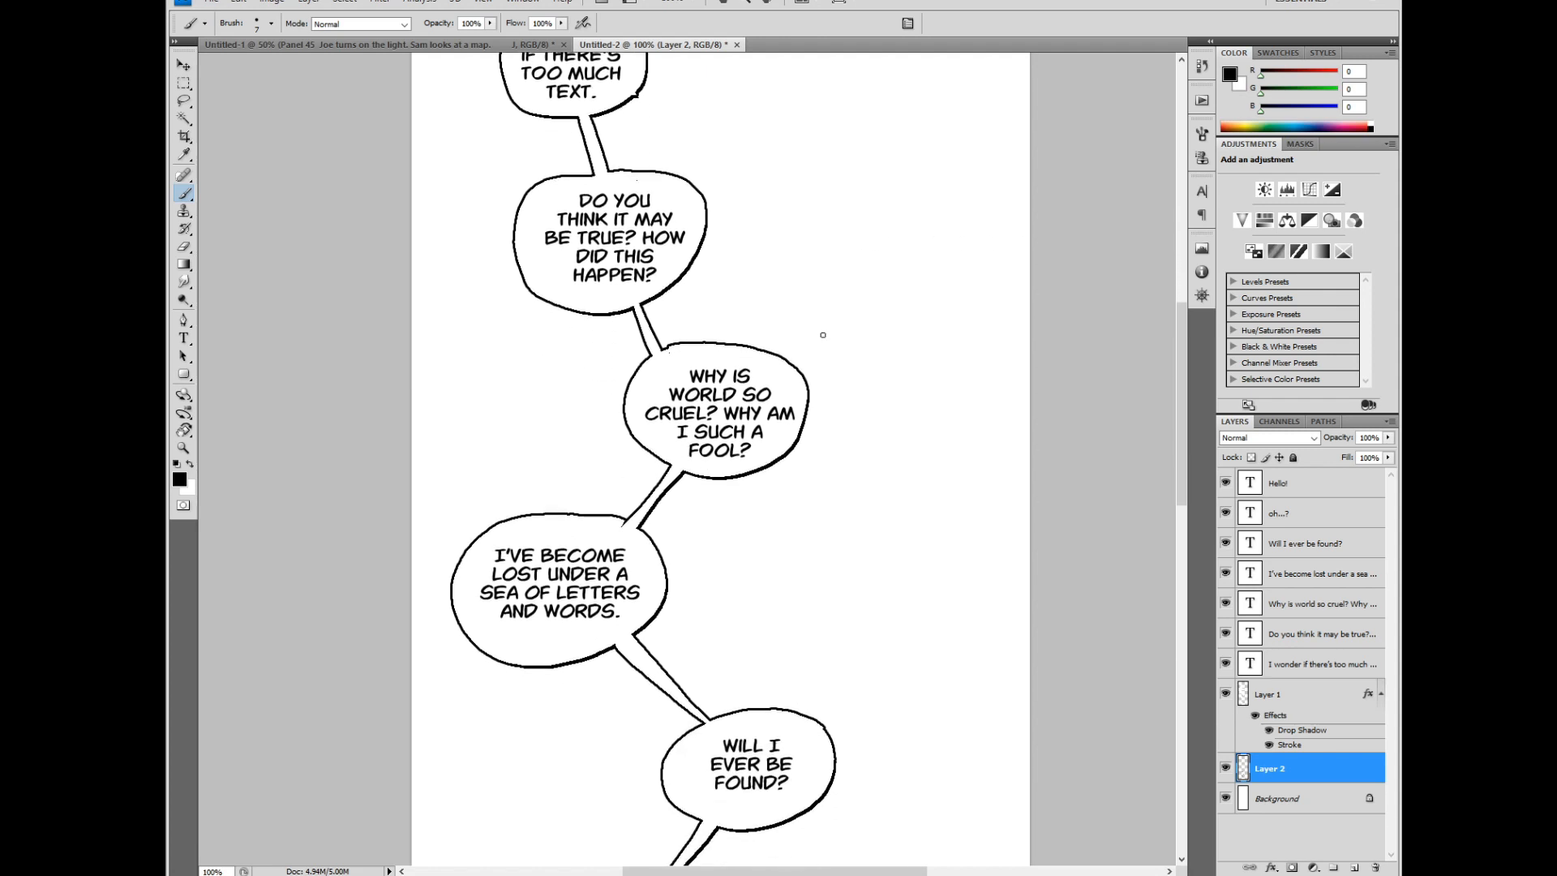
pyautogui.scroll(-3)
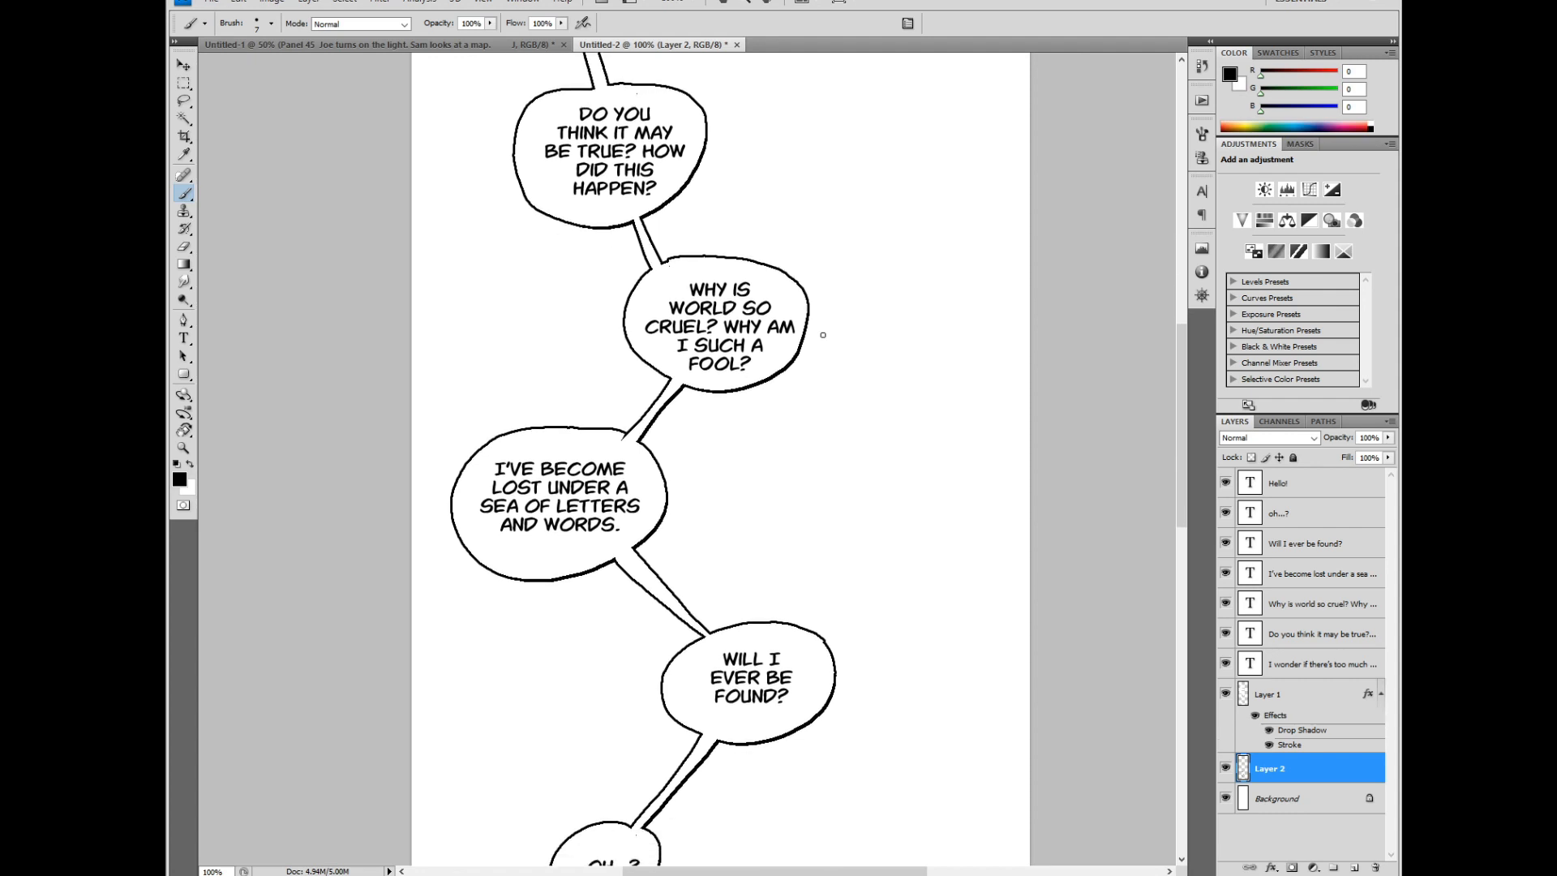
pyautogui.scroll(-3)
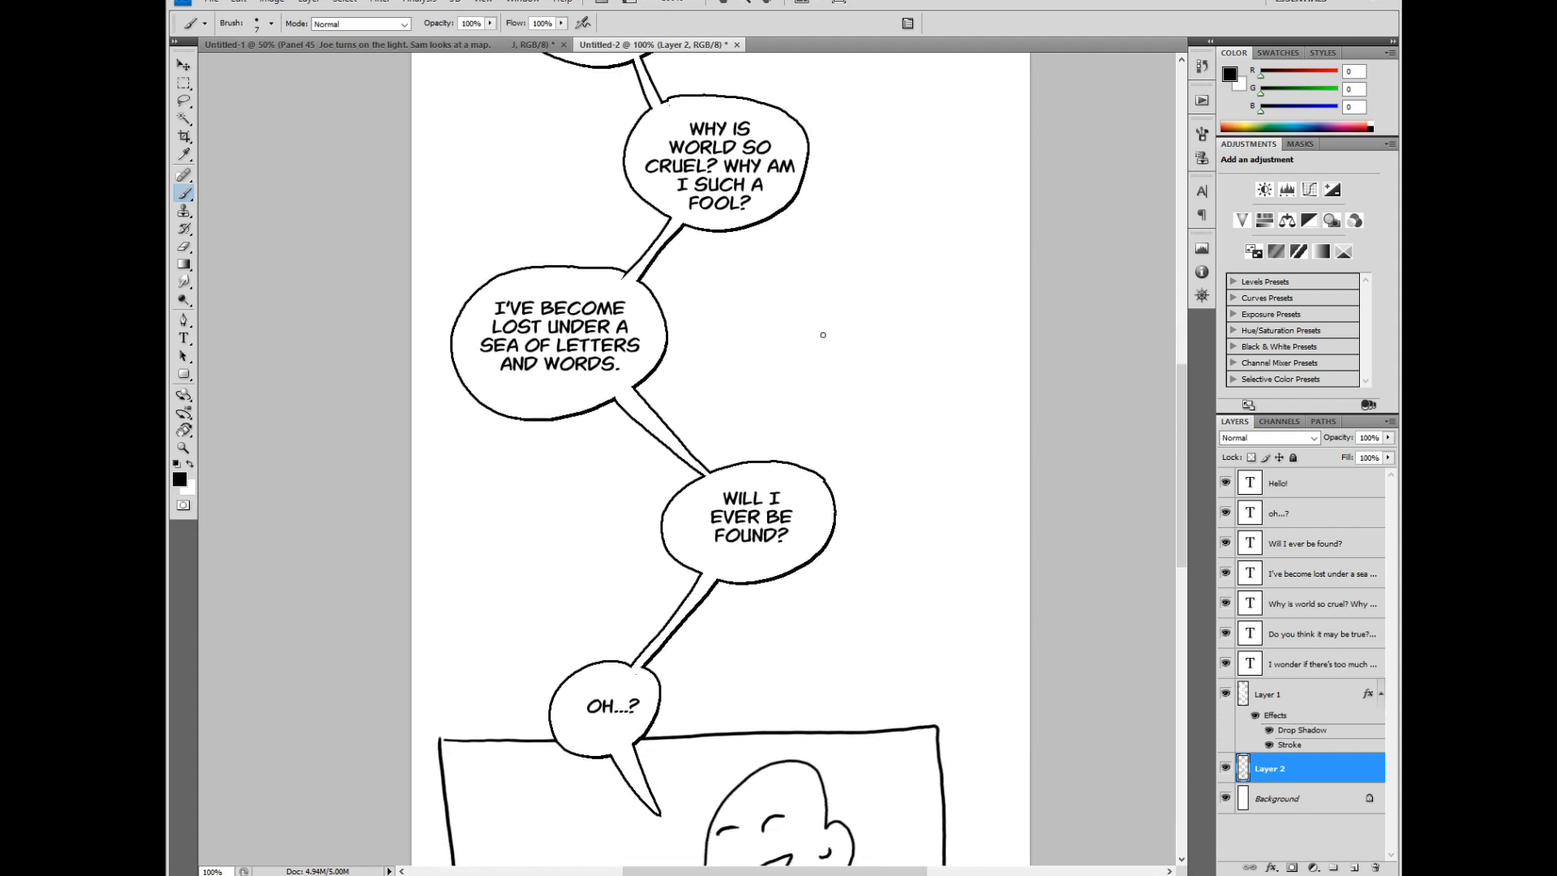
pyautogui.scroll(-3)
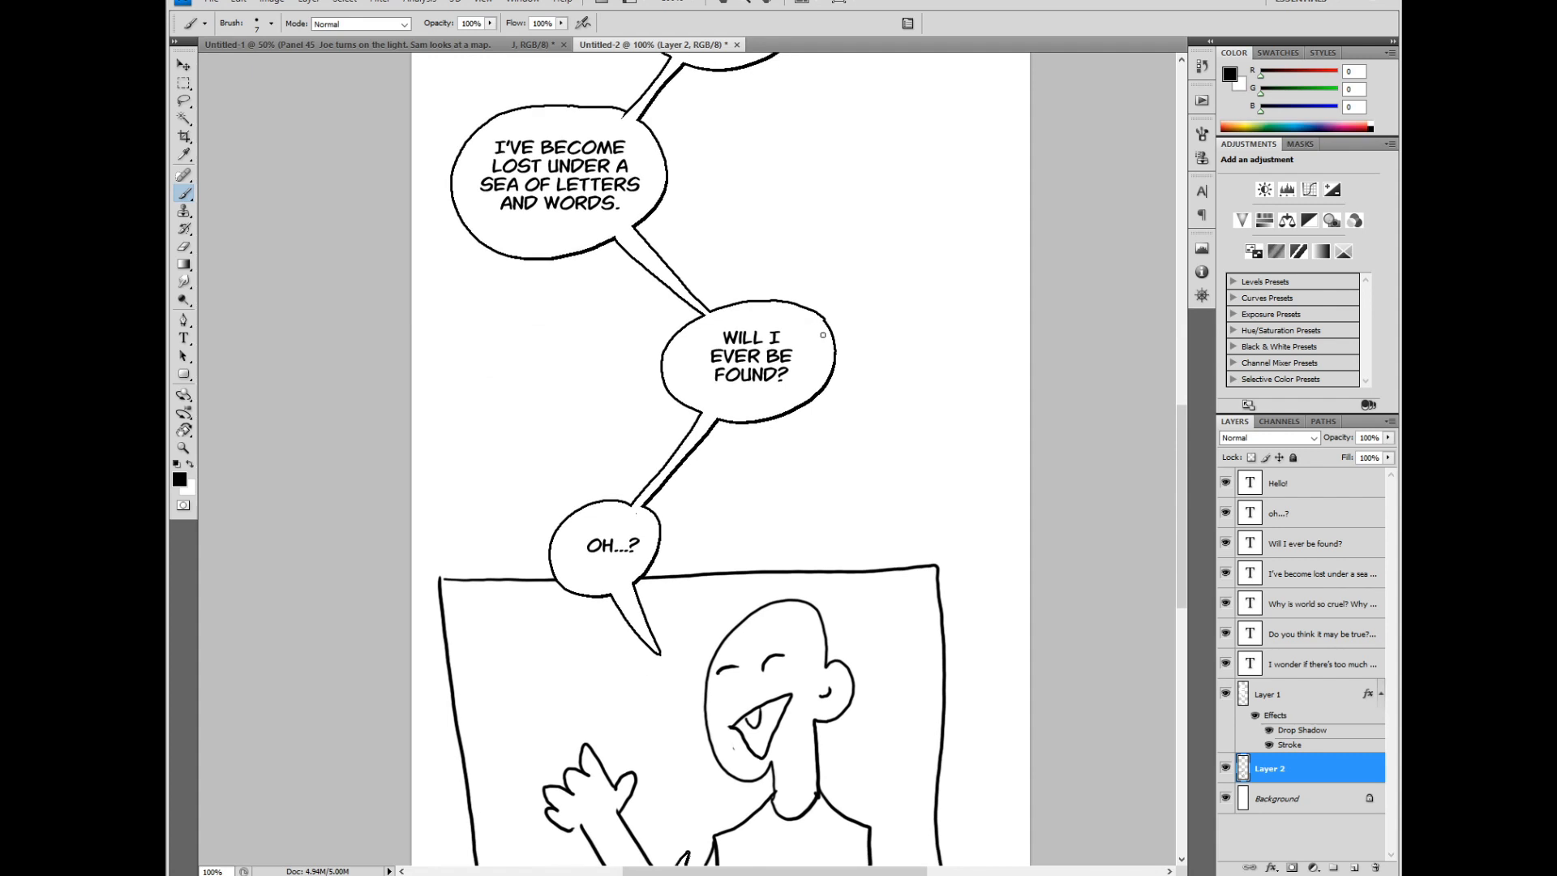
pyautogui.scroll(-3)
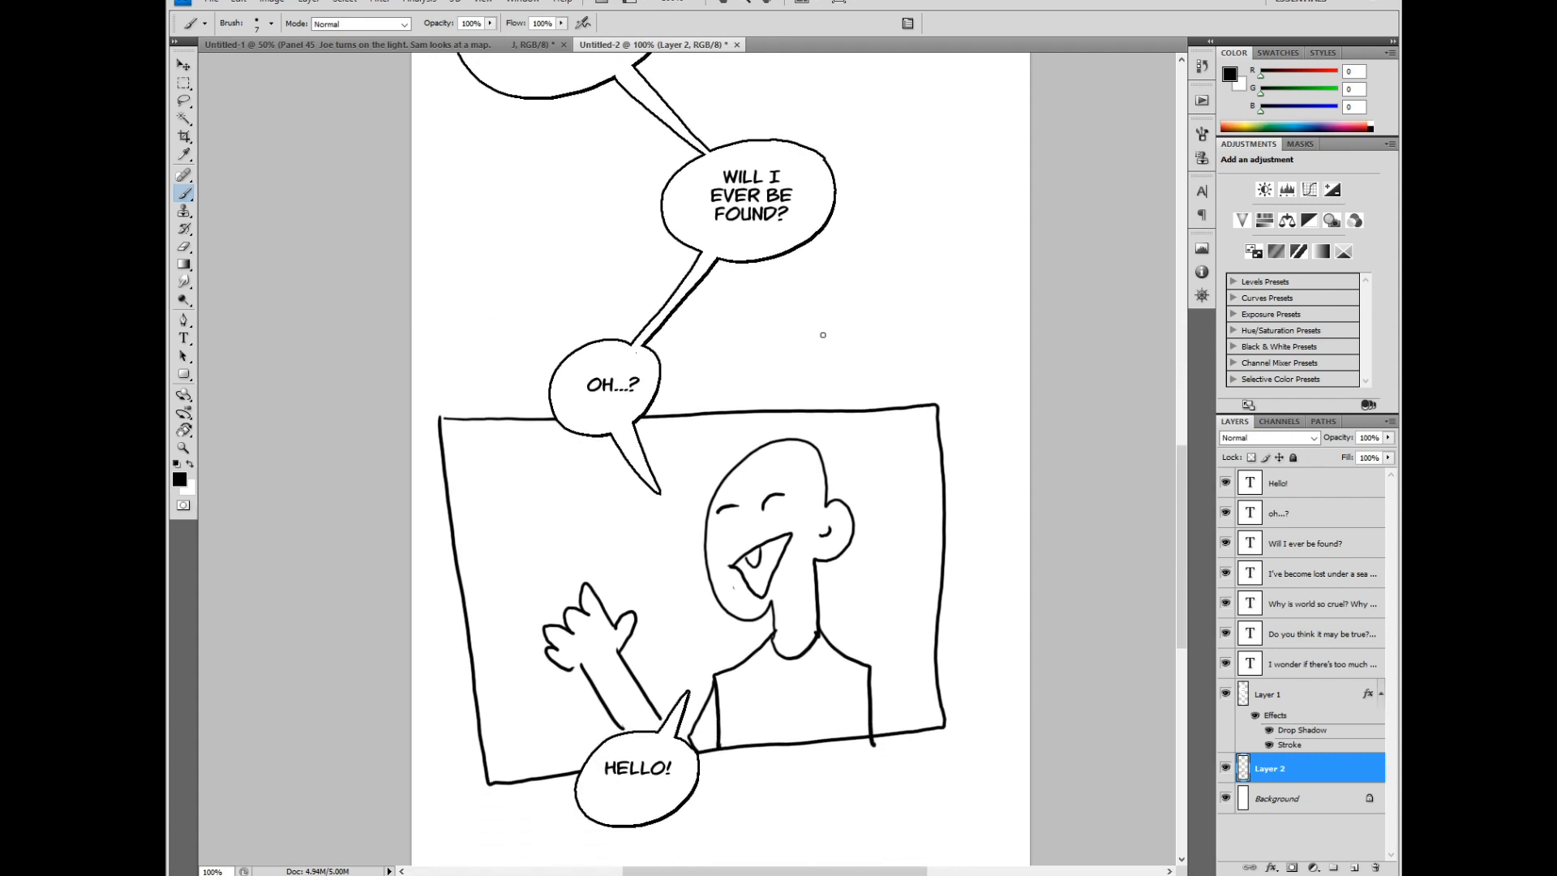
pyautogui.scroll(-3)
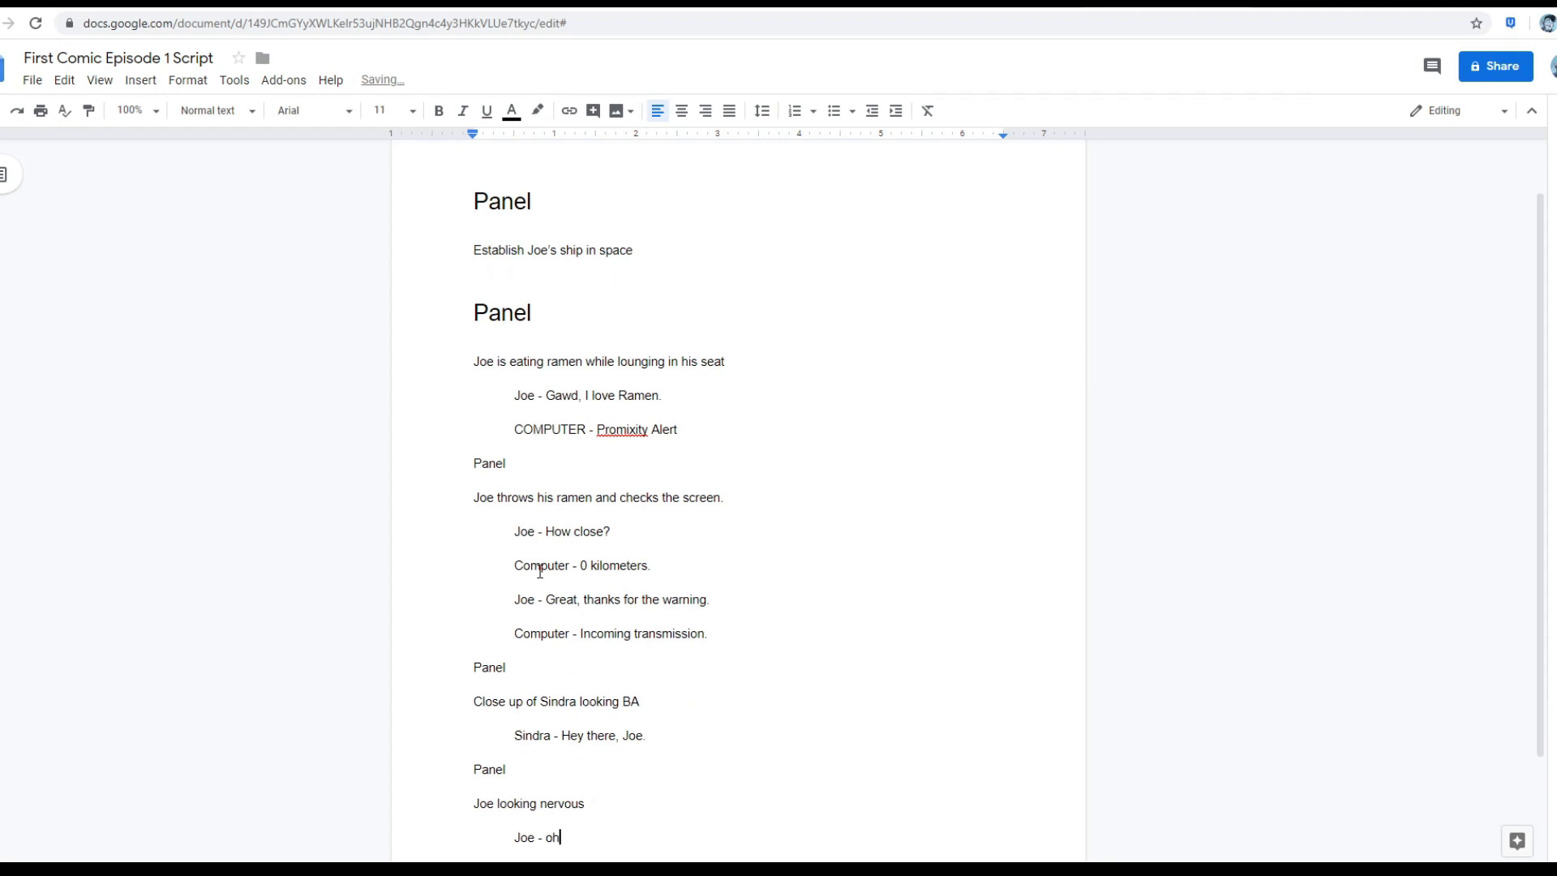
# Write Joe's line 'oh hey, Sindra. Funny meeting you here.' and start a sixth Panel.
pyautogui.write('ehy')
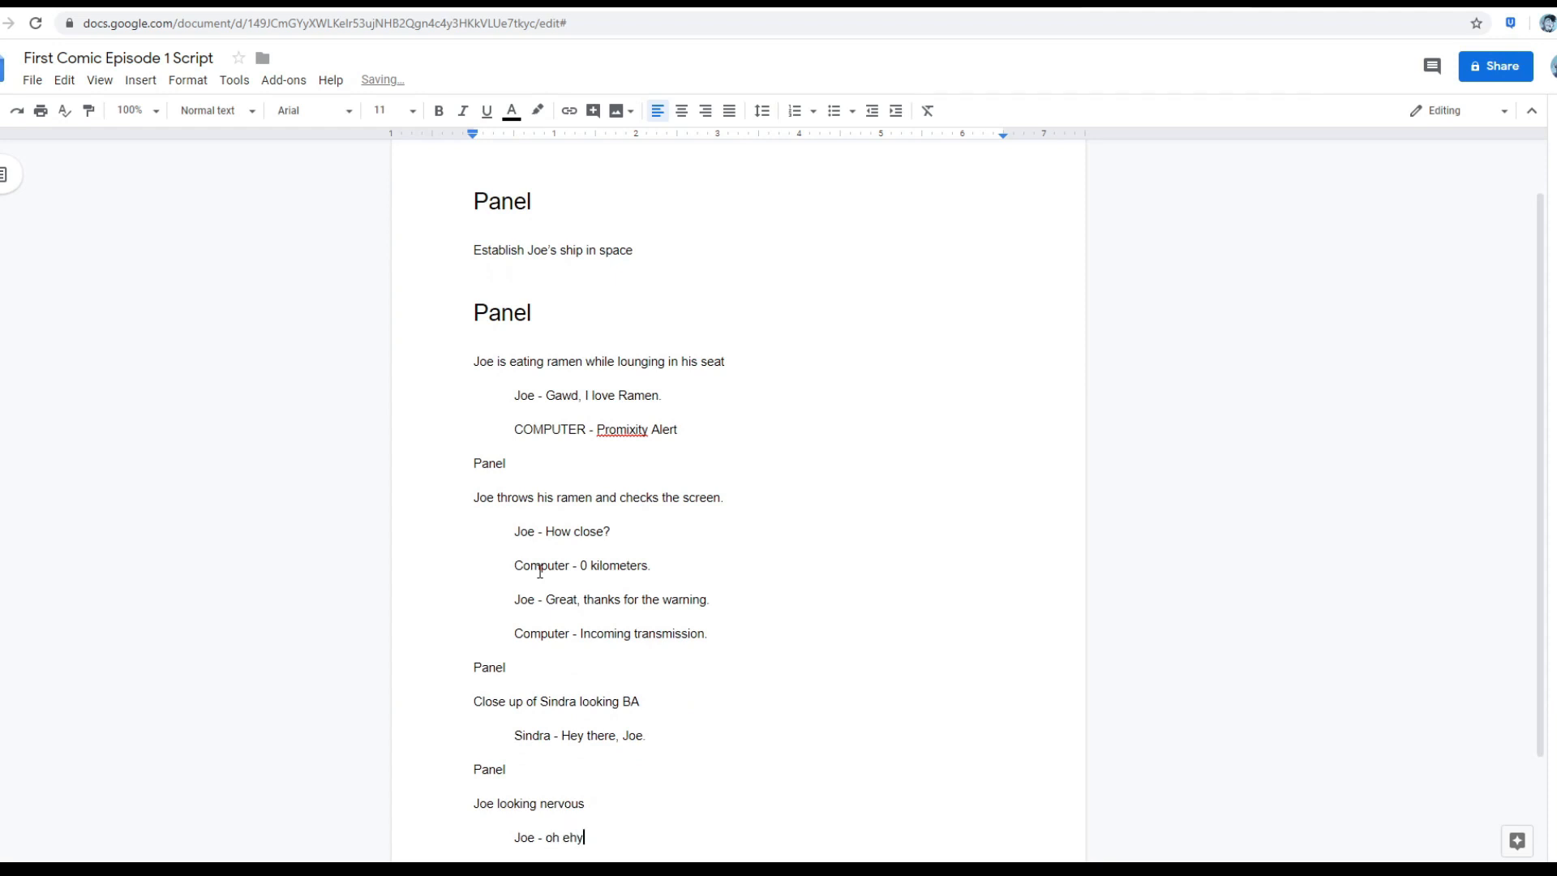
pyautogui.write('hey, Sindra.')
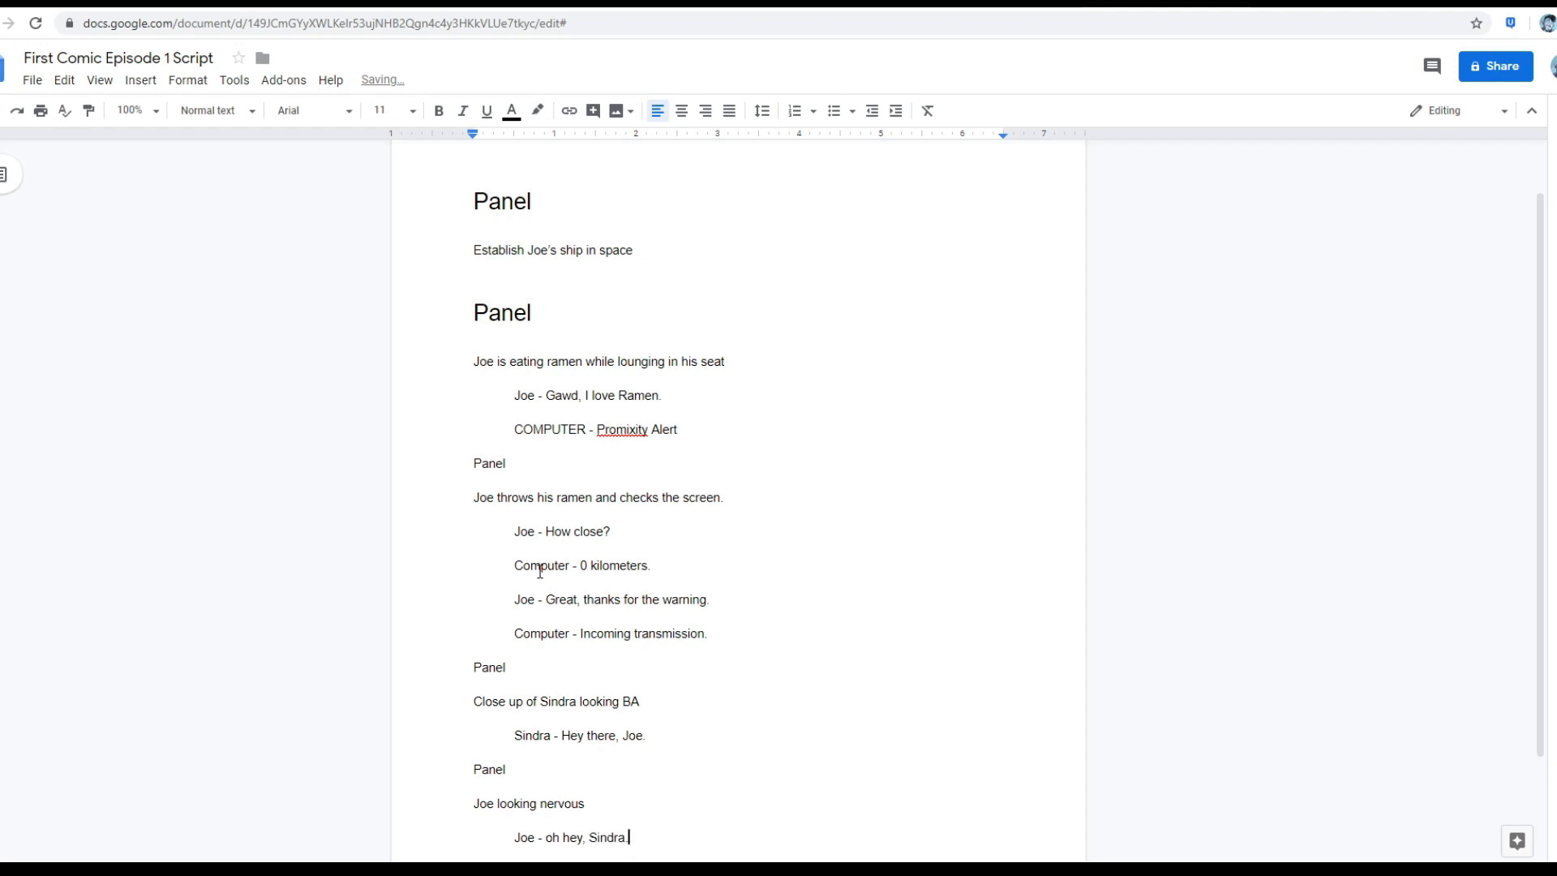
pyautogui.write('Funnu')
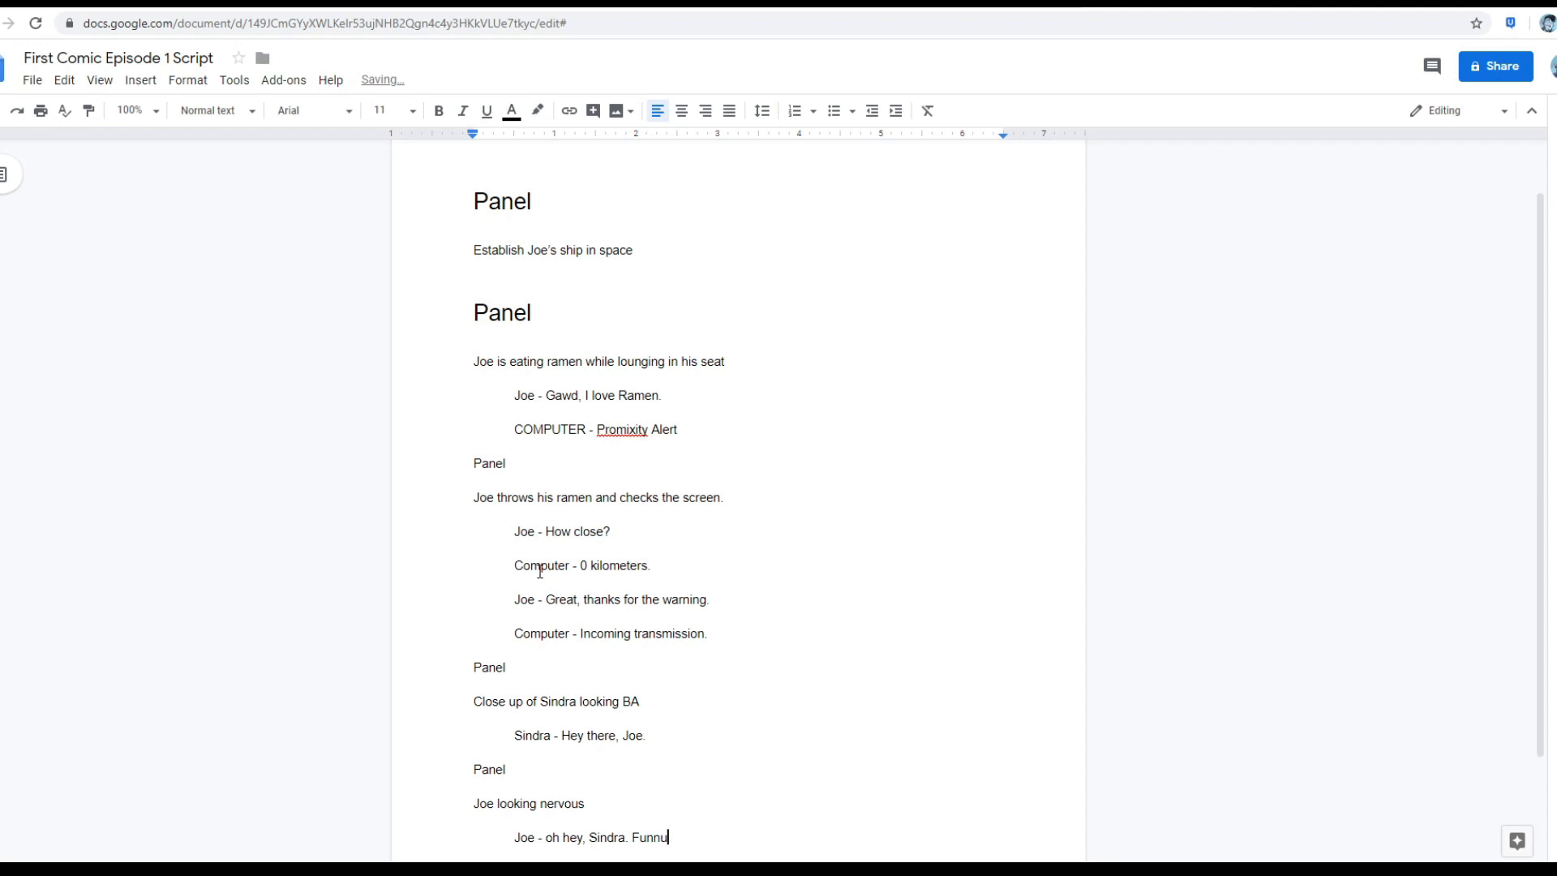
pyautogui.write('y me')
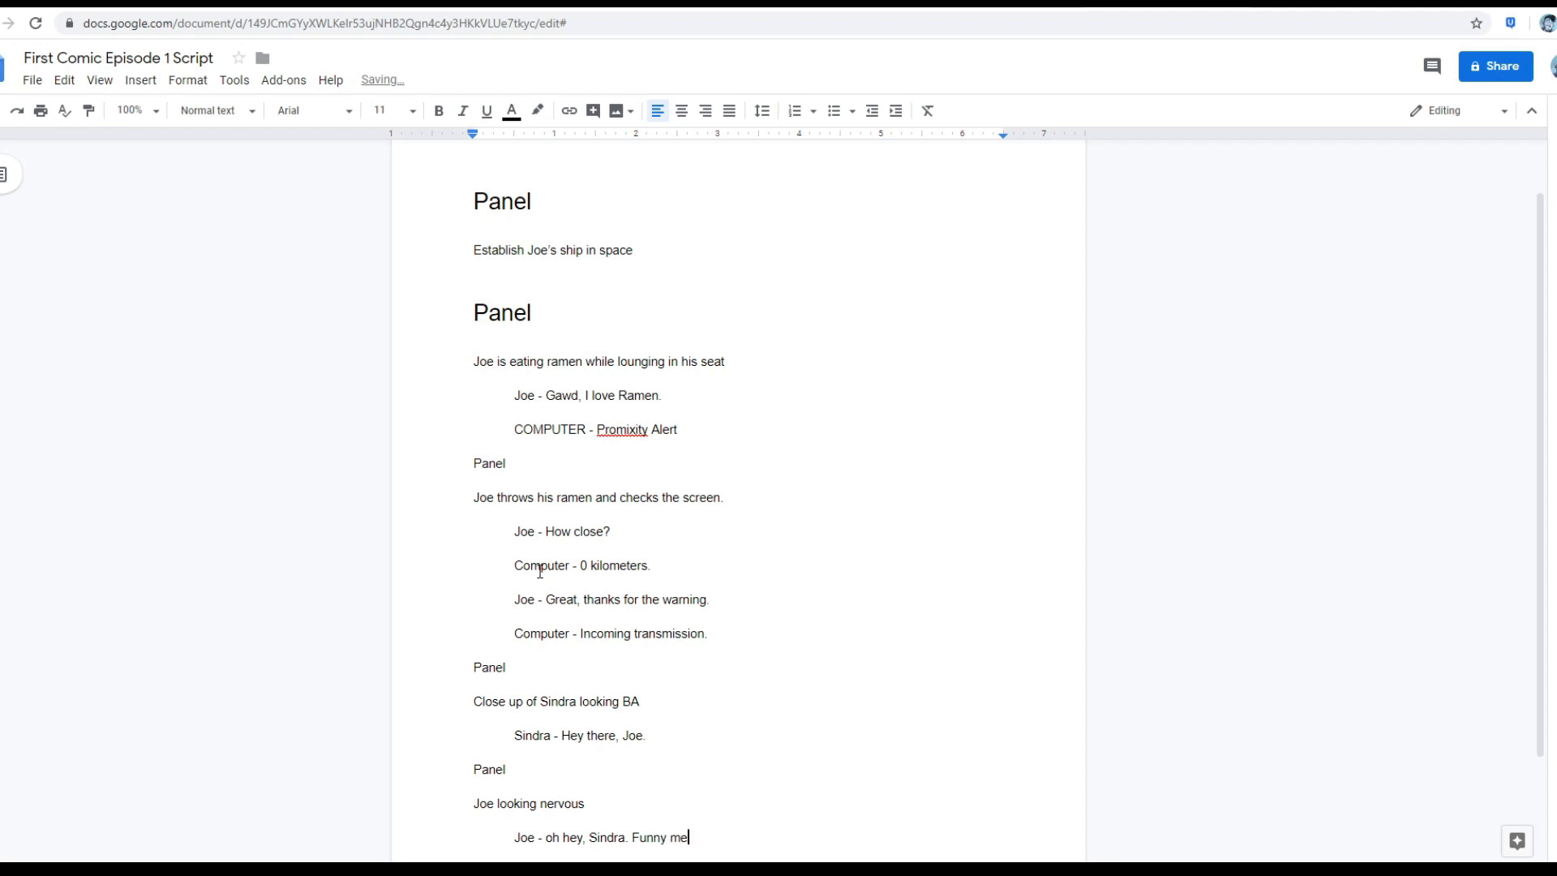
pyautogui.write('eting you here.')
pyautogui.write('Panel')
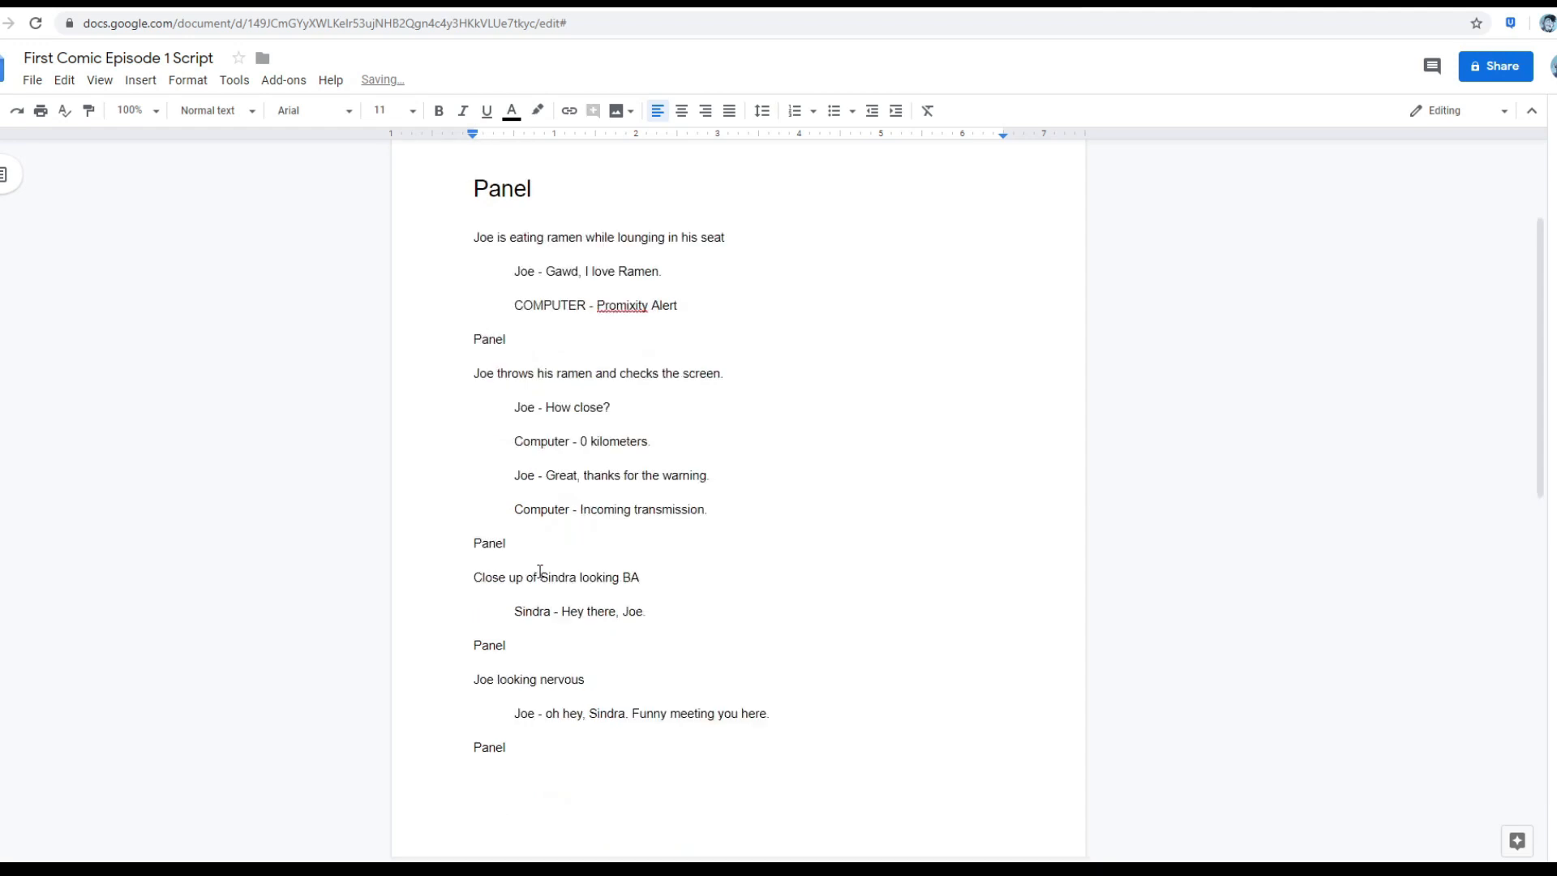
pyautogui.scroll(-3)
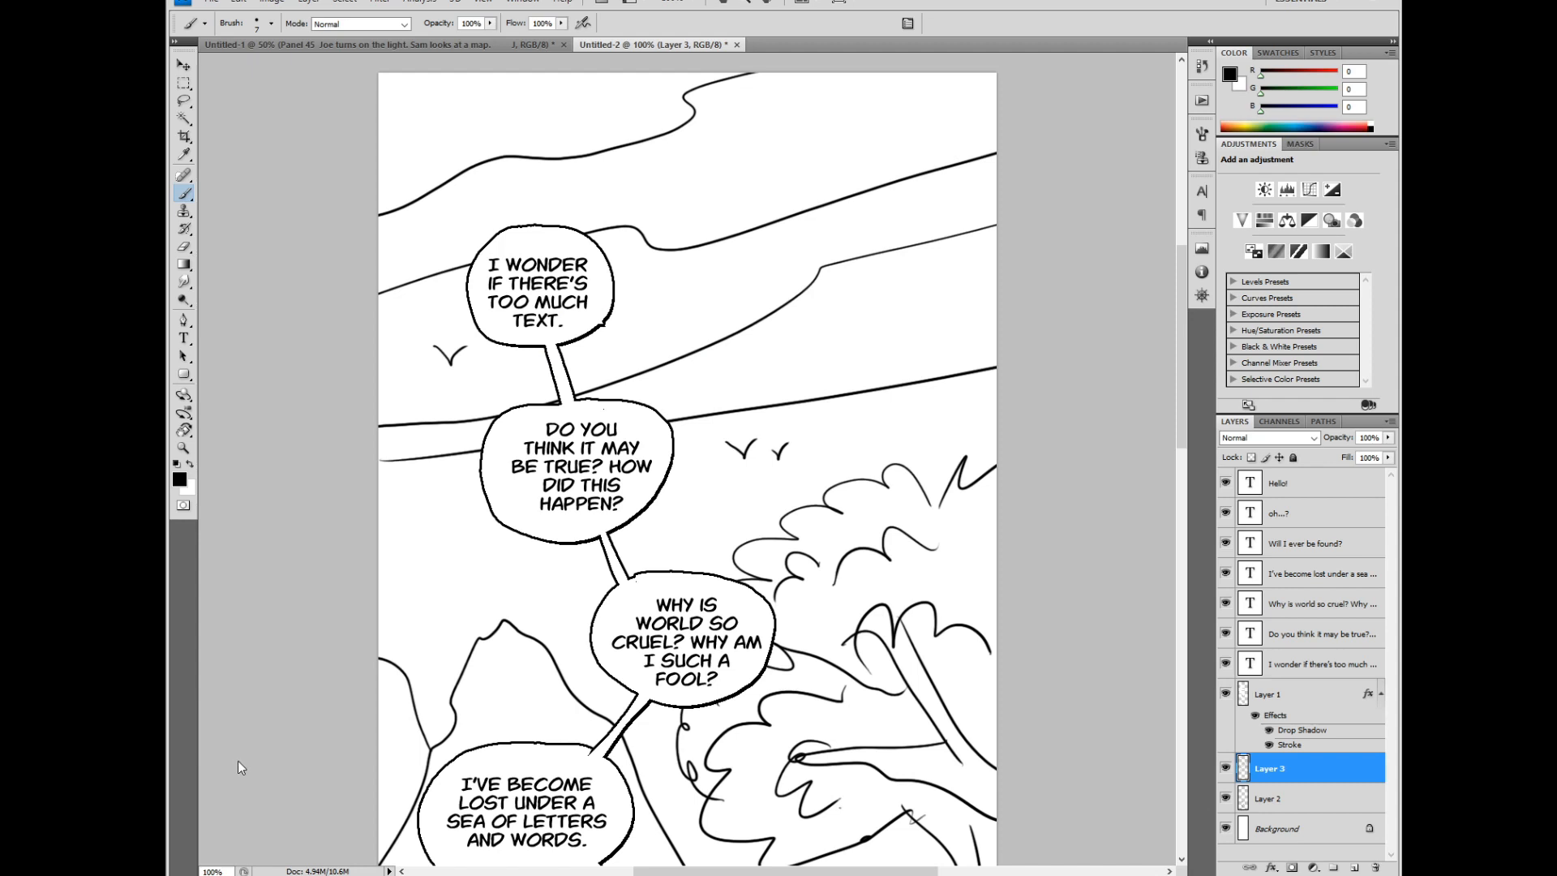
pyautogui.scroll(-3)
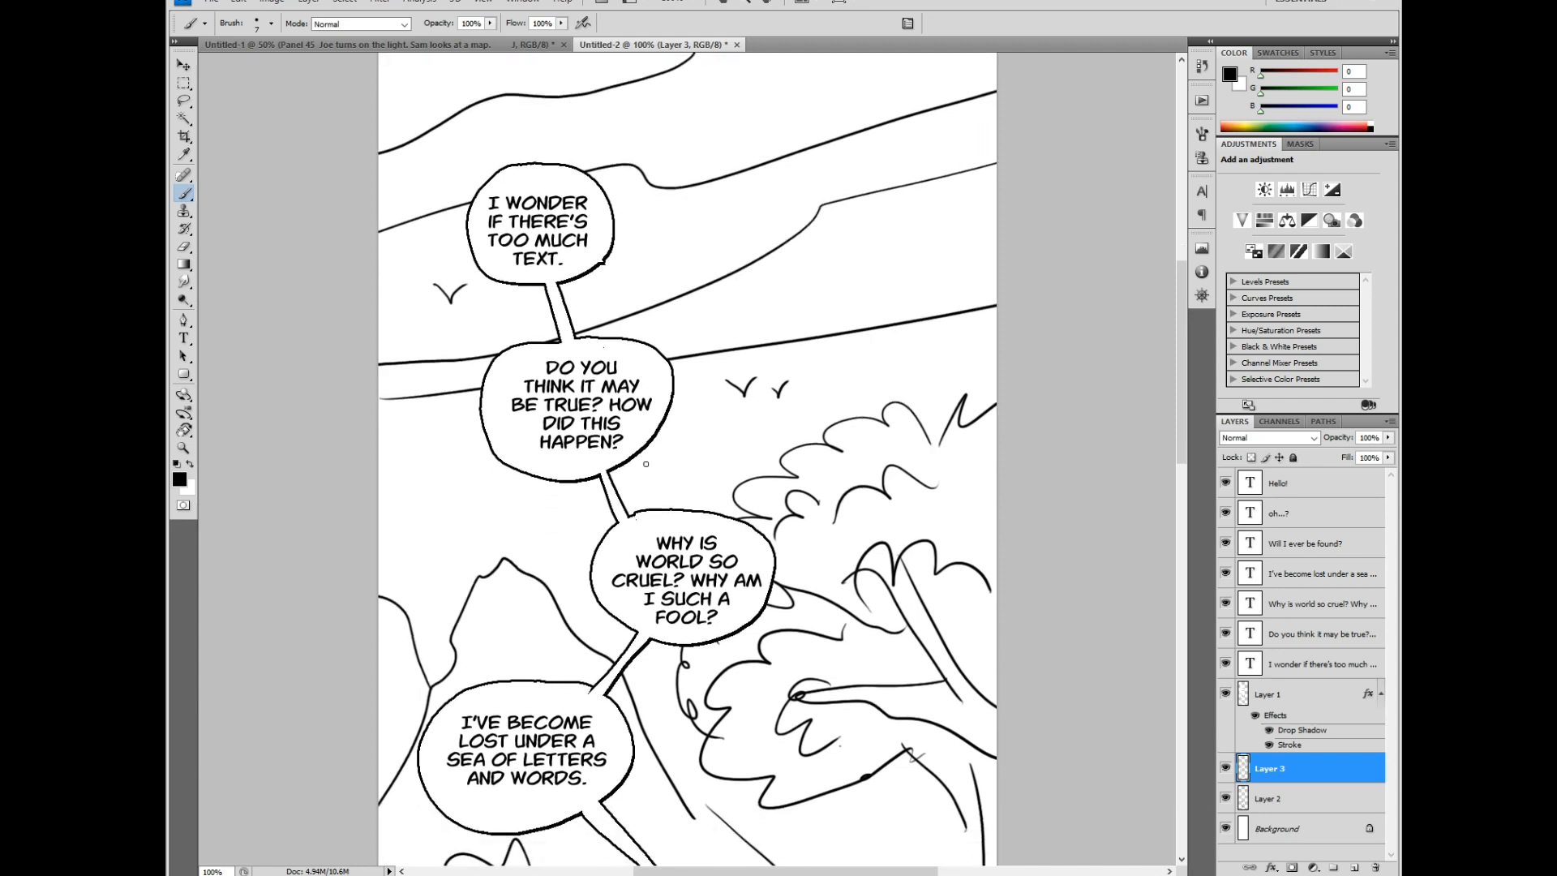
pyautogui.scroll(-3)
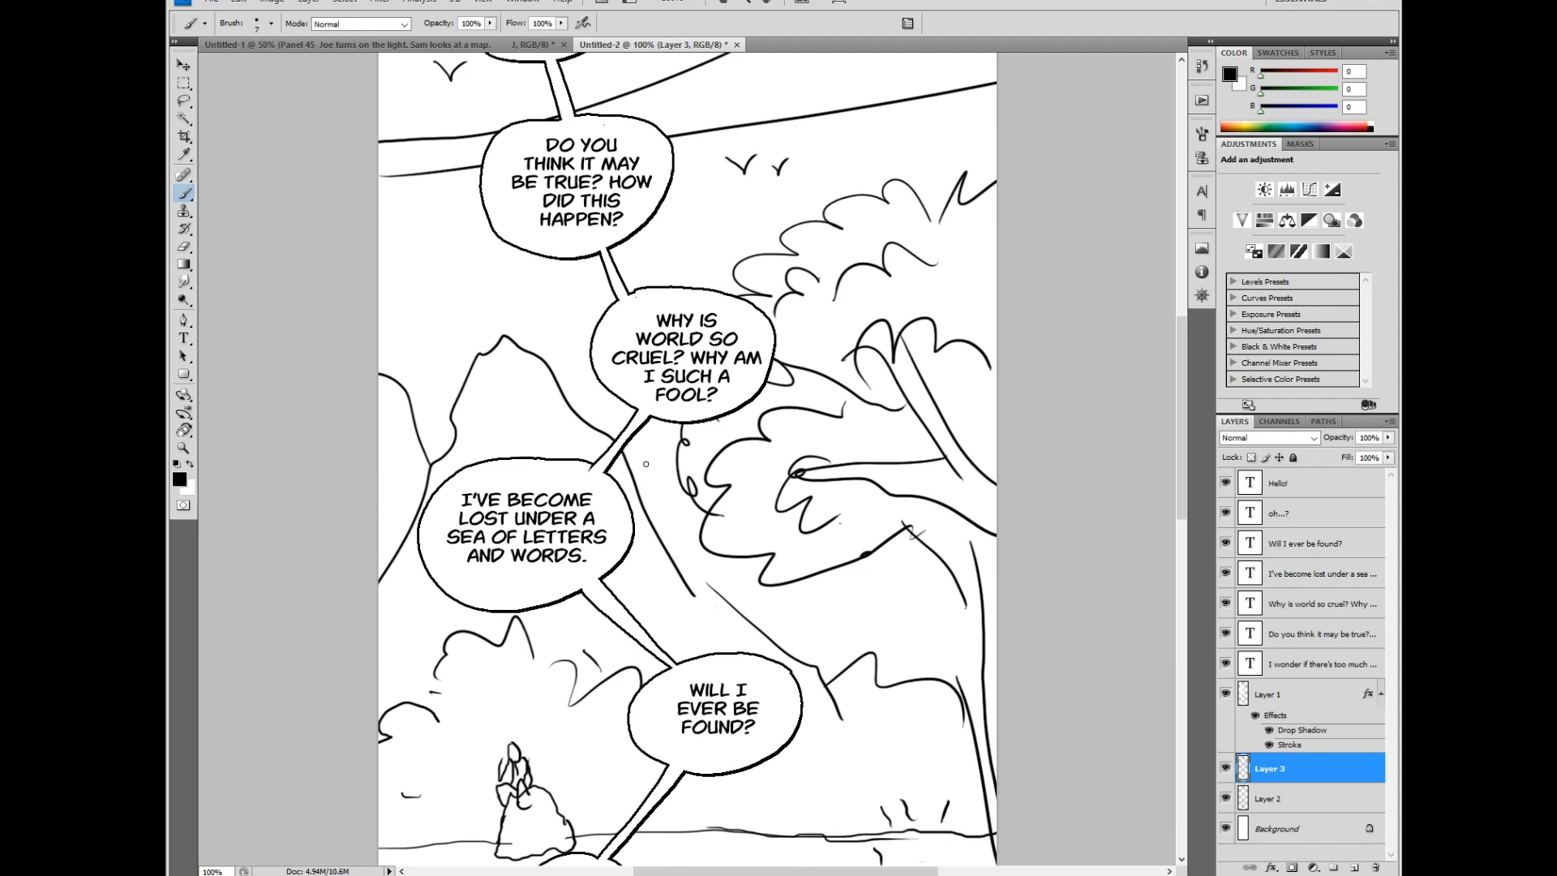
pyautogui.scroll(-3)
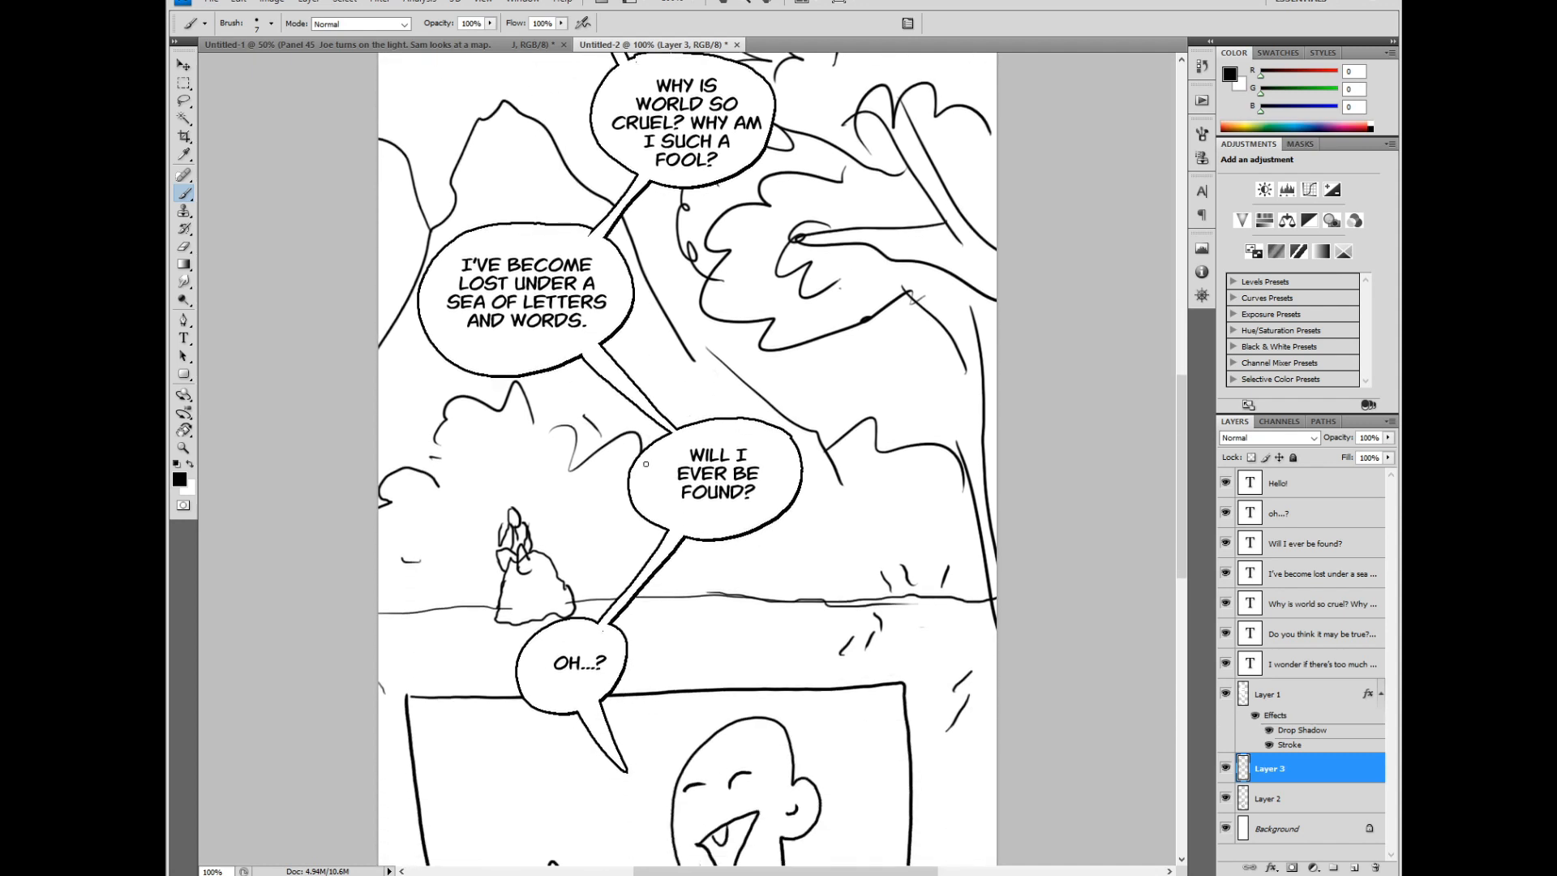
pyautogui.scroll(-3)
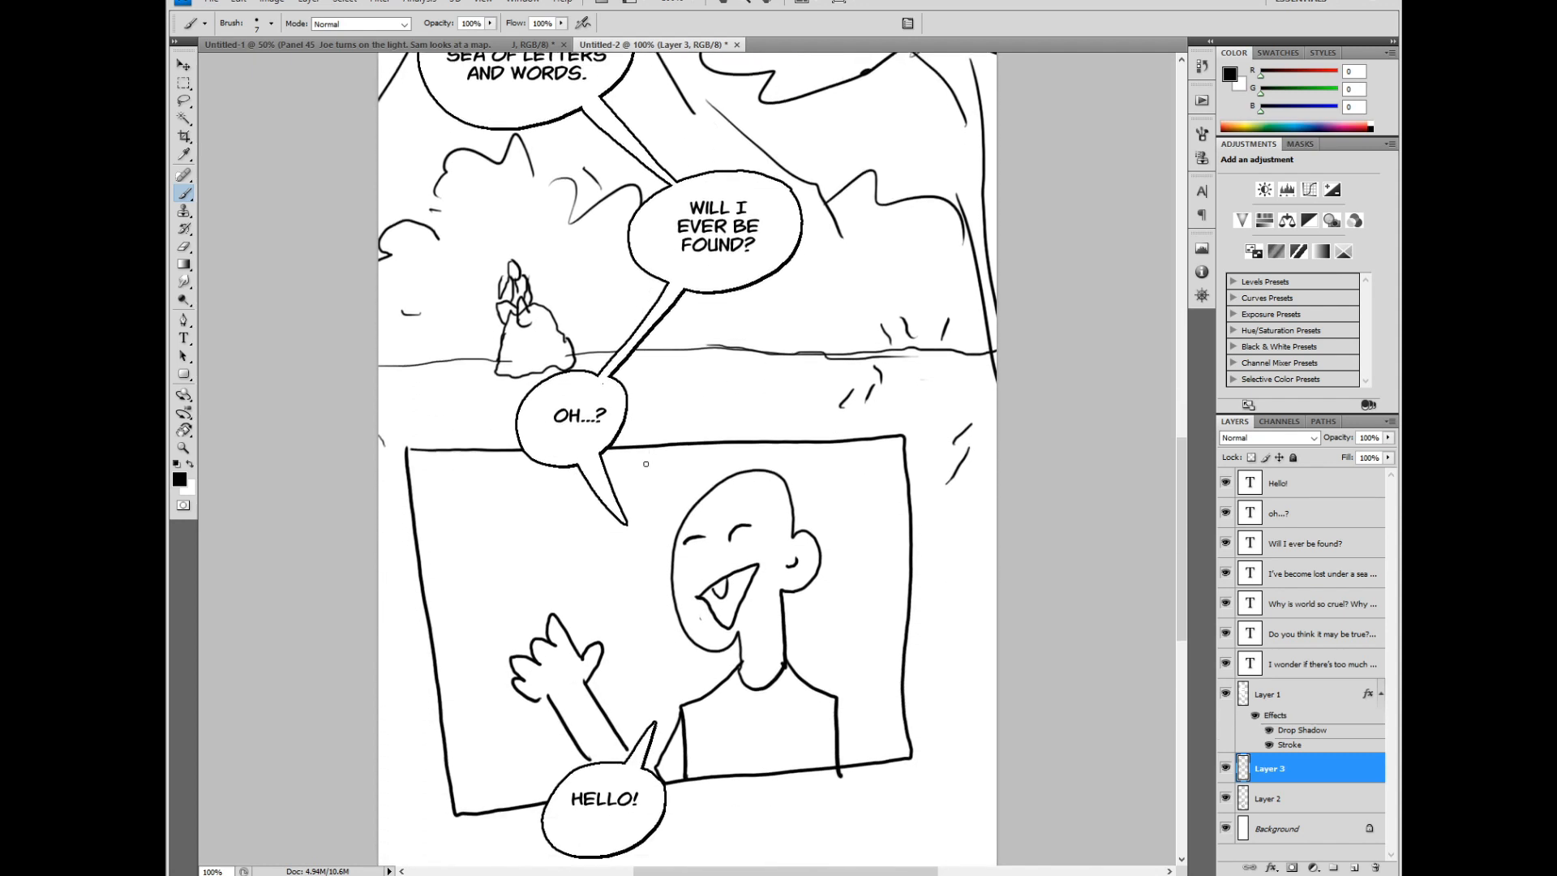
pyautogui.scroll(-3)
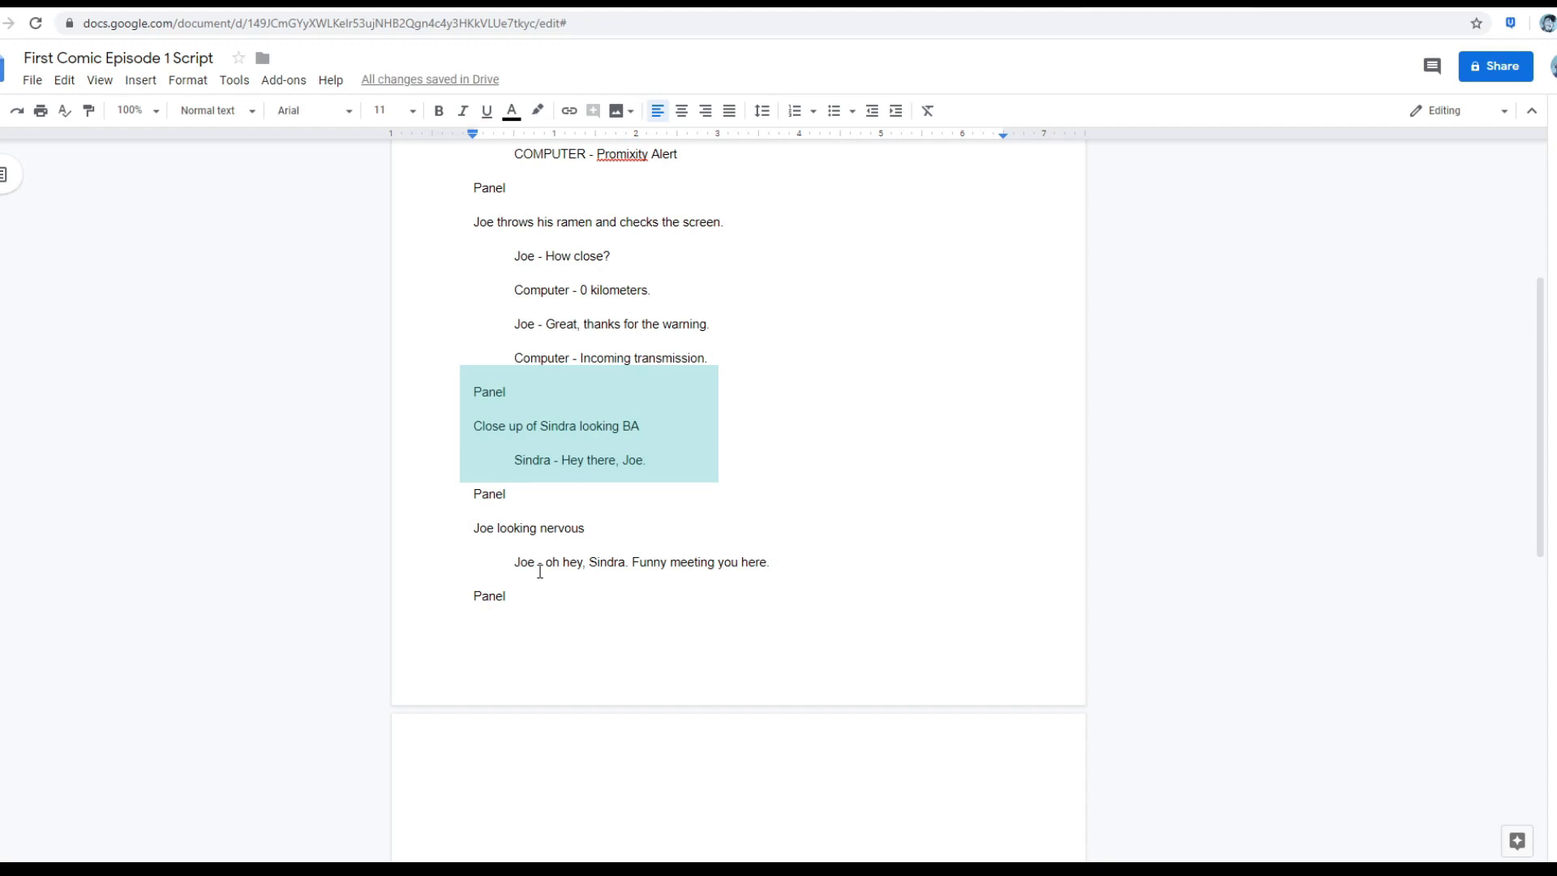
# Write the description 'Aboard Sindra vessel, Sindra lounging in her chair.', rephrasing 'leaning over the'.
pyautogui.write('Ab')
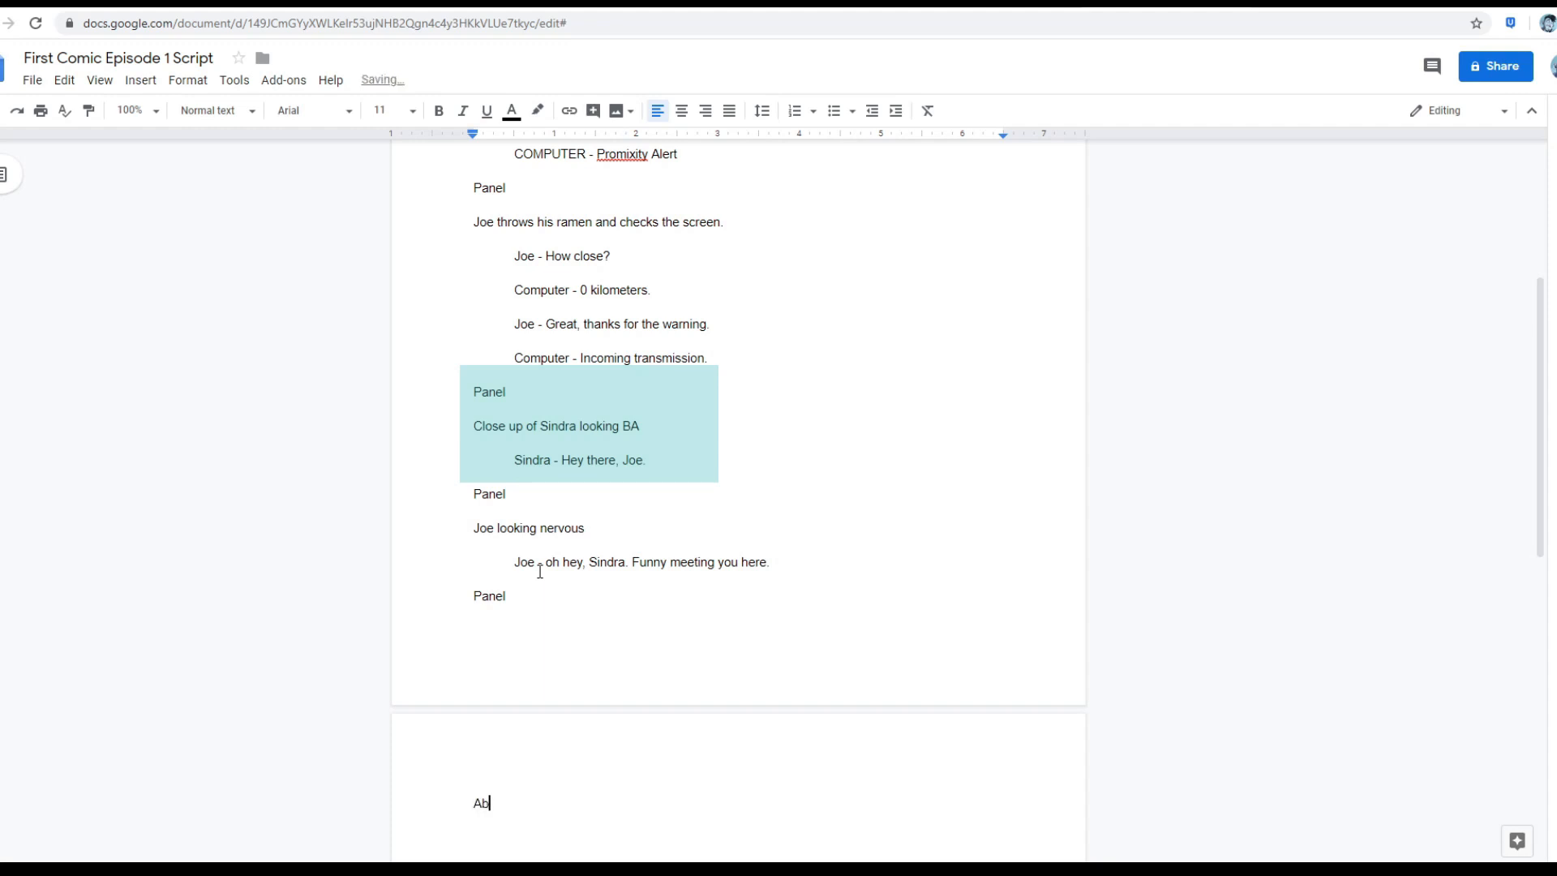
pyautogui.write('oard')
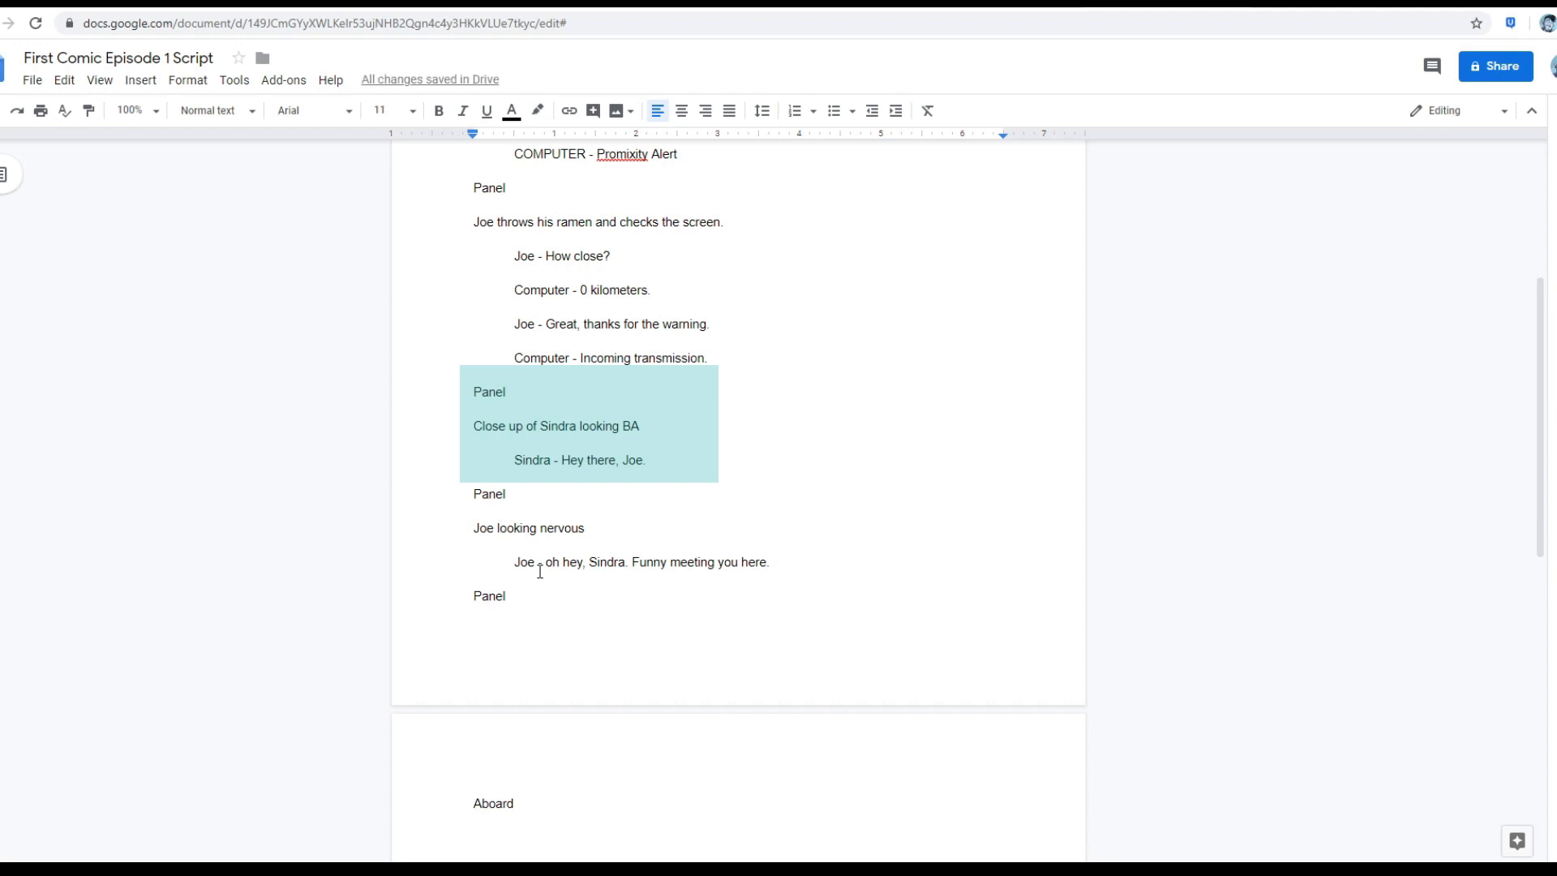
pyautogui.write('Sindra')
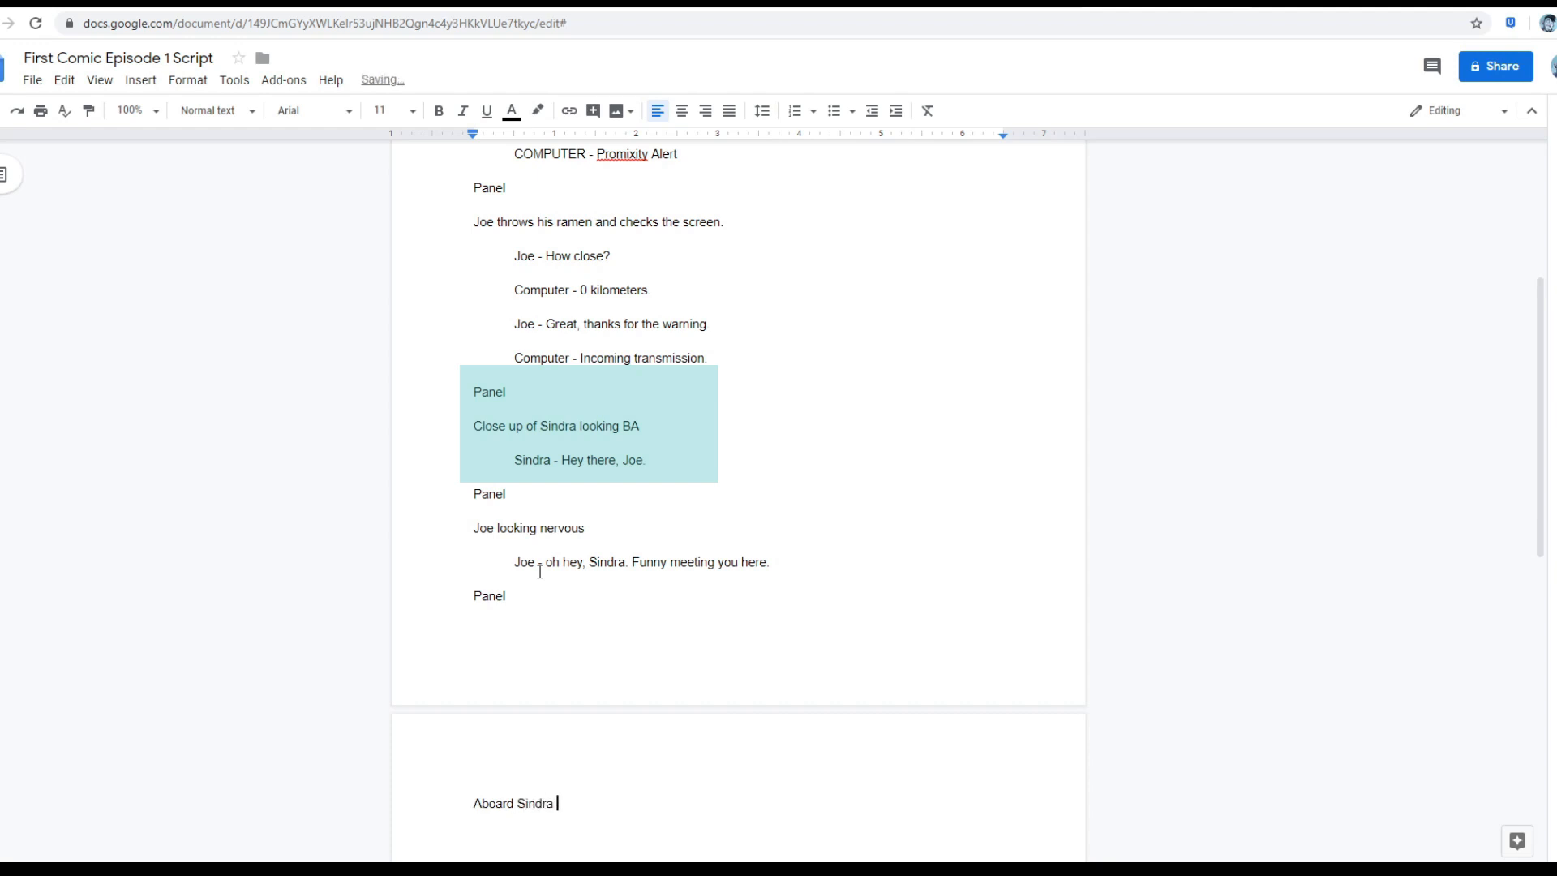
pyautogui.write('vesse')
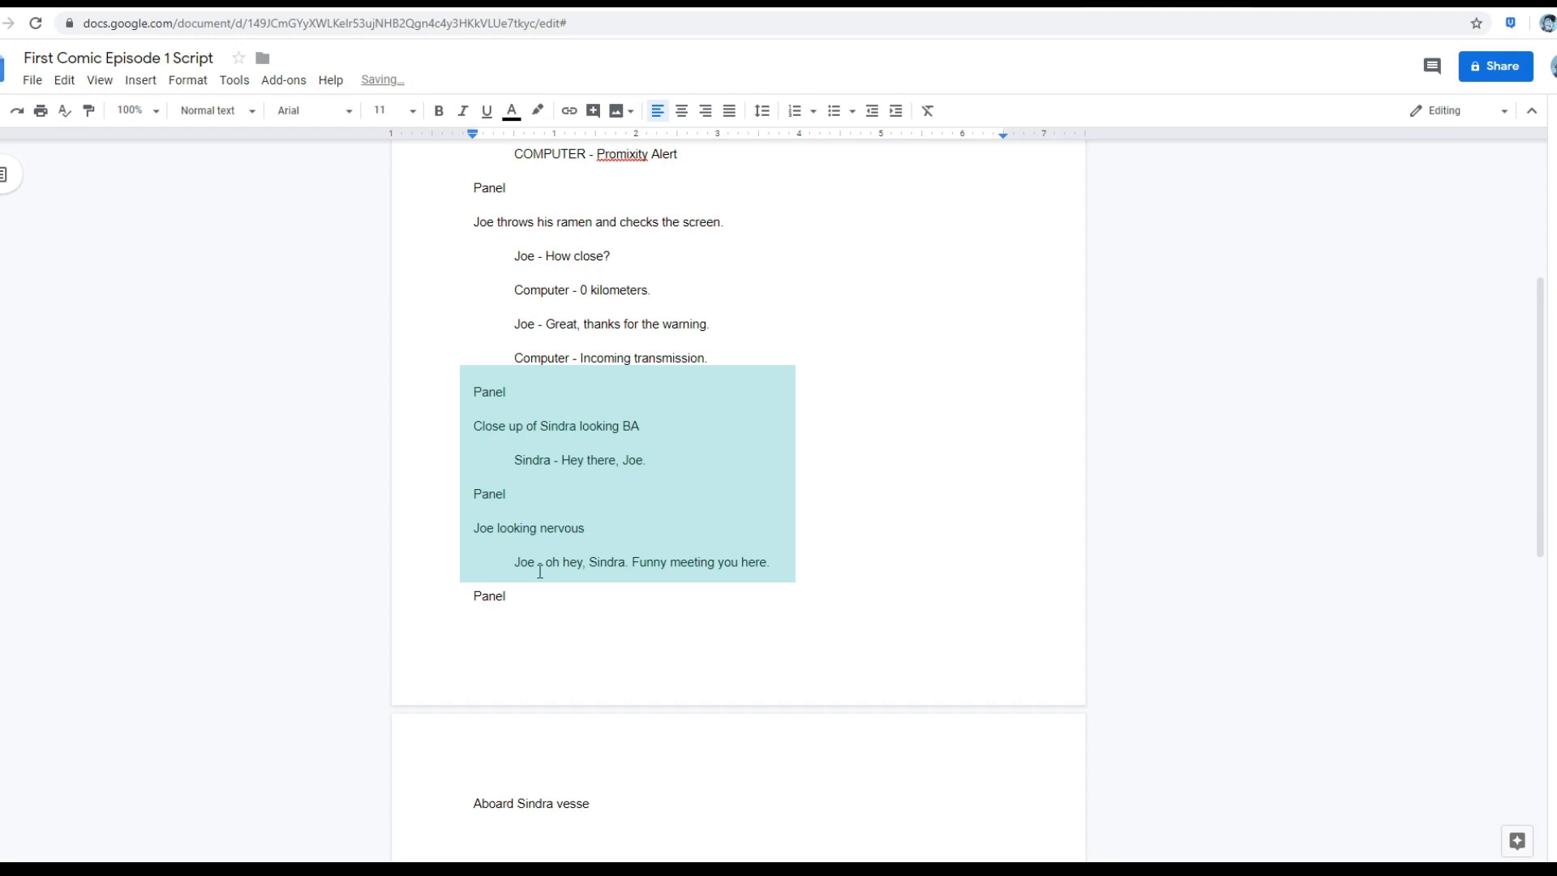
pyautogui.write('l, Sind')
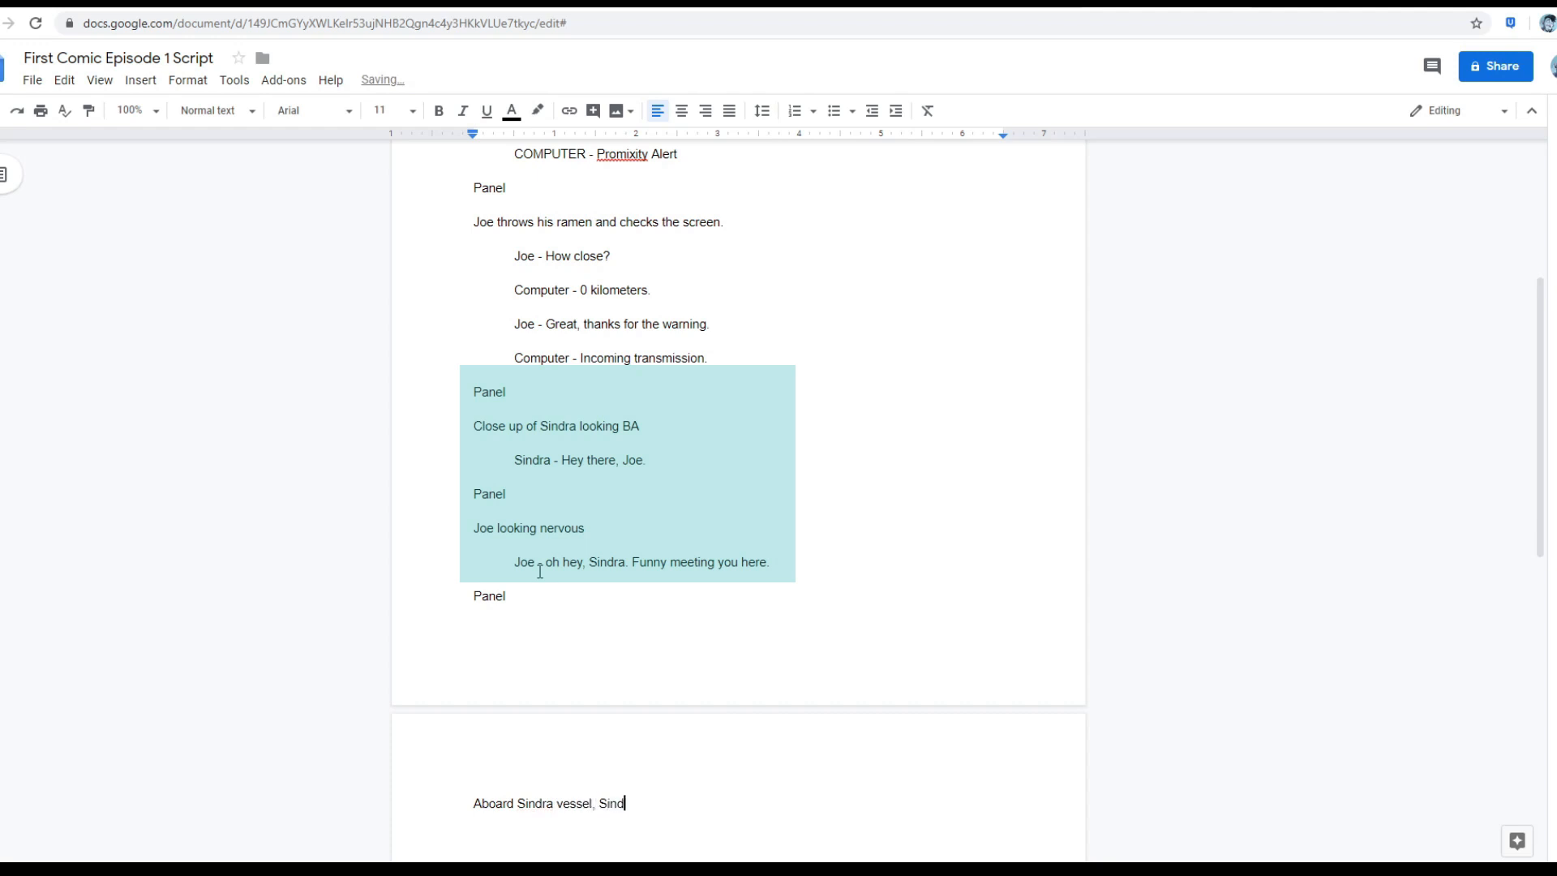
pyautogui.write('ra')
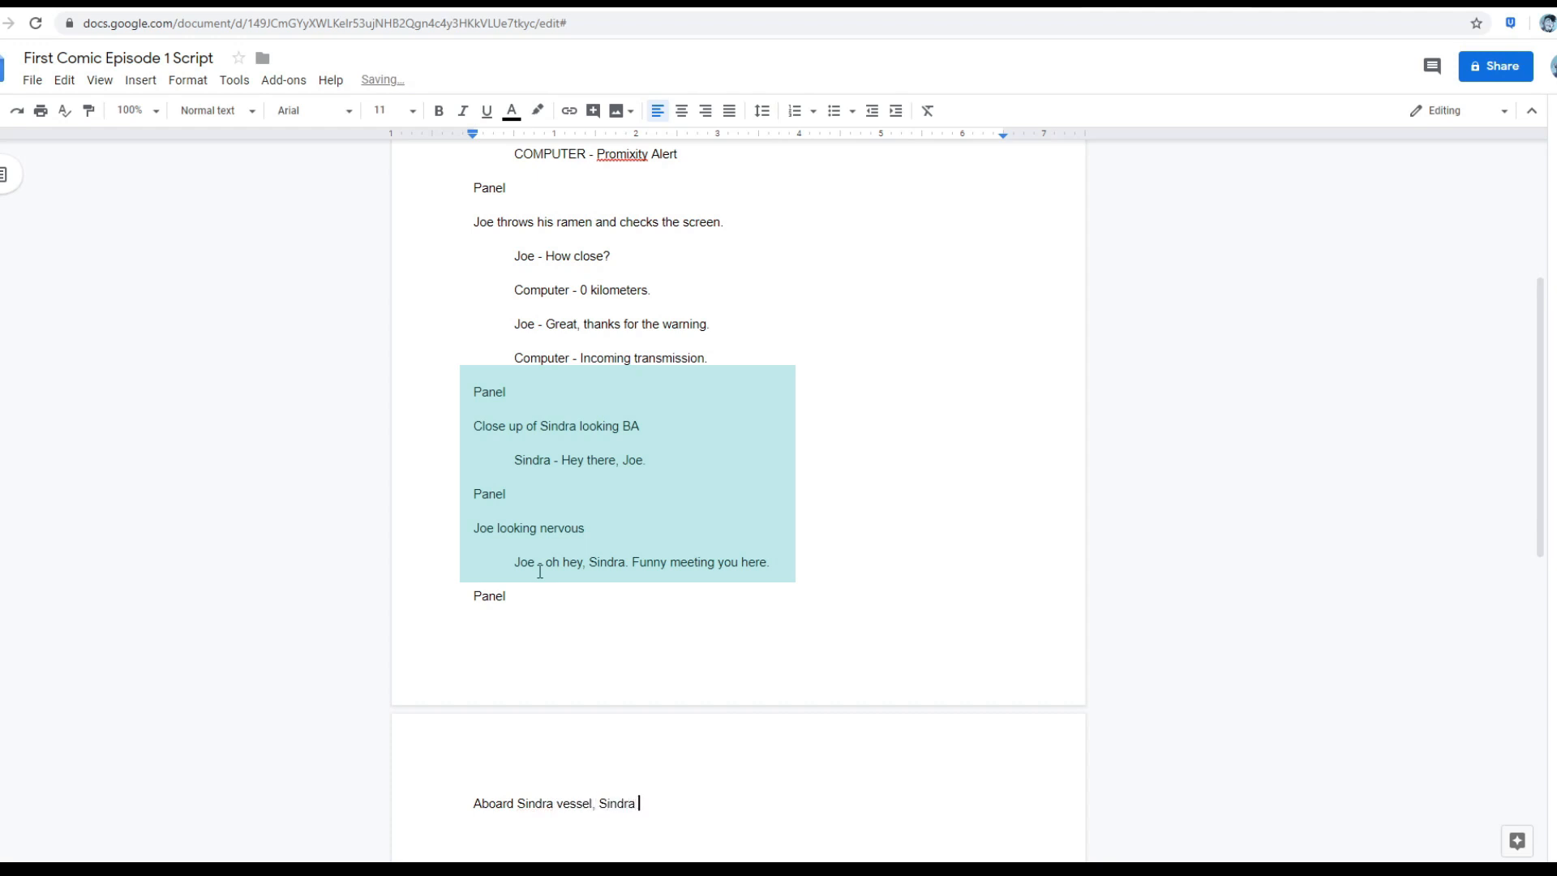
pyautogui.write('leaning over')
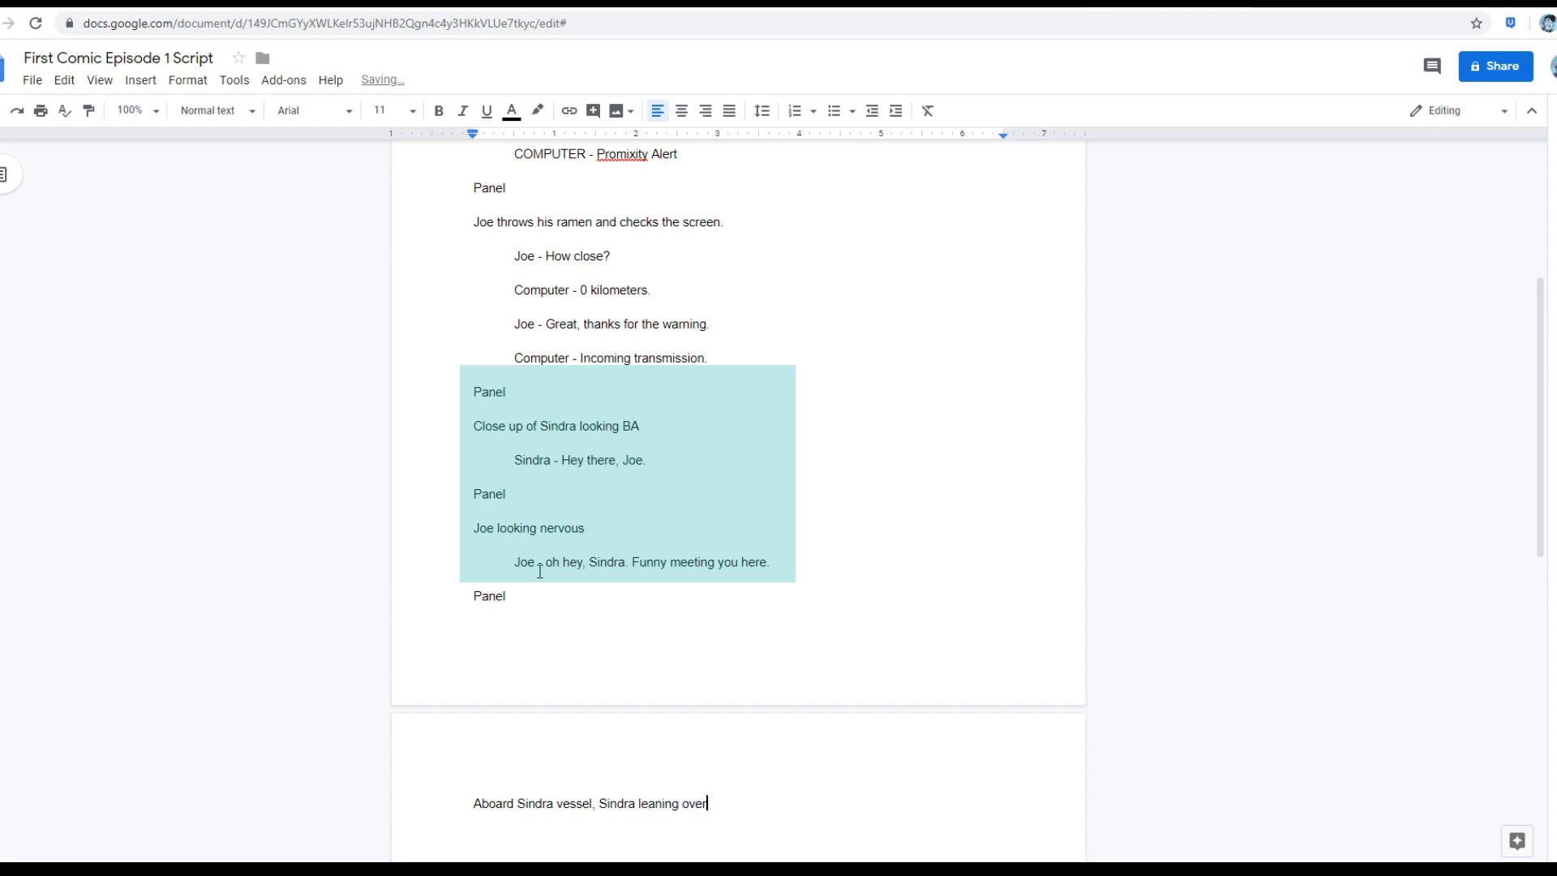
pyautogui.write('the')
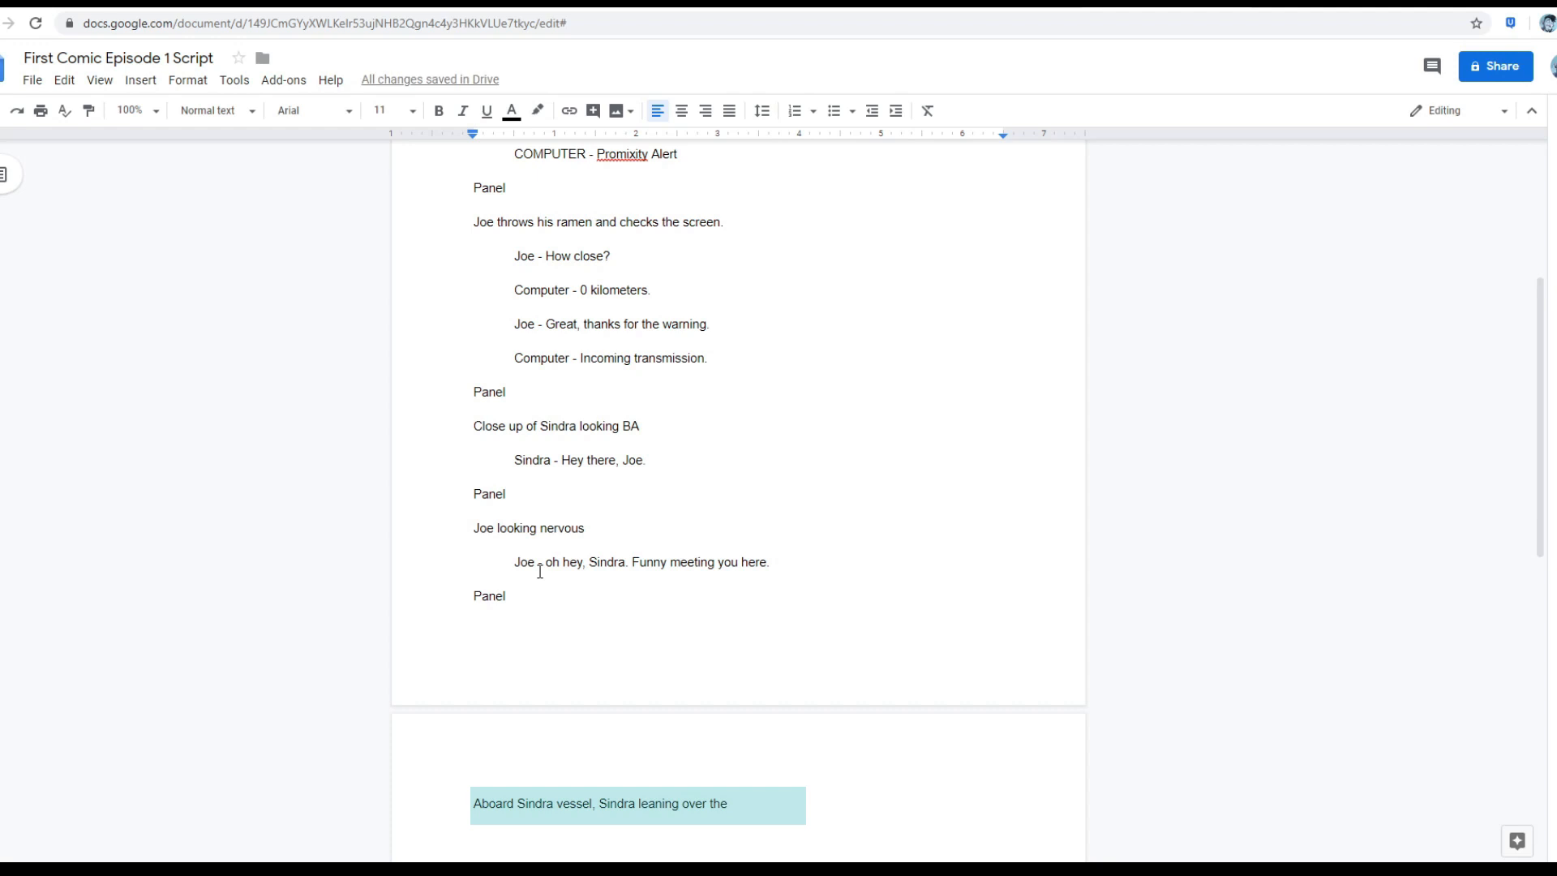
pyautogui.press('backspace')
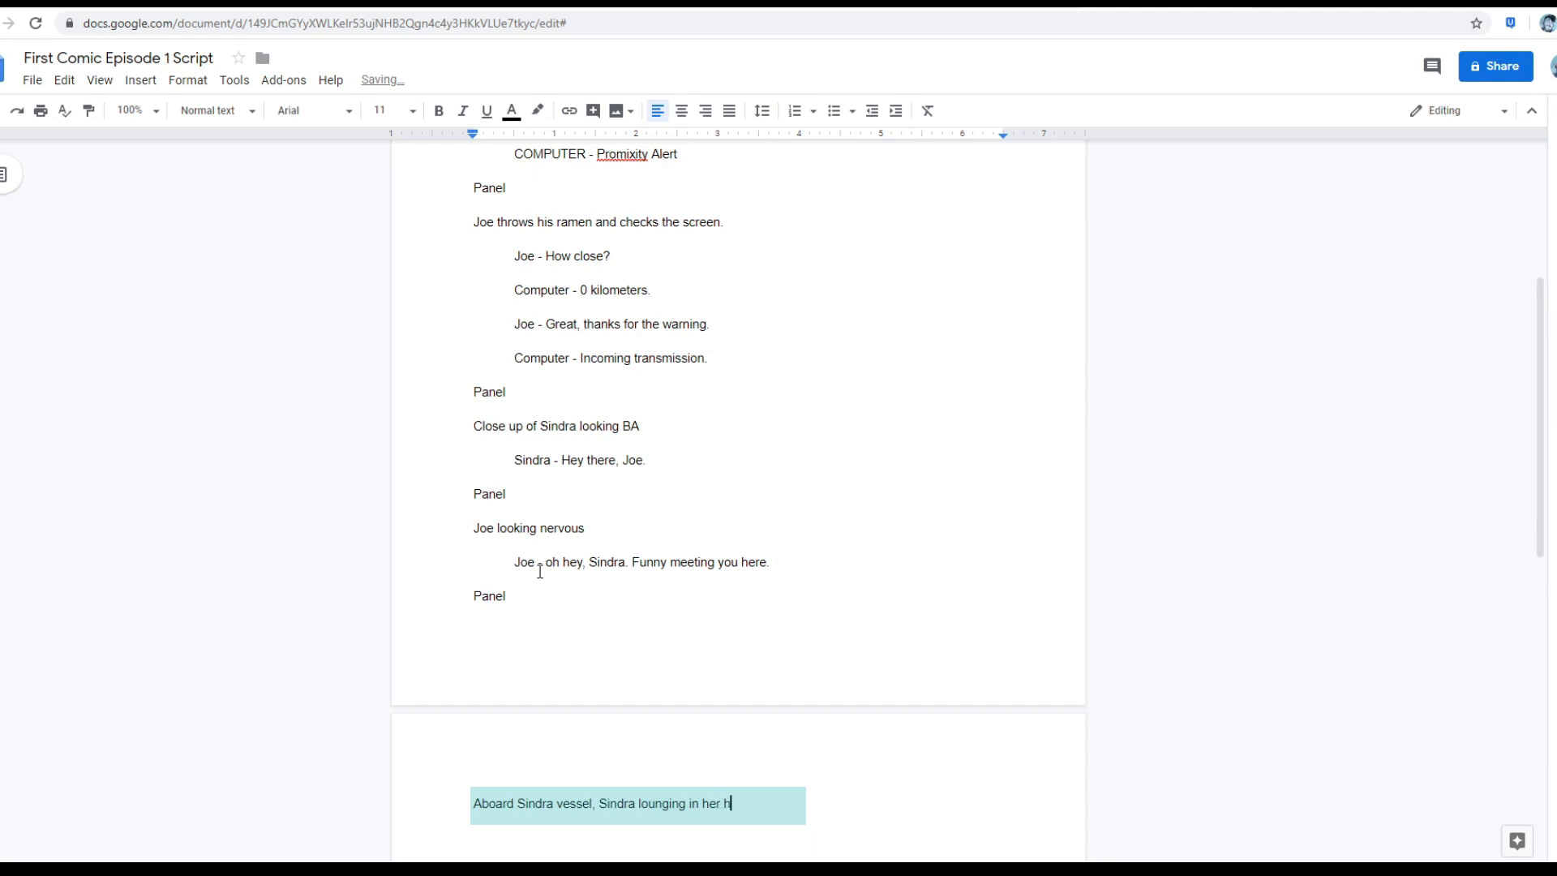
pyautogui.write('chair.')
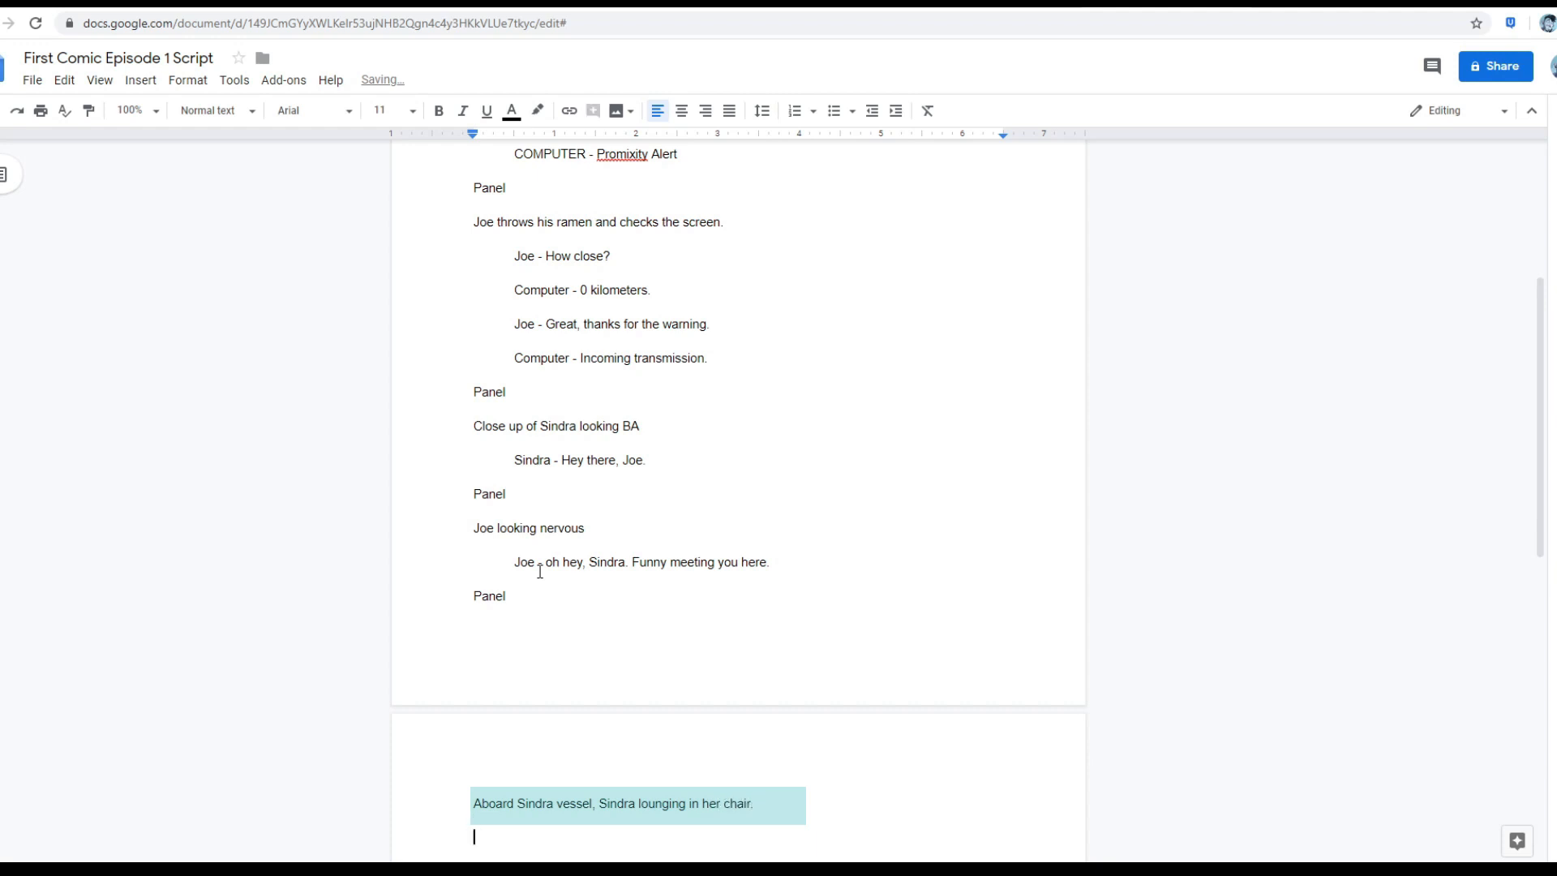
# Add Sindra's indented line 'I think you have something of mine.' and a new 'Panel' heading.
pyautogui.write('Sindra - I')
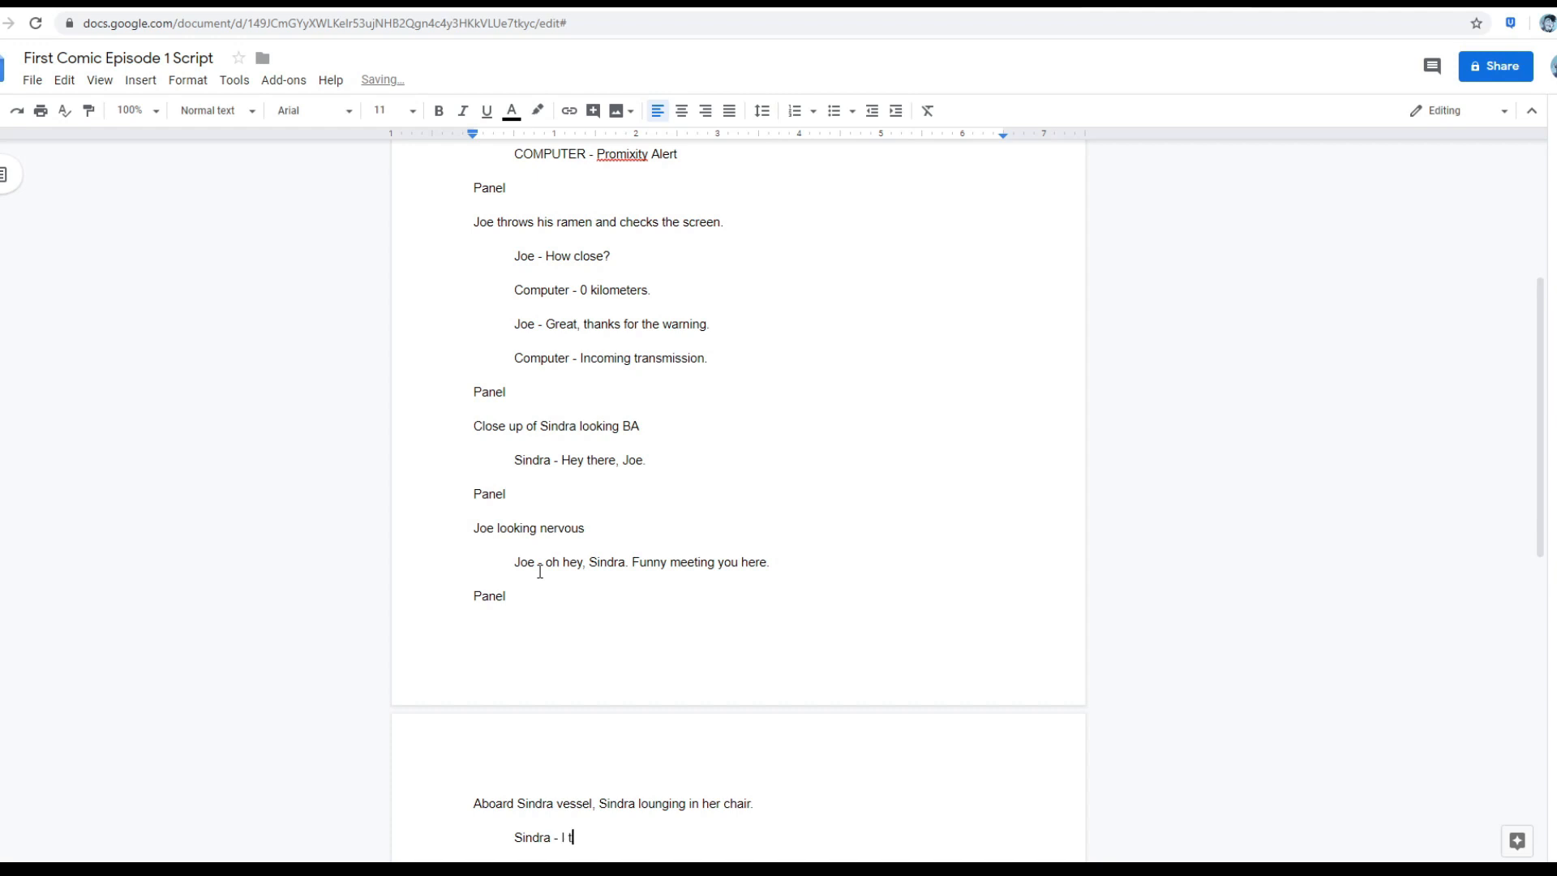
pyautogui.write('think you have something of mine.')
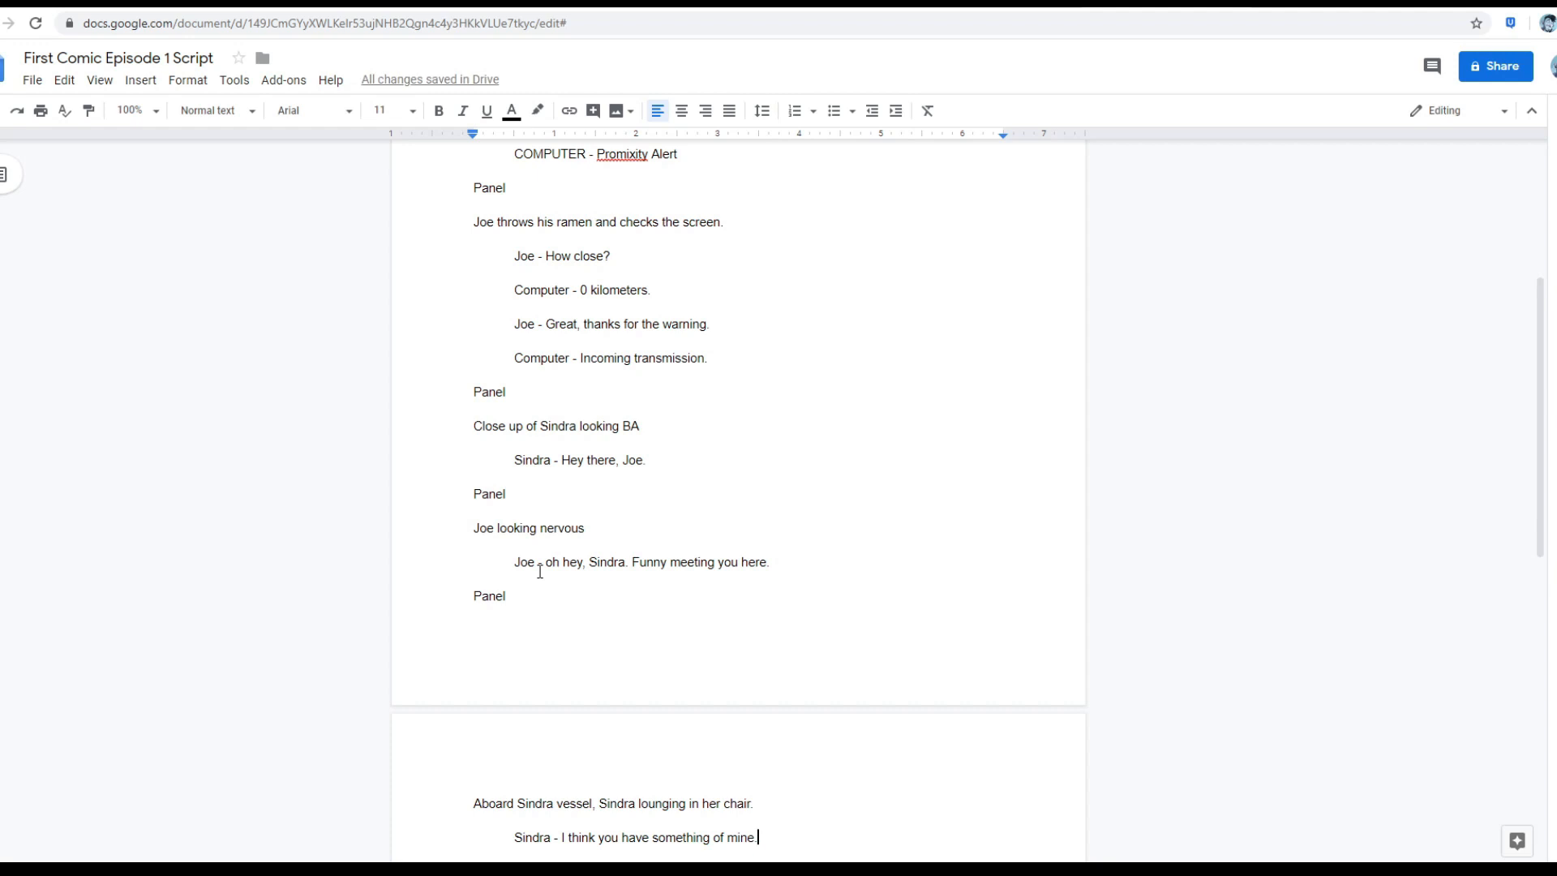
pyautogui.write('Panl')
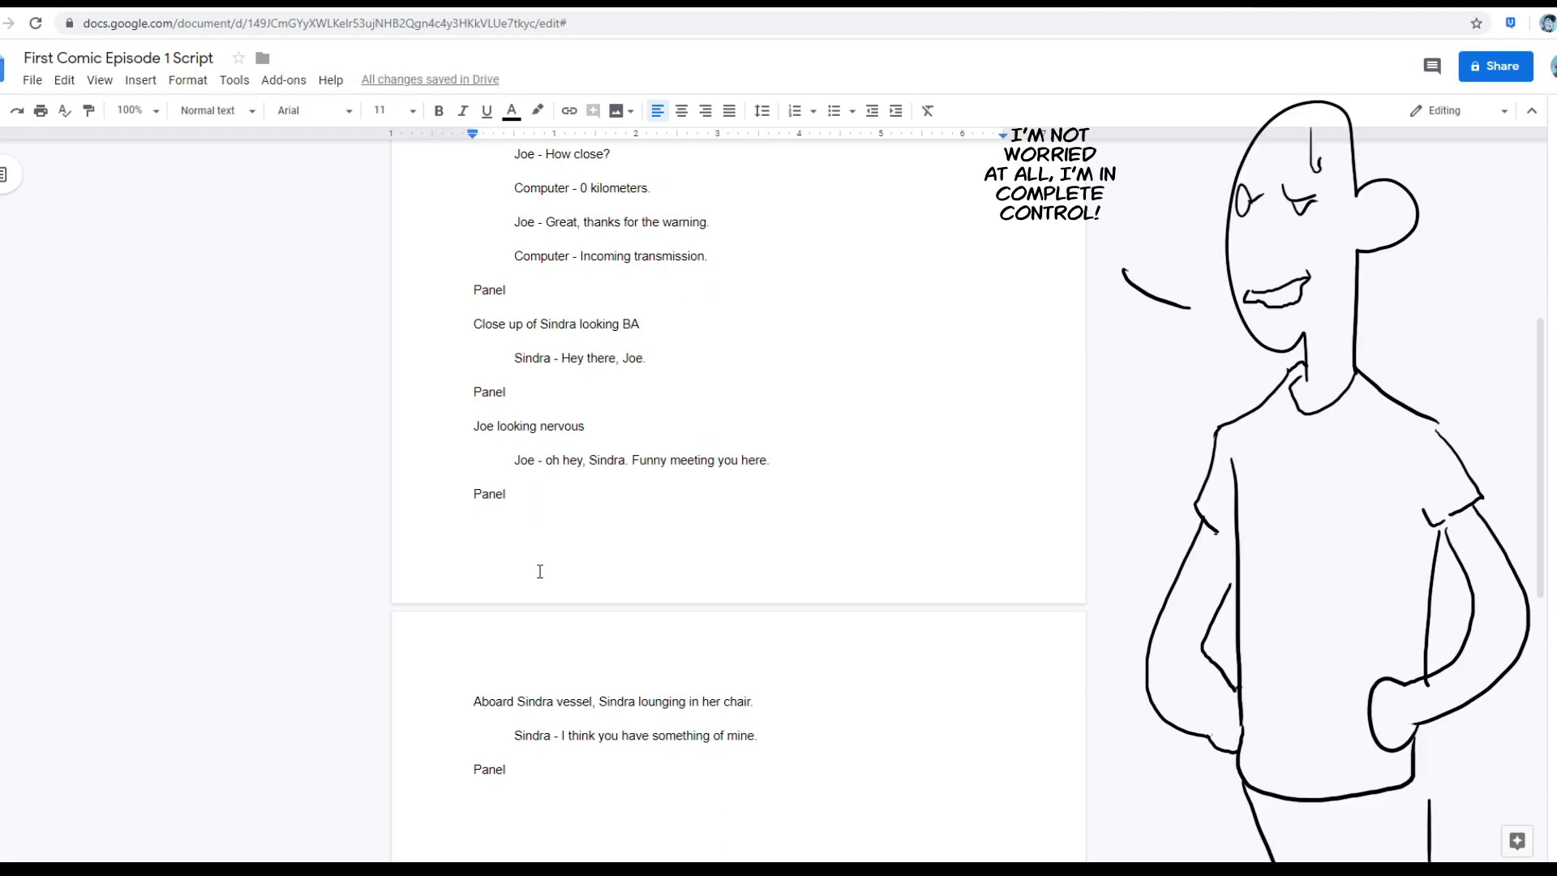
# Describe Joe with a smile on his face and write his line about the statue ending 'why didn't you say so.'.
pyautogui.write('Joe with a smile')
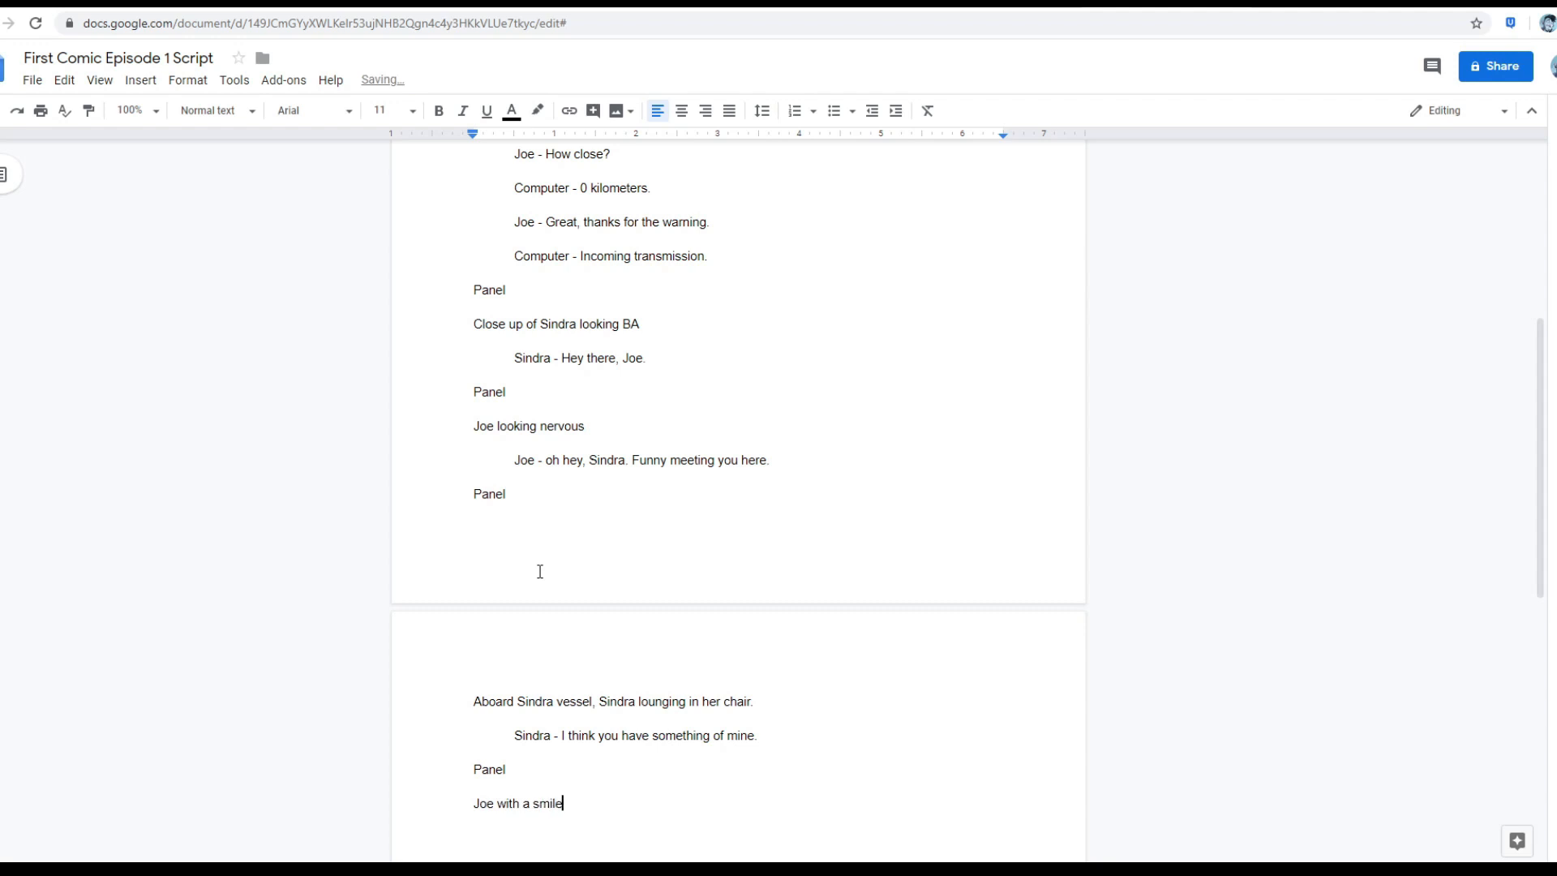
pyautogui.write('on his face')
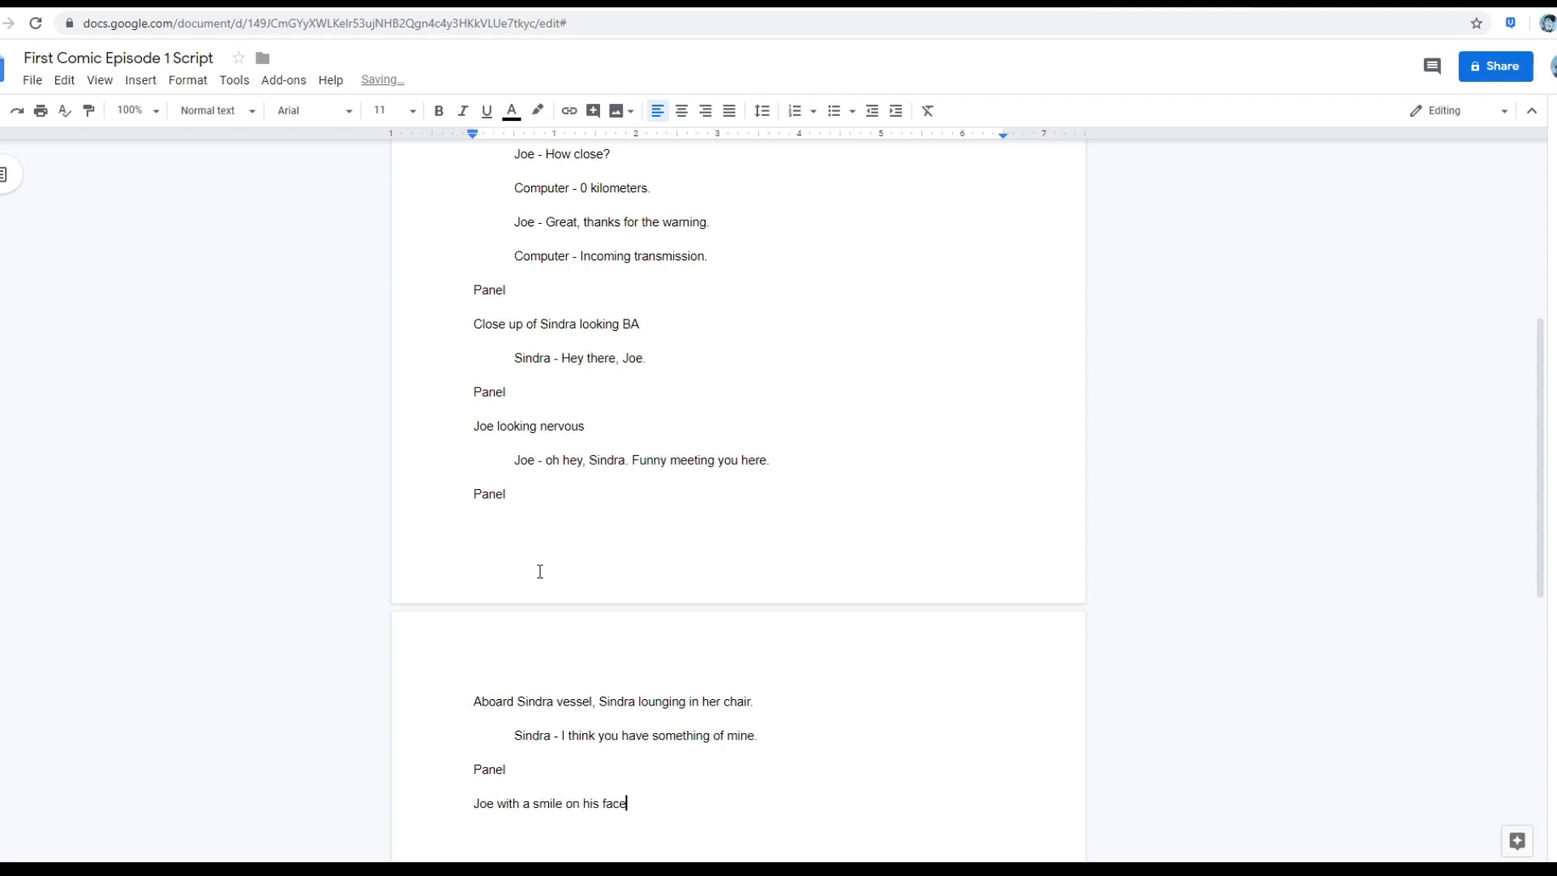
pyautogui.write('Joe -')
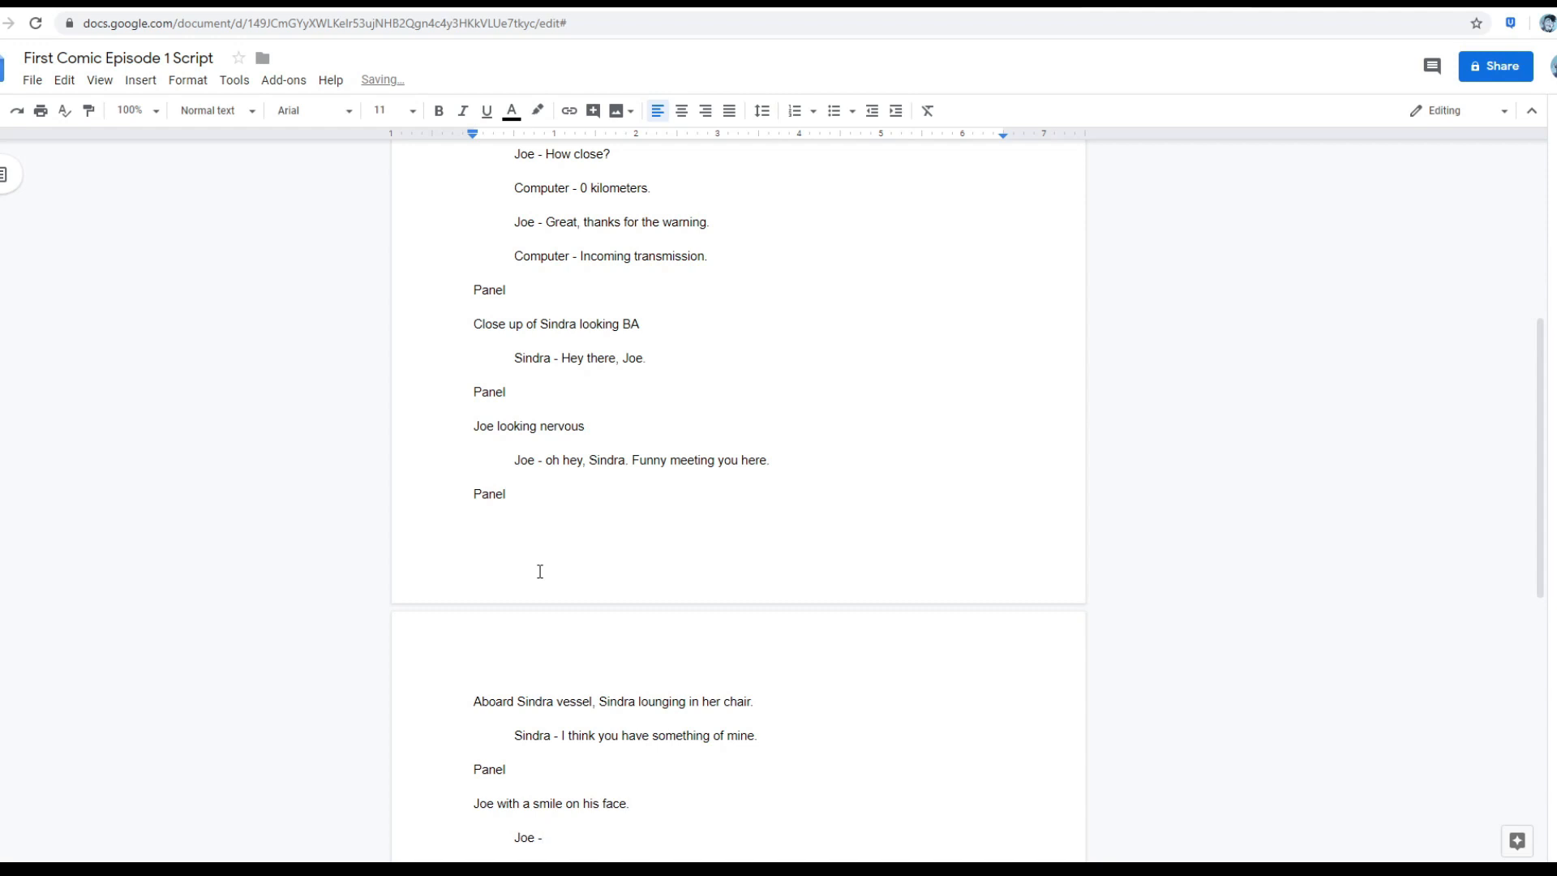
pyautogui.write('Oh the stat')
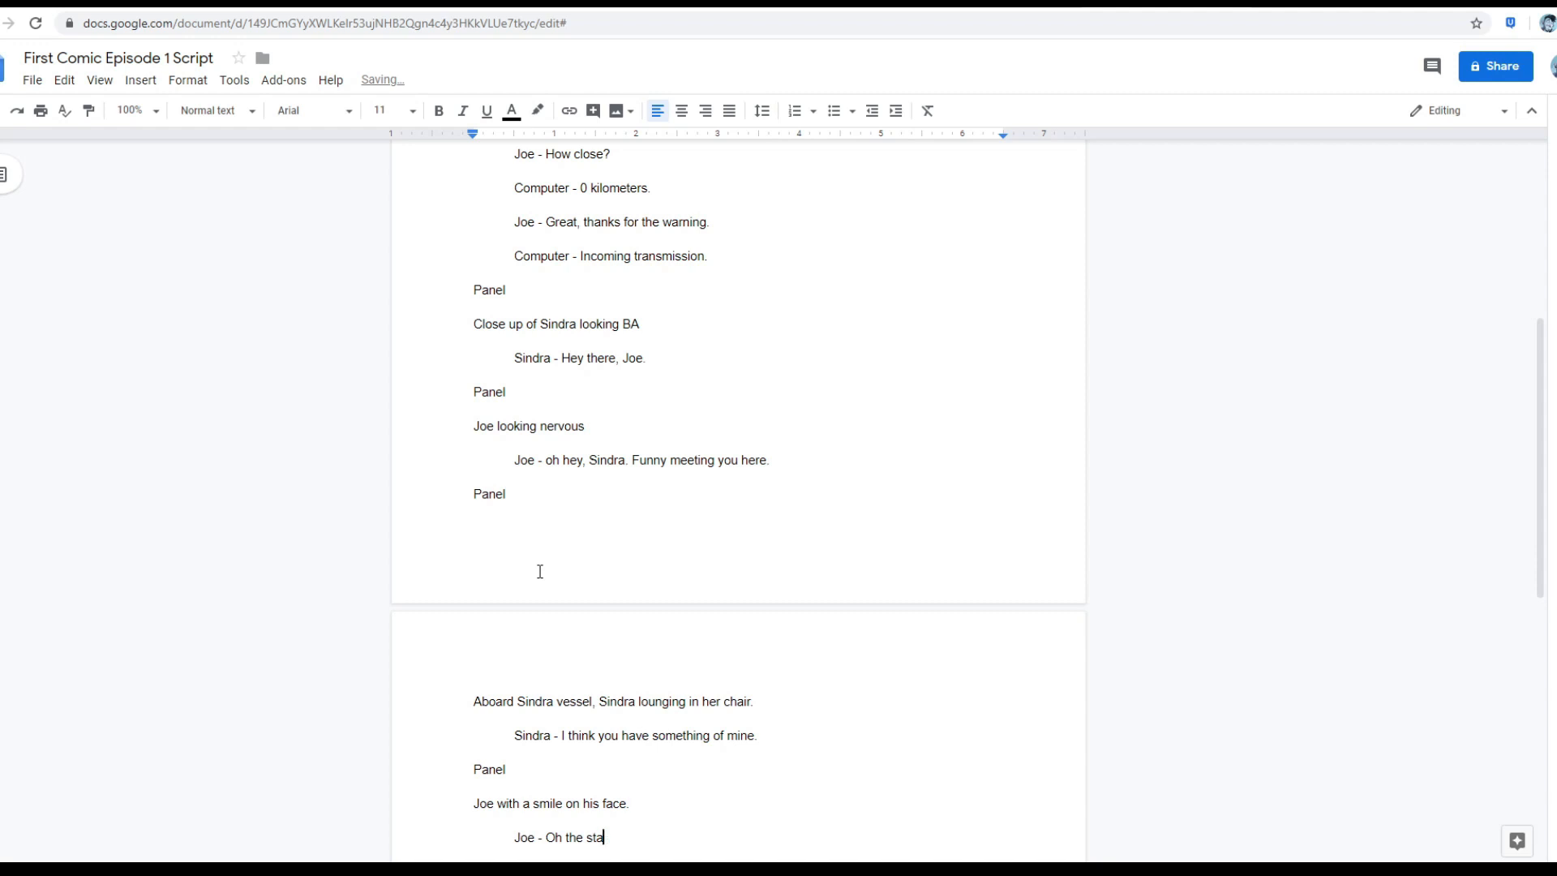
pyautogui.write('What?')
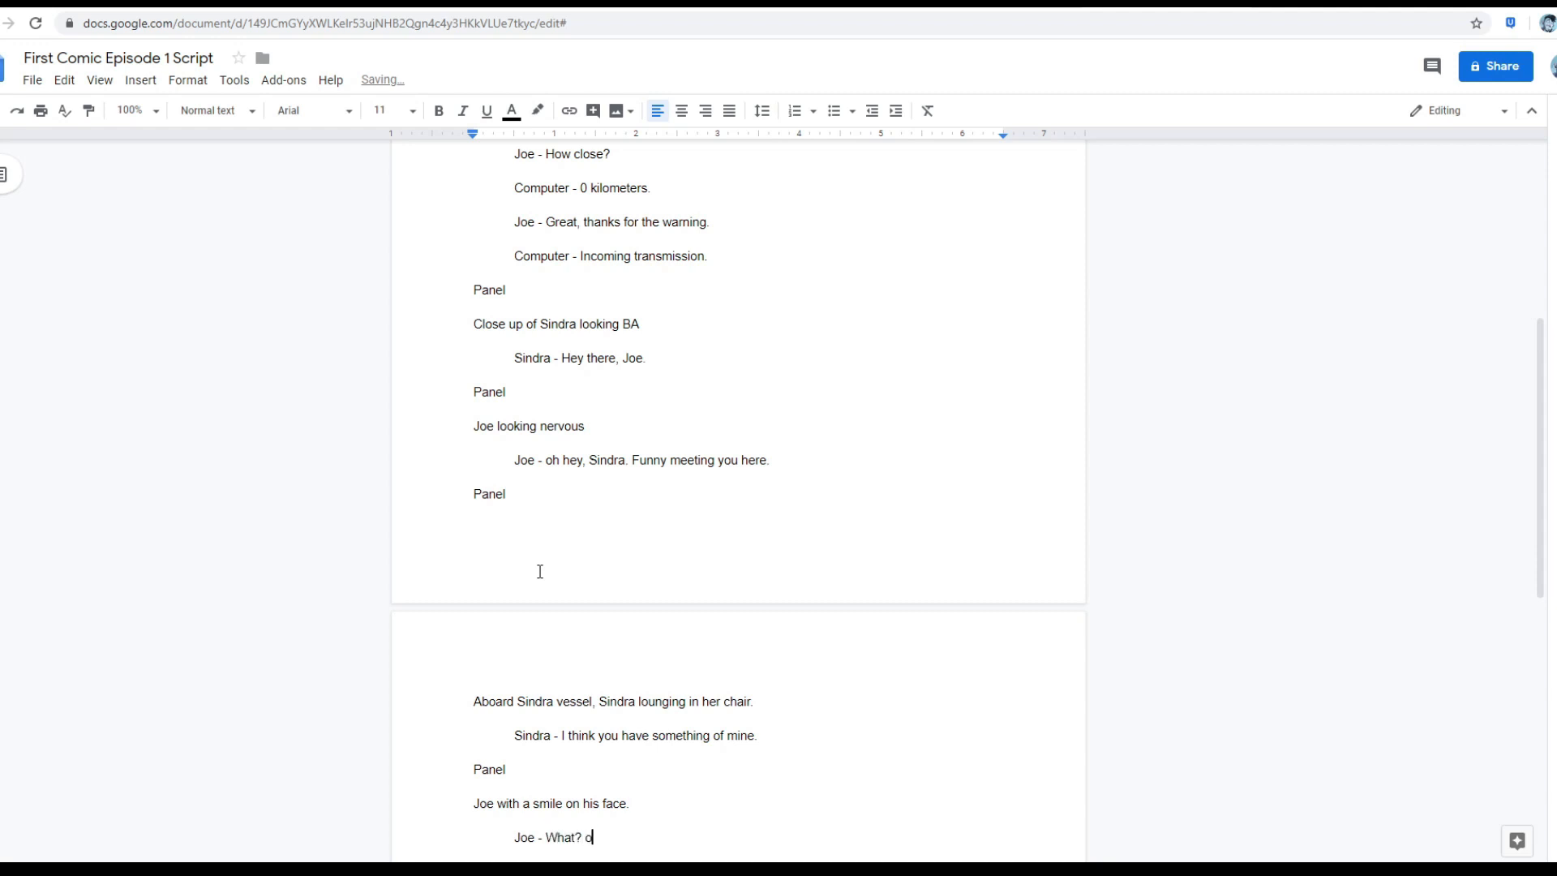
pyautogui.write('h, the statue. Why d')
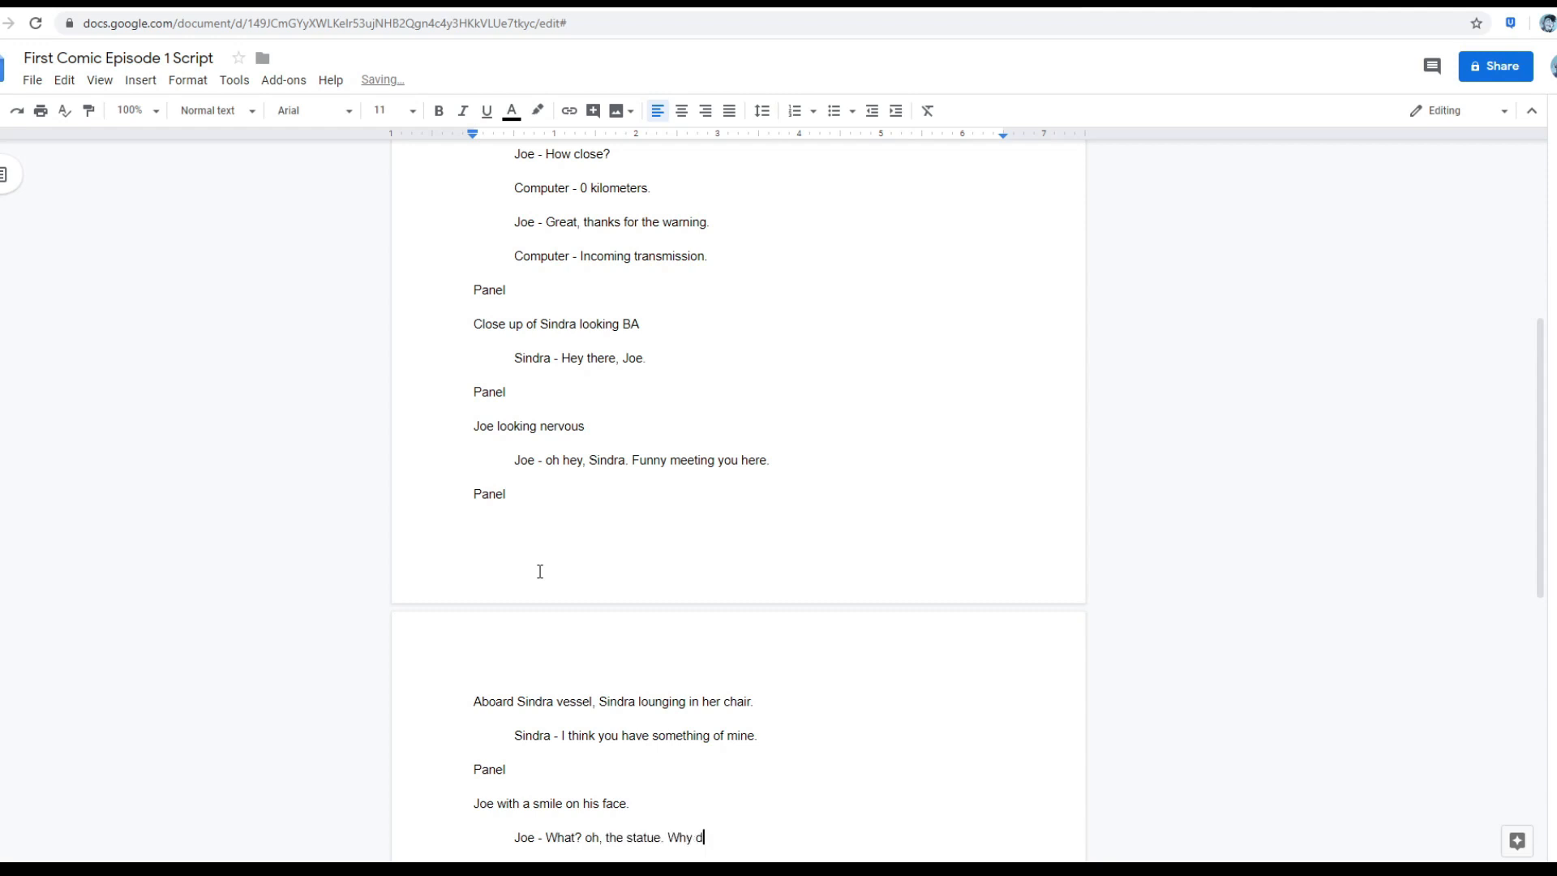
pyautogui.write("idn't you")
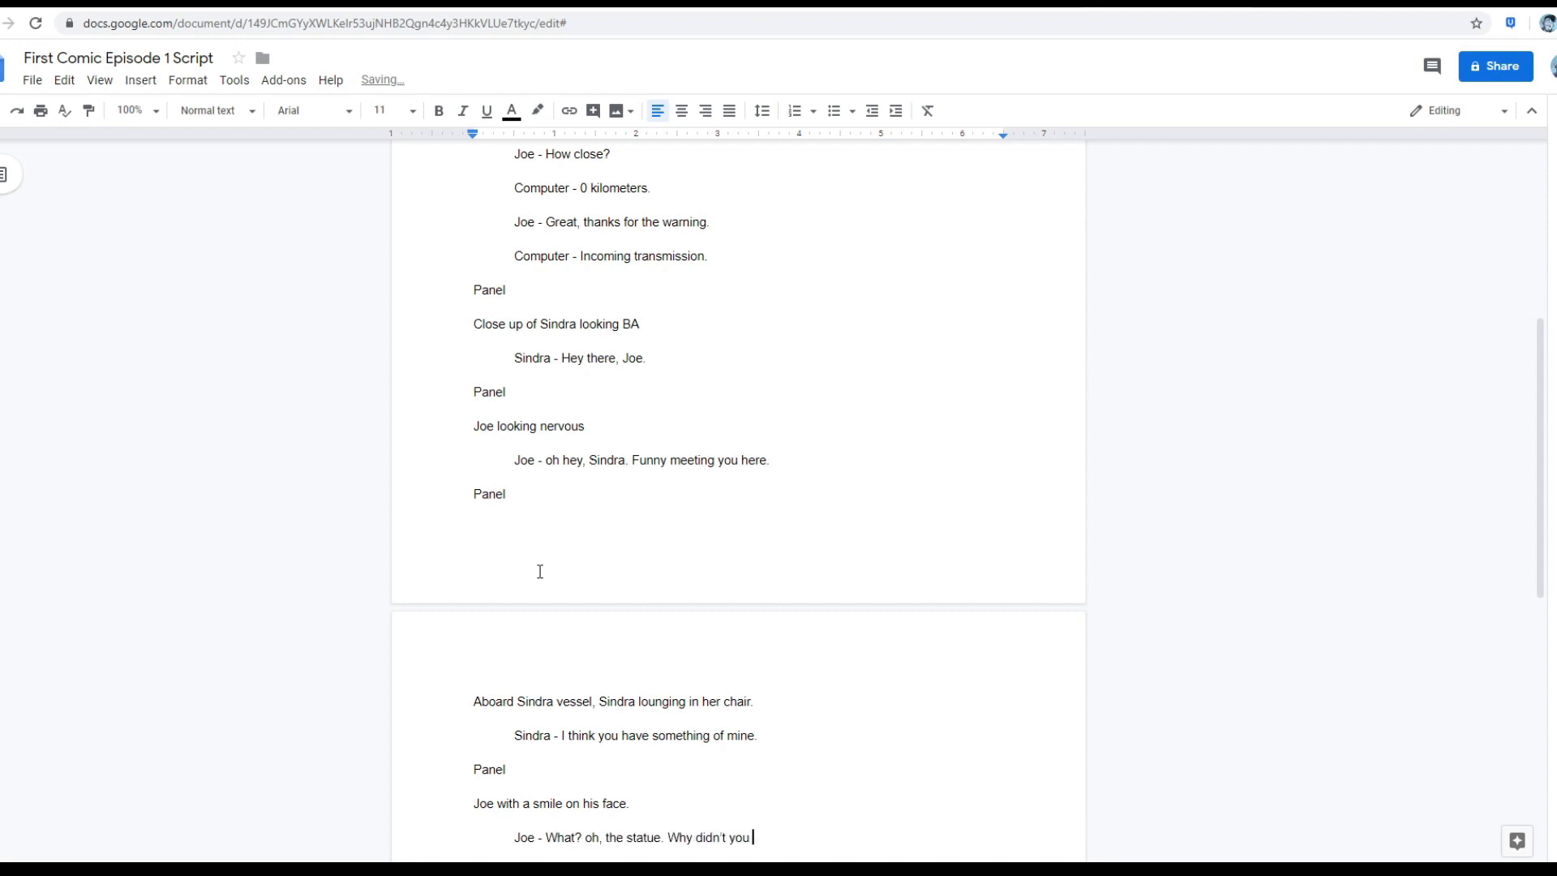
pyautogui.write('say so. I got it right...')
pyautogui.write('Joe slams on a button that says')
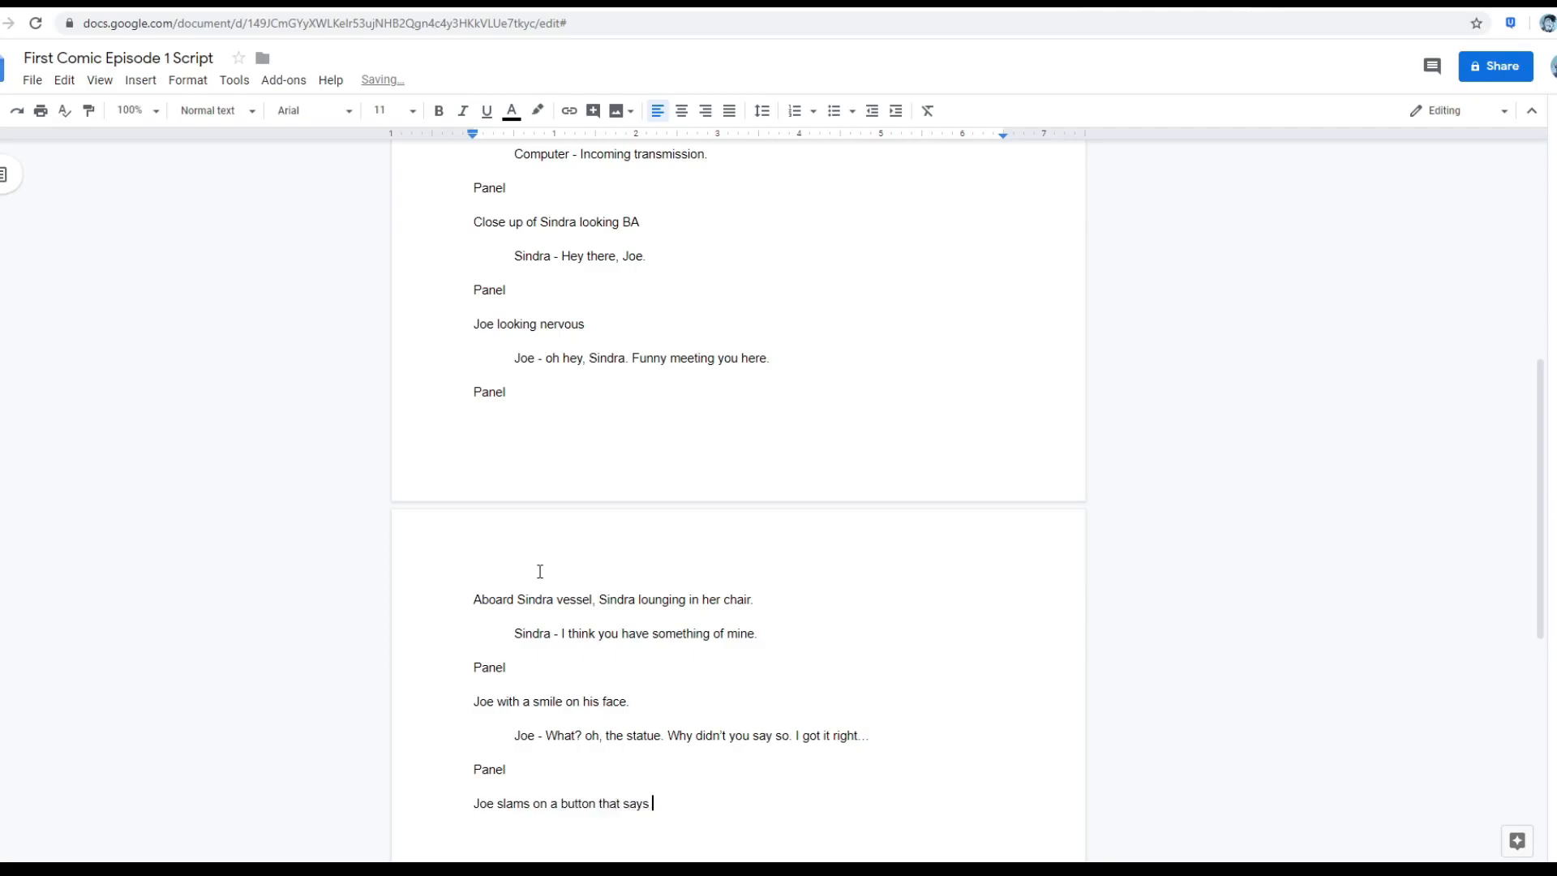
# Finish the button label as "WARP" and add Joe's indented line 'HERE!'.
pyautogui.write('"WARP')
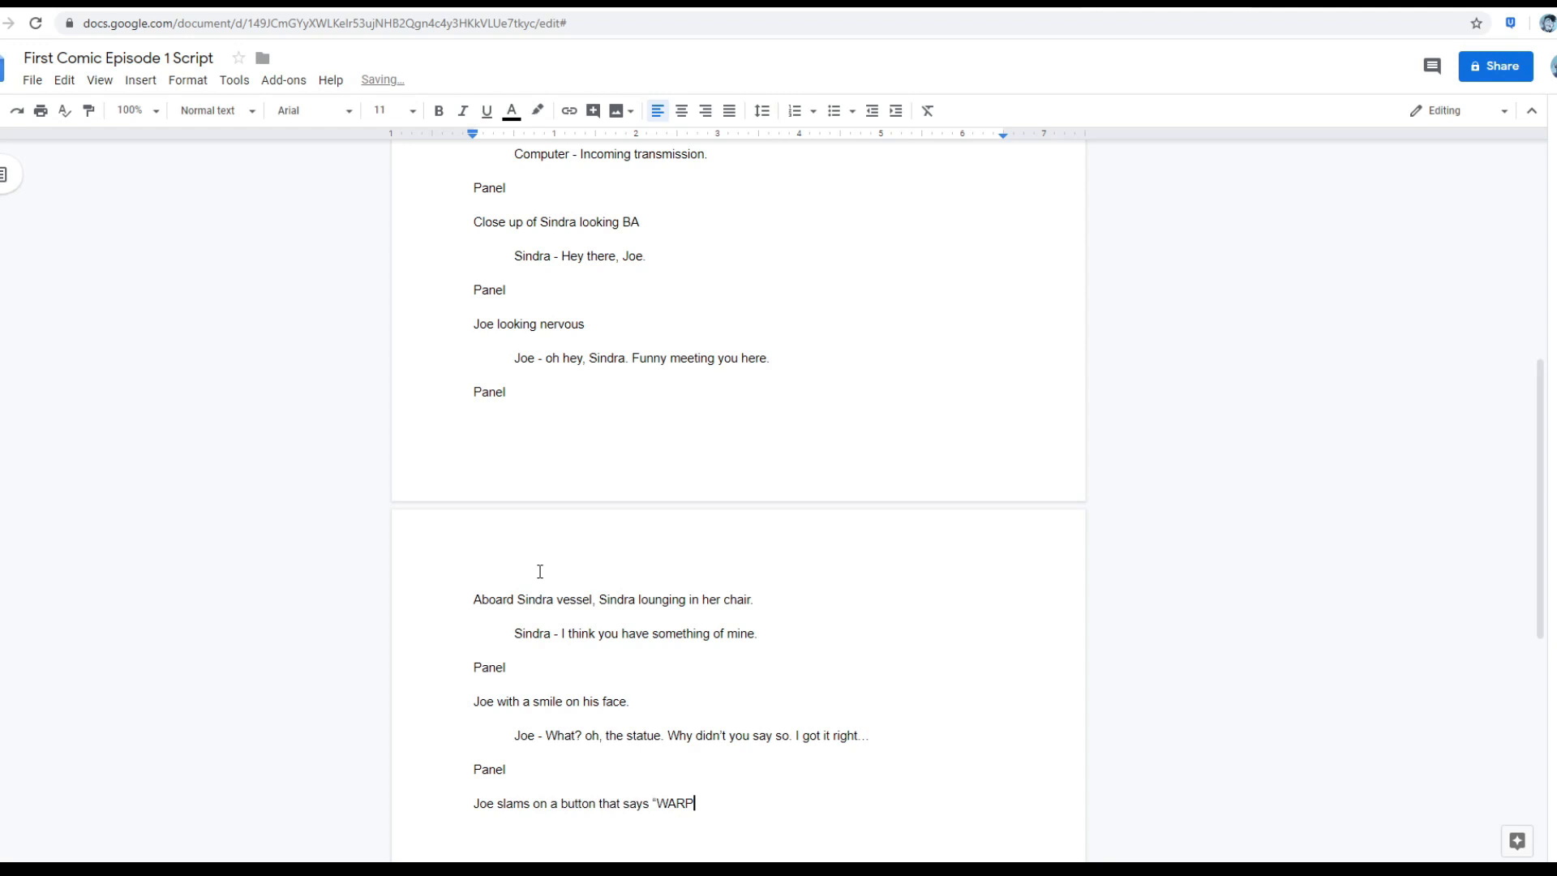
pyautogui.write('Joe - HERE!')
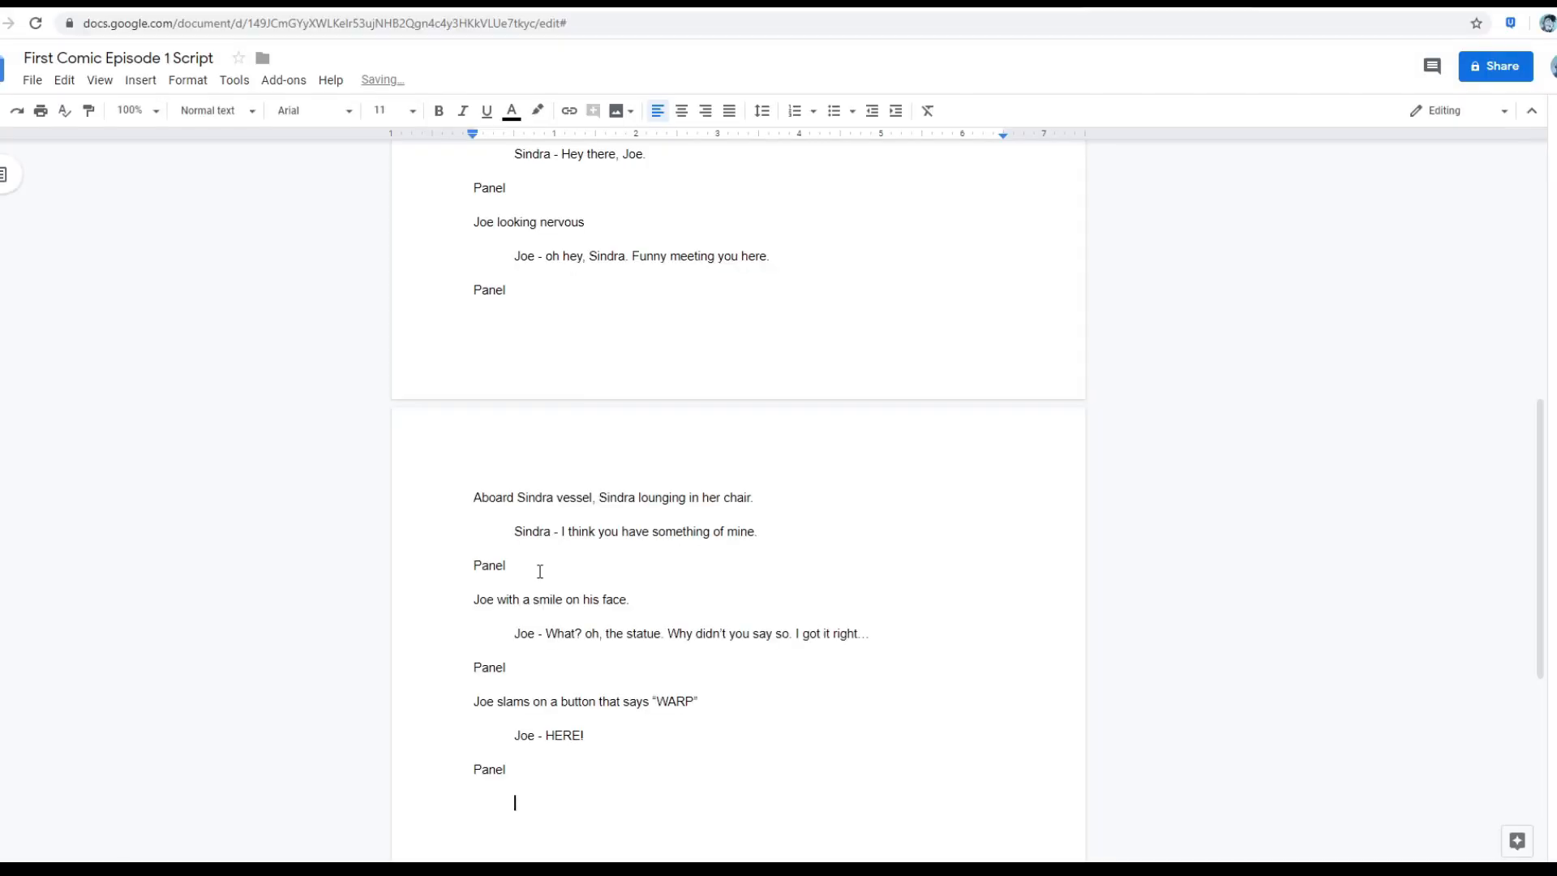
# Describe Joe's ship shooting off, leaving Sindra in the dust.
pyautogui.write("Joe's")
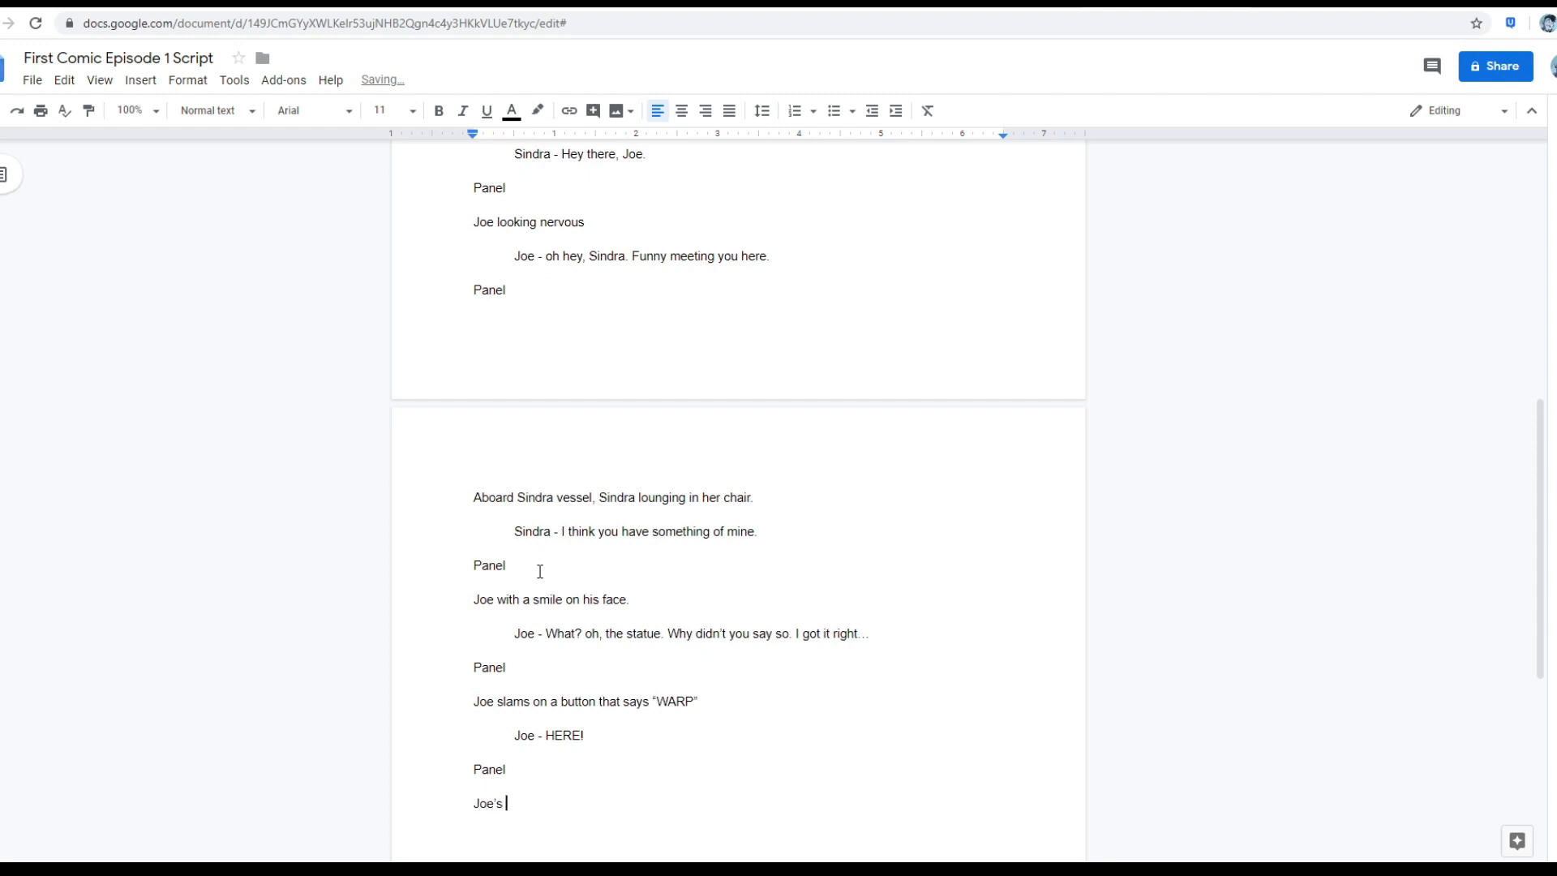
pyautogui.write('ship shoots')
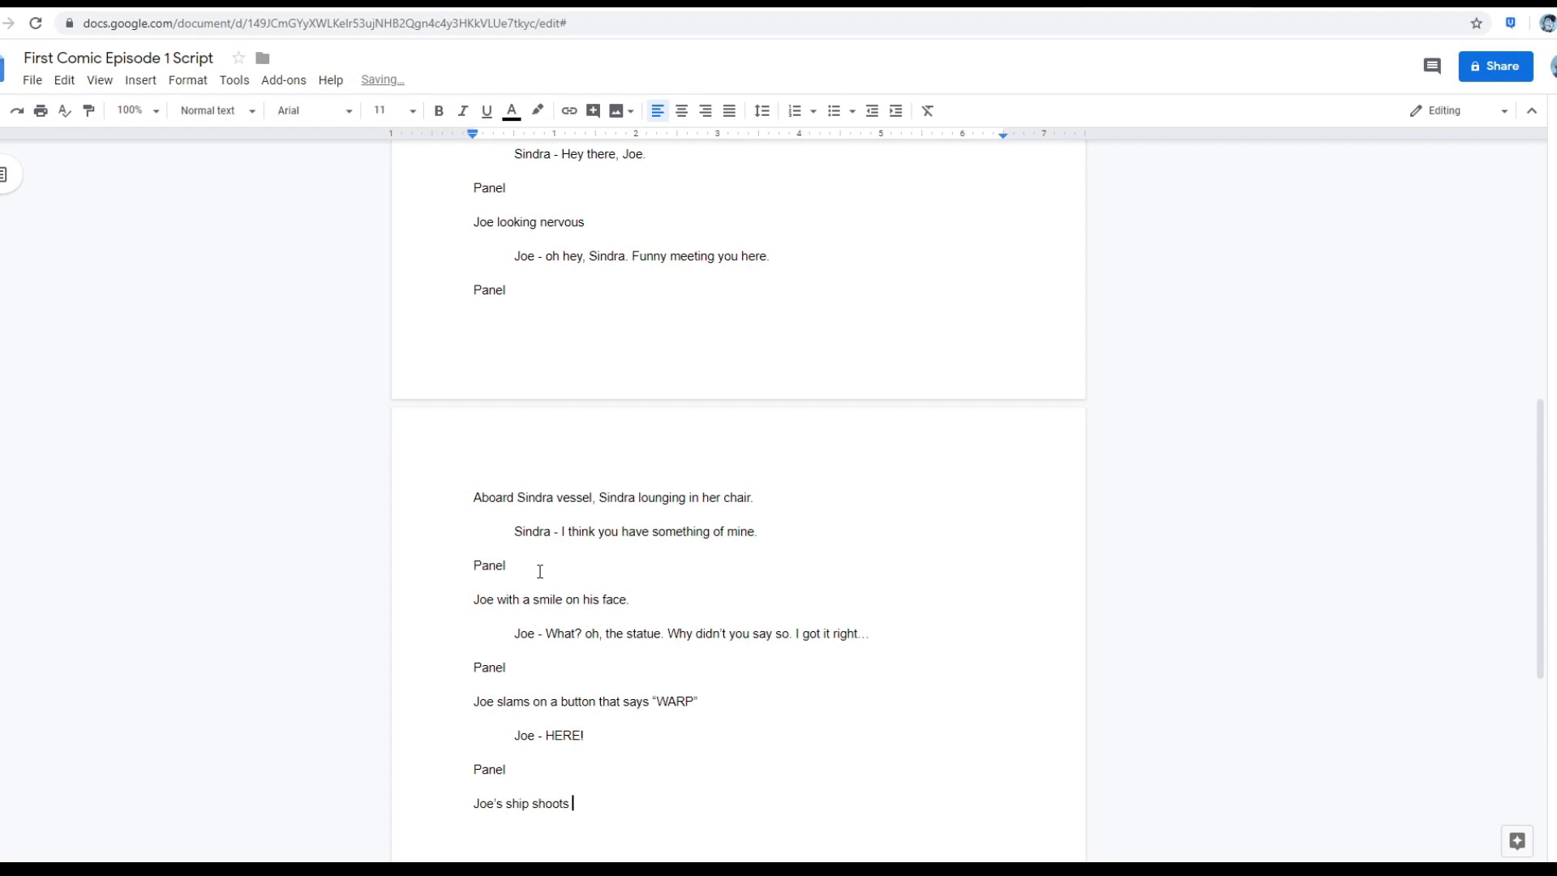
pyautogui.write('off leaving Sindra in the du')
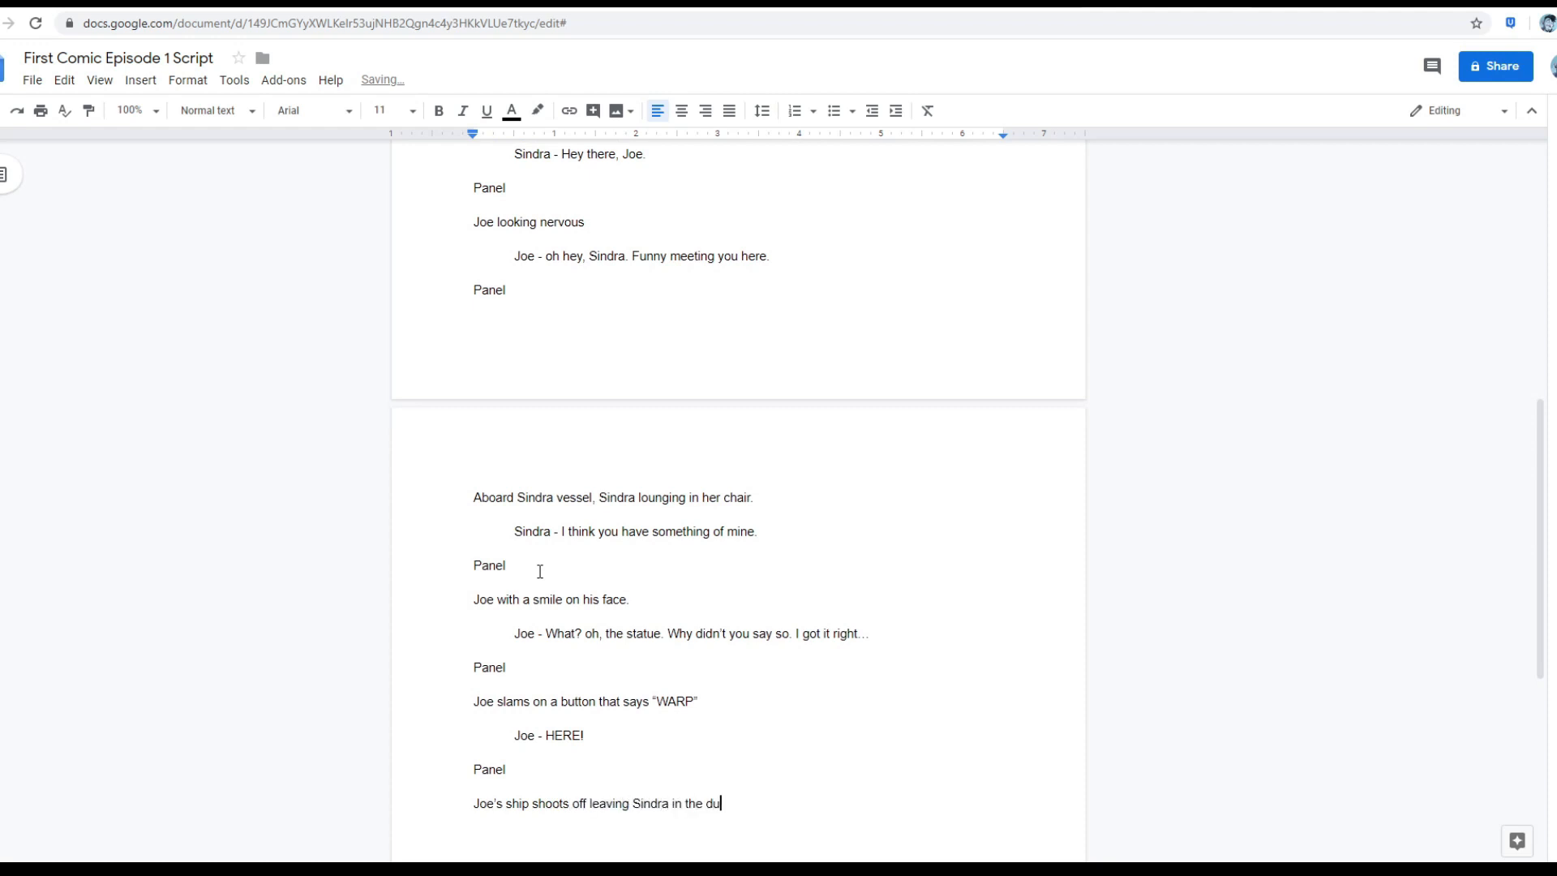
pyautogui.write('st.')
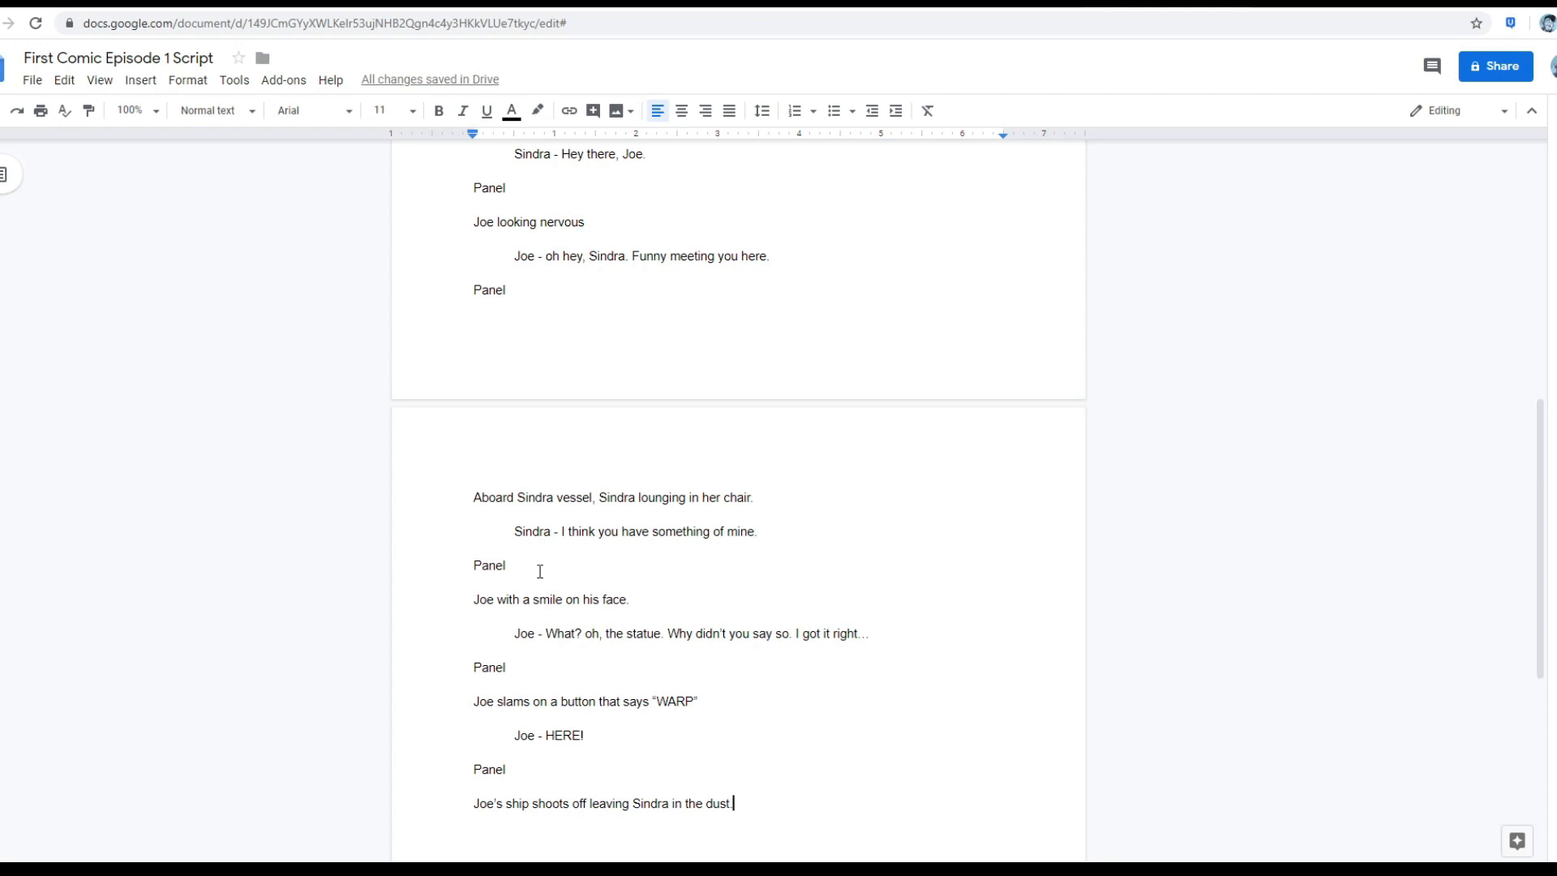
pyautogui.press('enter')
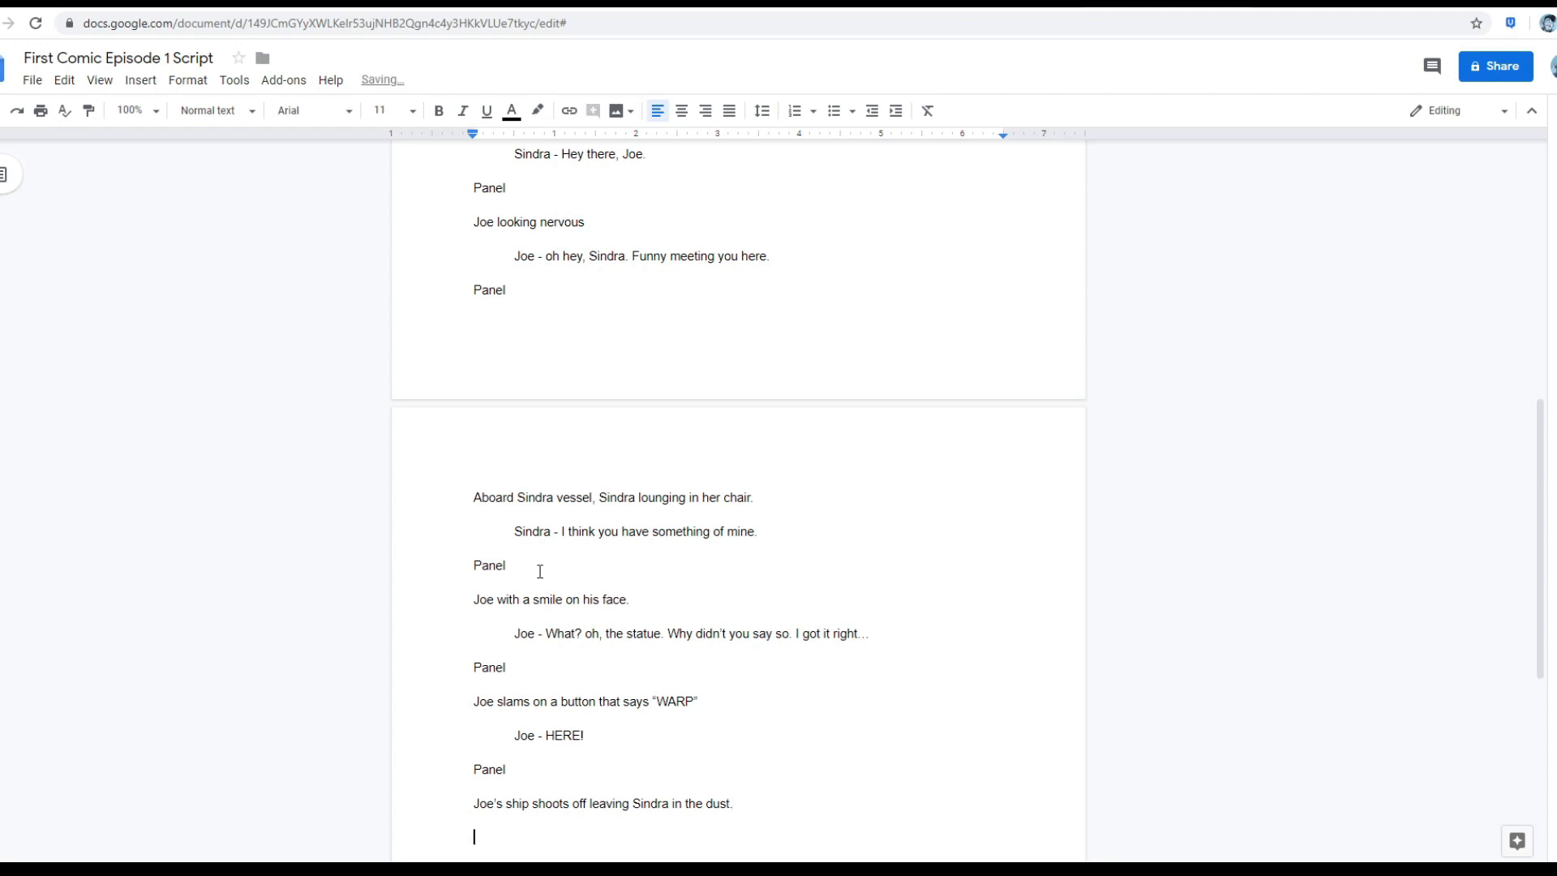
# Add Joe's taunt 'Suck on that!', correcting its mistyped ending.
pyautogui.write('Joe - Suck on that, S')
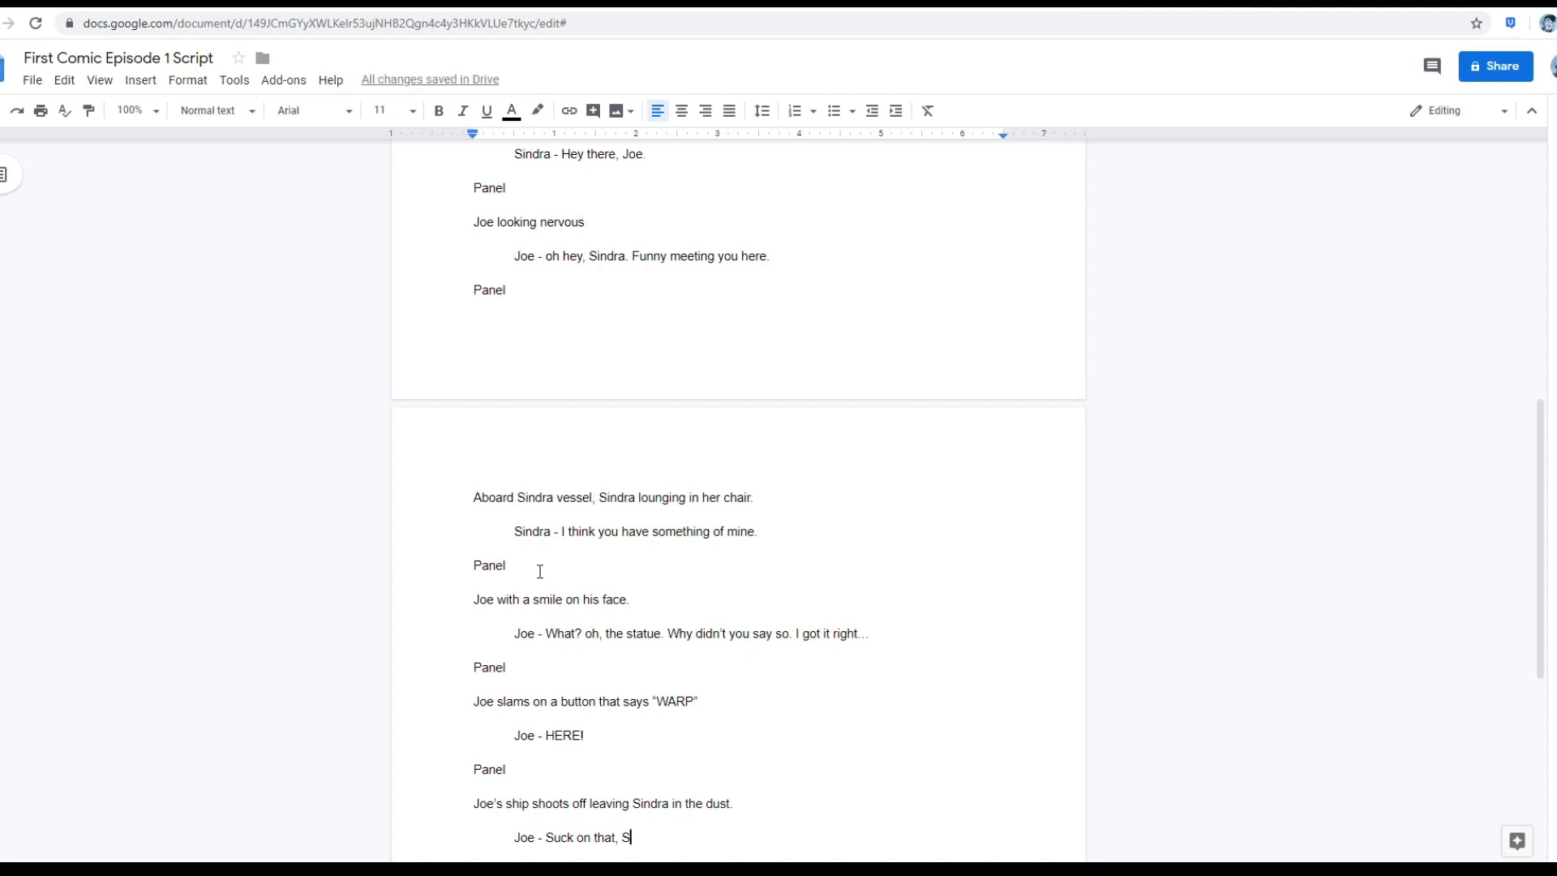
pyautogui.press('Backspace')
pyautogui.write('!')
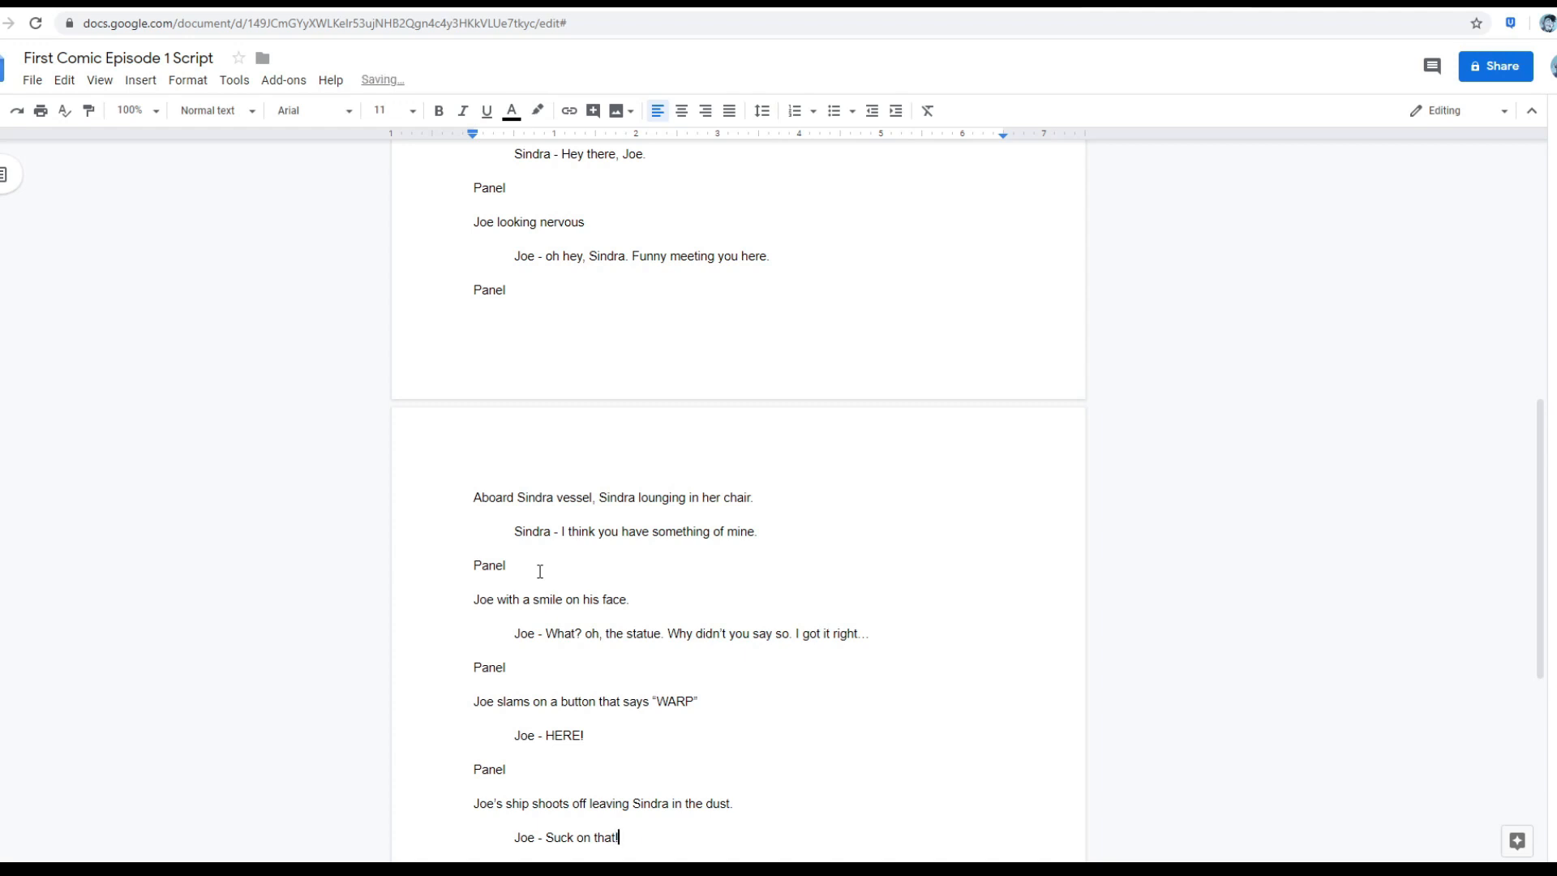
pyautogui.press('enter')
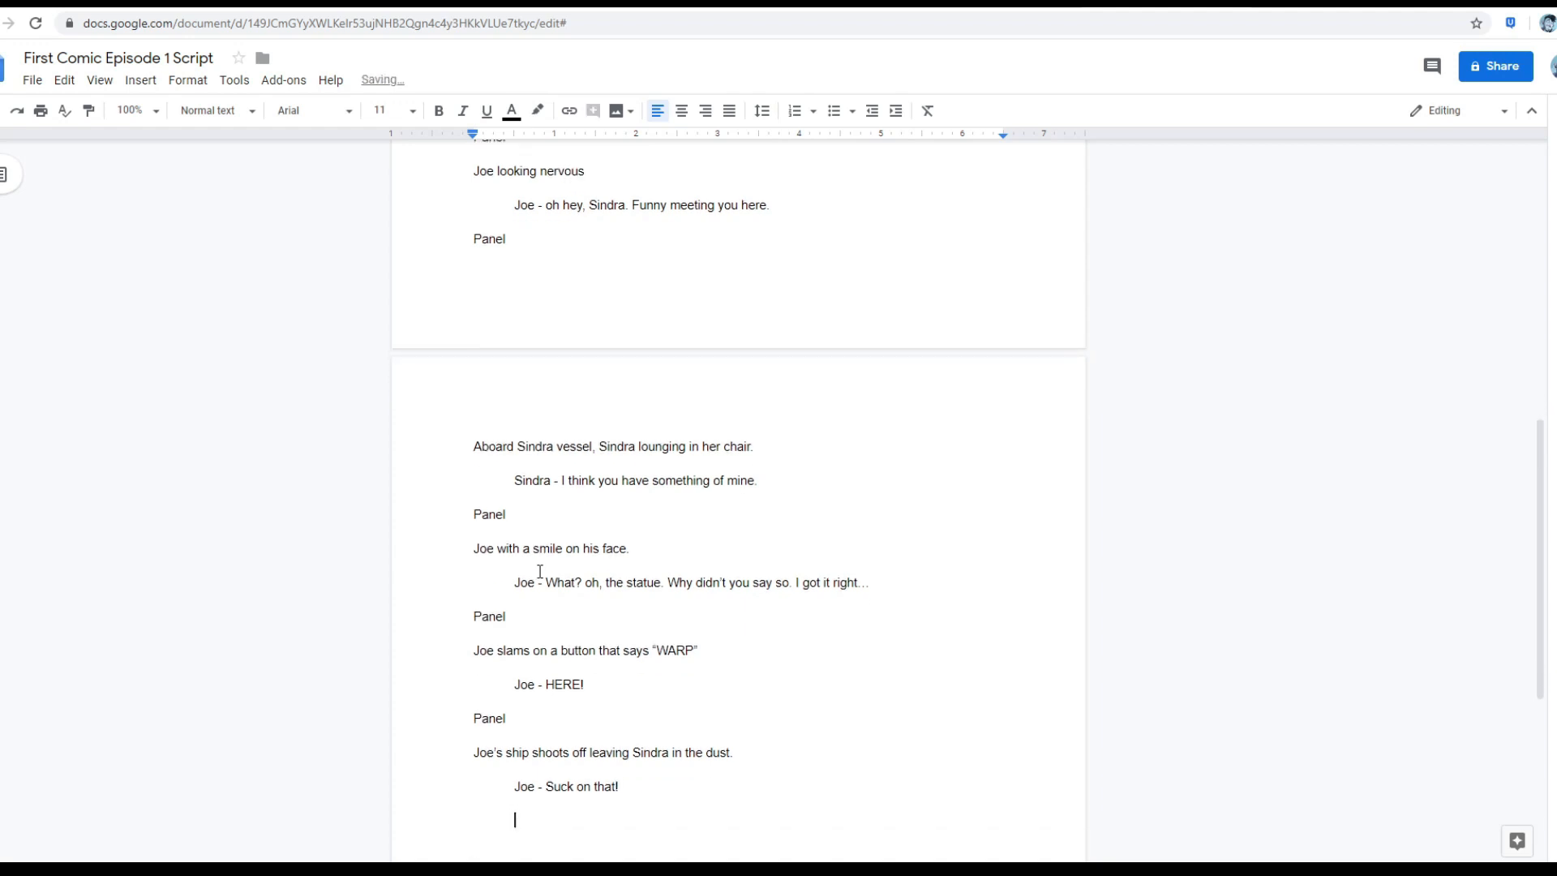
# Write Sindra's offscreen reply 'Sindra (OS) - Suck on what?'.
pyautogui.write('Sindra')
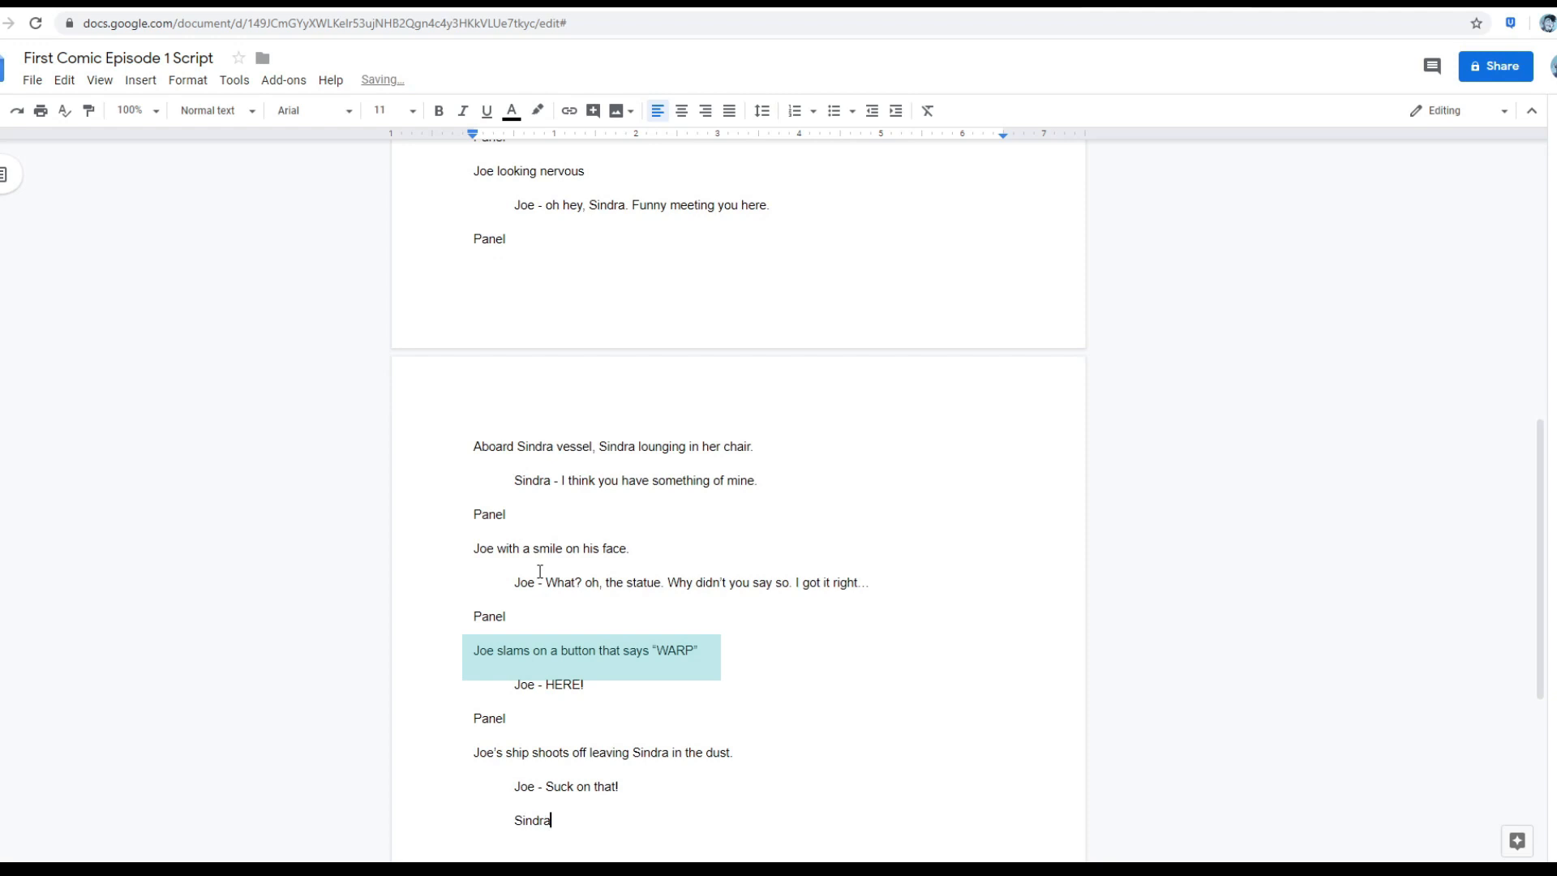
pyautogui.write('(oS')
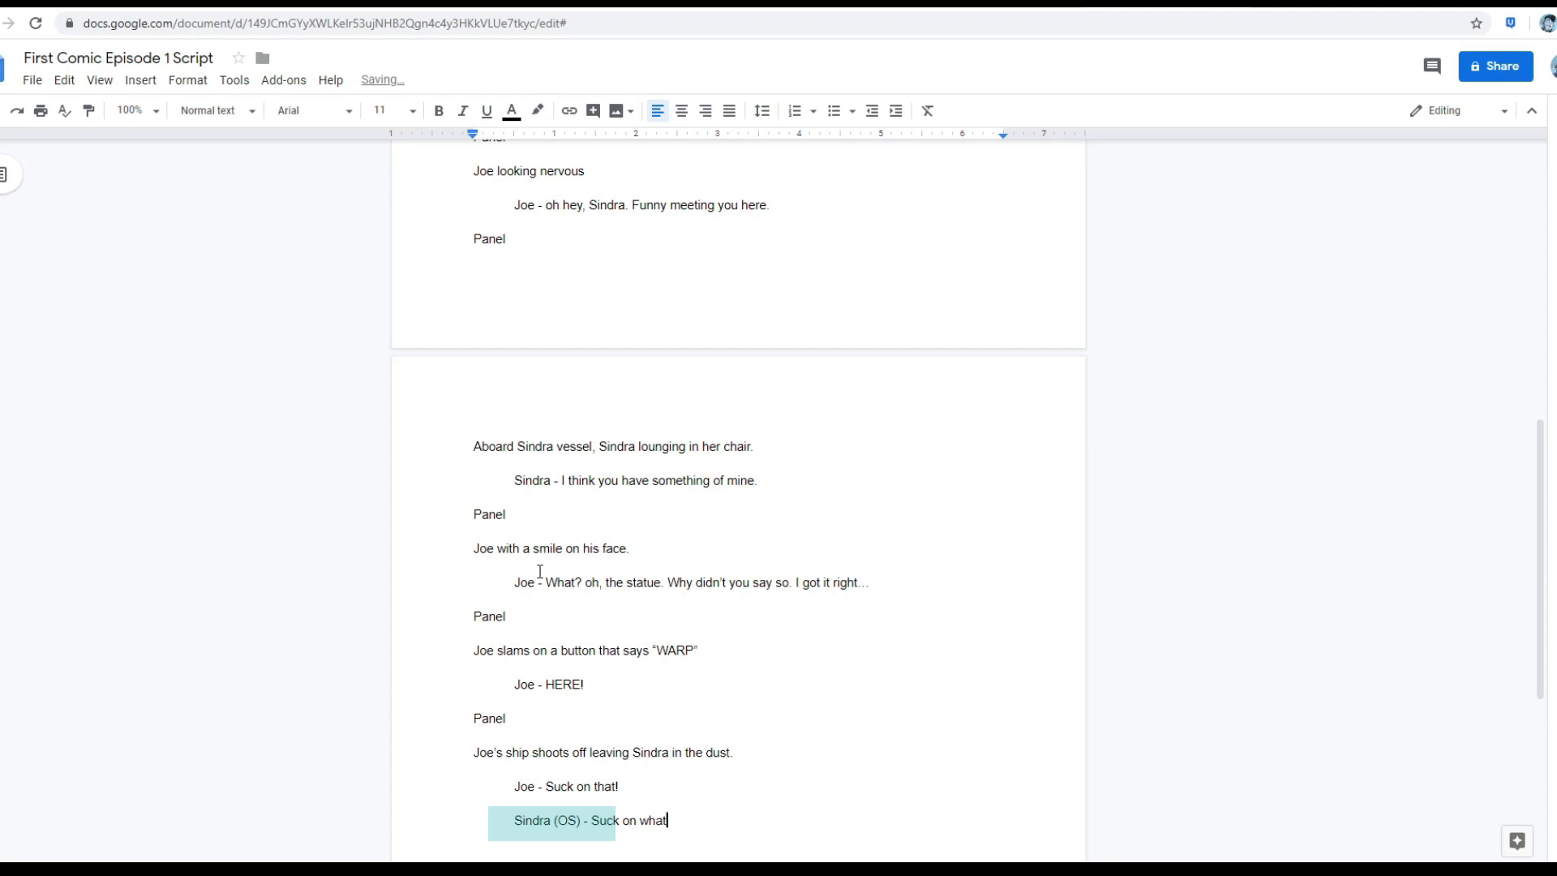
pyautogui.write('?')
pyautogui.write("Joe turns and see's Sindra standing at the back of his cabin.")
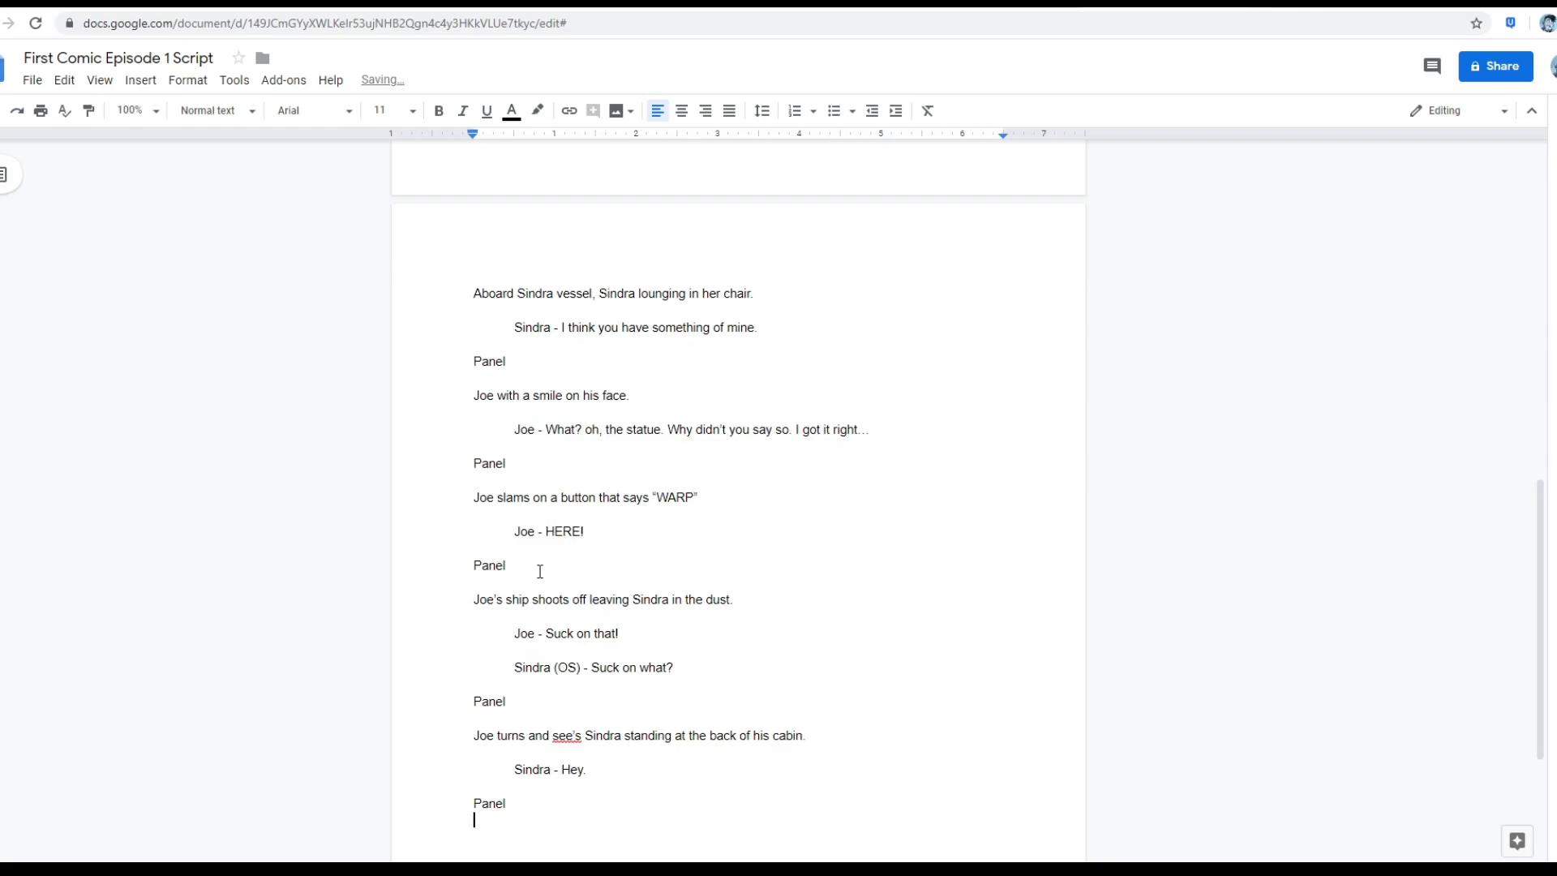
# Add the close-up description 'CU of Joe' and Joe's indented reaction line 'Crap.'.
pyautogui.write('CU o')
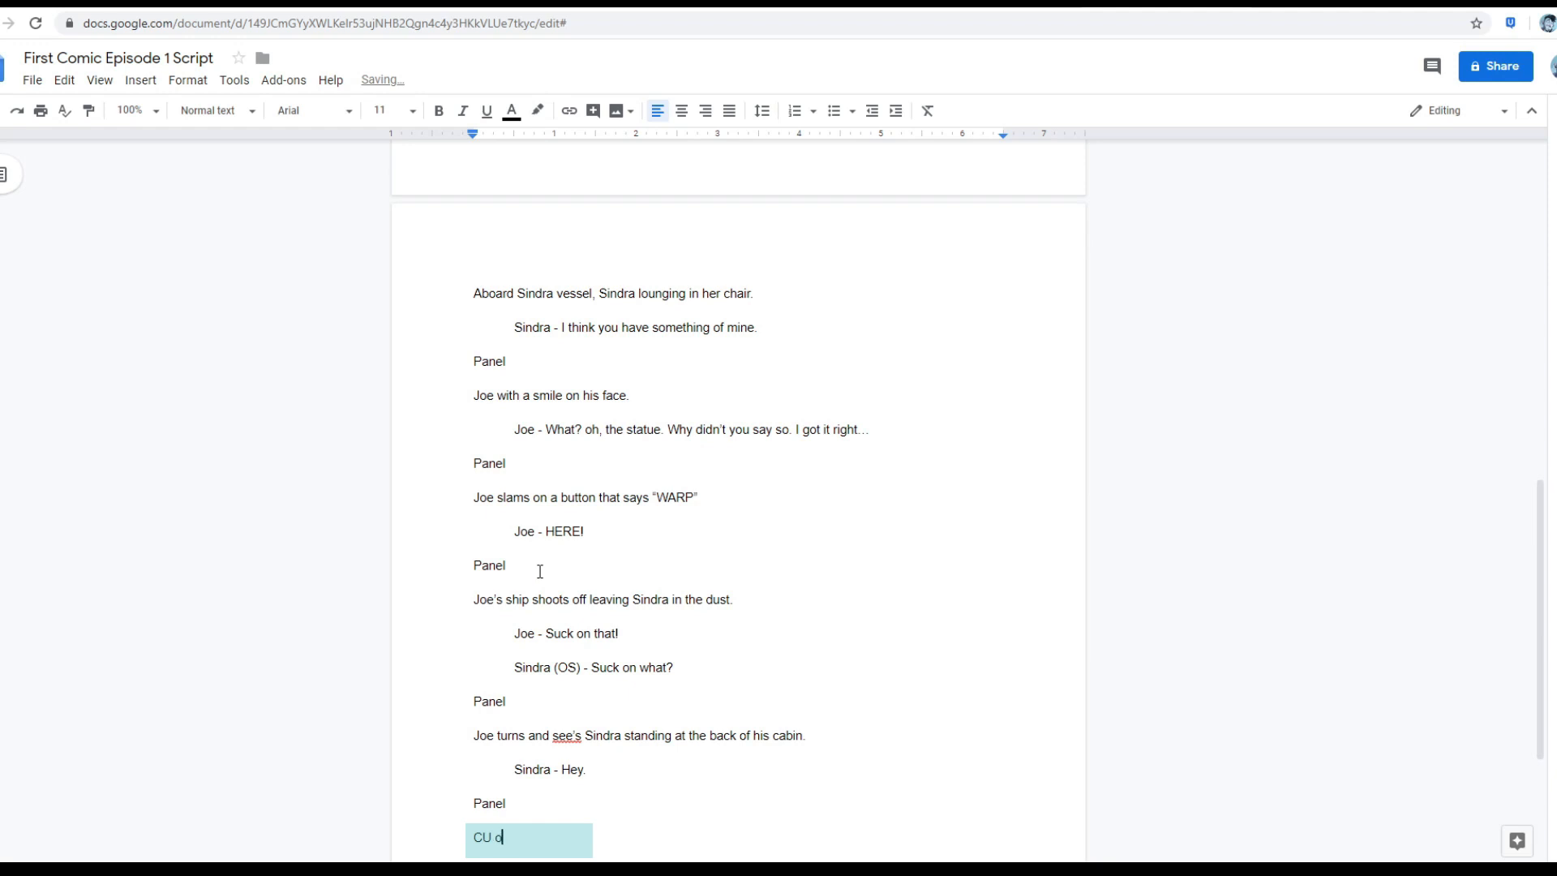
pyautogui.write('of')
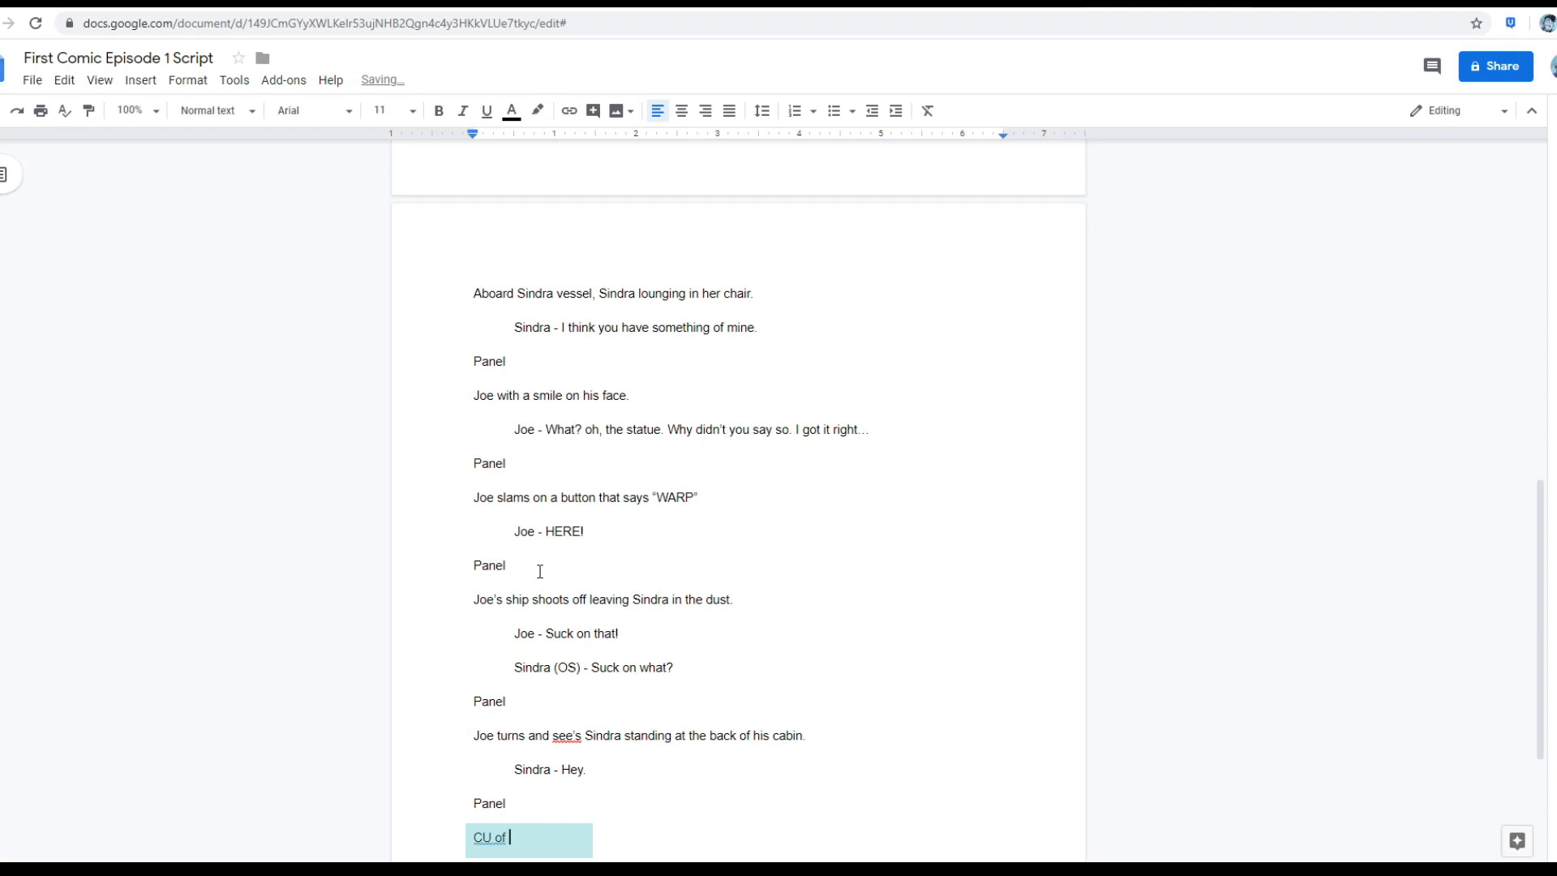
pyautogui.write('Joe')
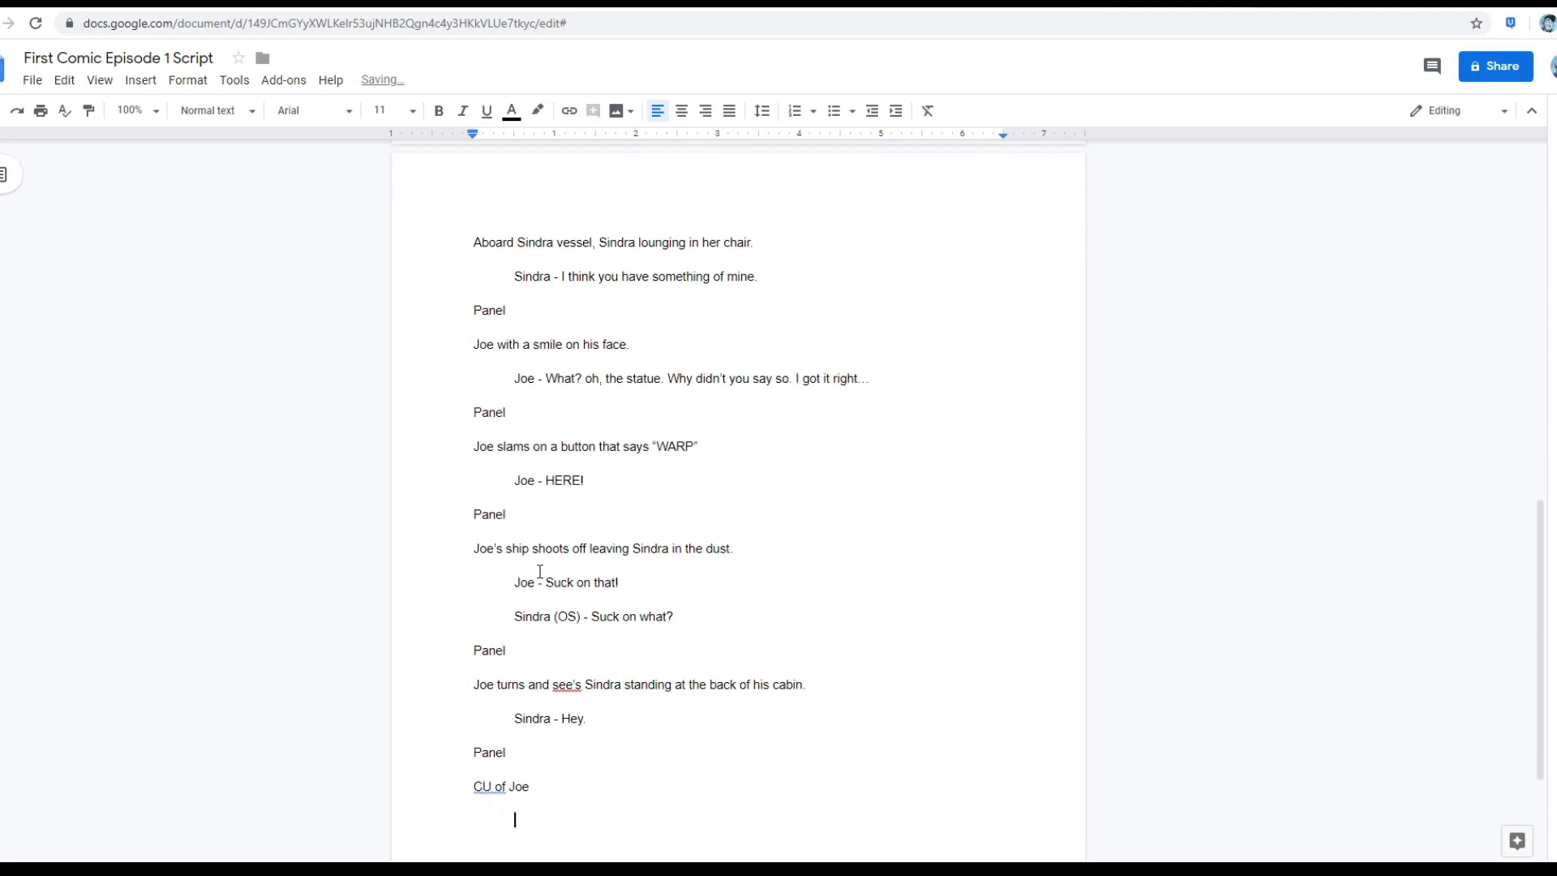
pyautogui.write('Joe - cr')
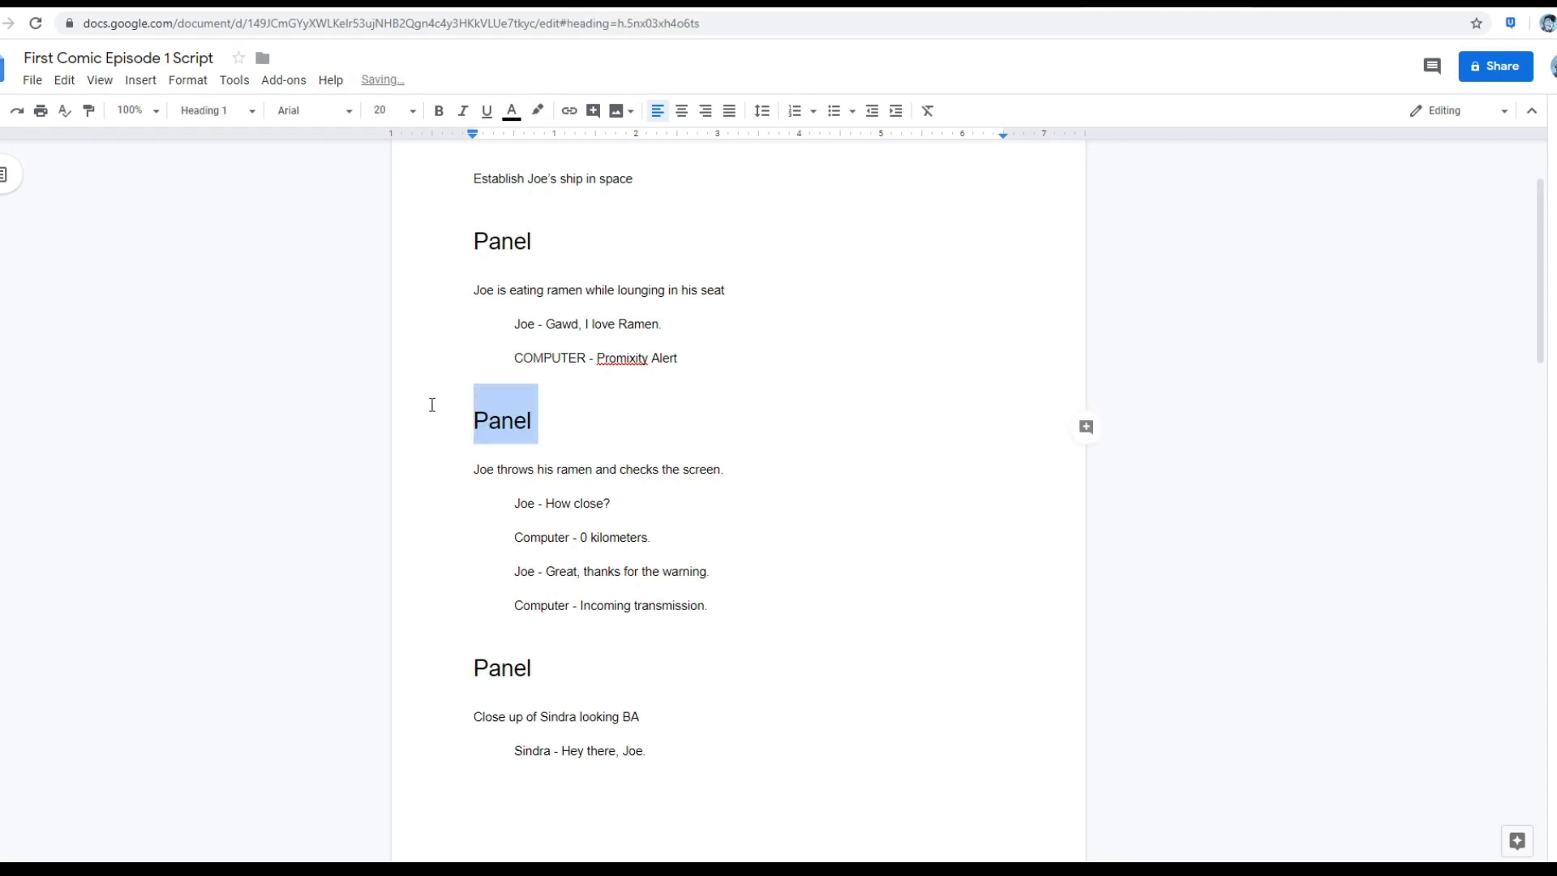
# Number the Panel headings 1 through 12 with the Heading Numbers add-on's 1.2.3 format.
pyautogui.scroll(-3)
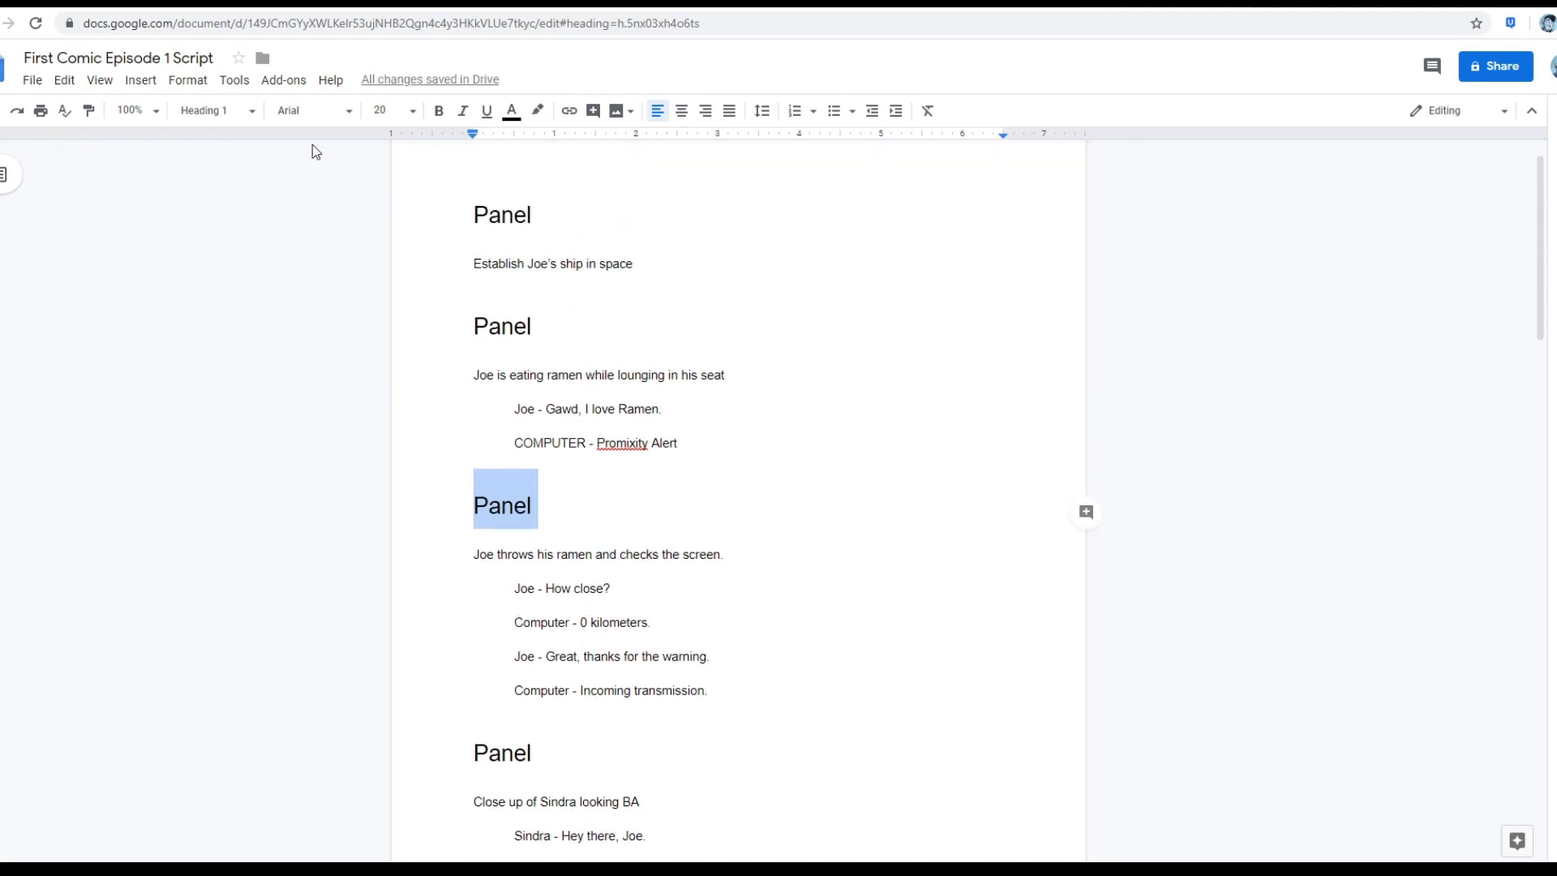
pyautogui.click(282, 79)
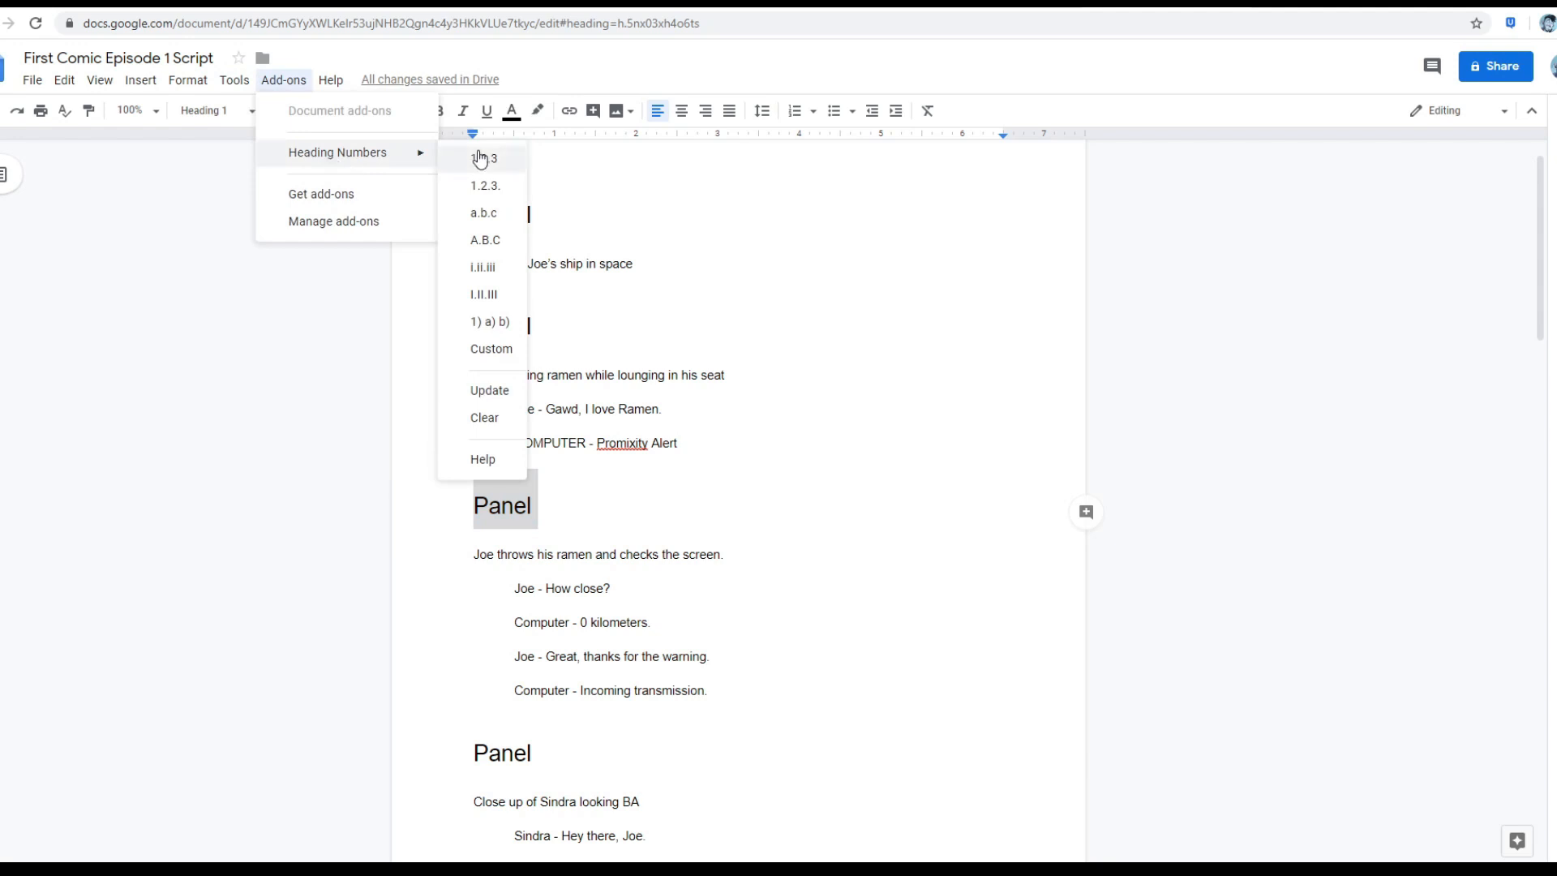
pyautogui.click(483, 158)
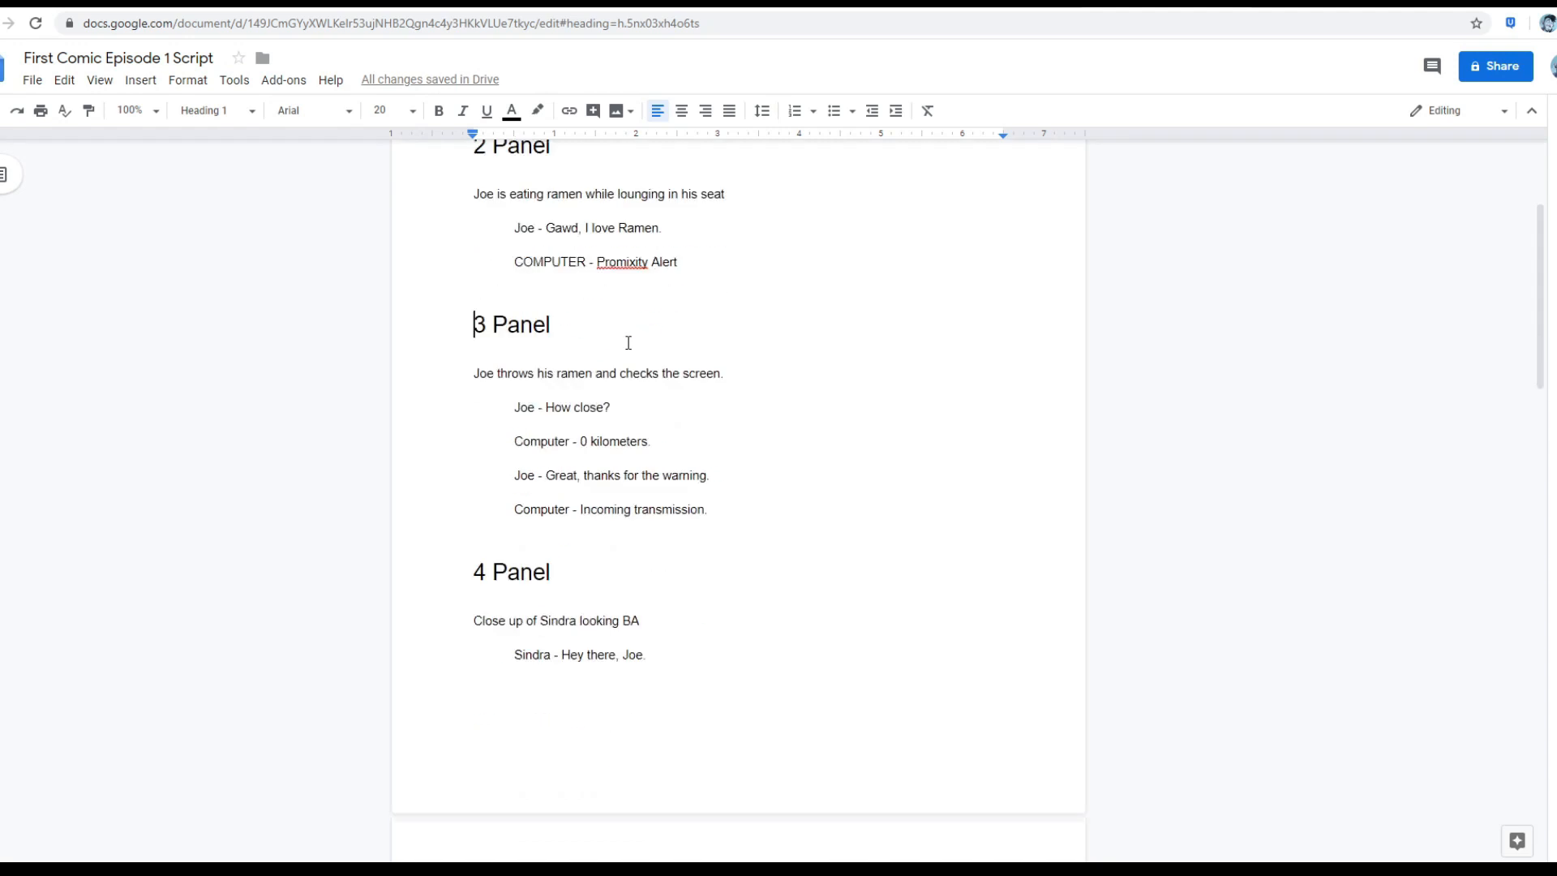
pyautogui.scroll(-3)
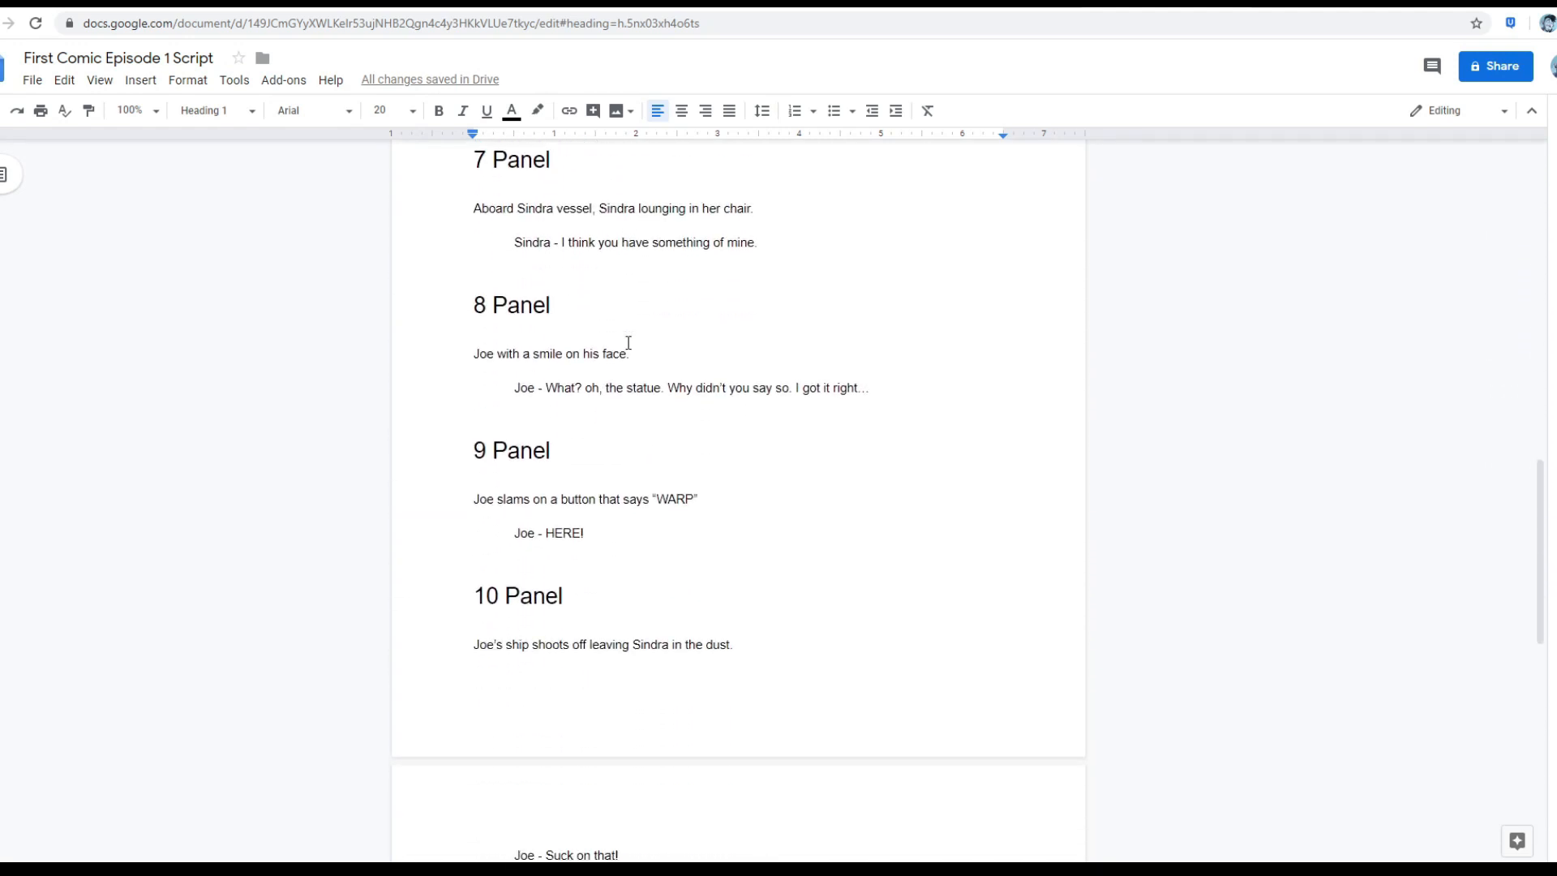
pyautogui.scroll(-3)
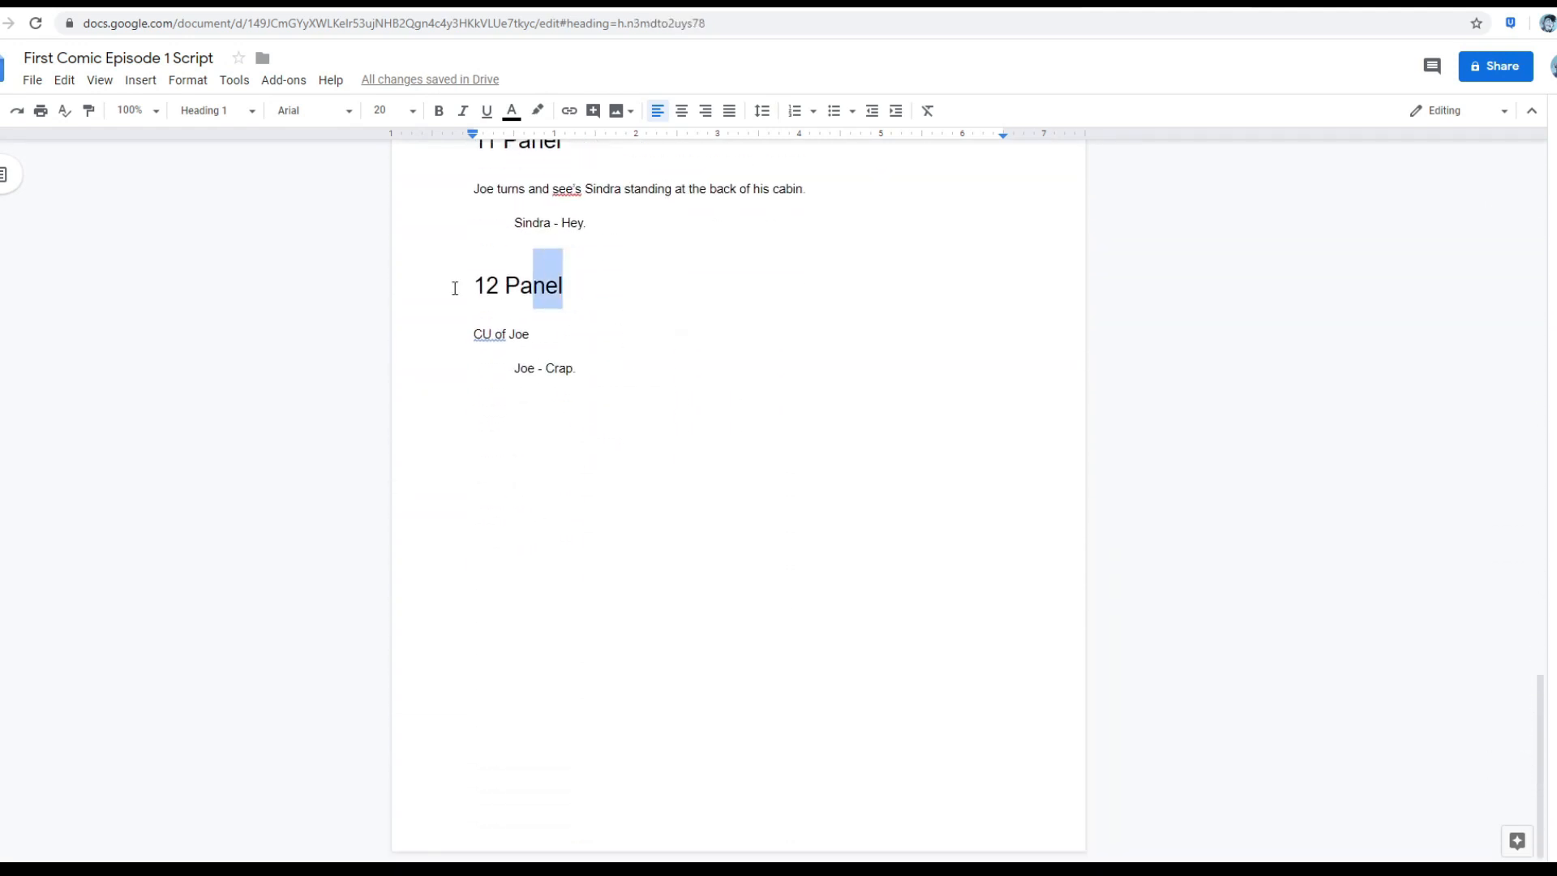